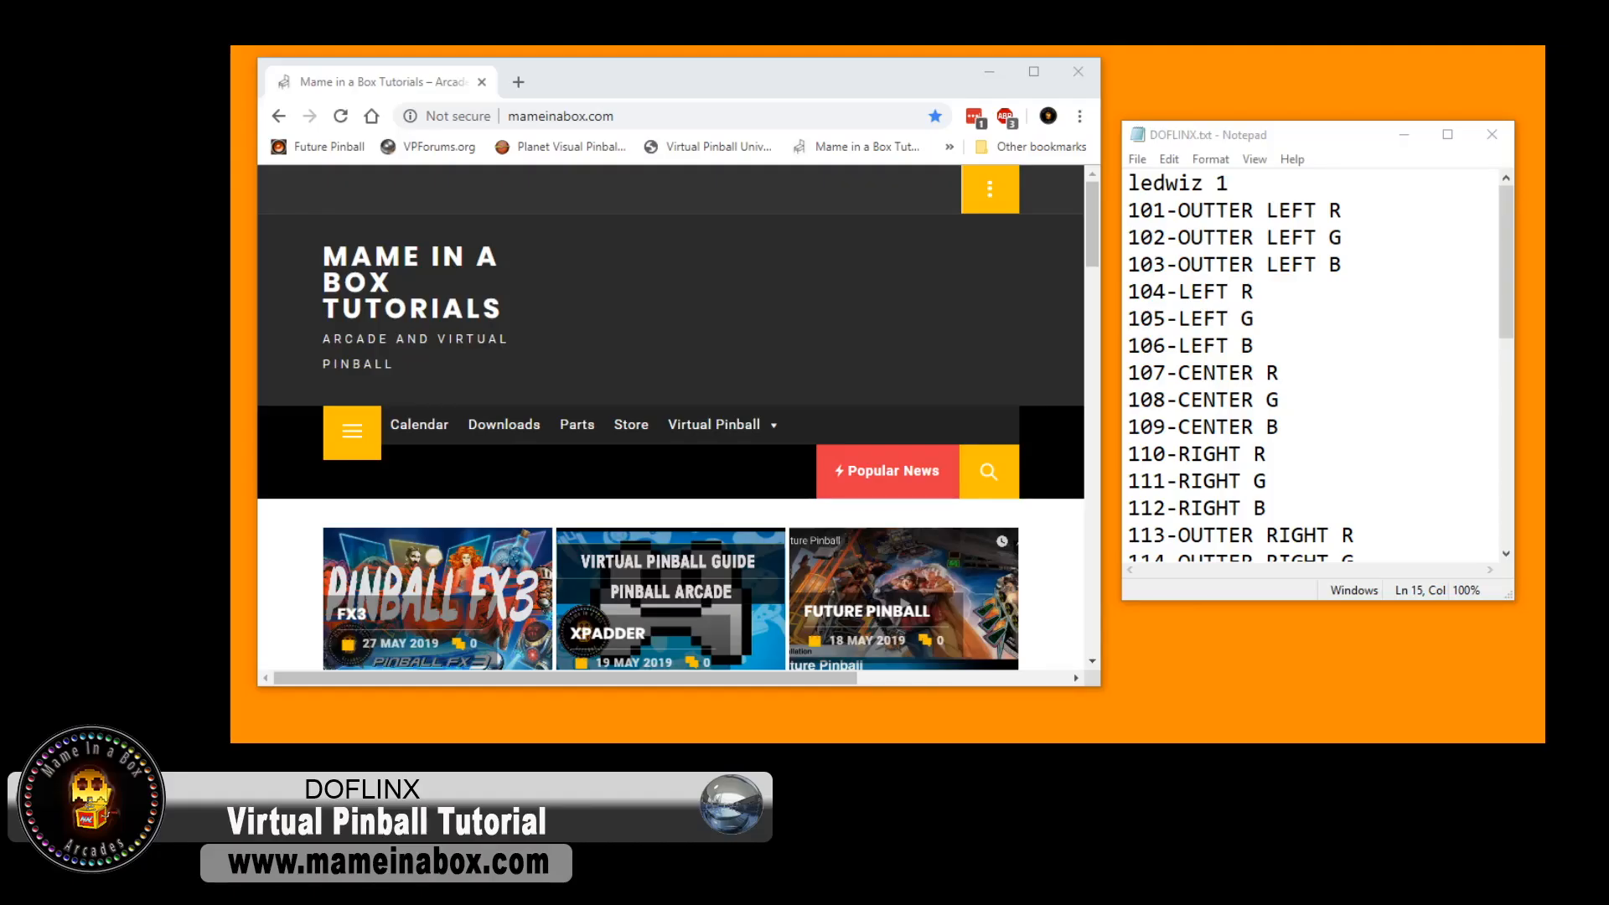
- Start the DOFLinx V6.80 zip download from the Mame in a Box downloads page, then reach the other bookmarks
scroll("down", 3)
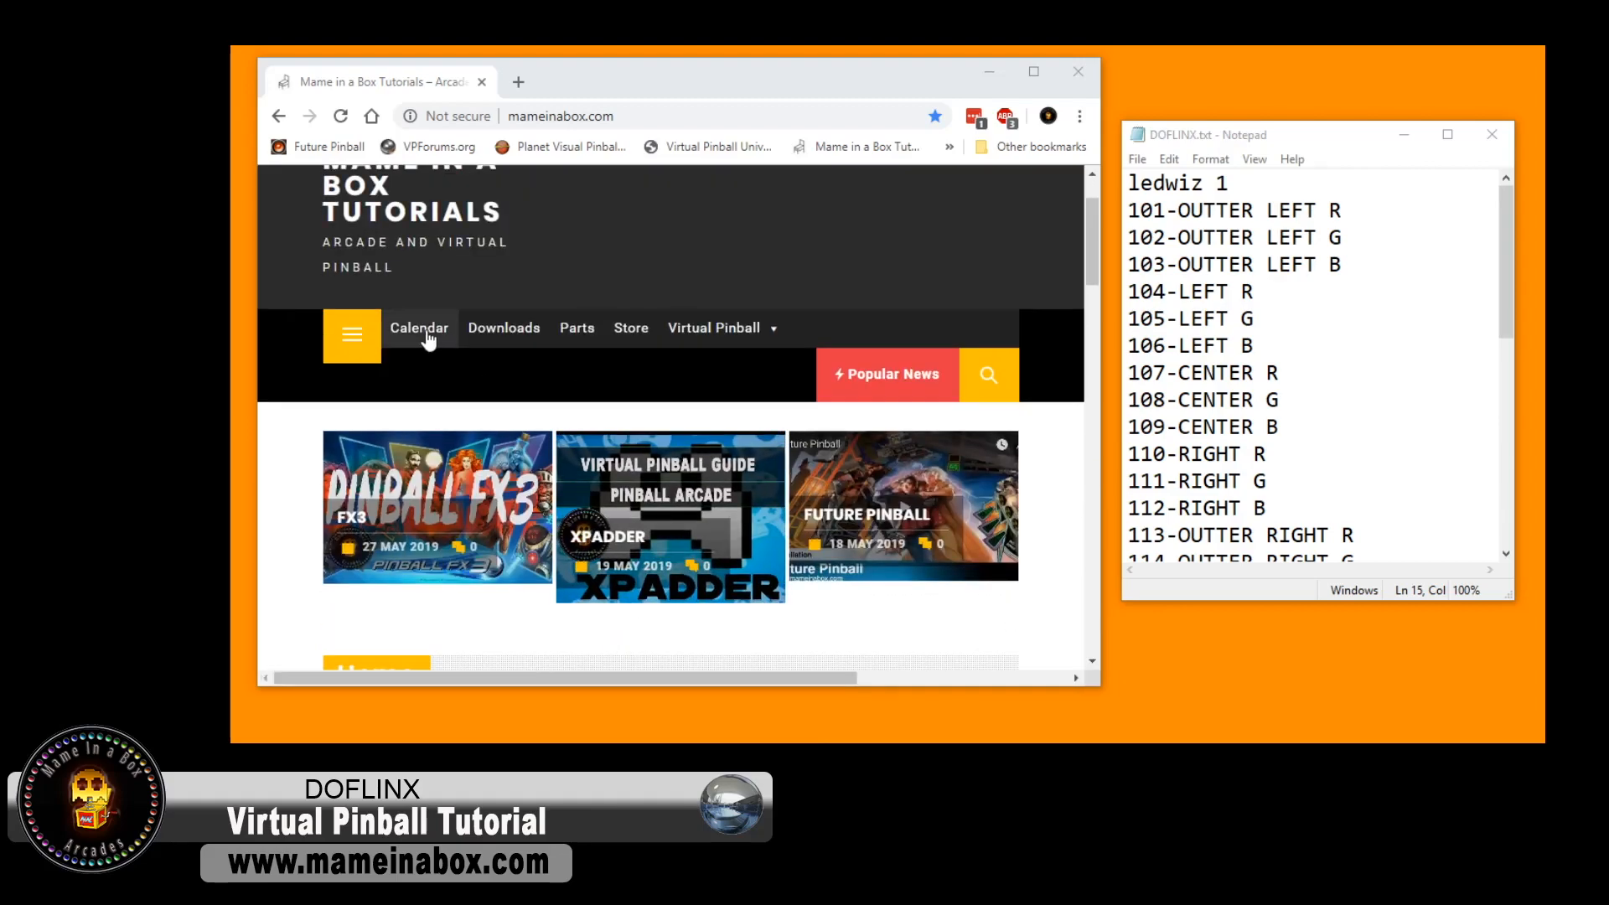
left_click(419, 327)
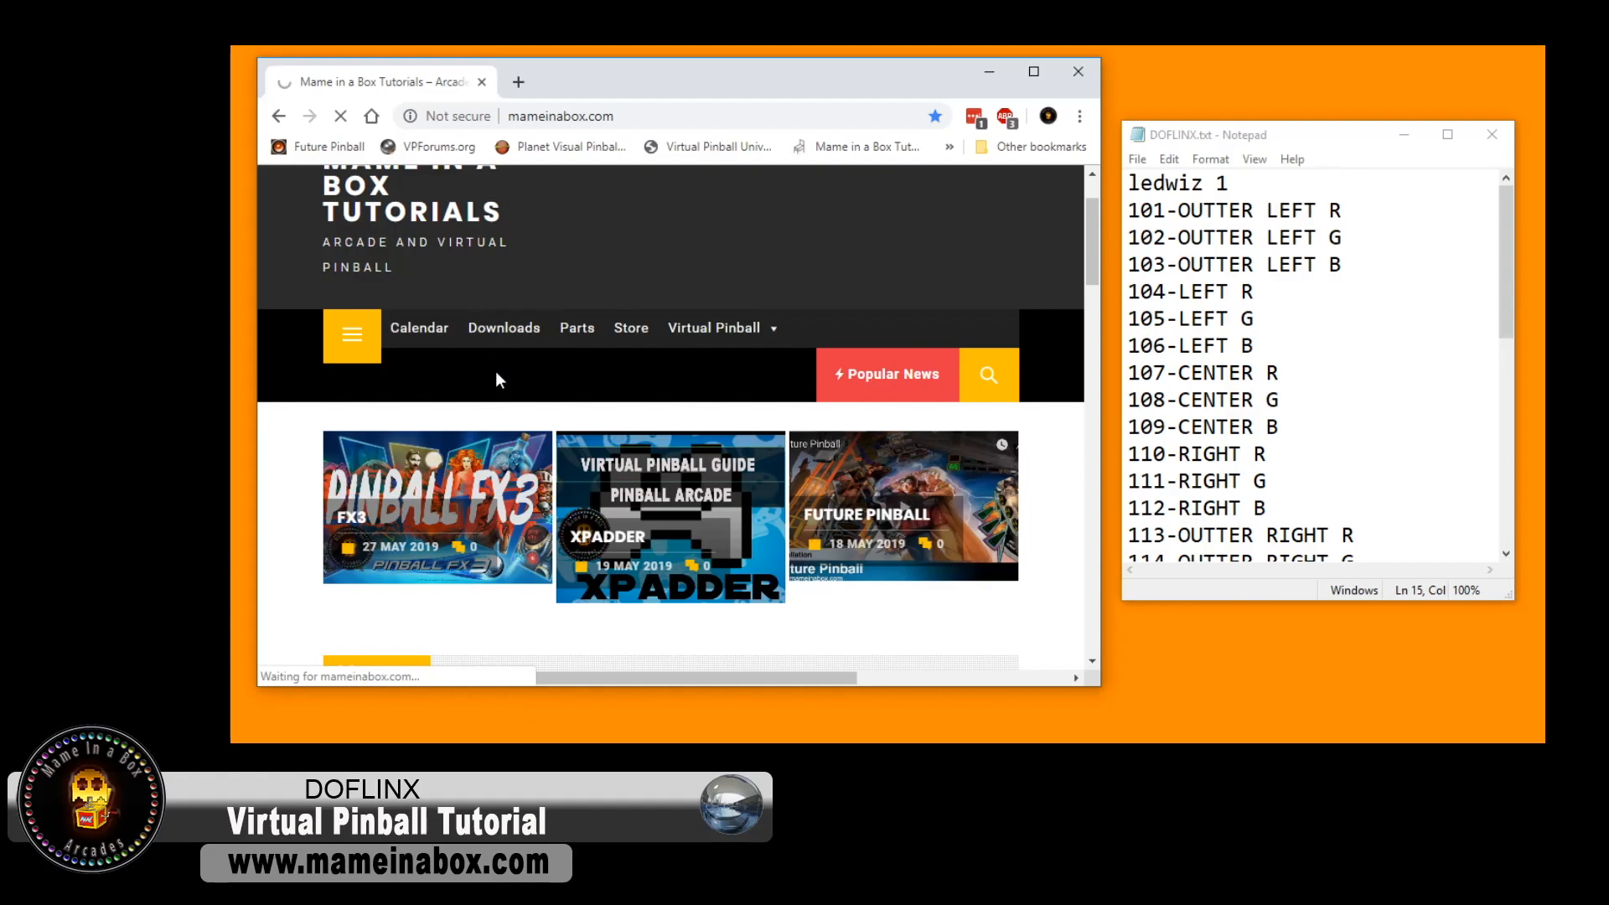
mouse_move(487, 373)
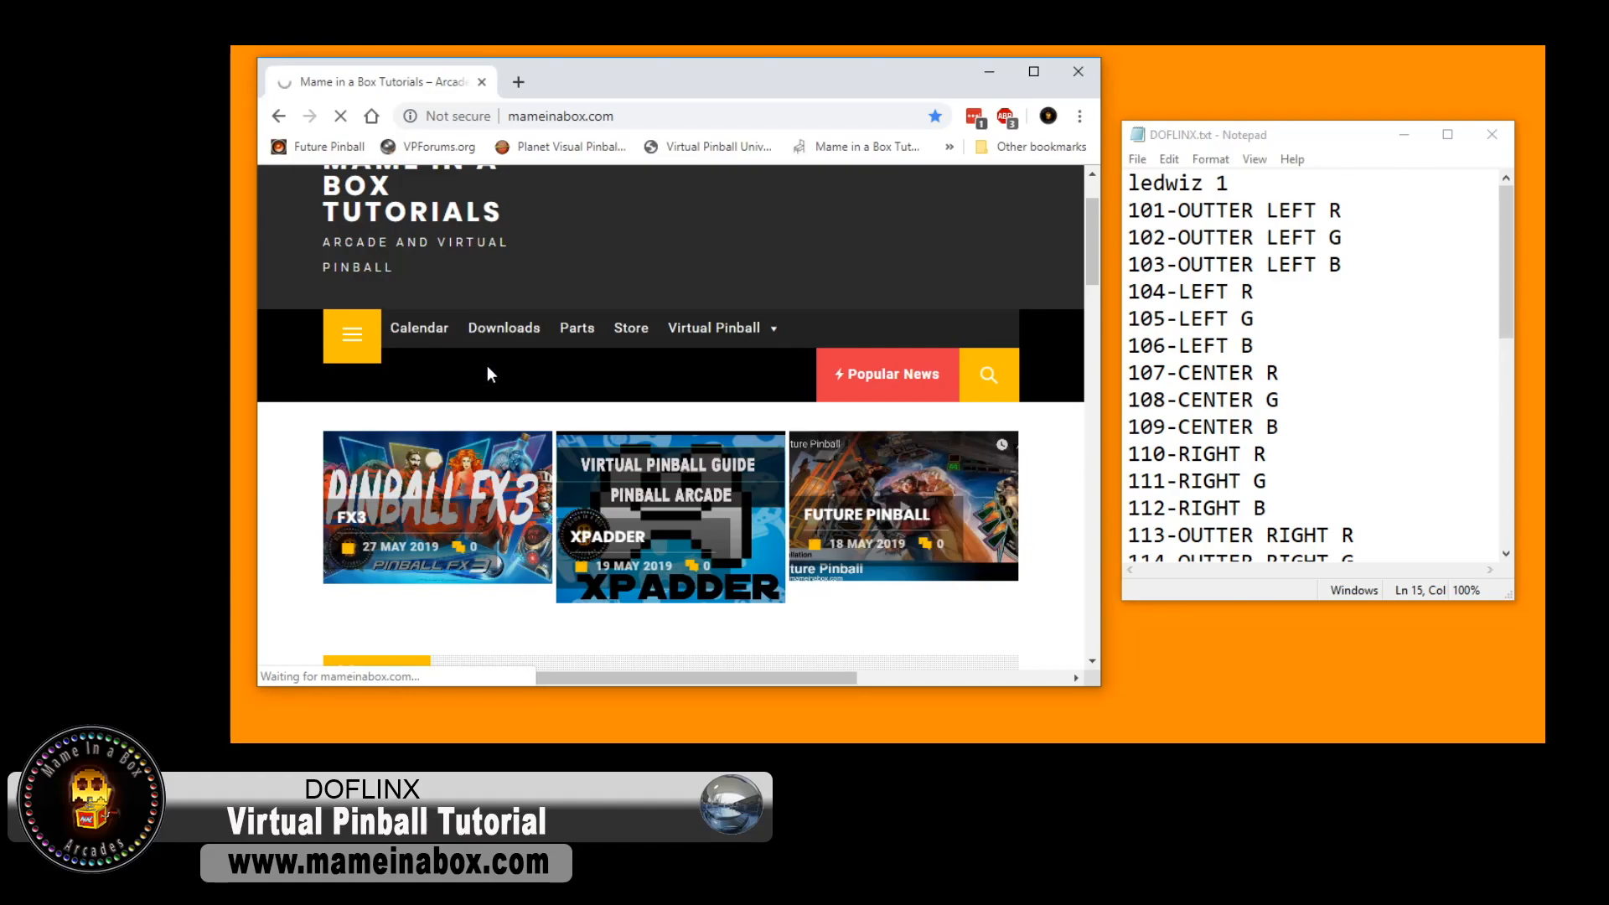
left_click(502, 327)
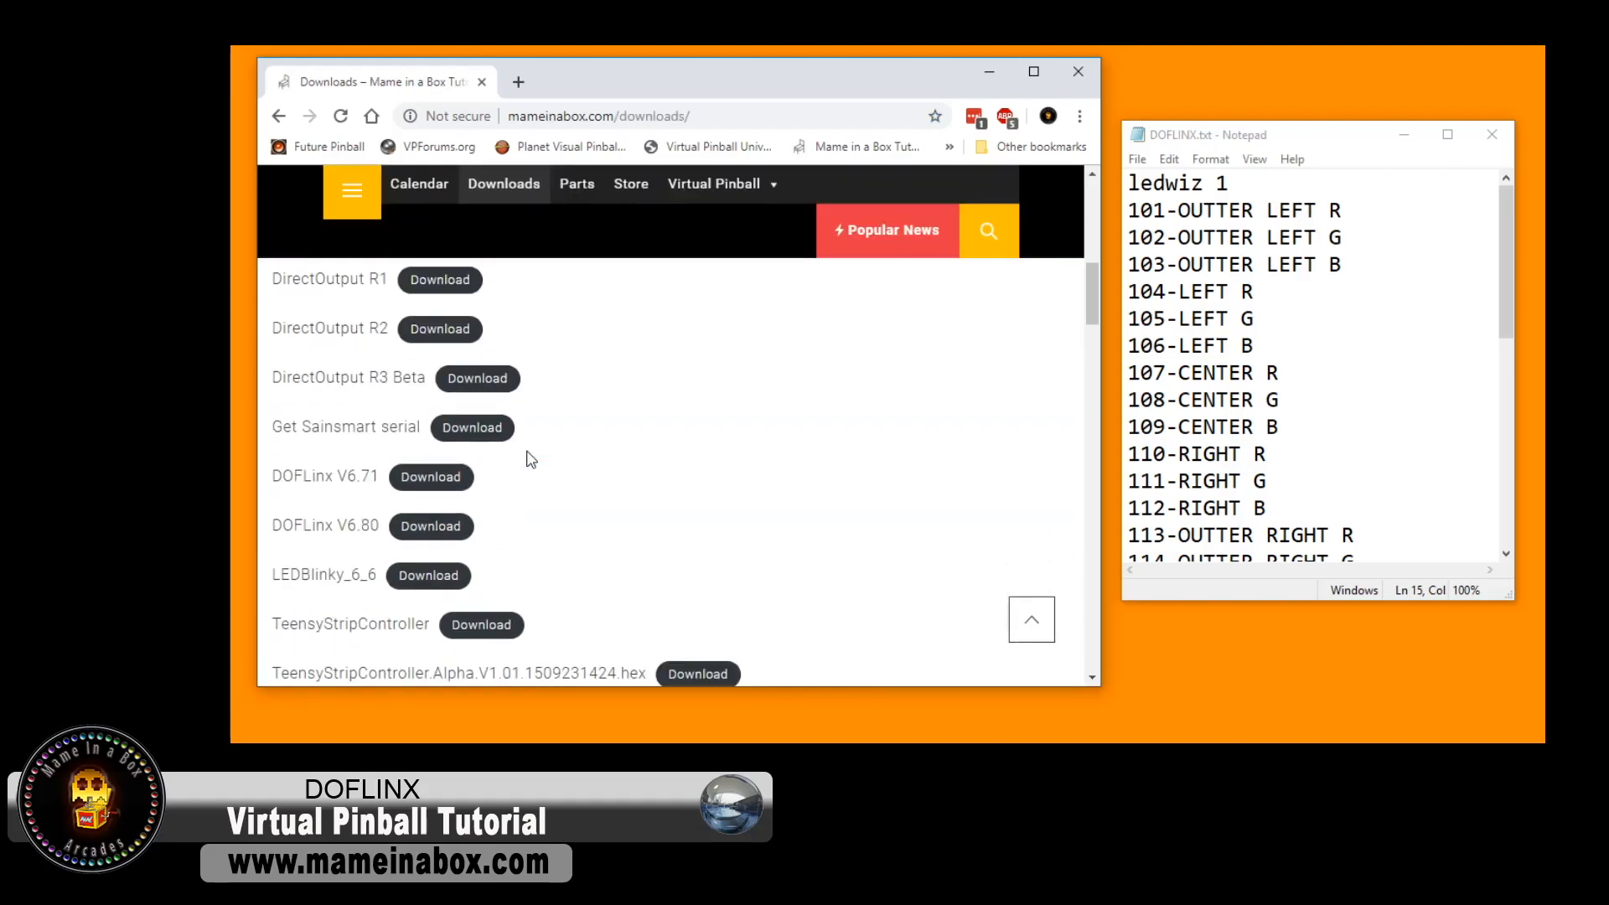
scroll("up", 3)
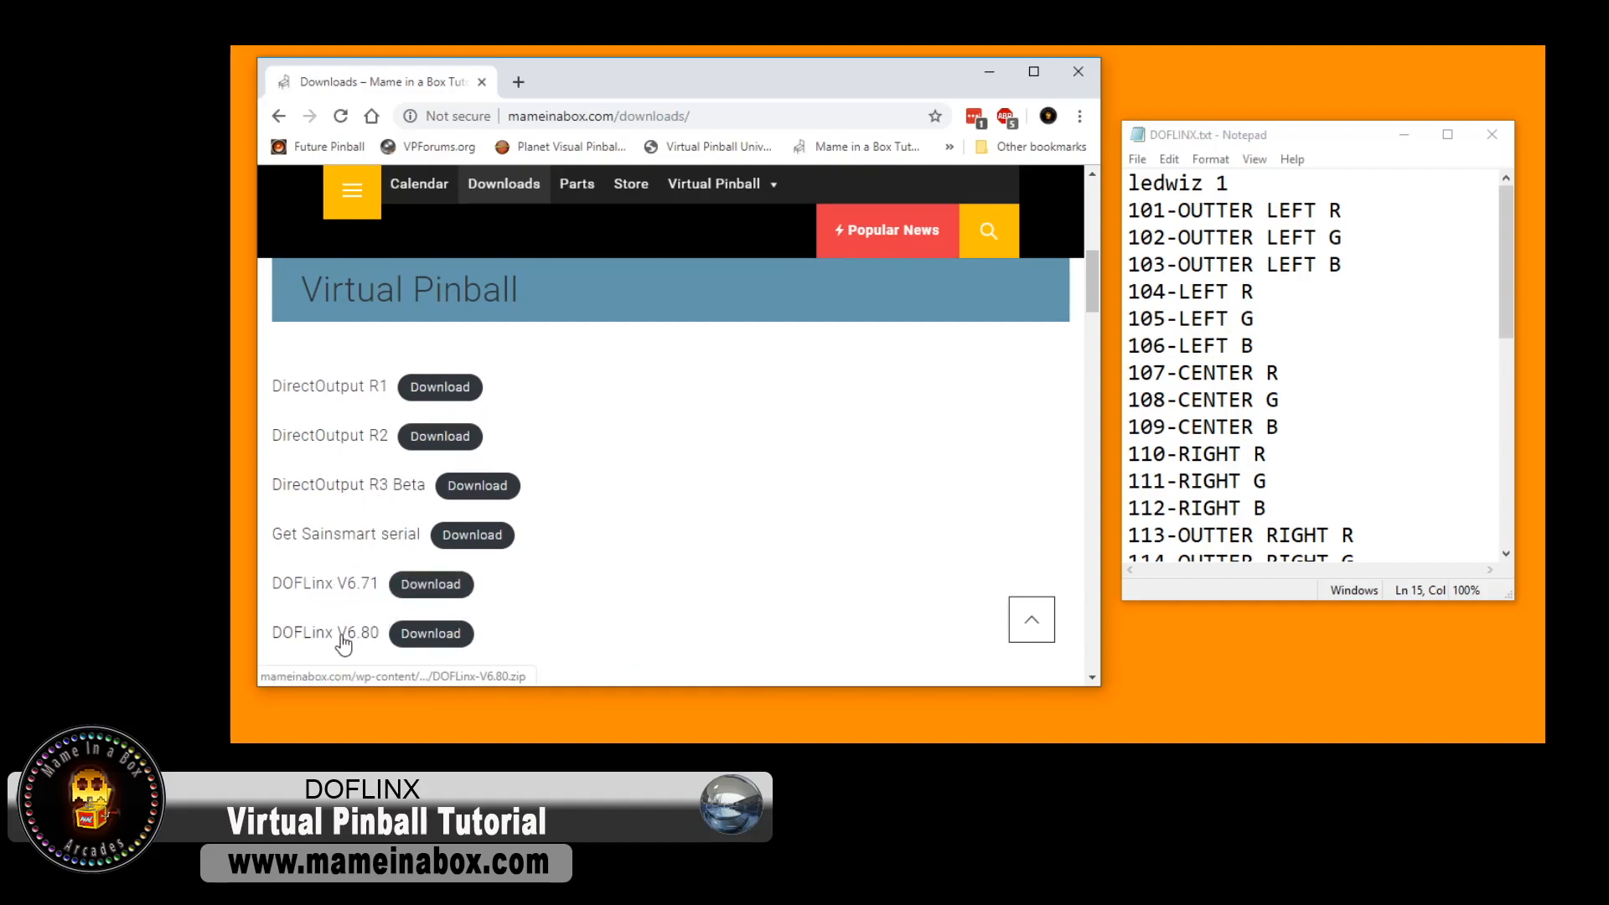
left_click(430, 633)
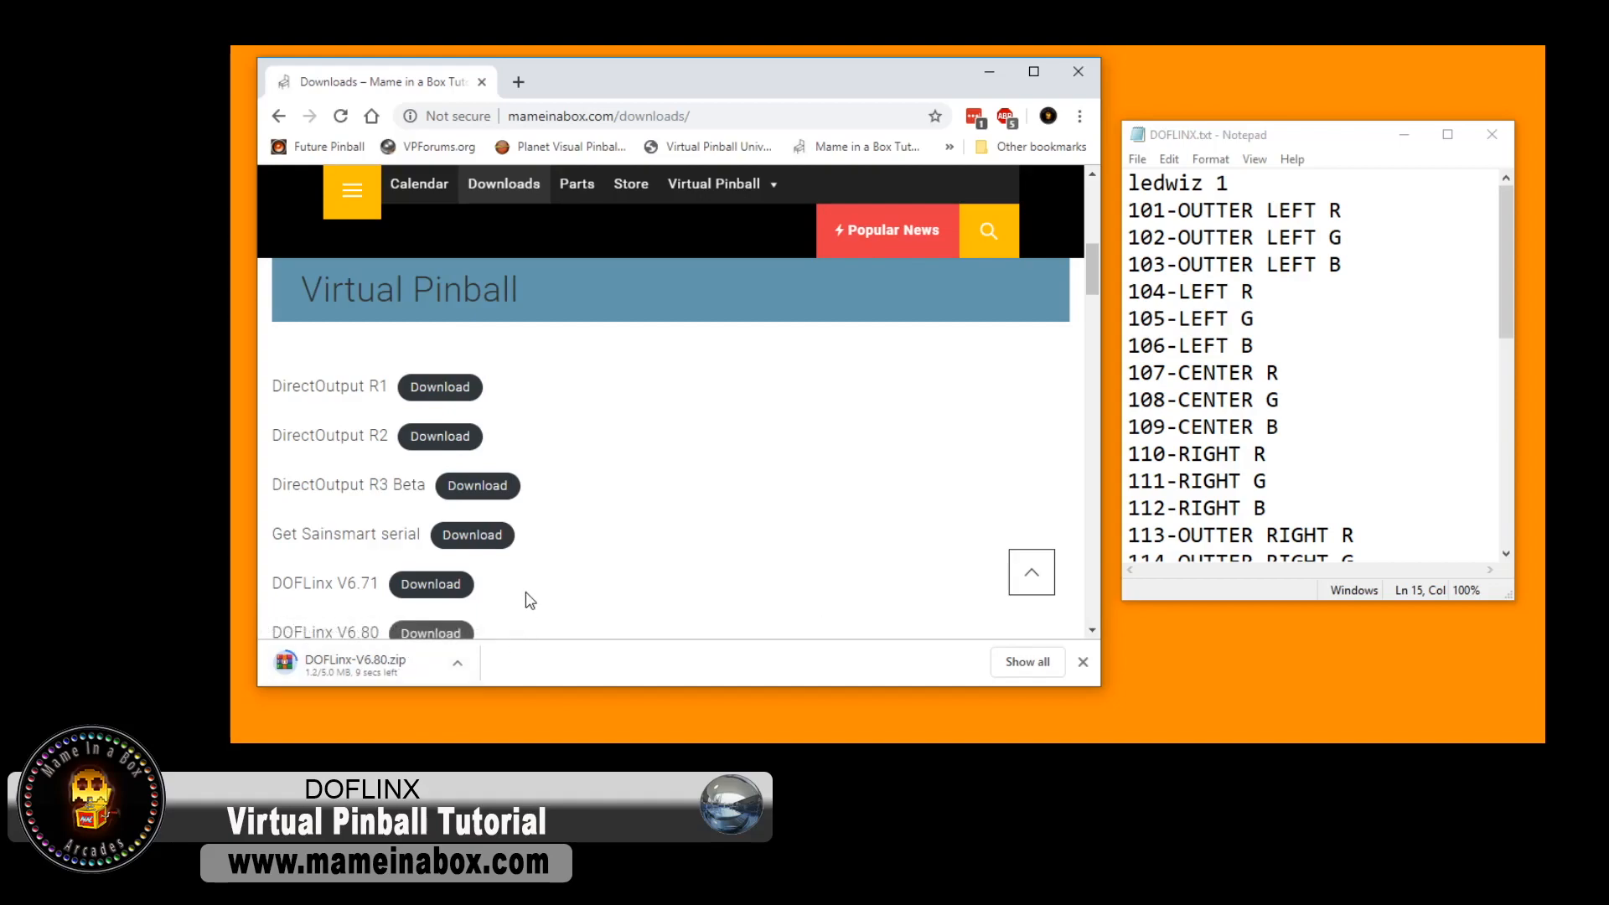
mouse_move(923, 106)
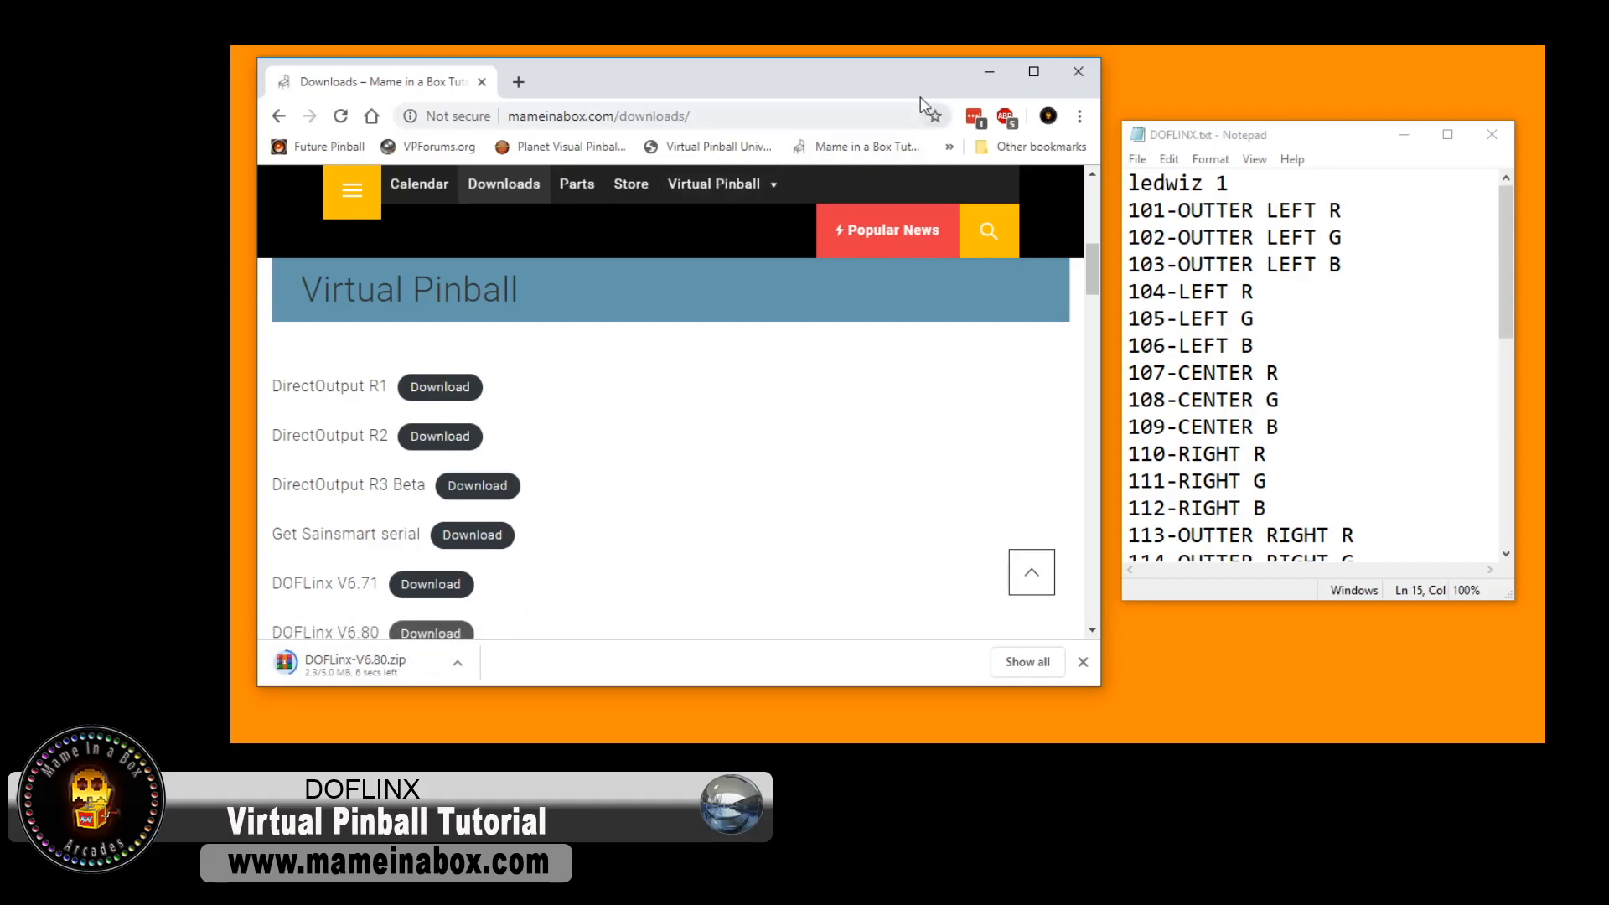
left_click(1039, 146)
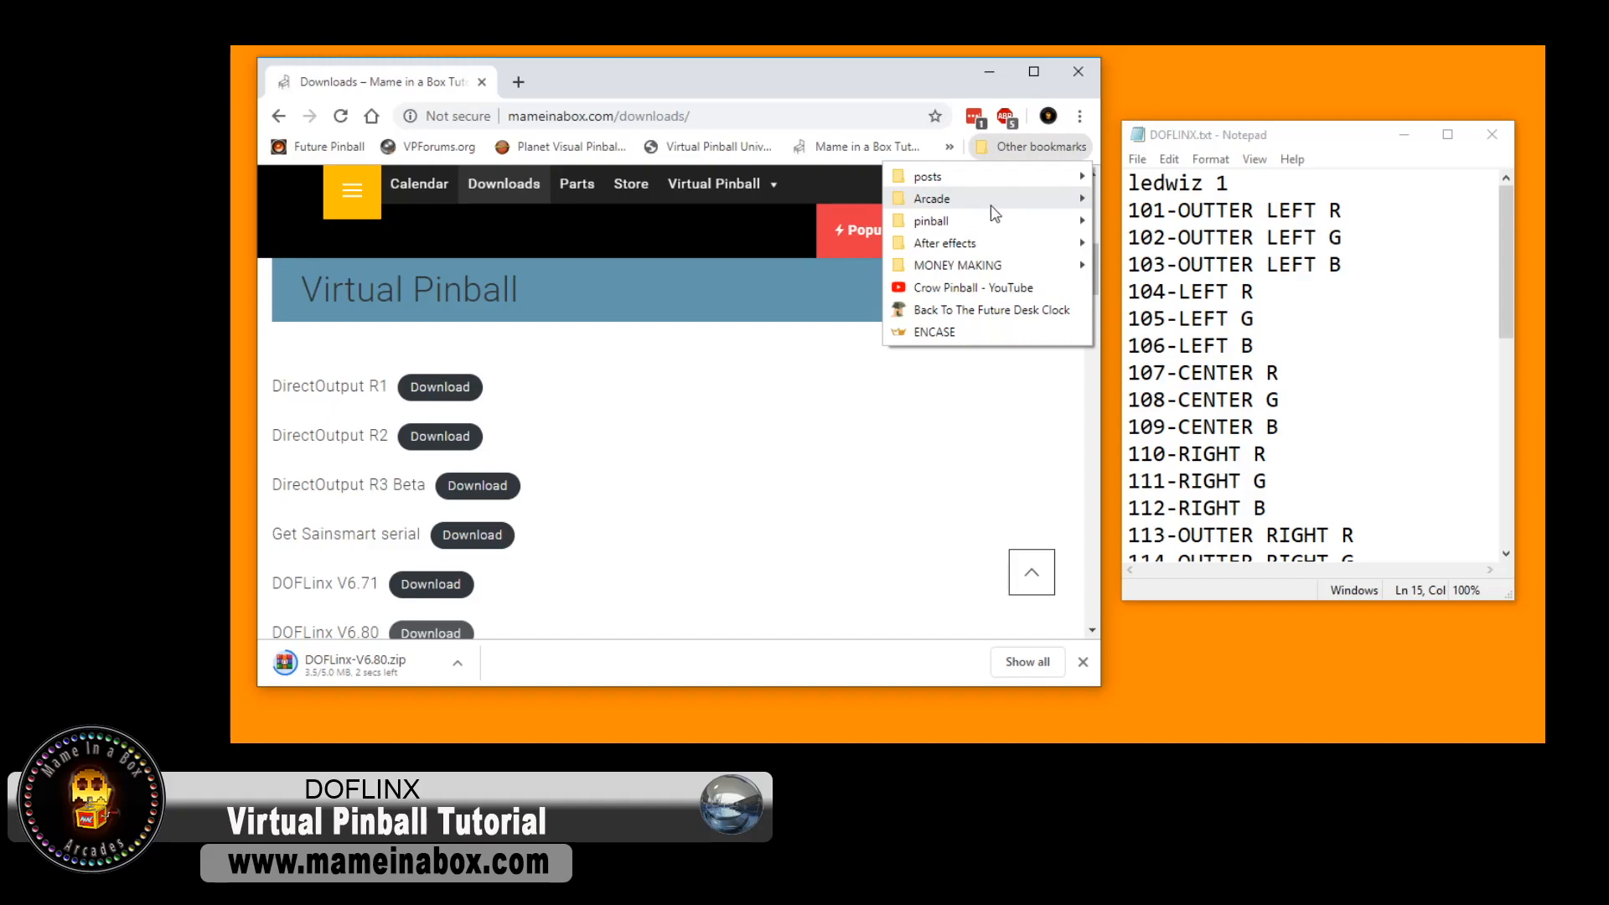
mouse_move(929, 222)
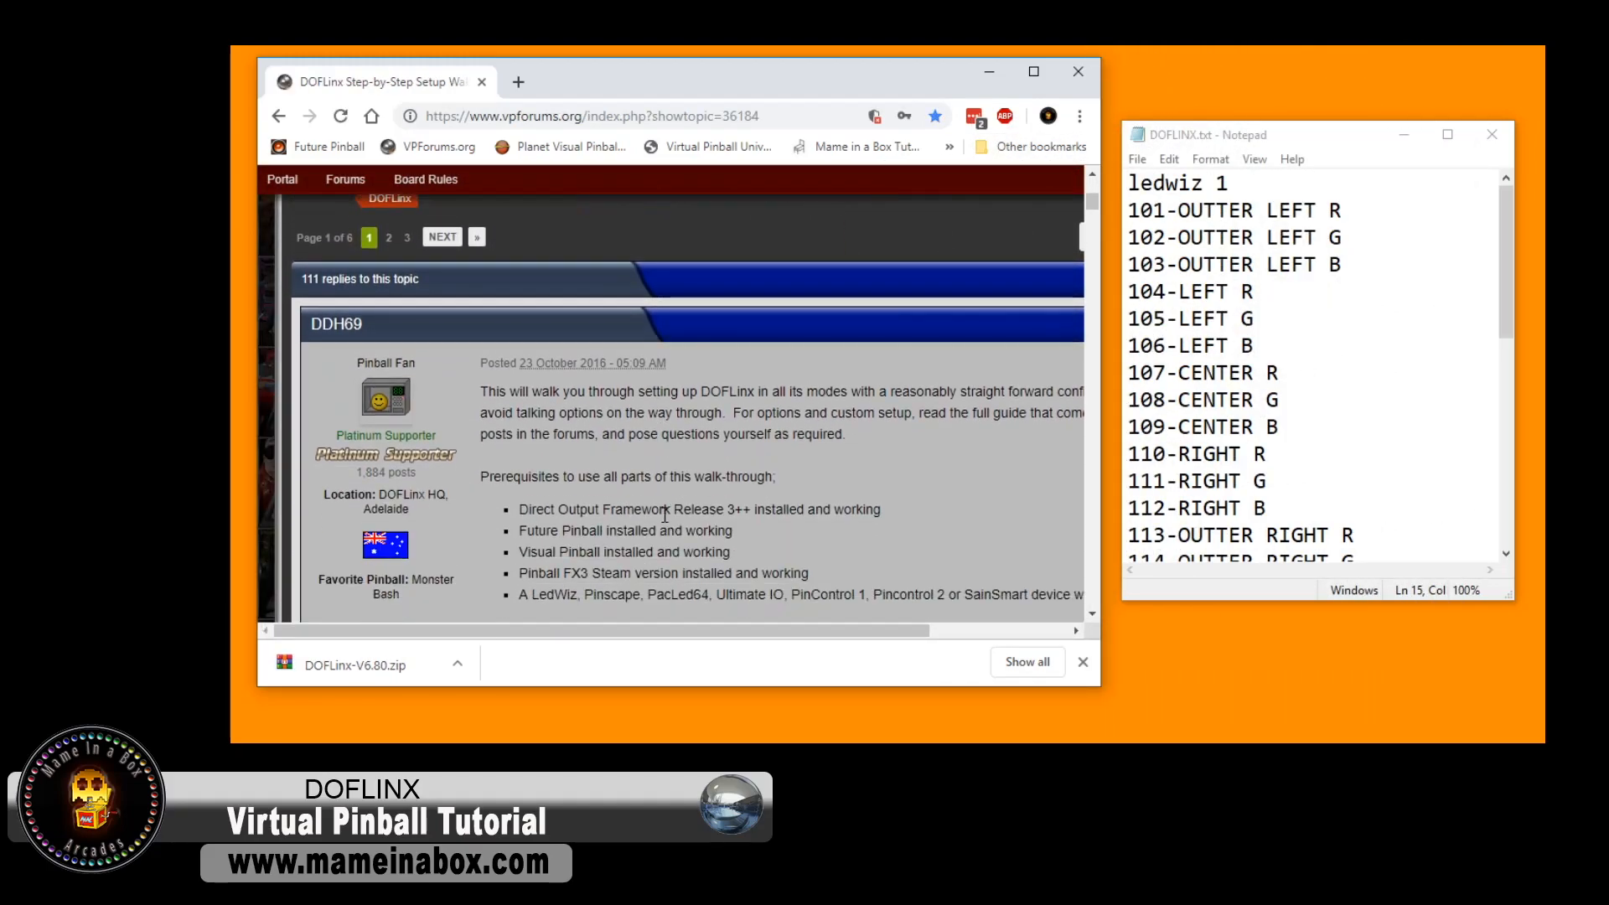
- Reach step 1. DOFLinx Installation in the VPForums guide and select the C:\DirectOutput\DOFLinxDownload\ unpack path
scroll("down", 3)
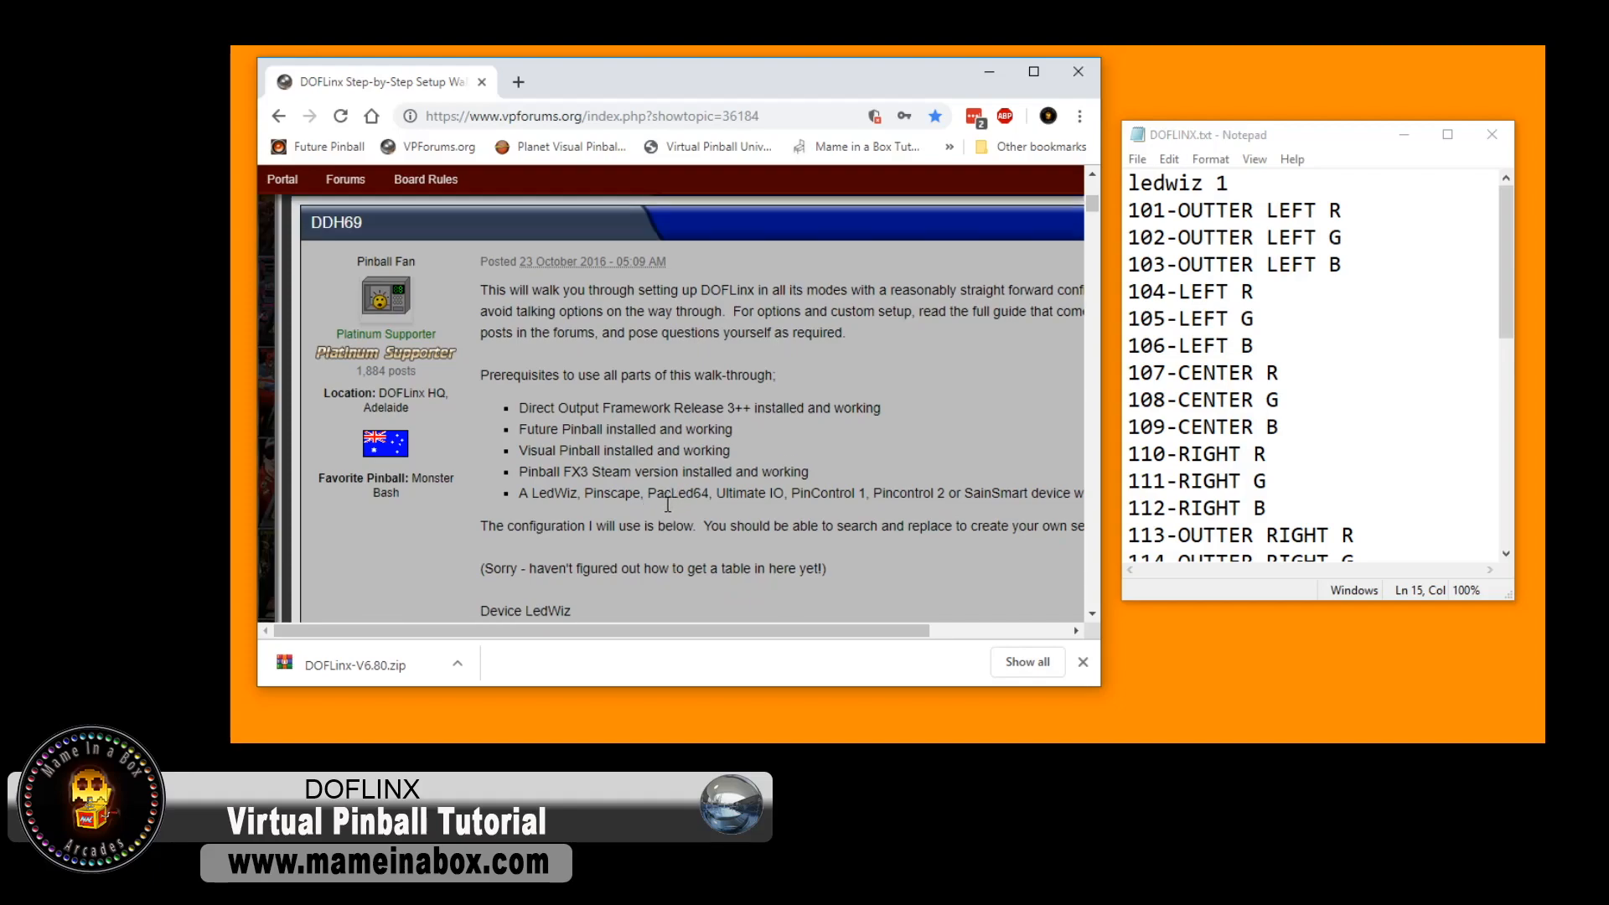
scroll("down", 3)
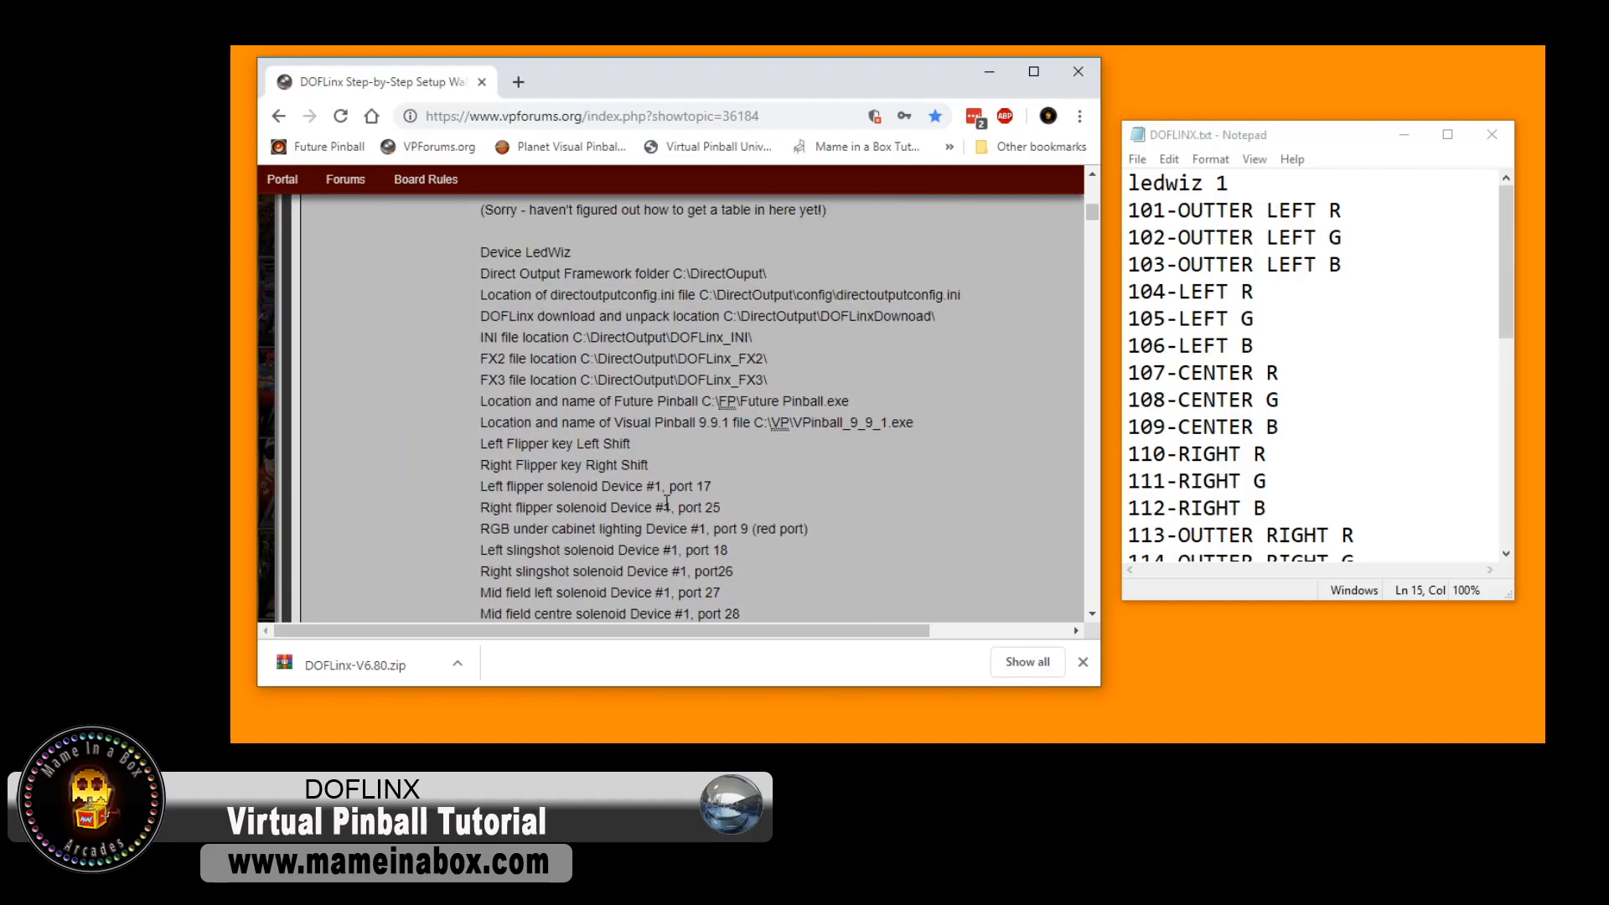
scroll("up", 3)
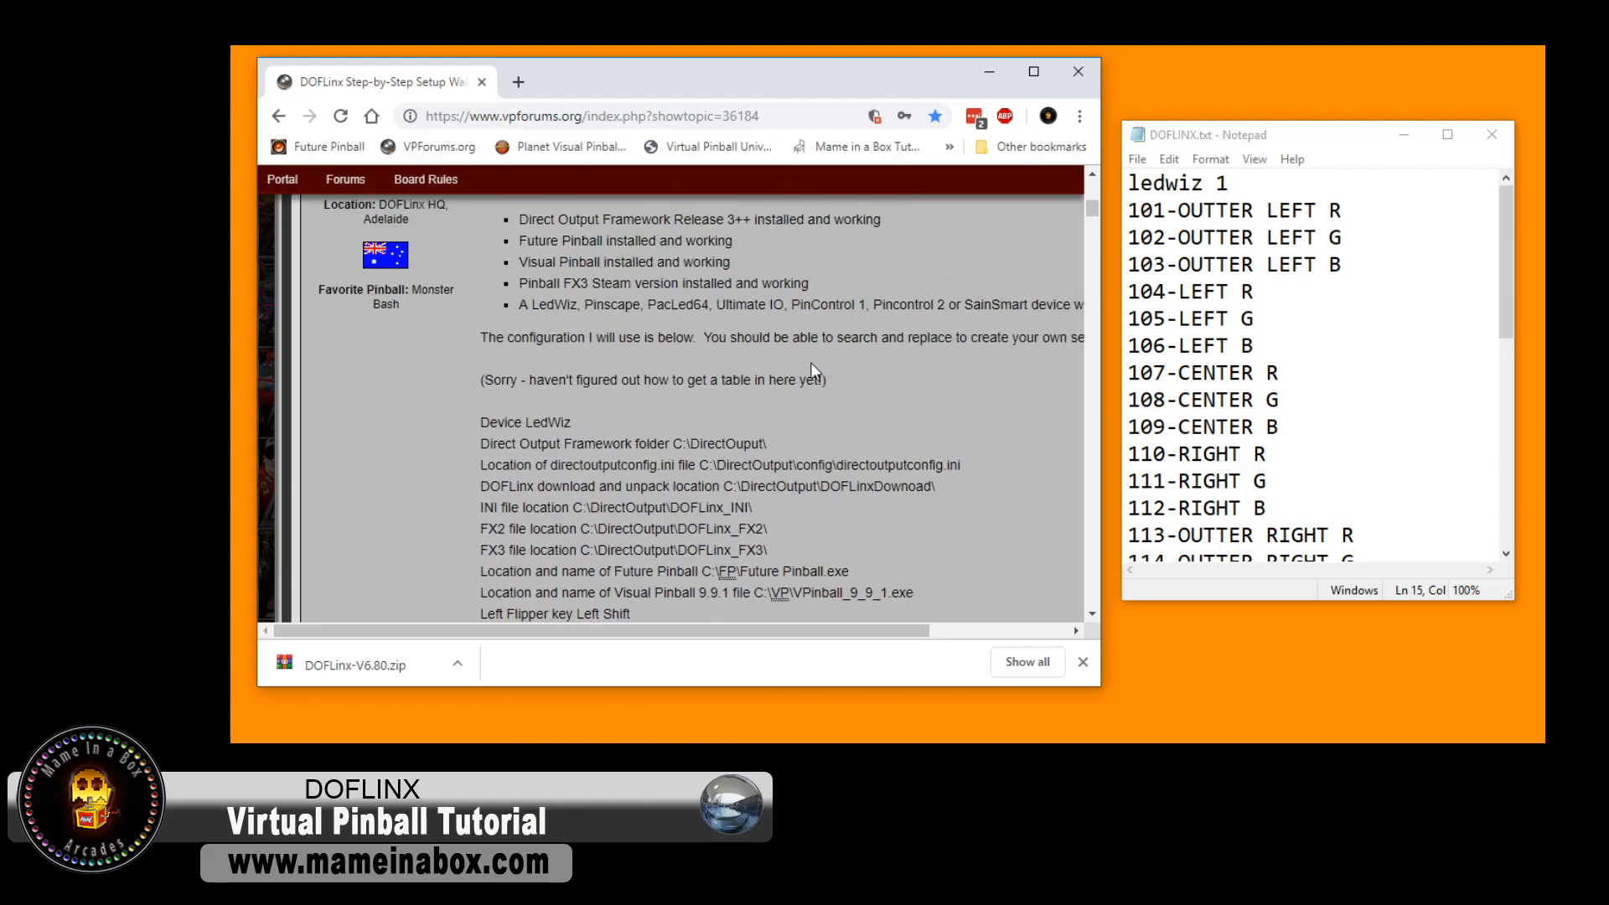
mouse_move(740, 434)
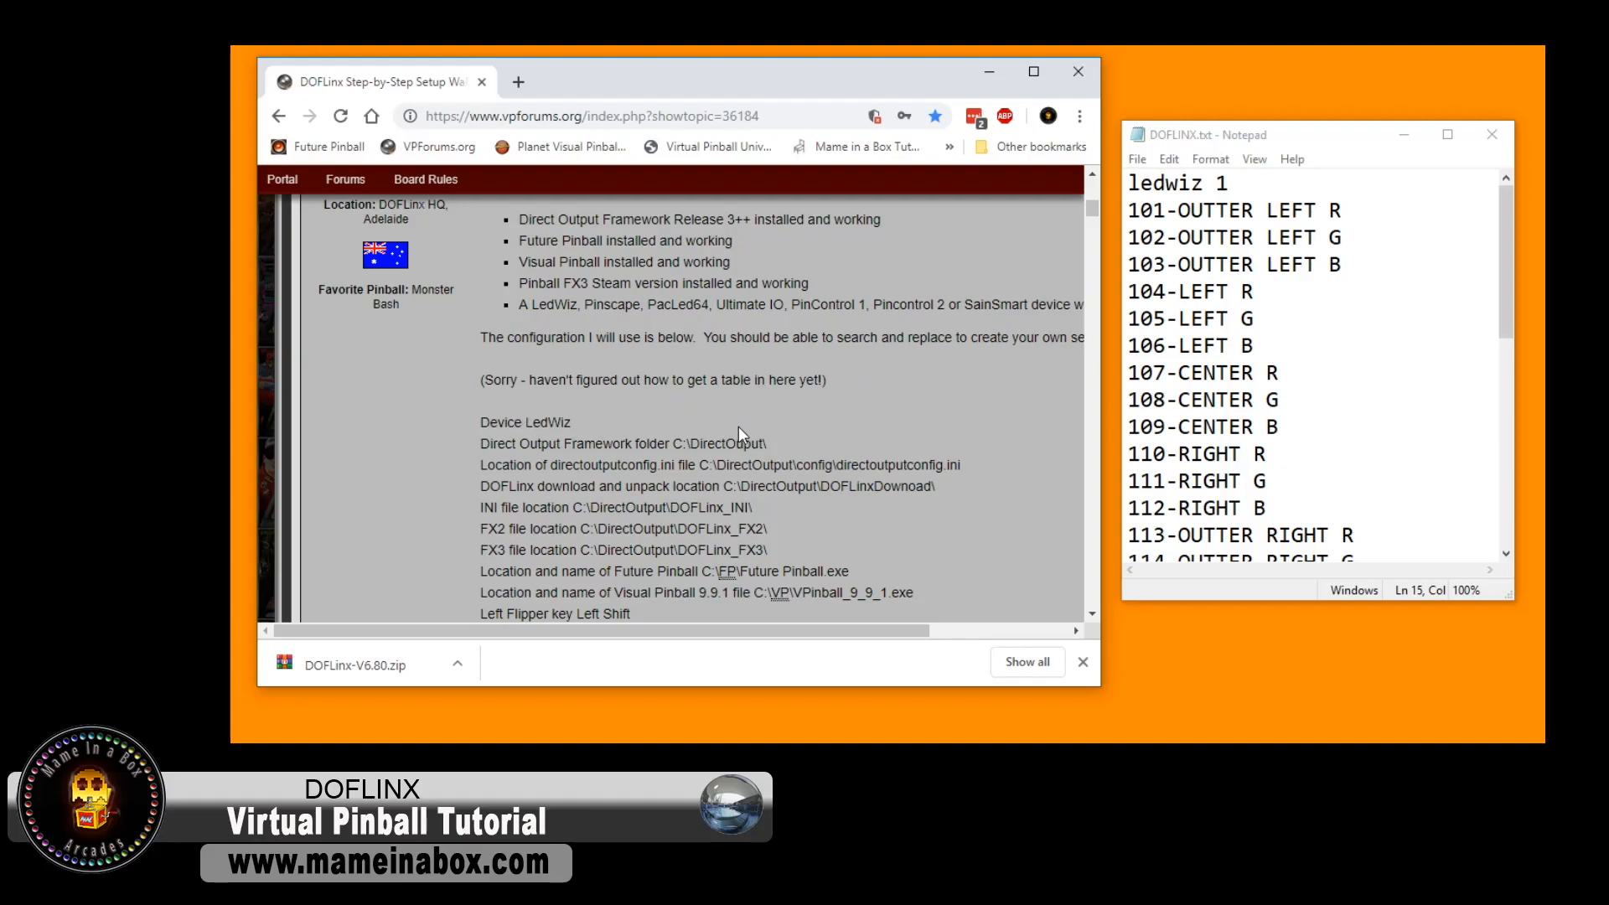
scroll("down", 3)
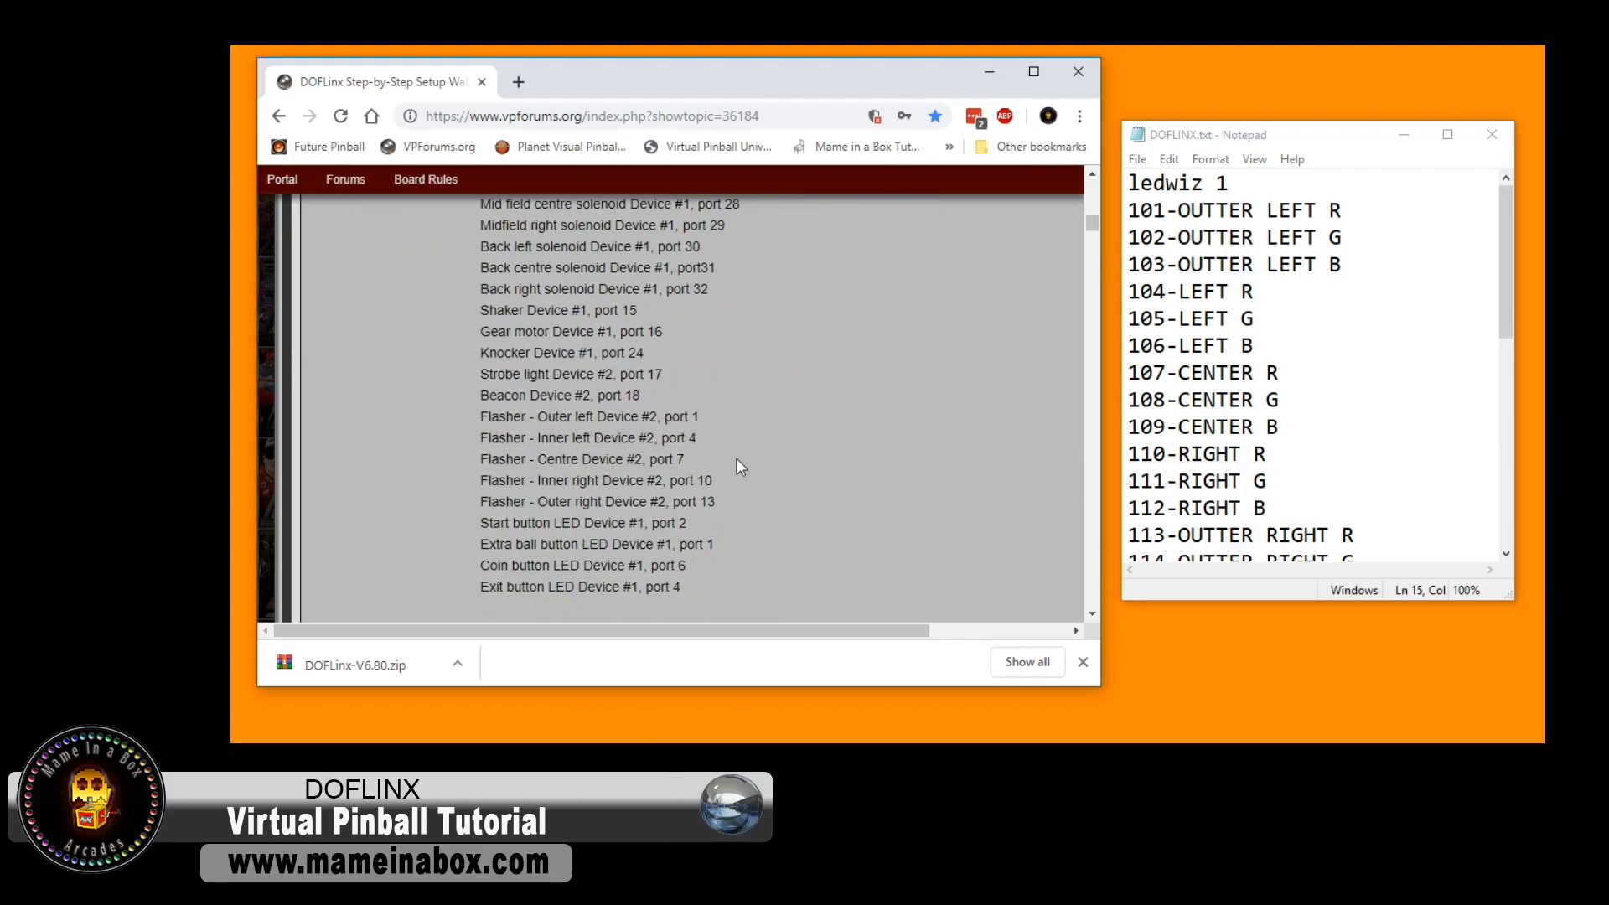
scroll("down", 3)
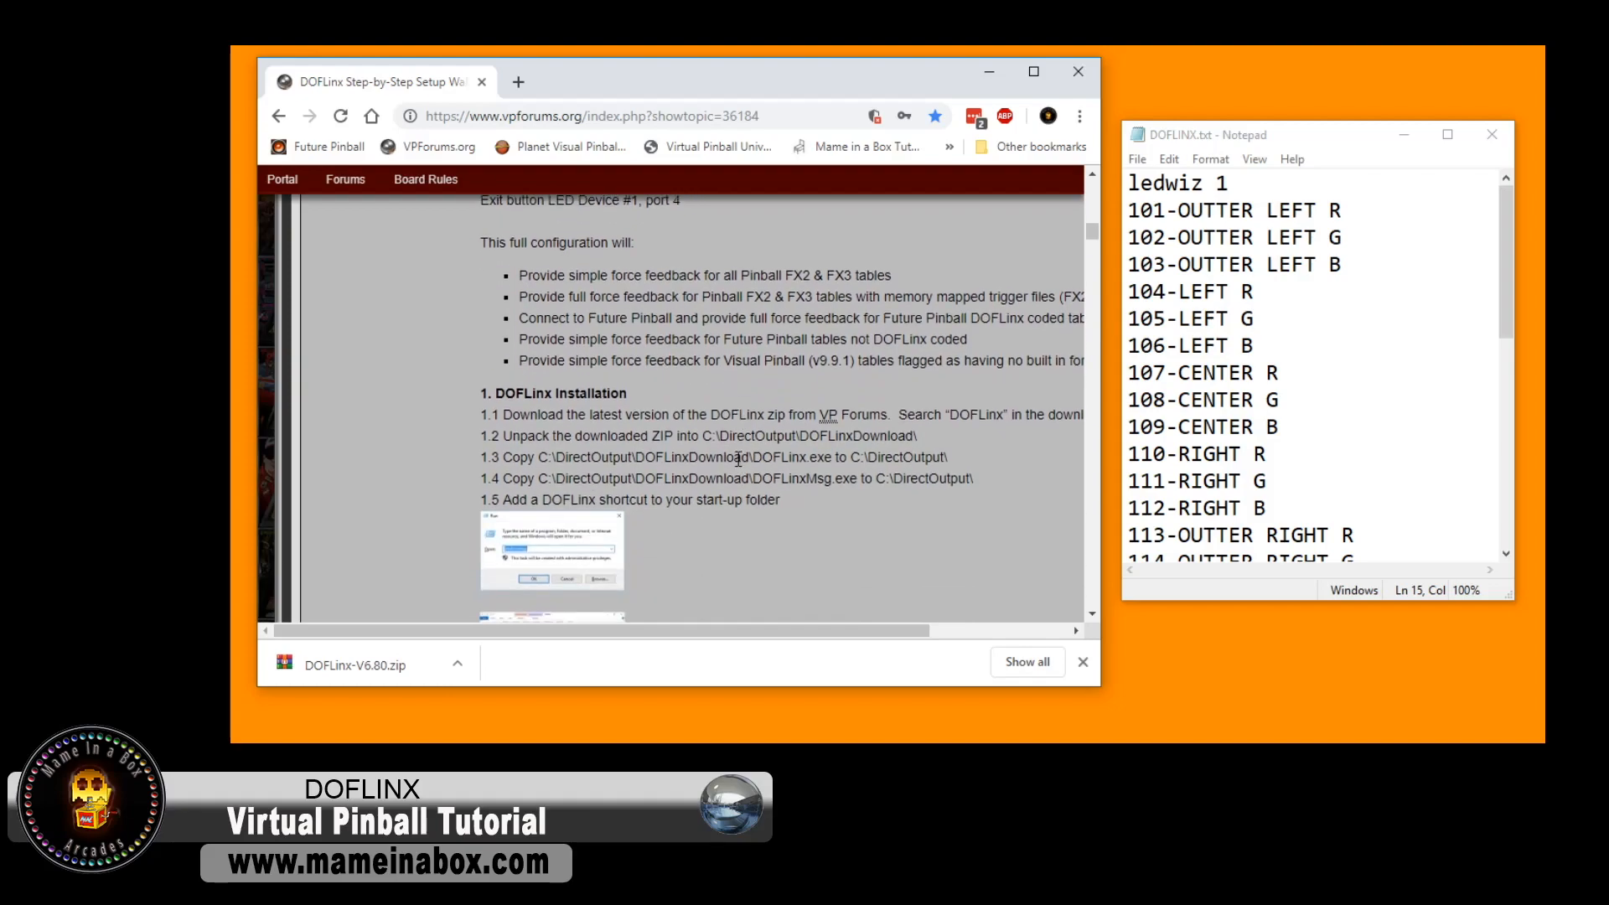
scroll("down", 3)
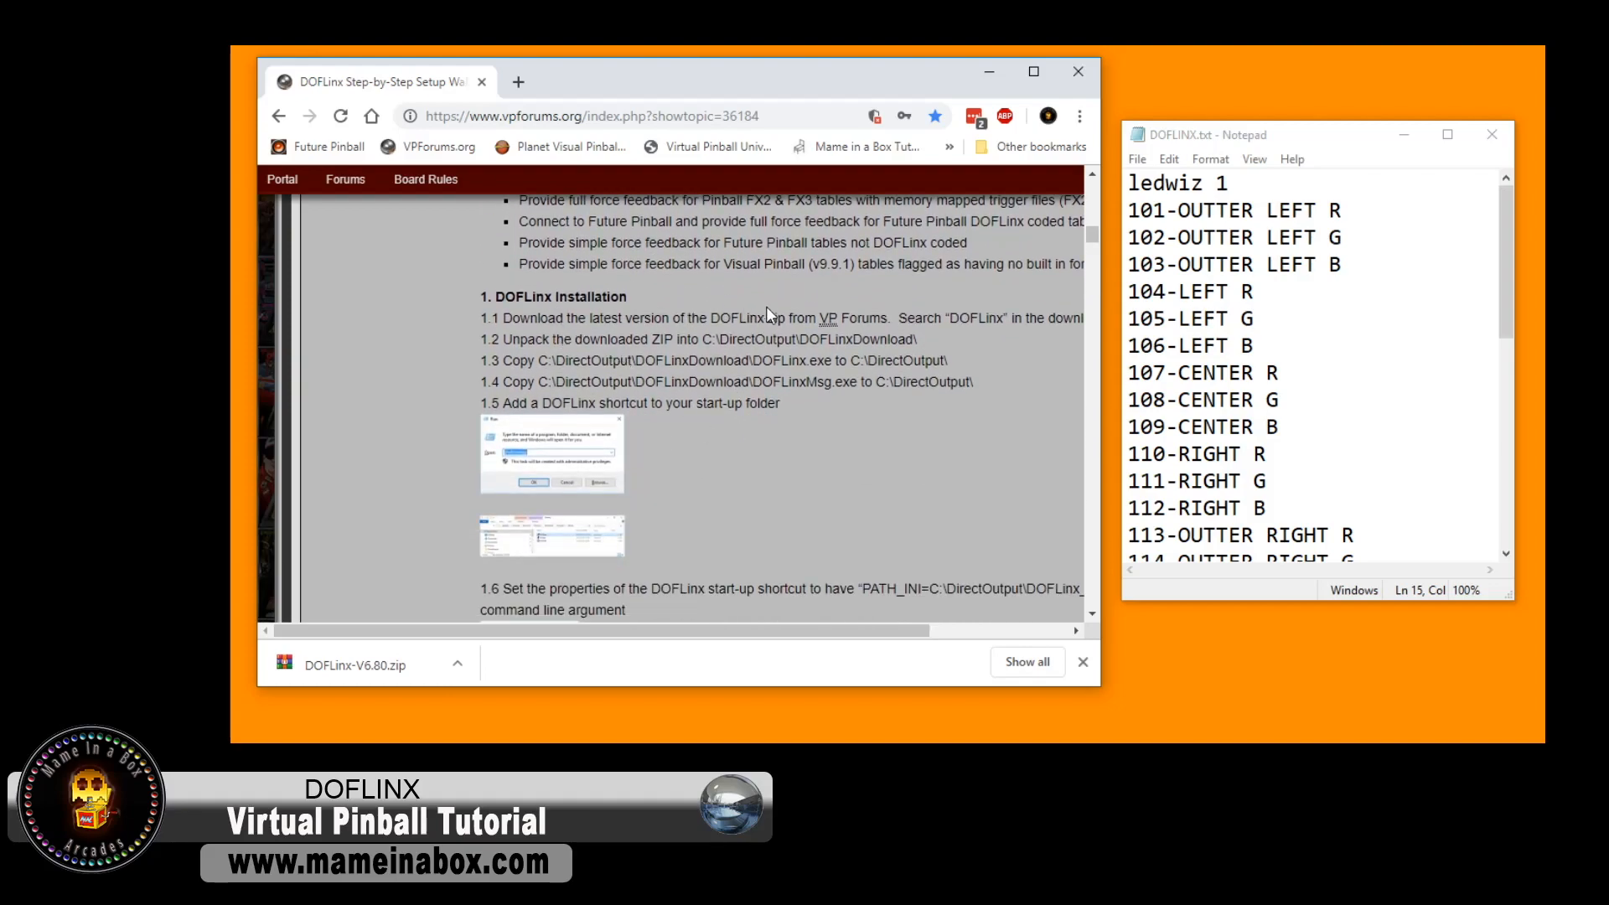
mouse_move(662, 343)
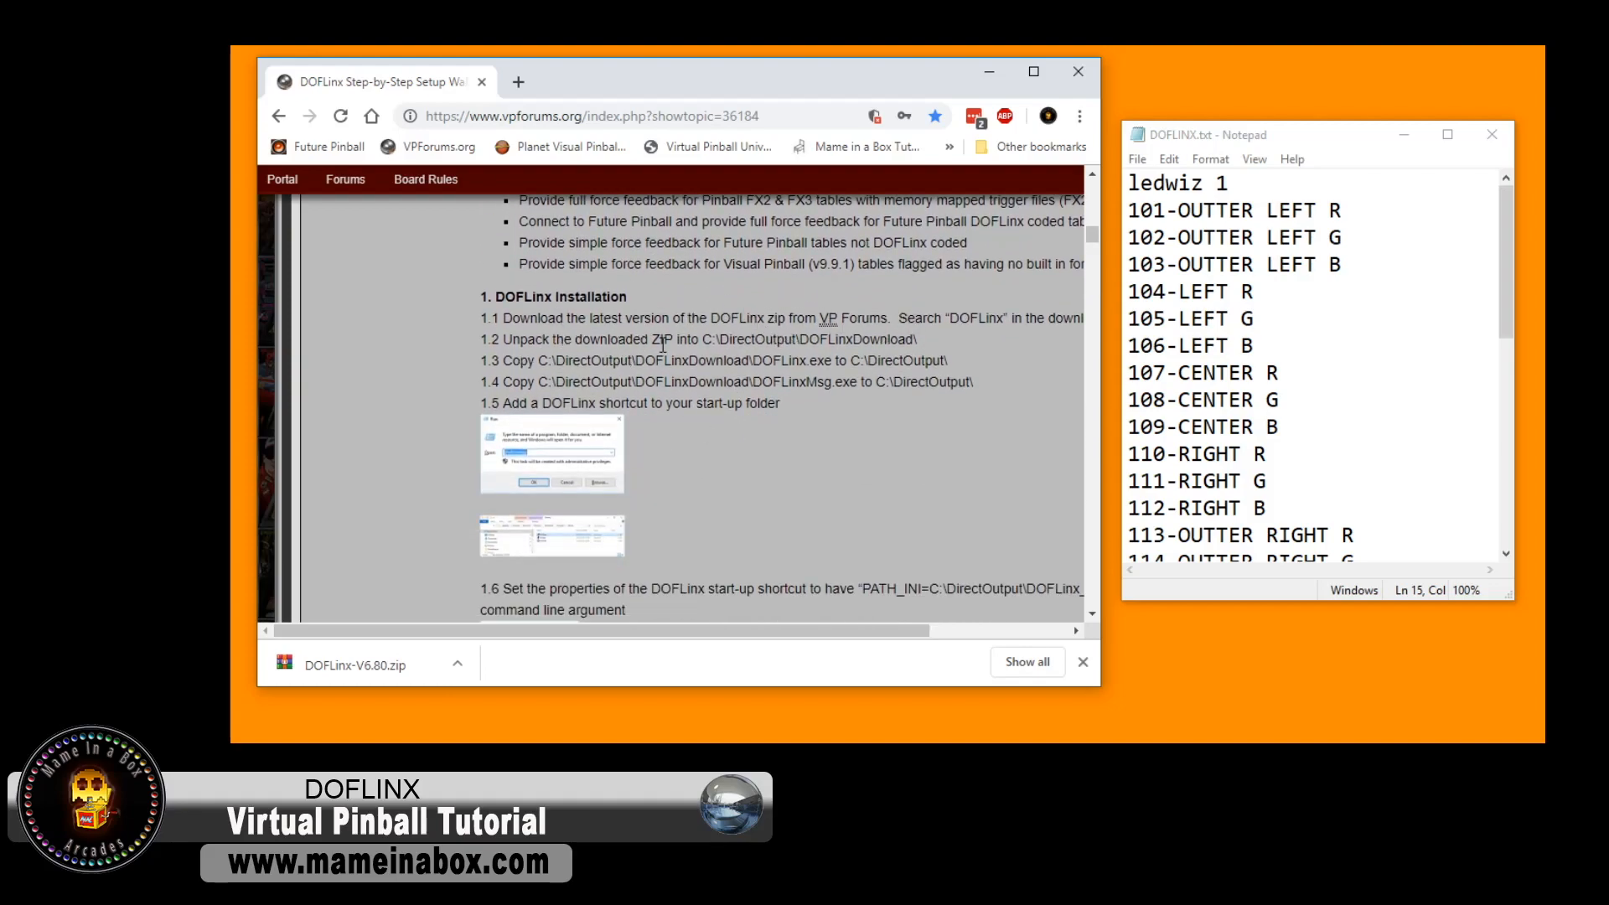
double_click(744, 339)
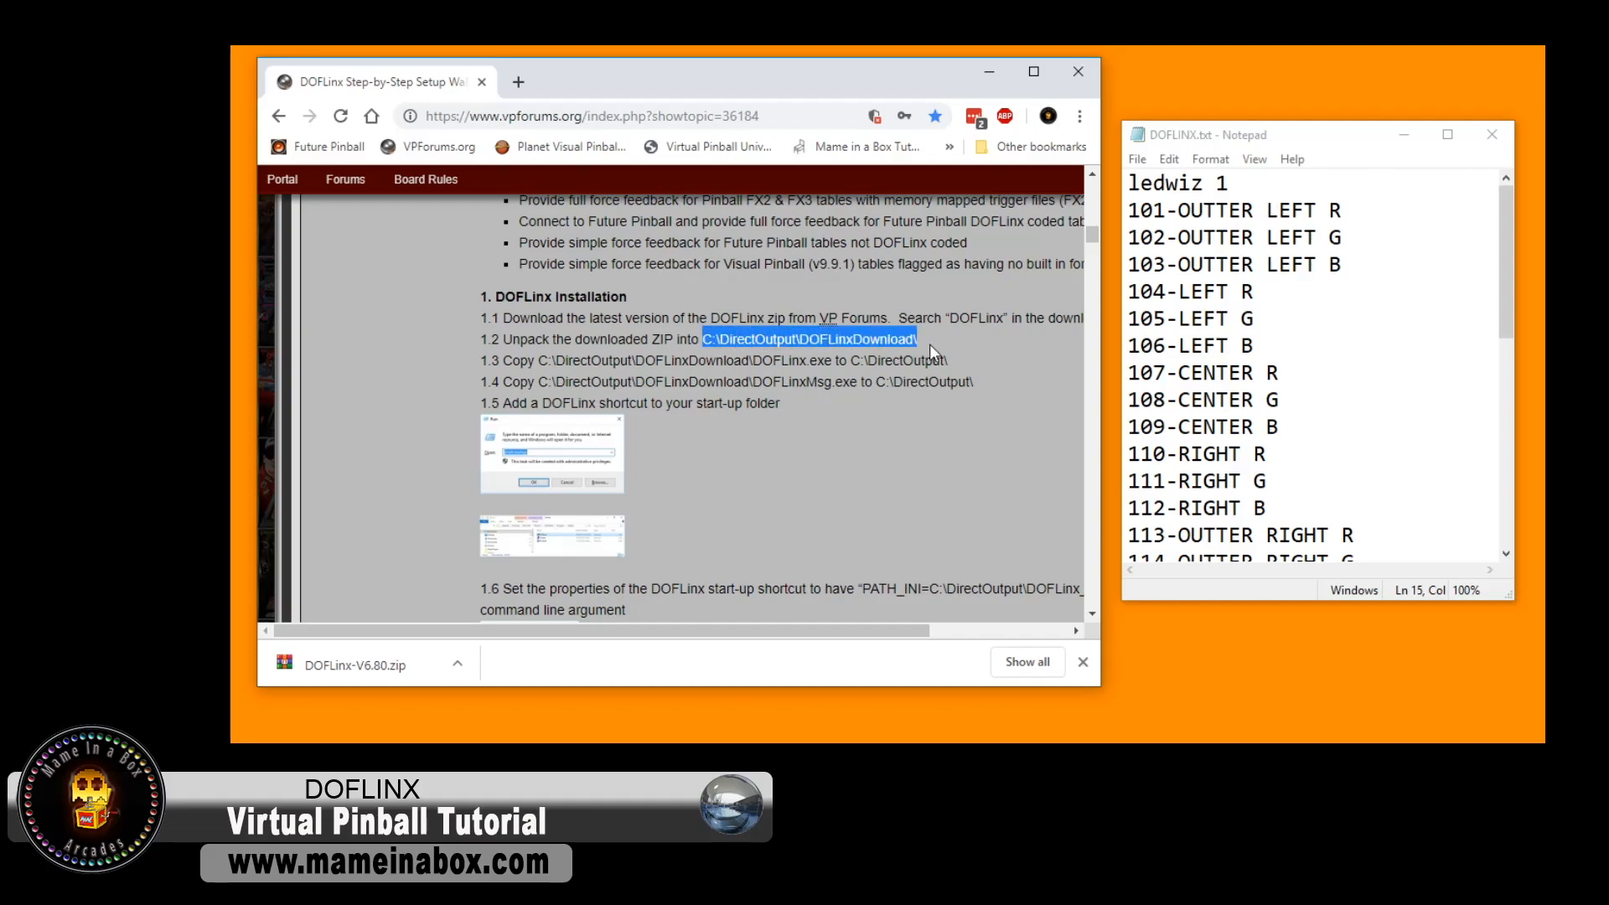
mouse_move(618, 382)
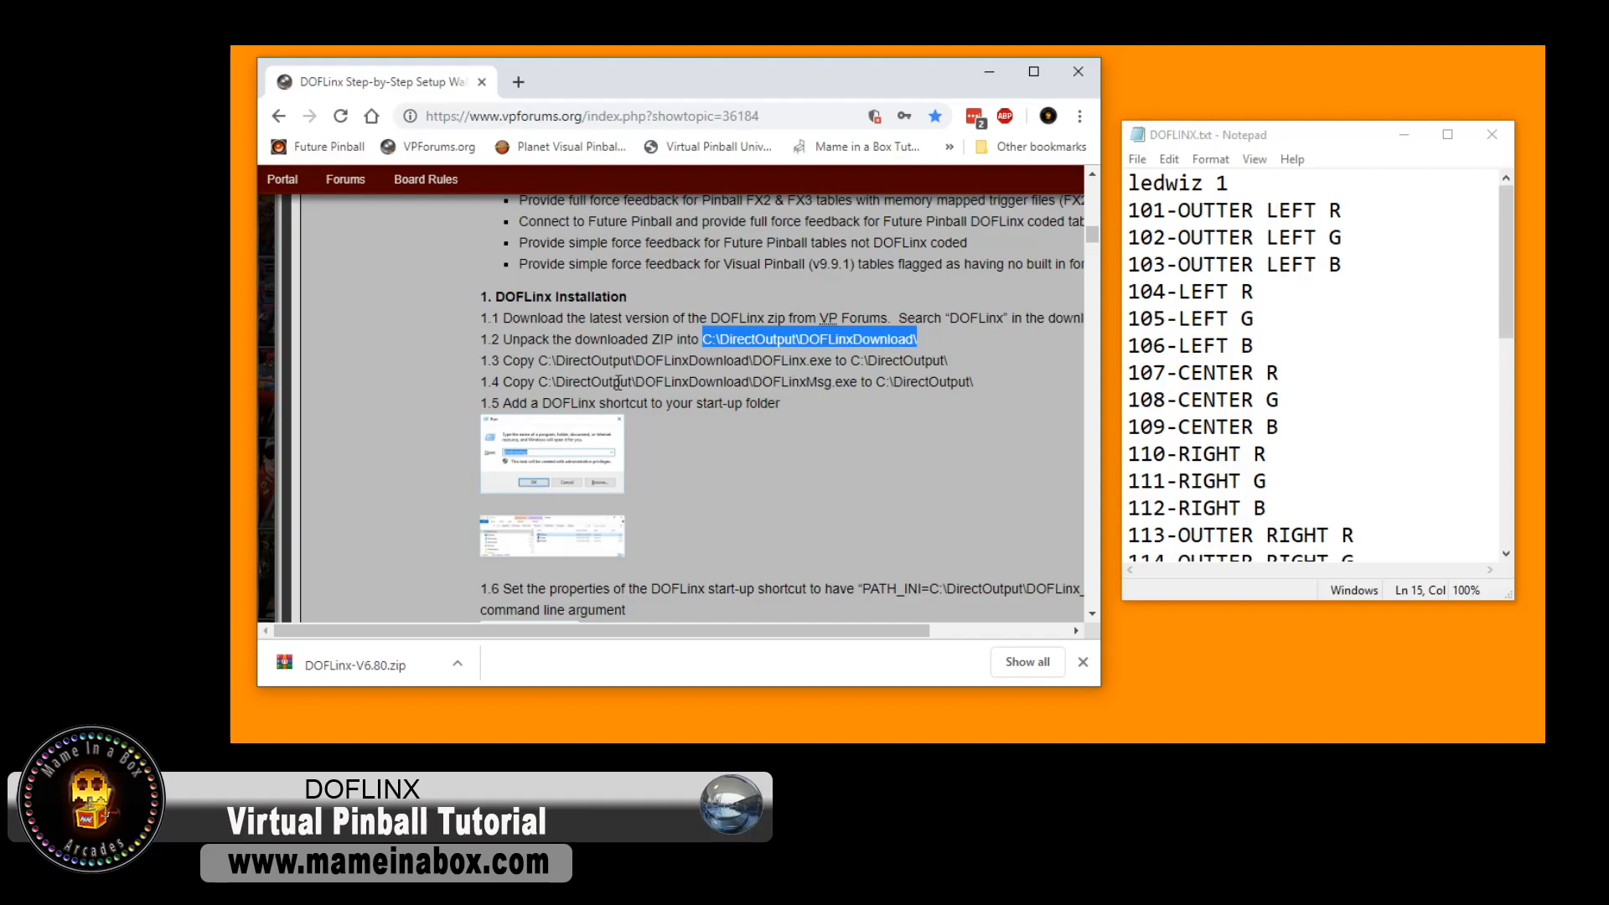
mouse_move(764, 382)
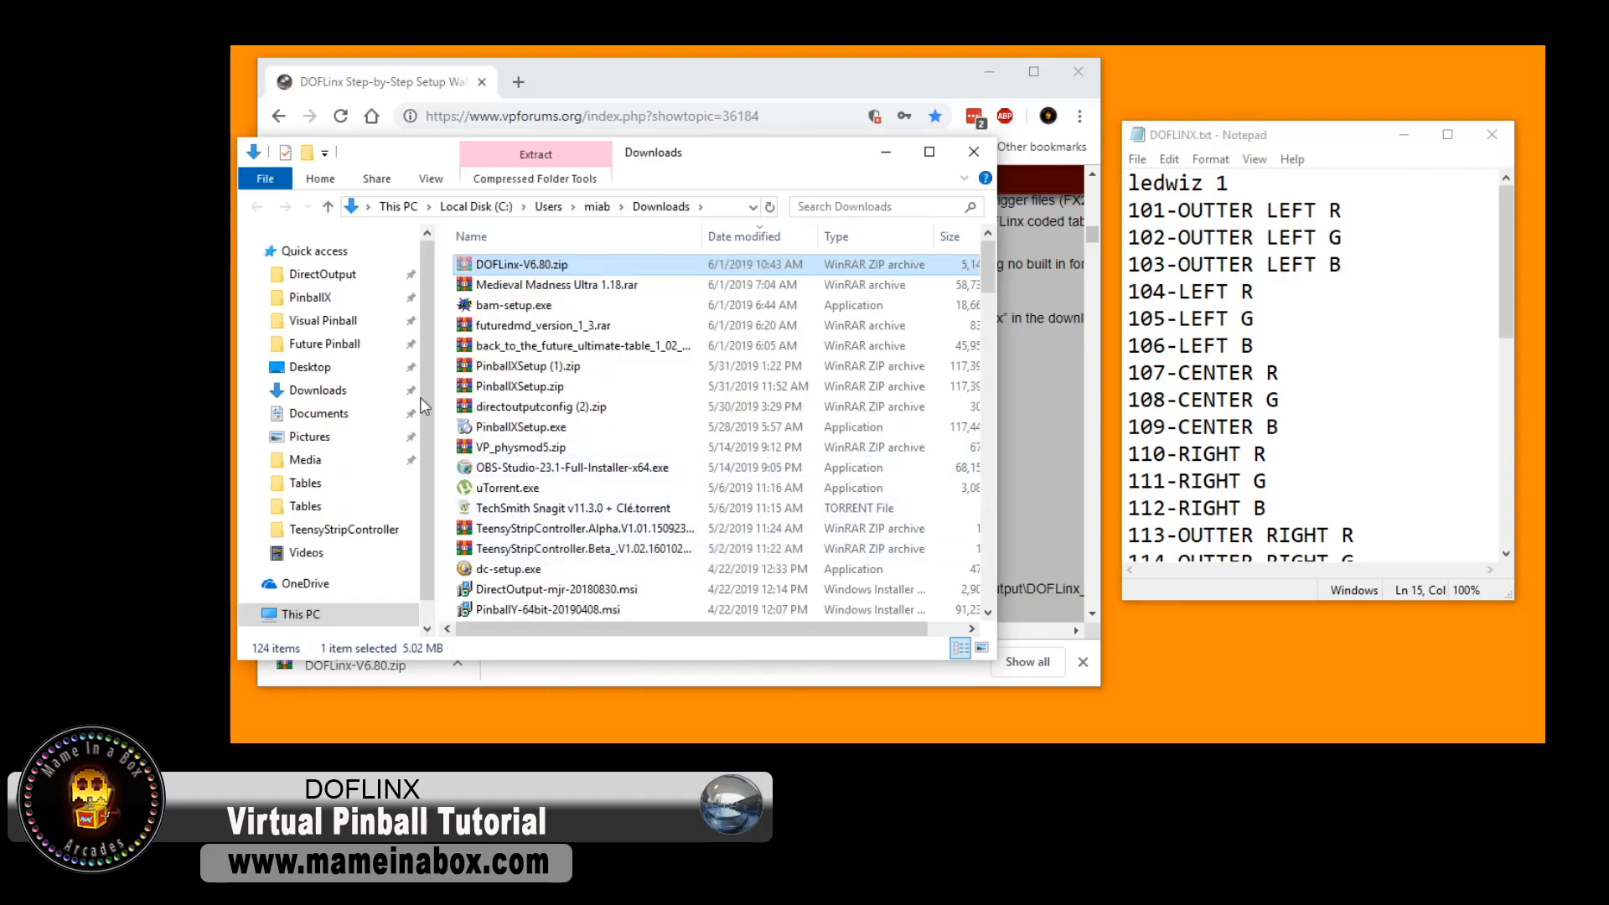
- Move DOFLinx-V6.80.zip from Downloads into C:\DirectOutput and extract it to a DOFLinx-V6.80\ folder
left_click(322, 273)
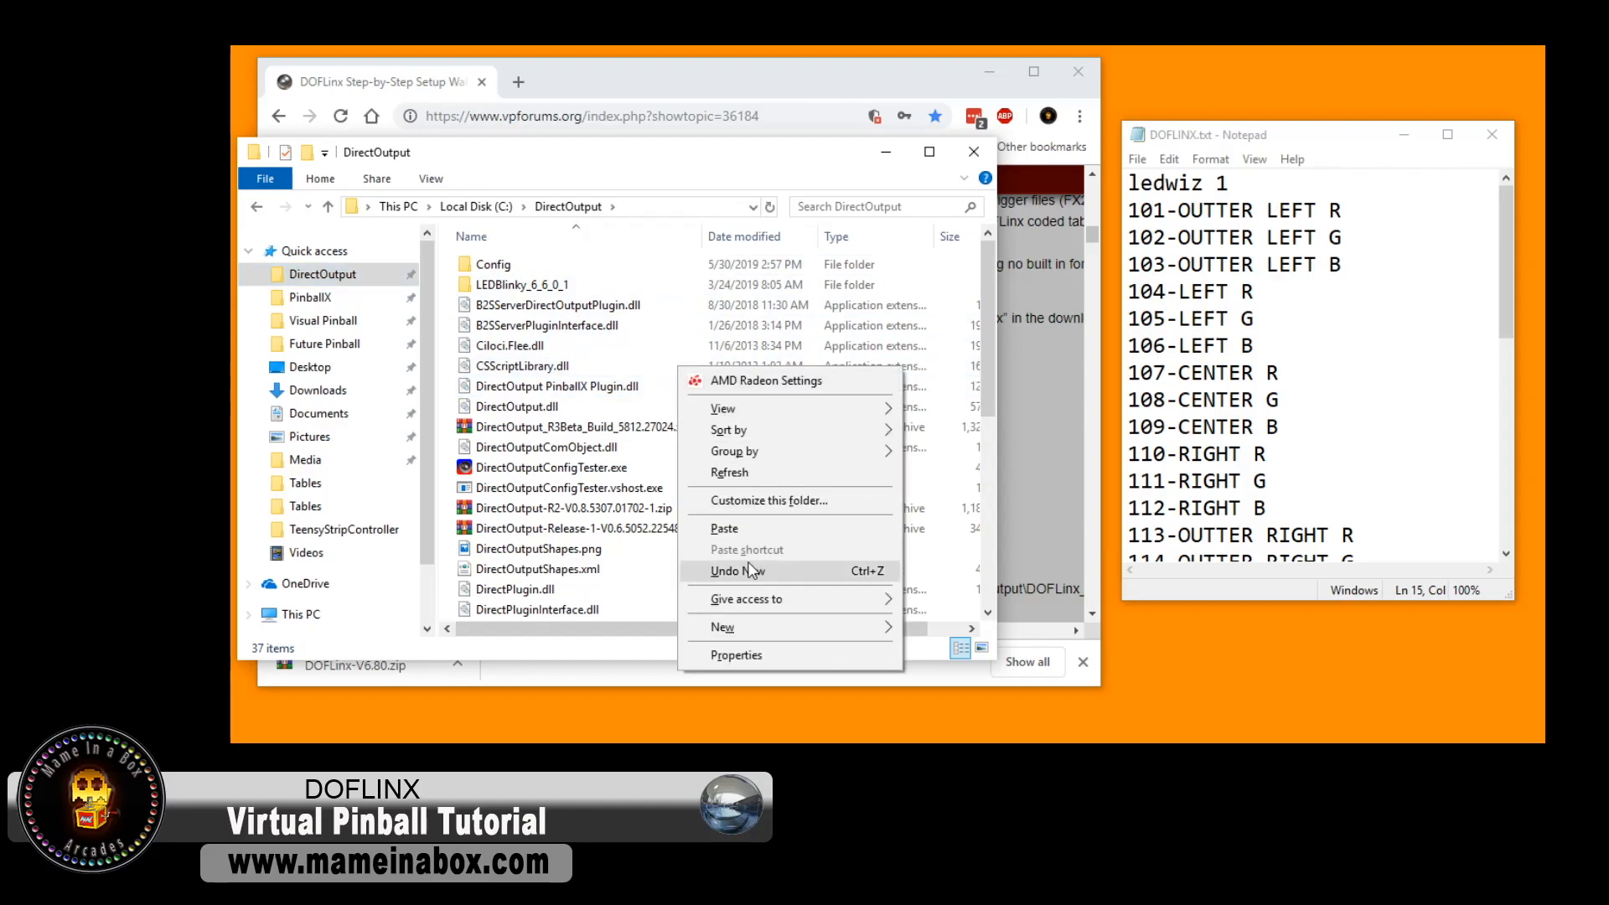
left_click(519, 608)
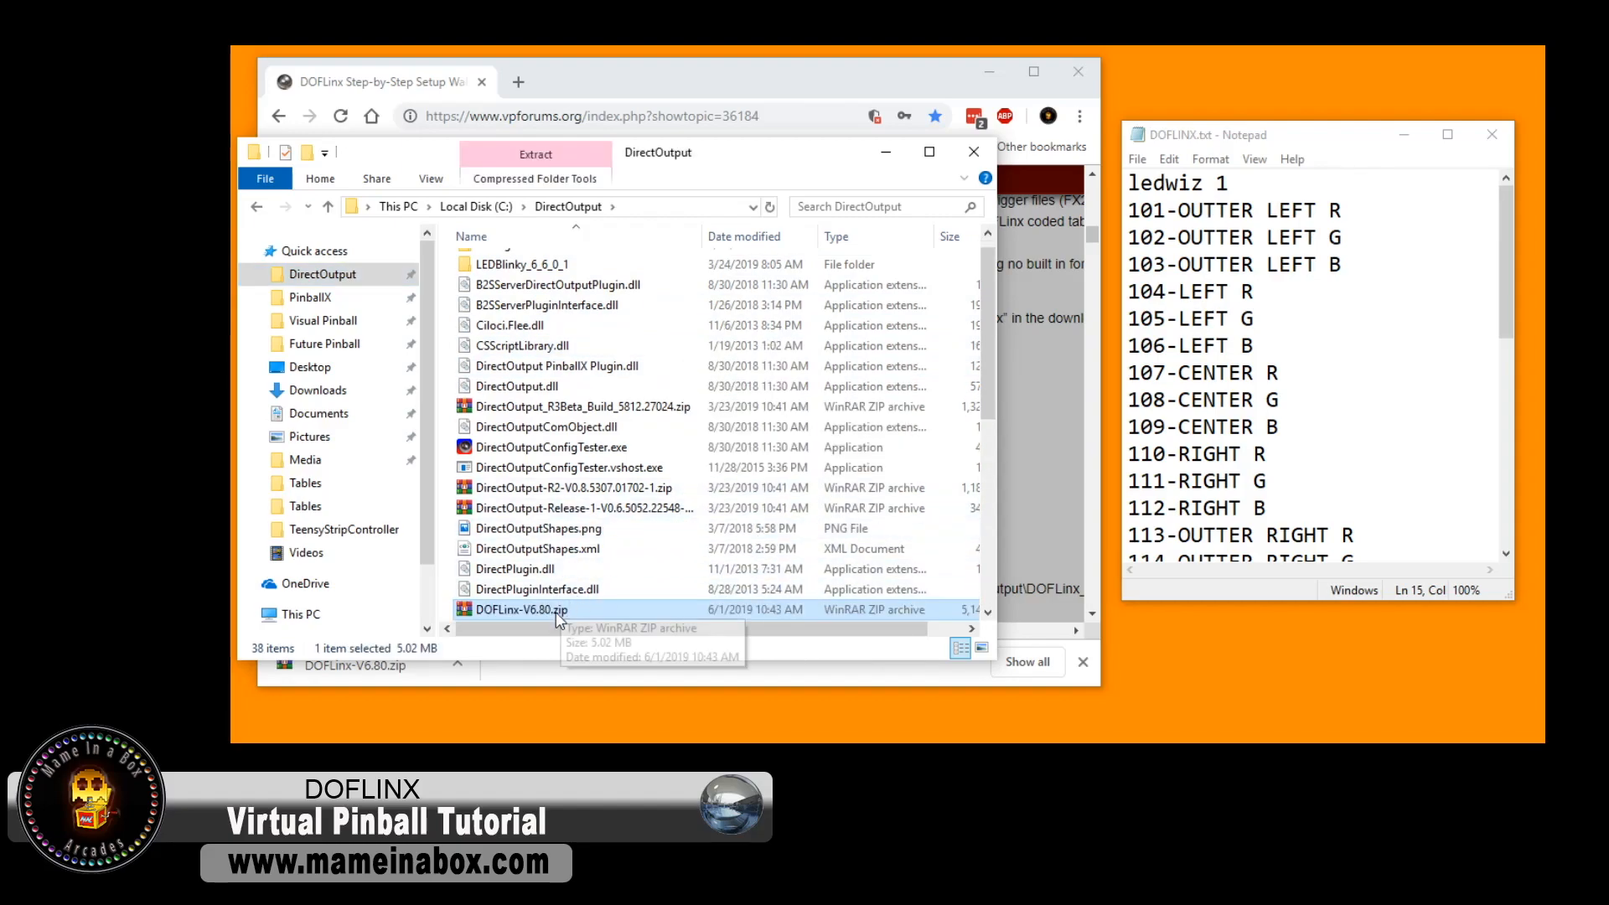
right_click(520, 608)
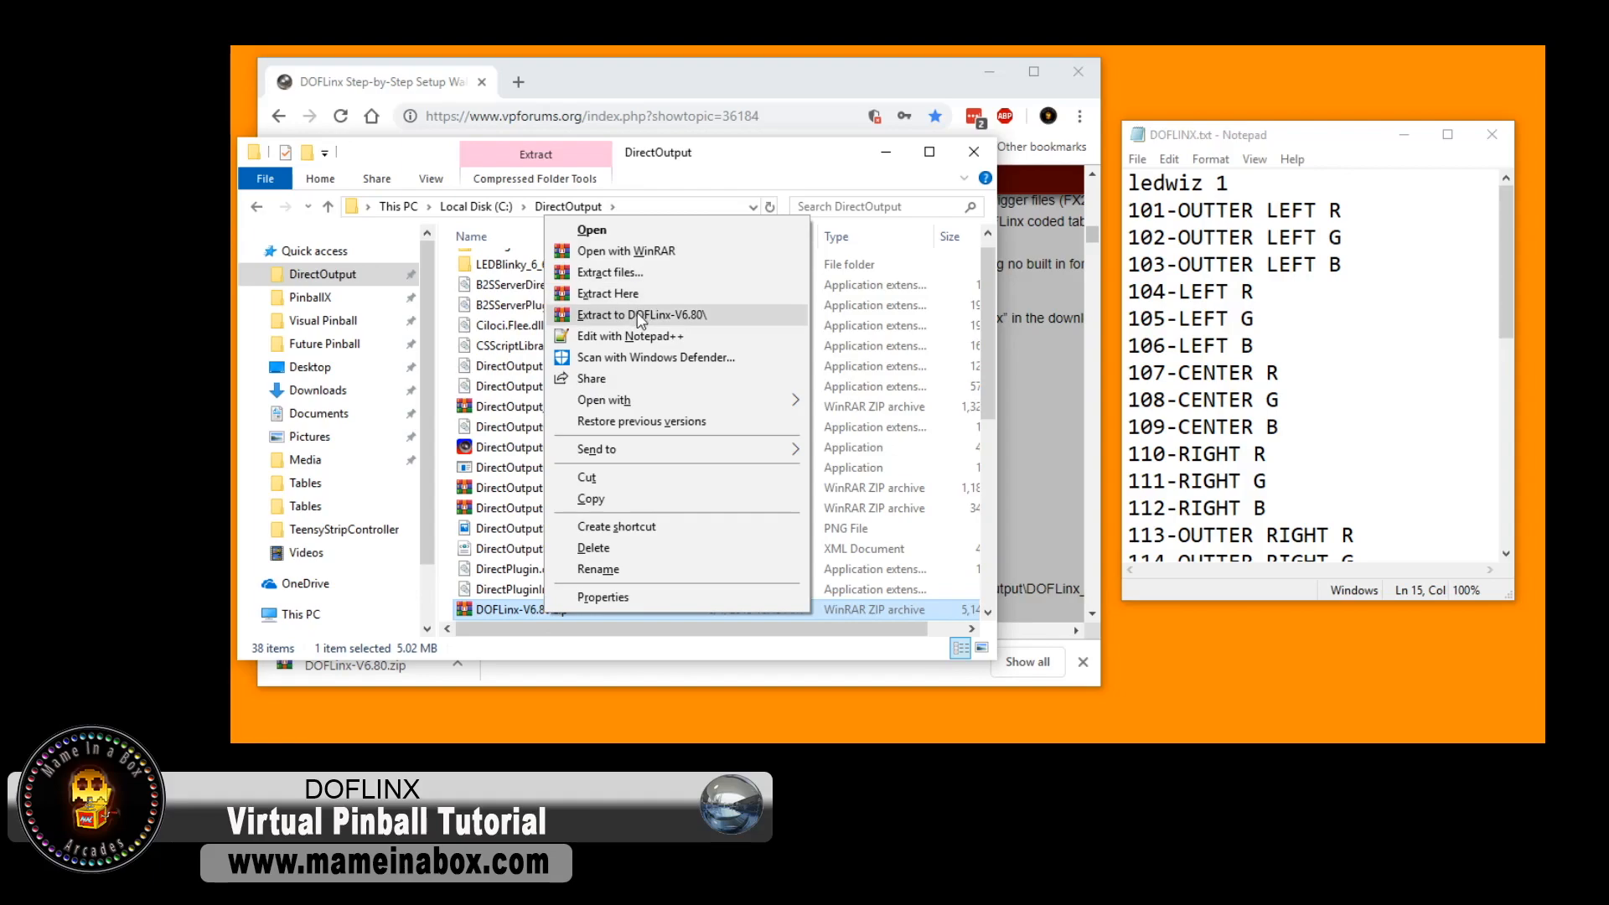
left_click(634, 315)
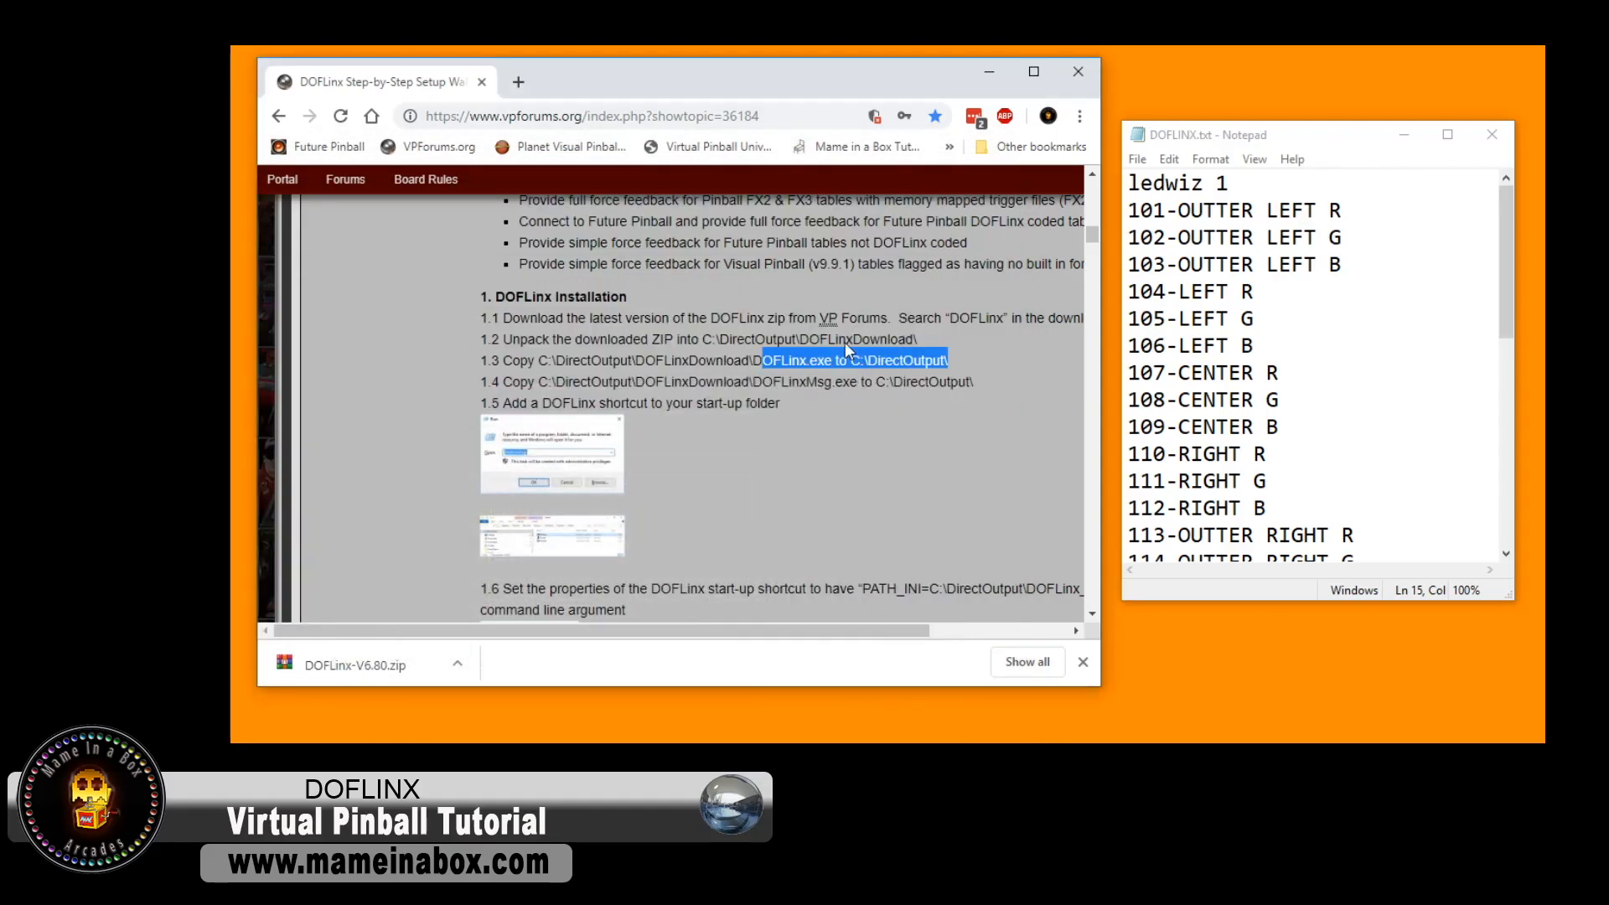
mouse_move(606, 399)
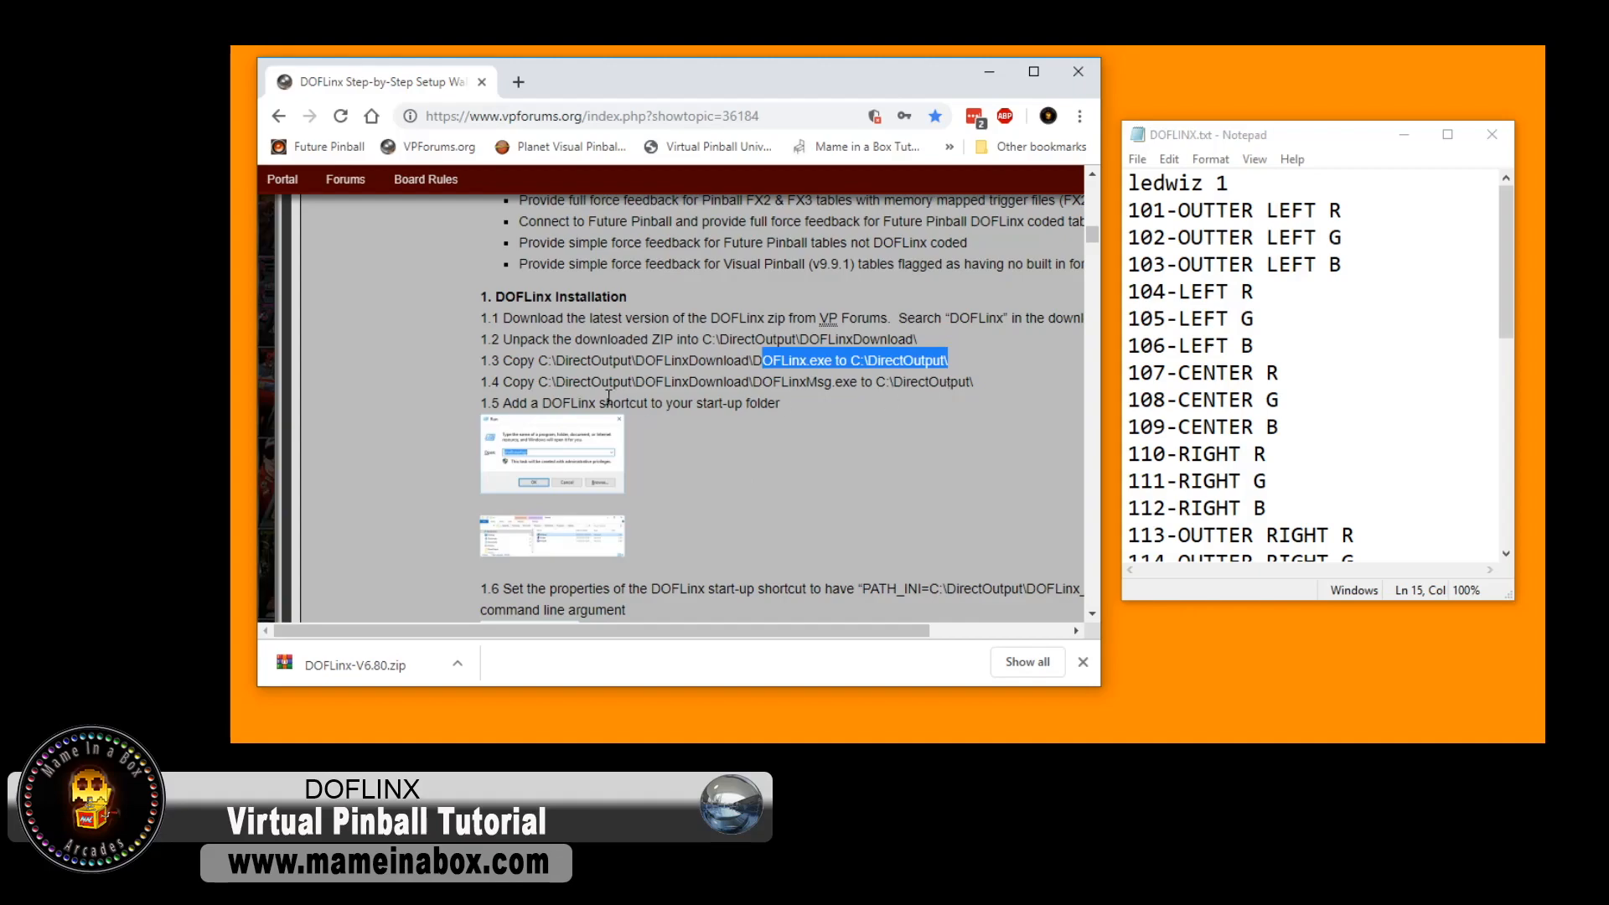
mouse_move(613, 455)
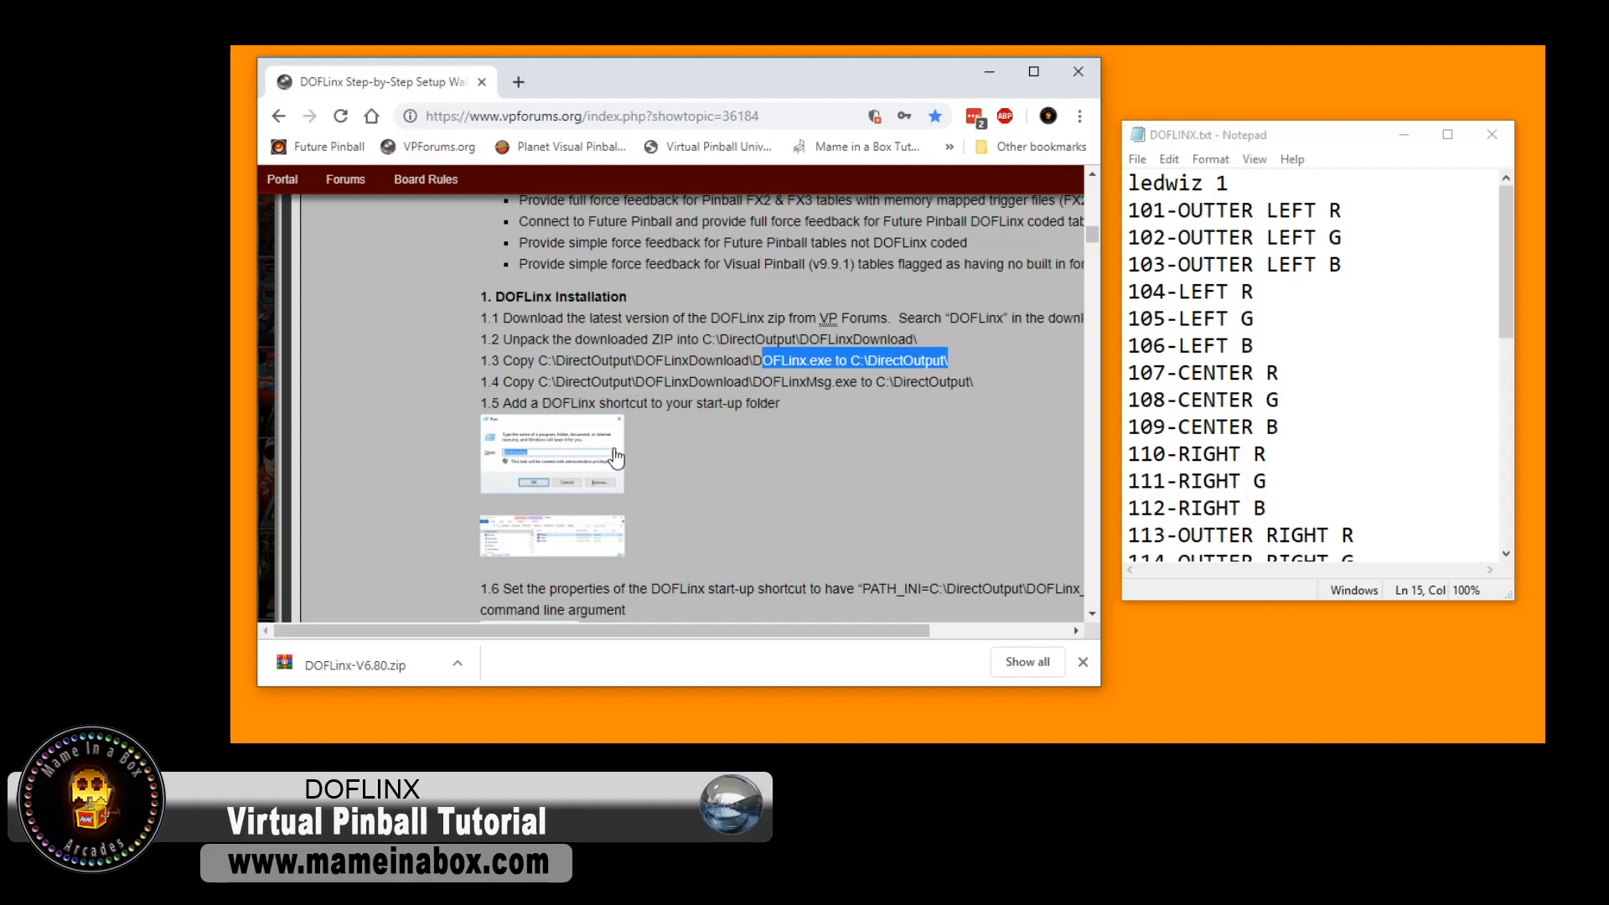
- Read guide steps 1.3 to 1.6 about copying DOFLinx.exe into C:\DirectOutput and the start-up shortcut
scroll("down", 3)
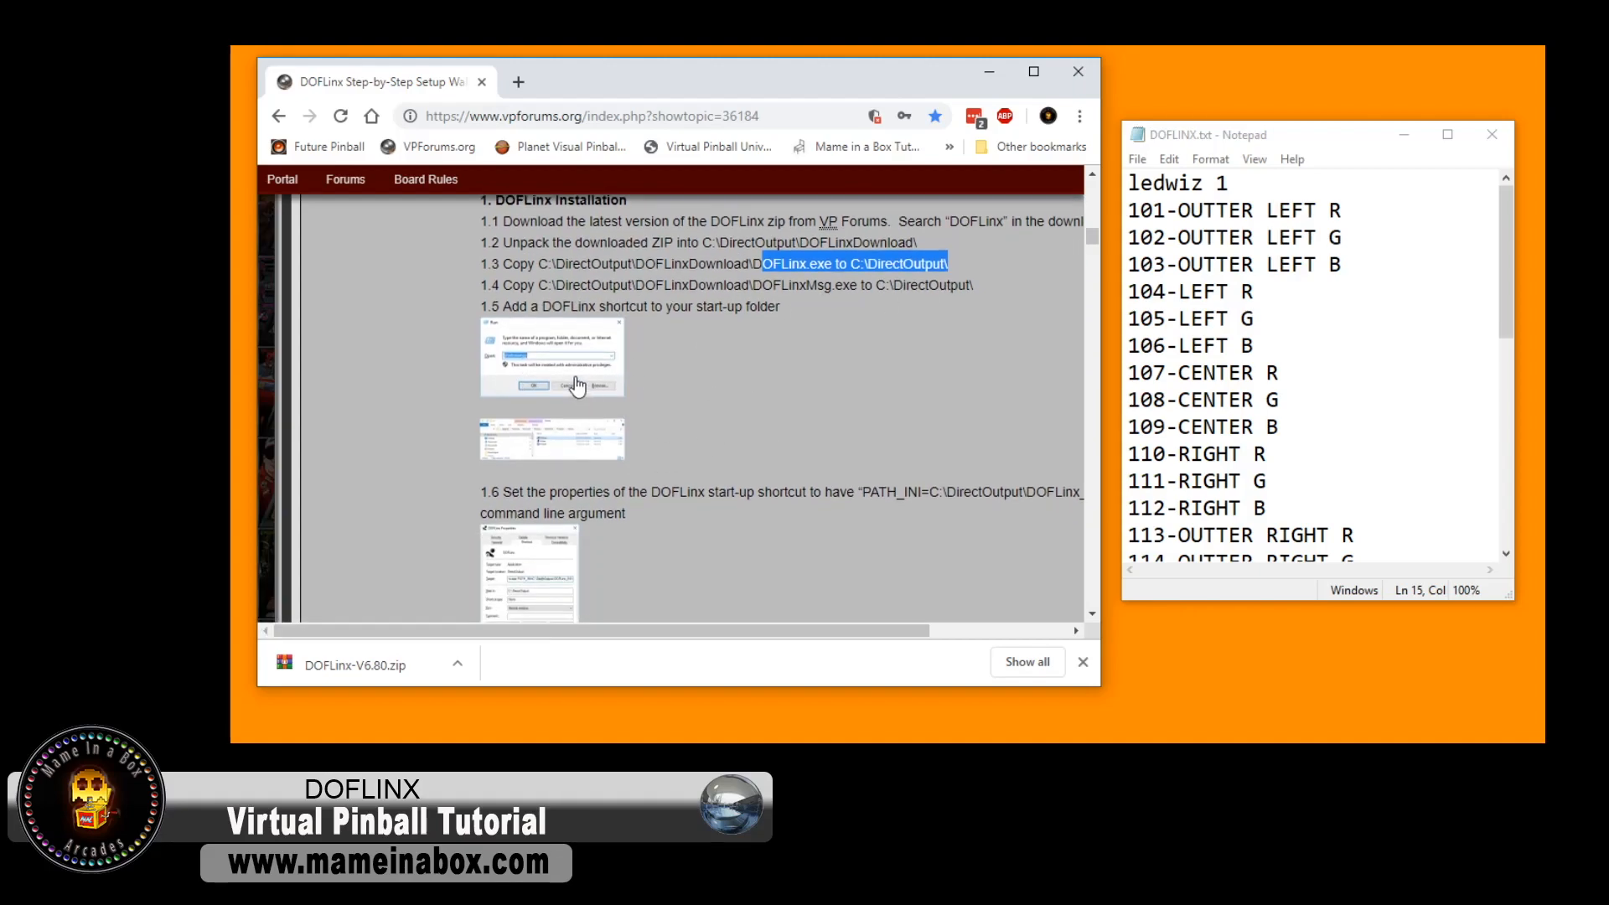
mouse_move(491, 305)
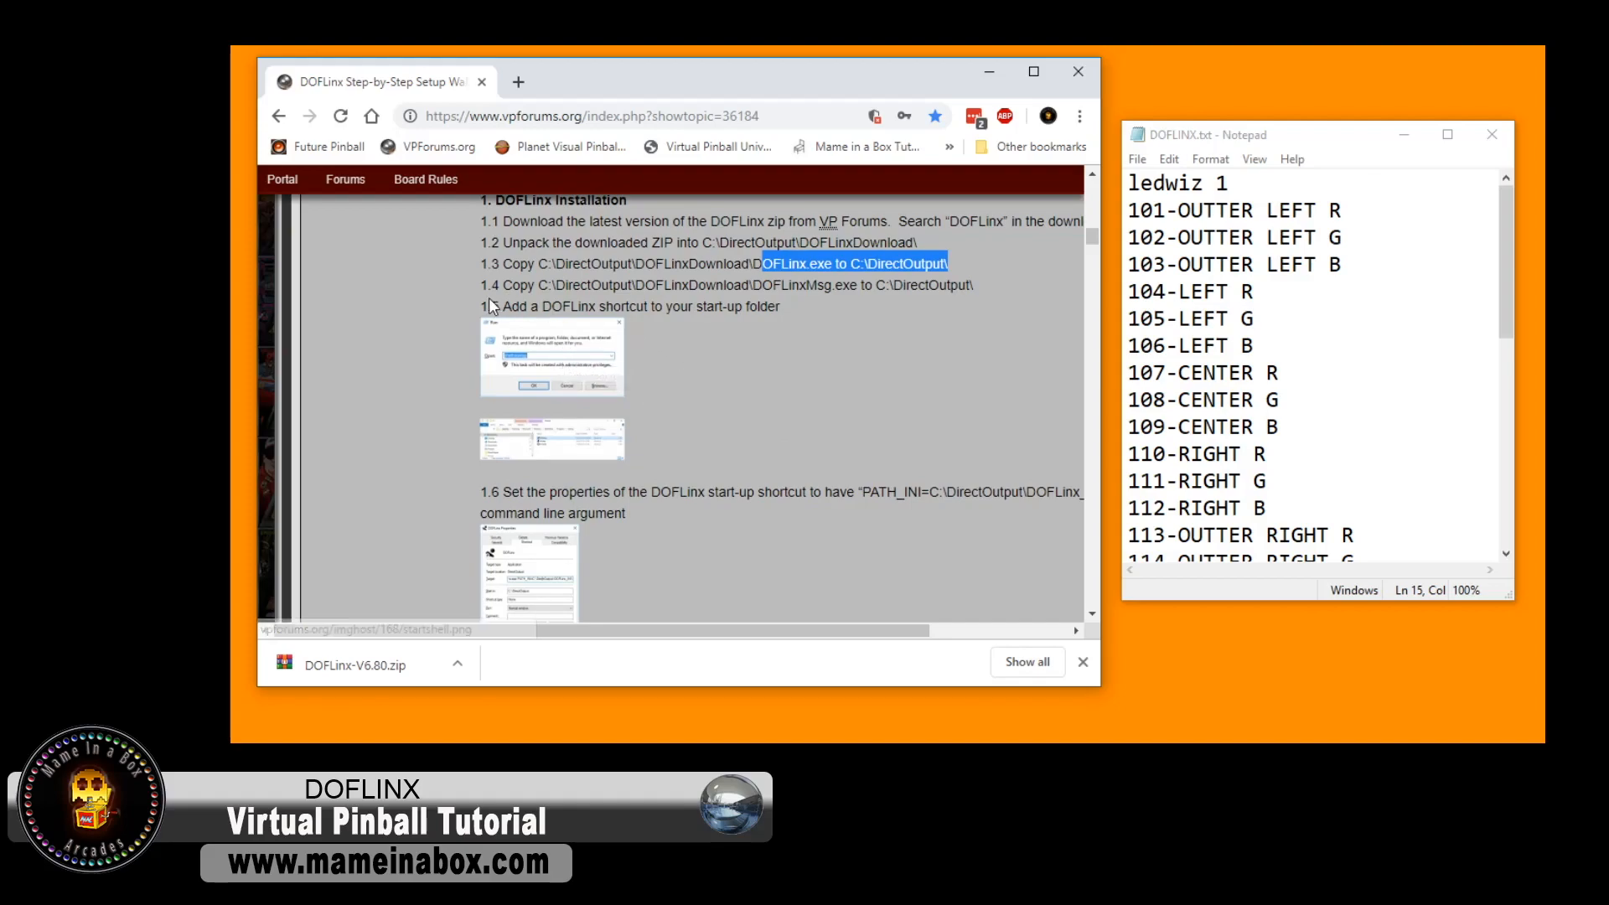
scroll("down", 3)
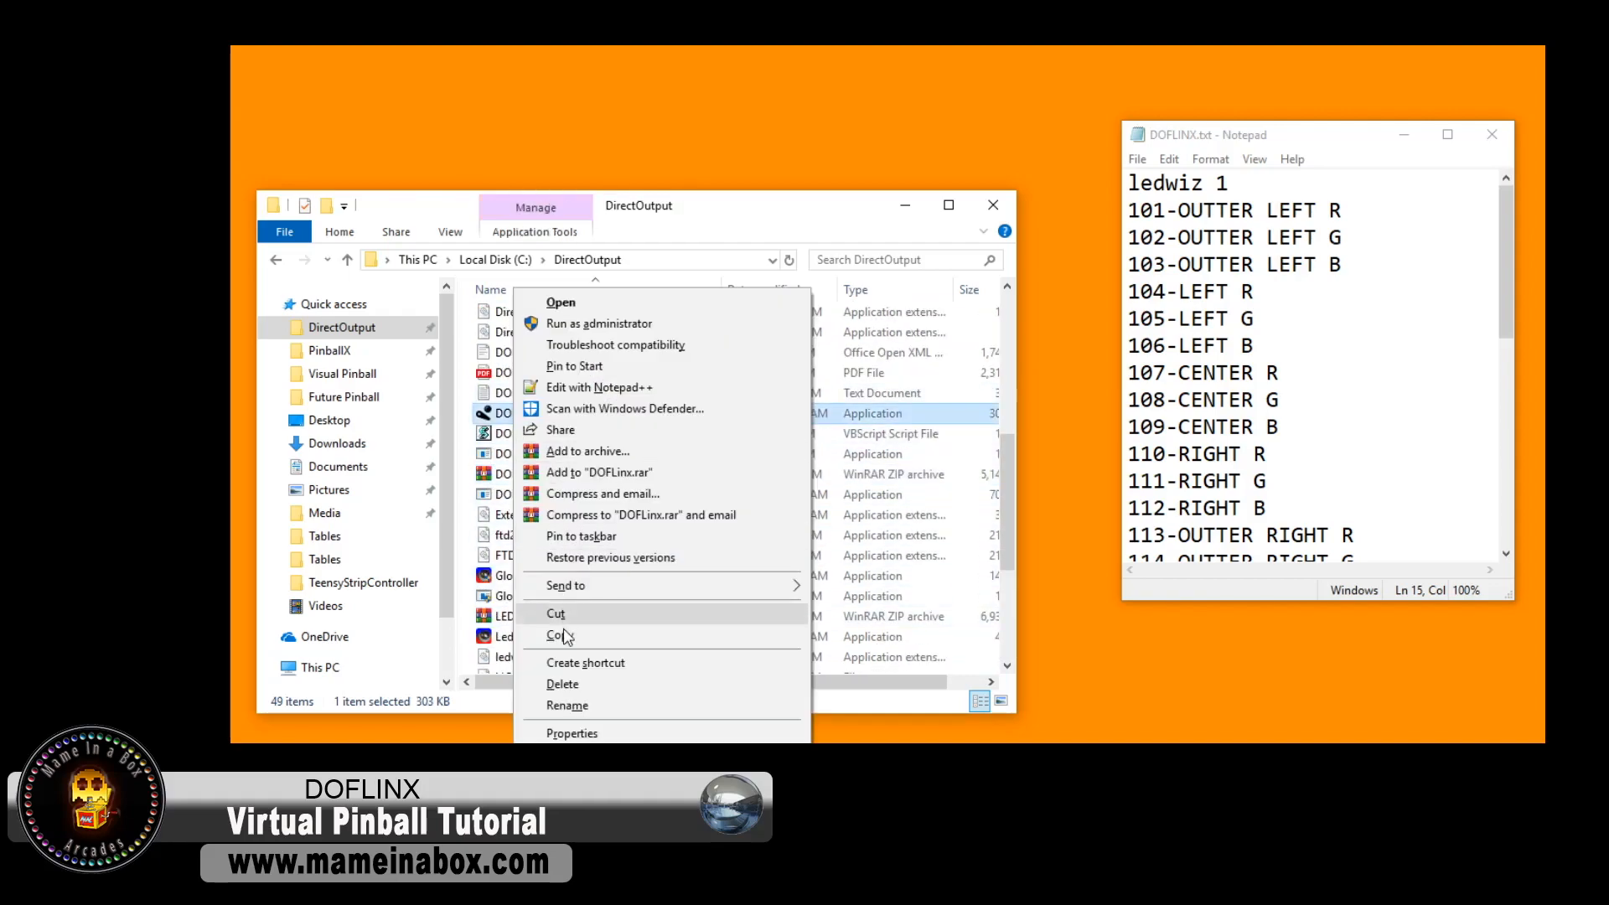
- Check DOFLinx.exe's Properties to confirm it sits in C:\DirectOutput
left_click(570, 732)
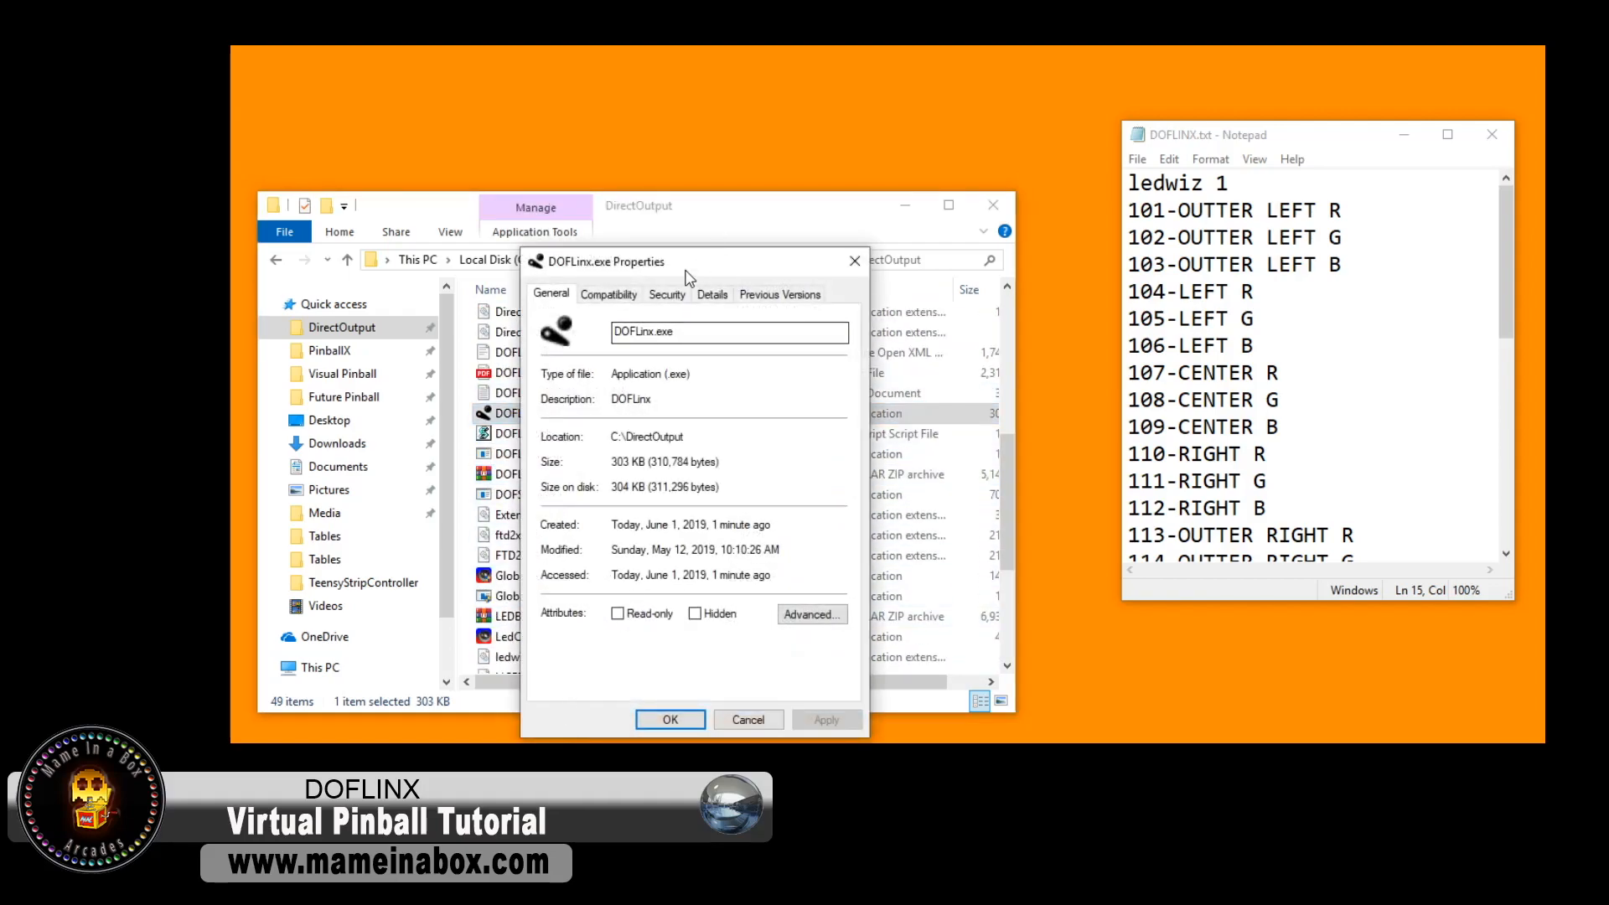
left_click(606, 295)
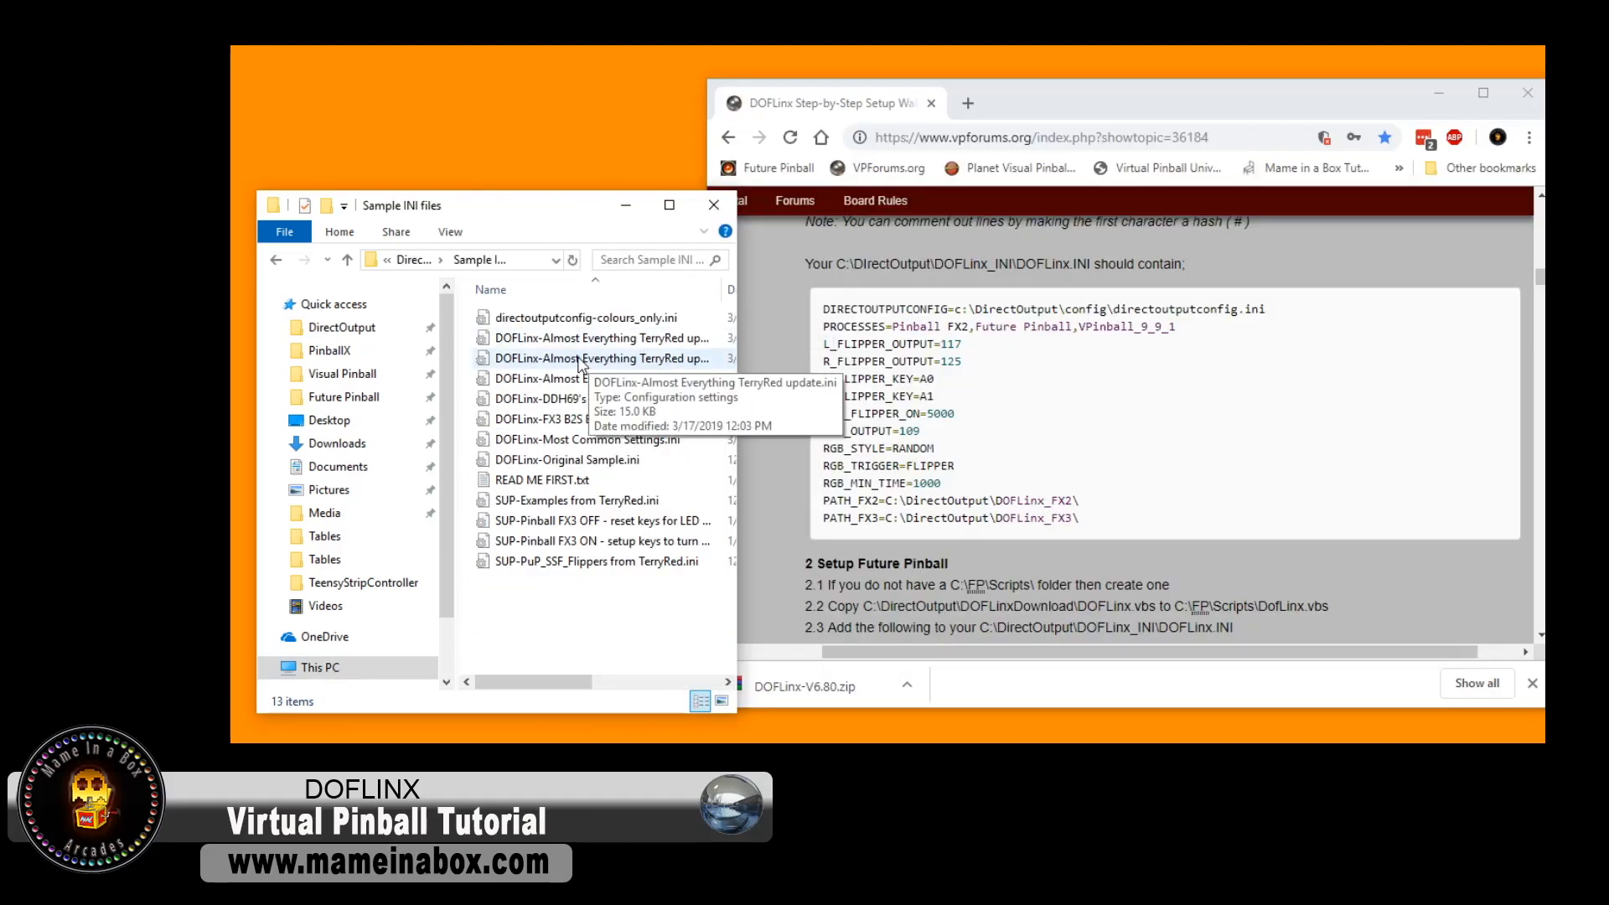
- Duplicate the TerryRed update sample INI and rename the copy to DOFLINX.ini
left_click(602, 358)
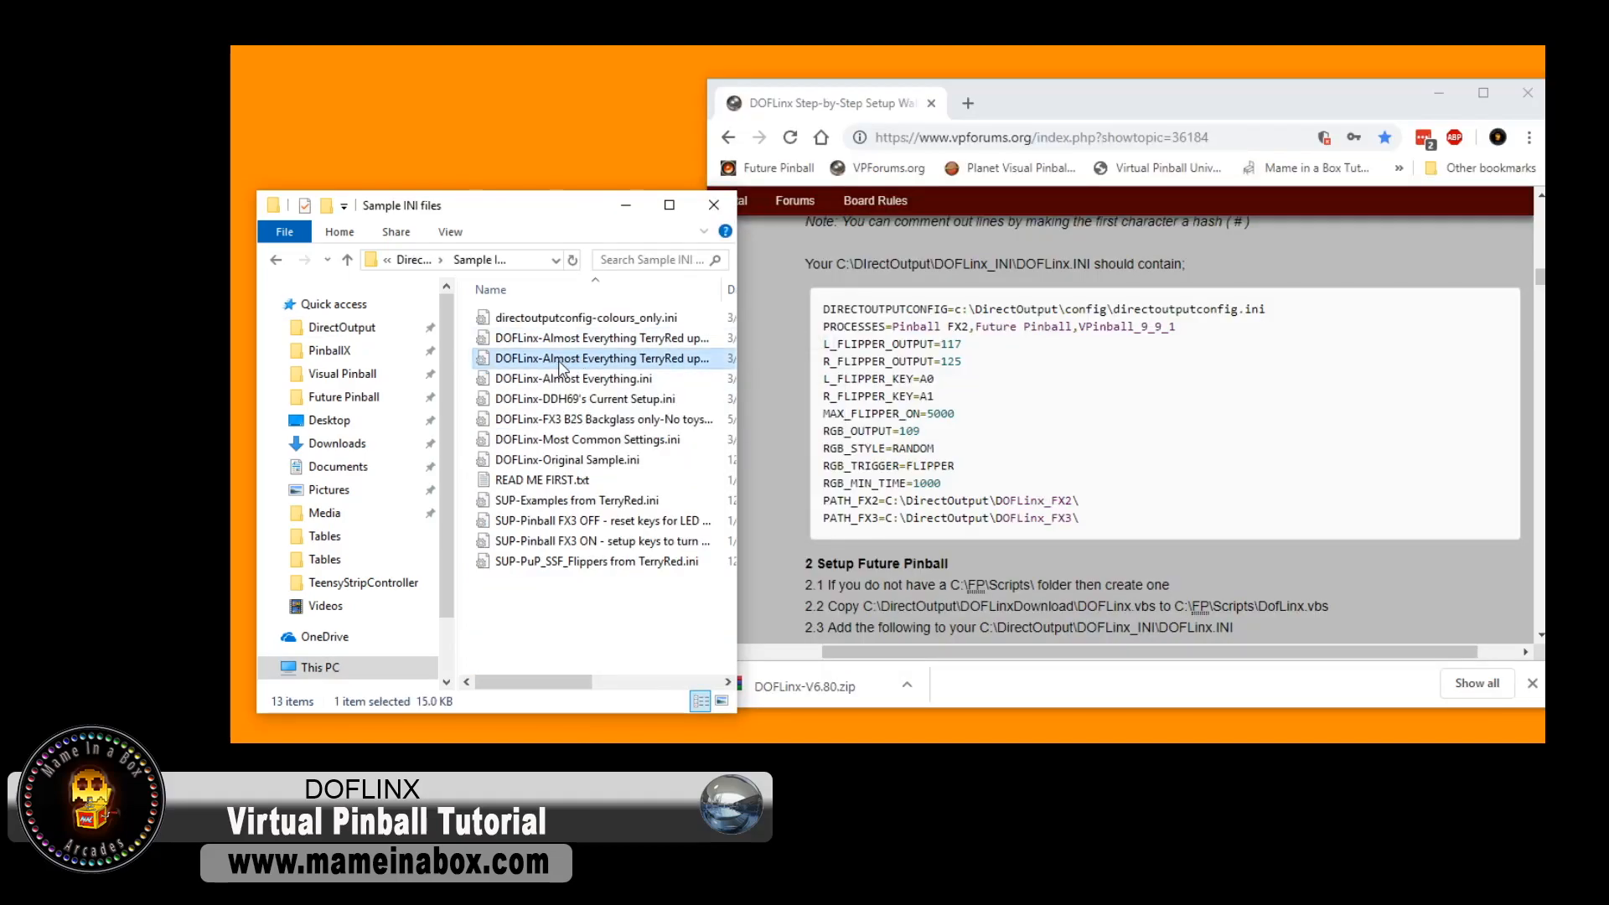
mouse_move(565, 358)
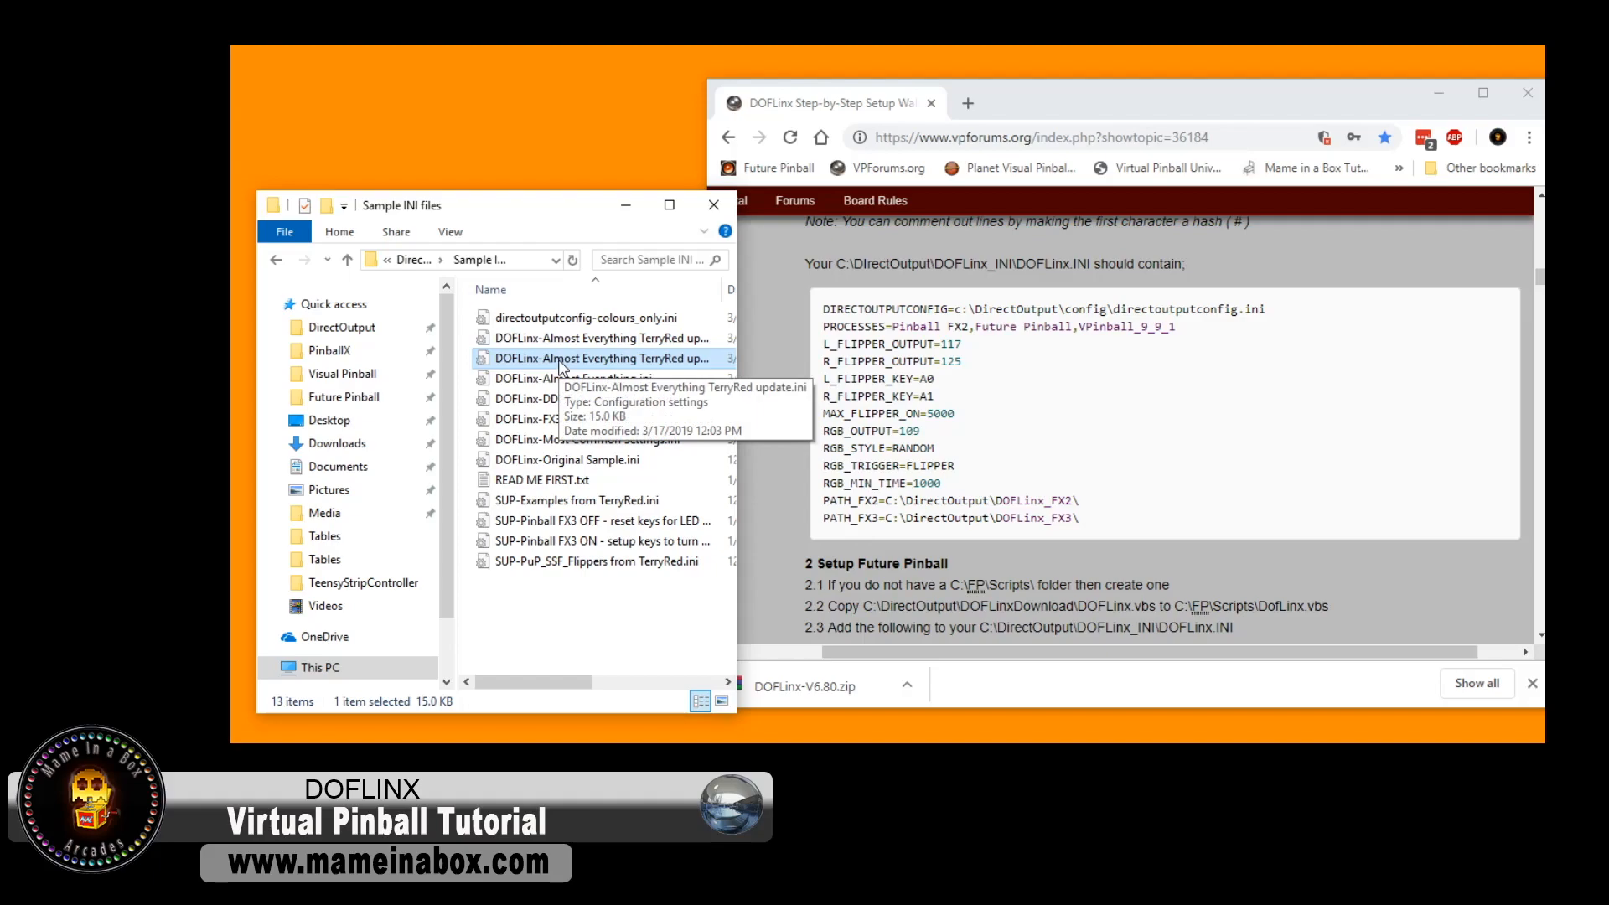
left_click(605, 358)
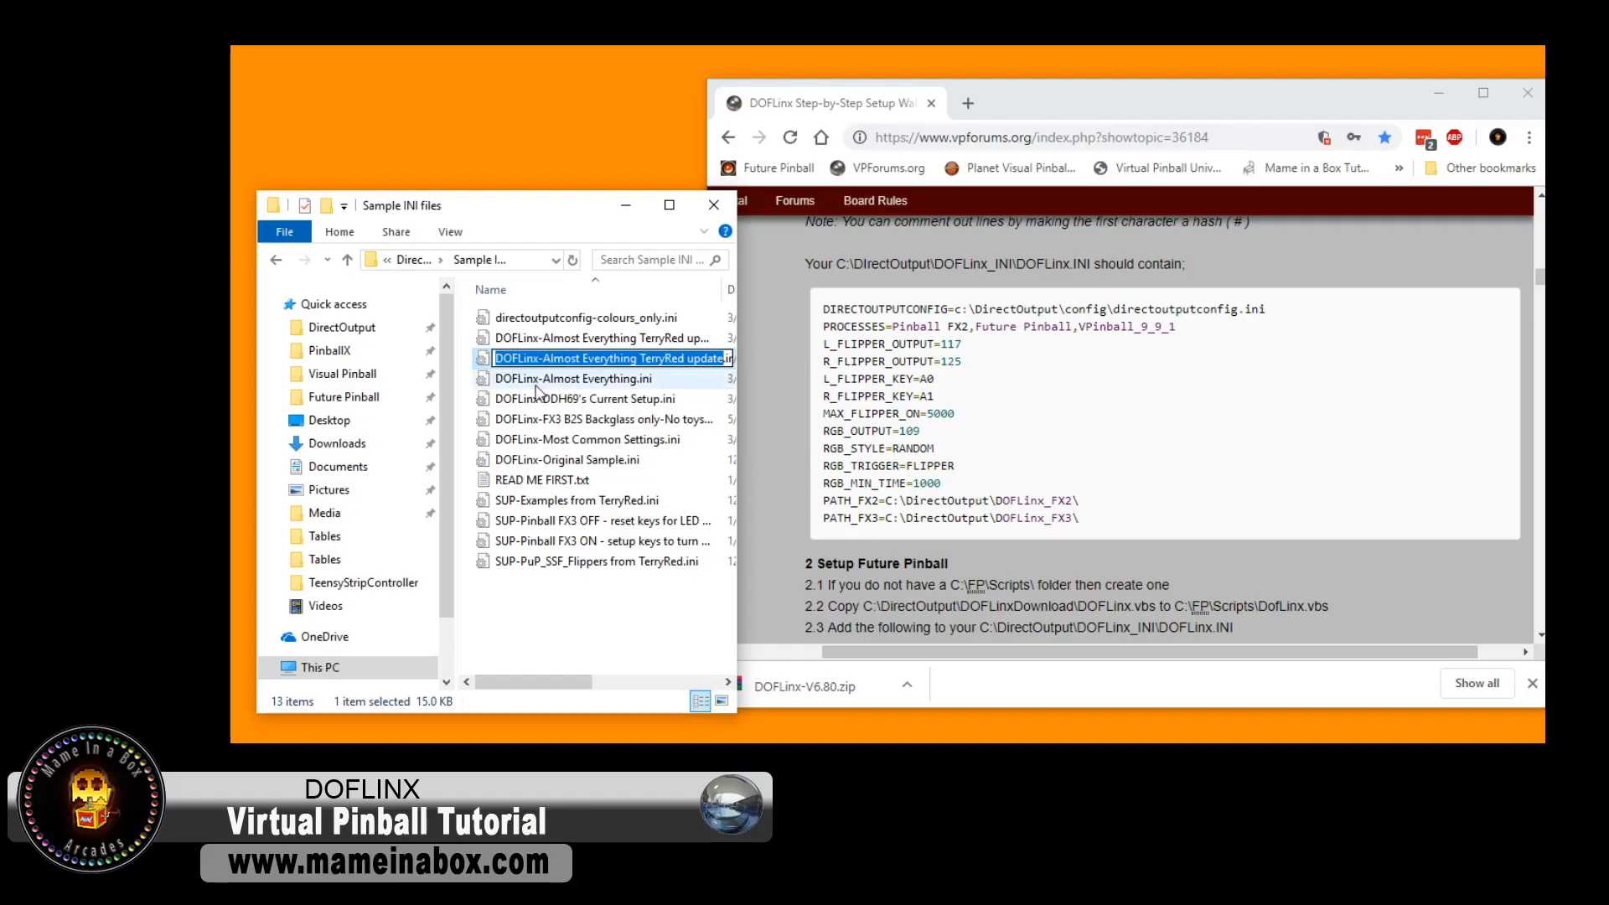
left_click(602, 358)
type("Dof")
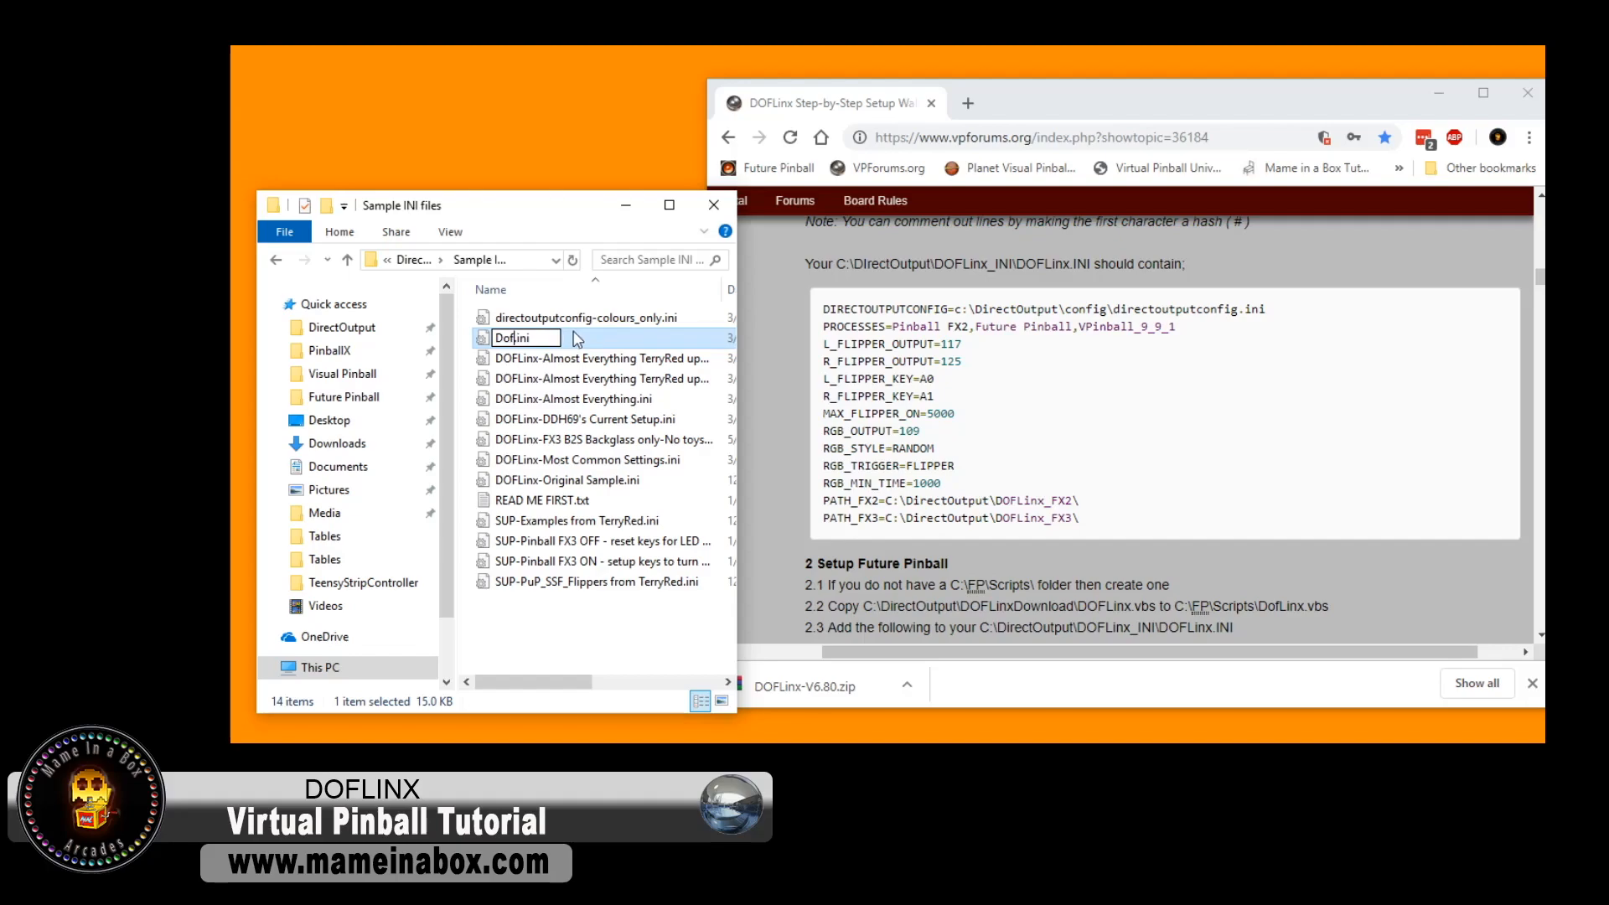
key("Backspace")
type("OFLIN")
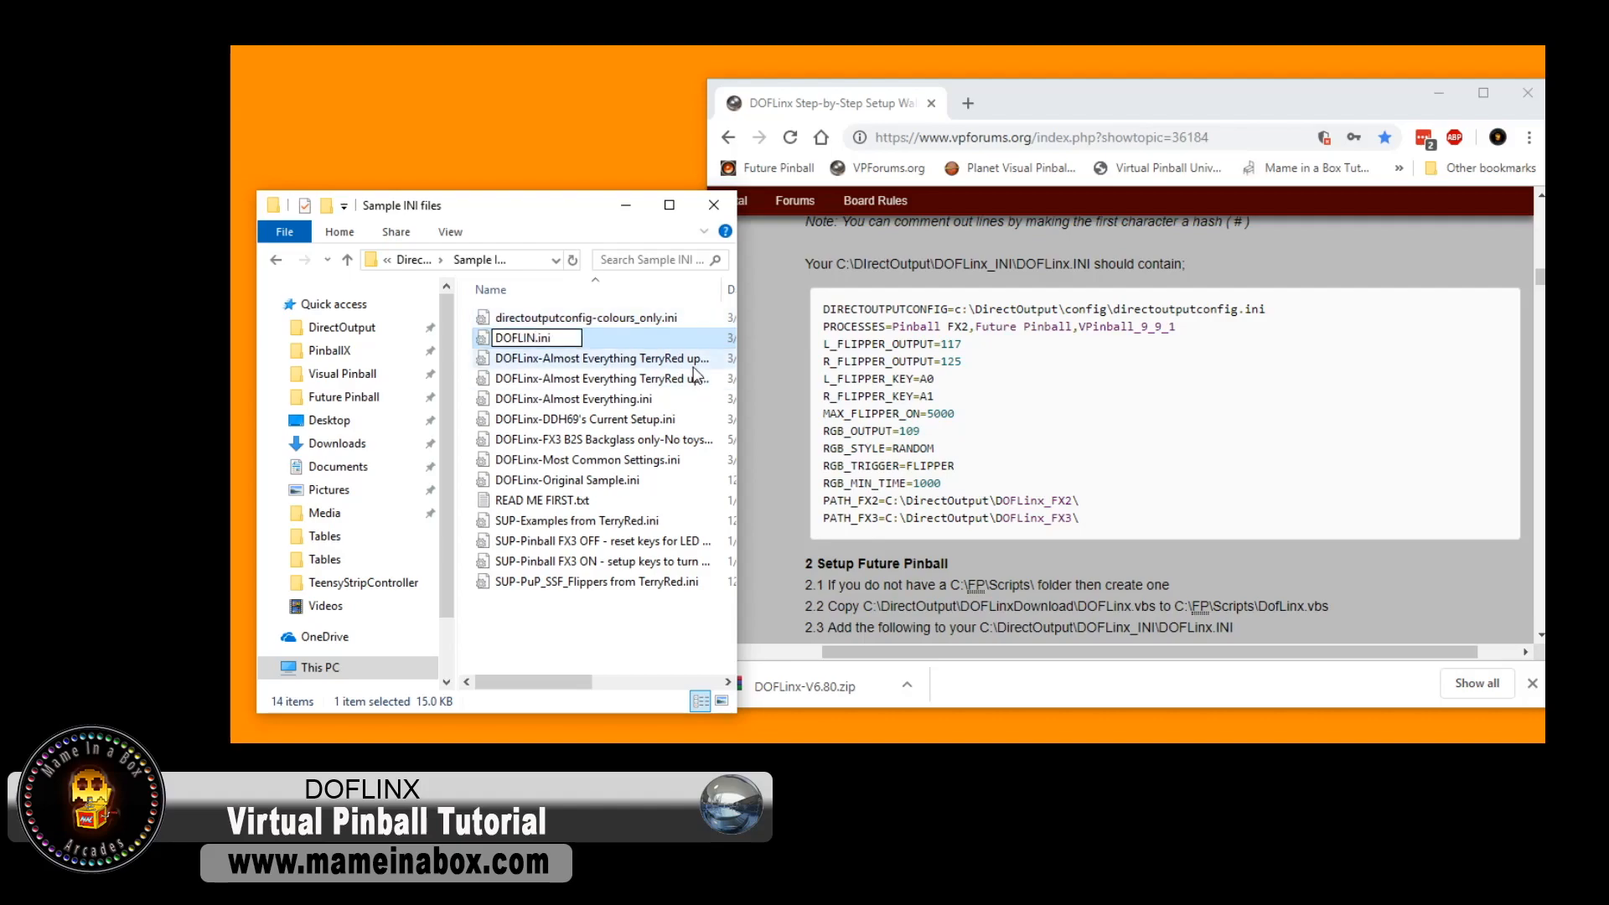
type("X")
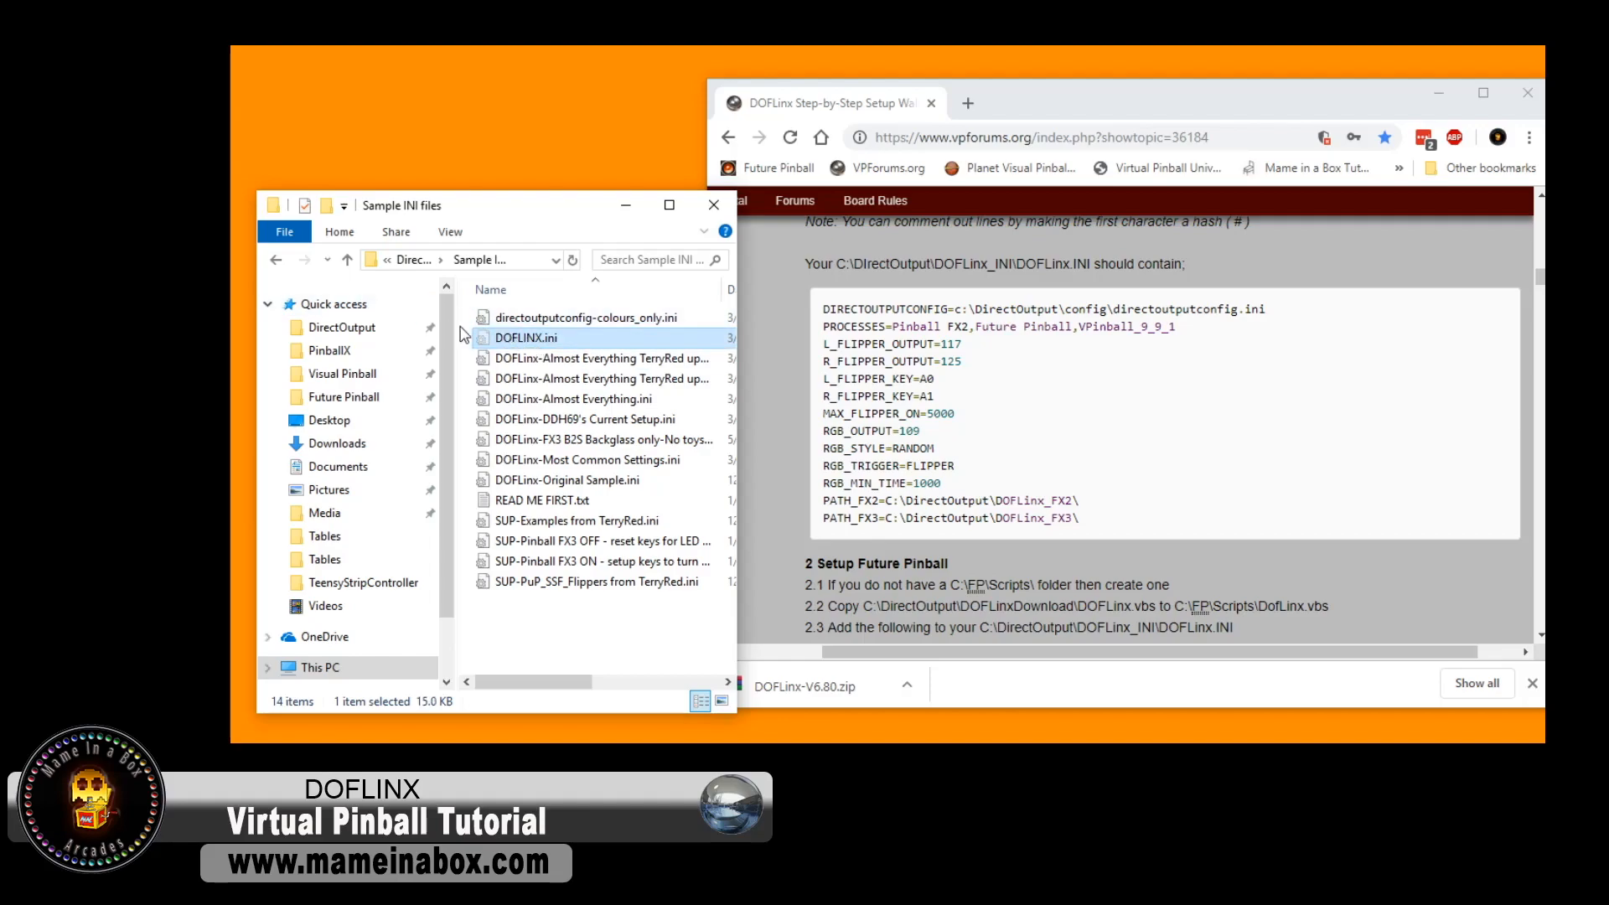
left_click(277, 258)
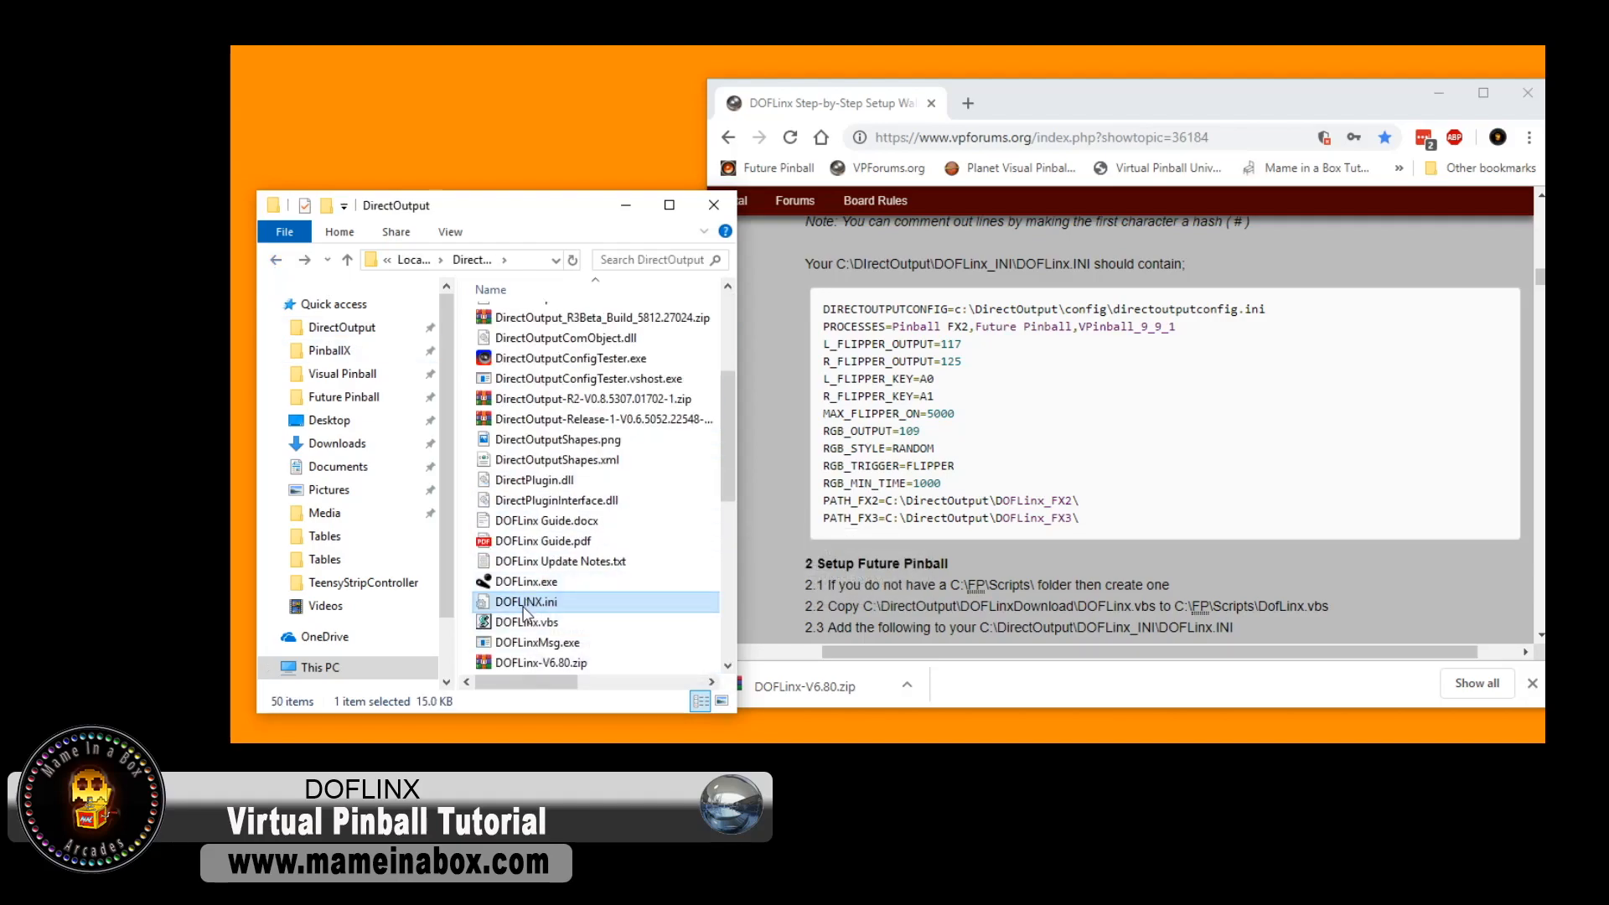
mouse_move(523, 613)
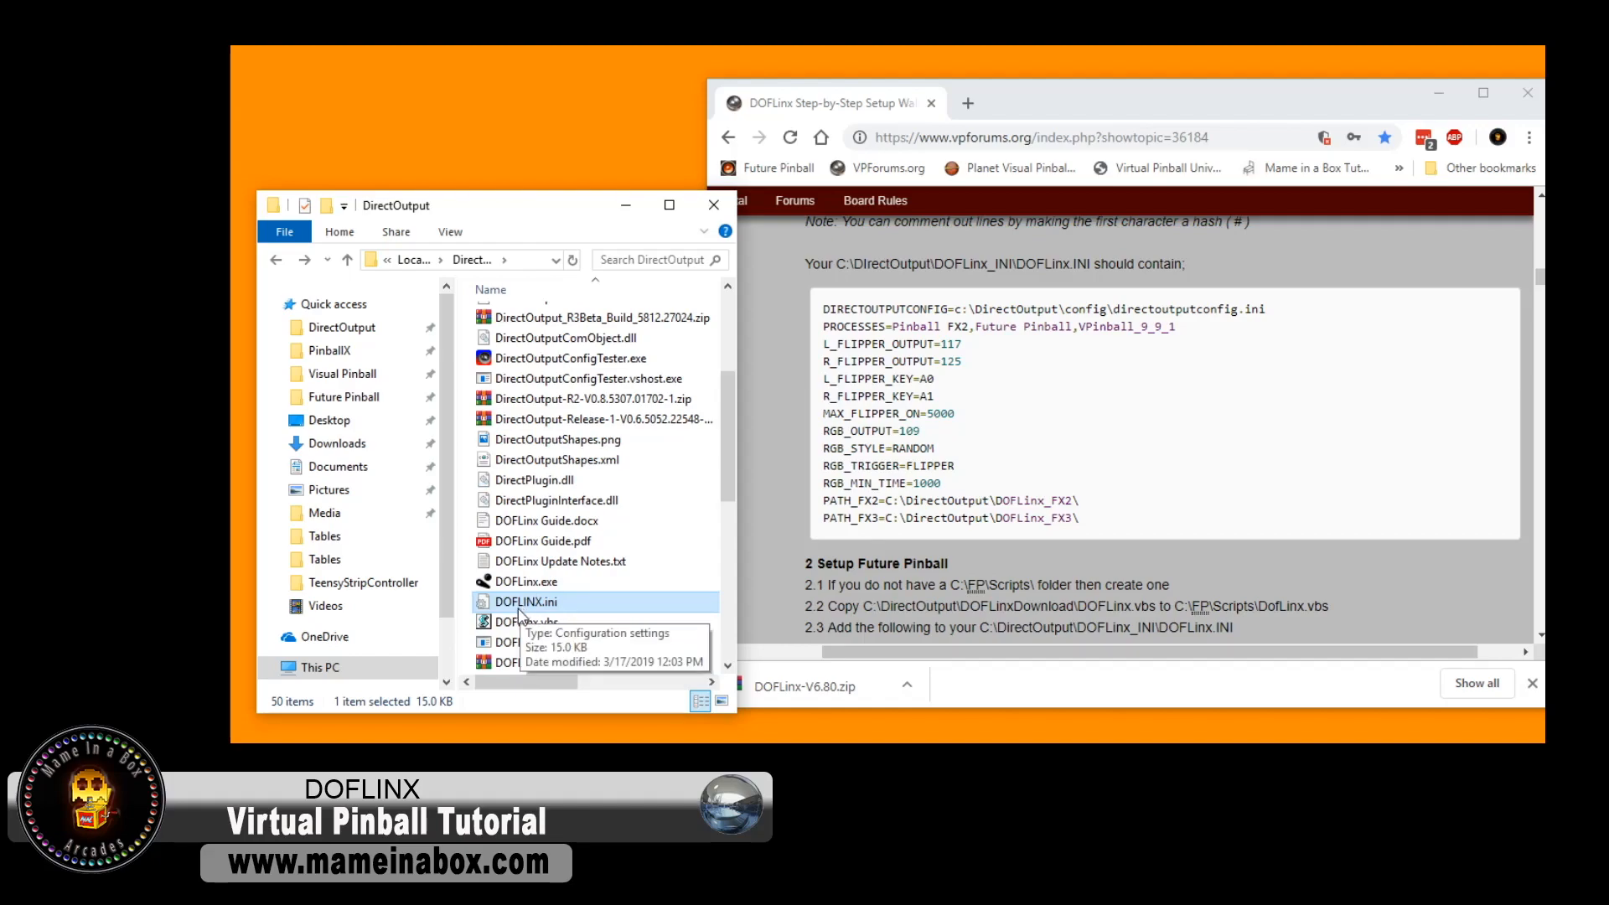
- Edit C:\DirectOutput\DOFLINX.ini with Notepad++
right_click(525, 602)
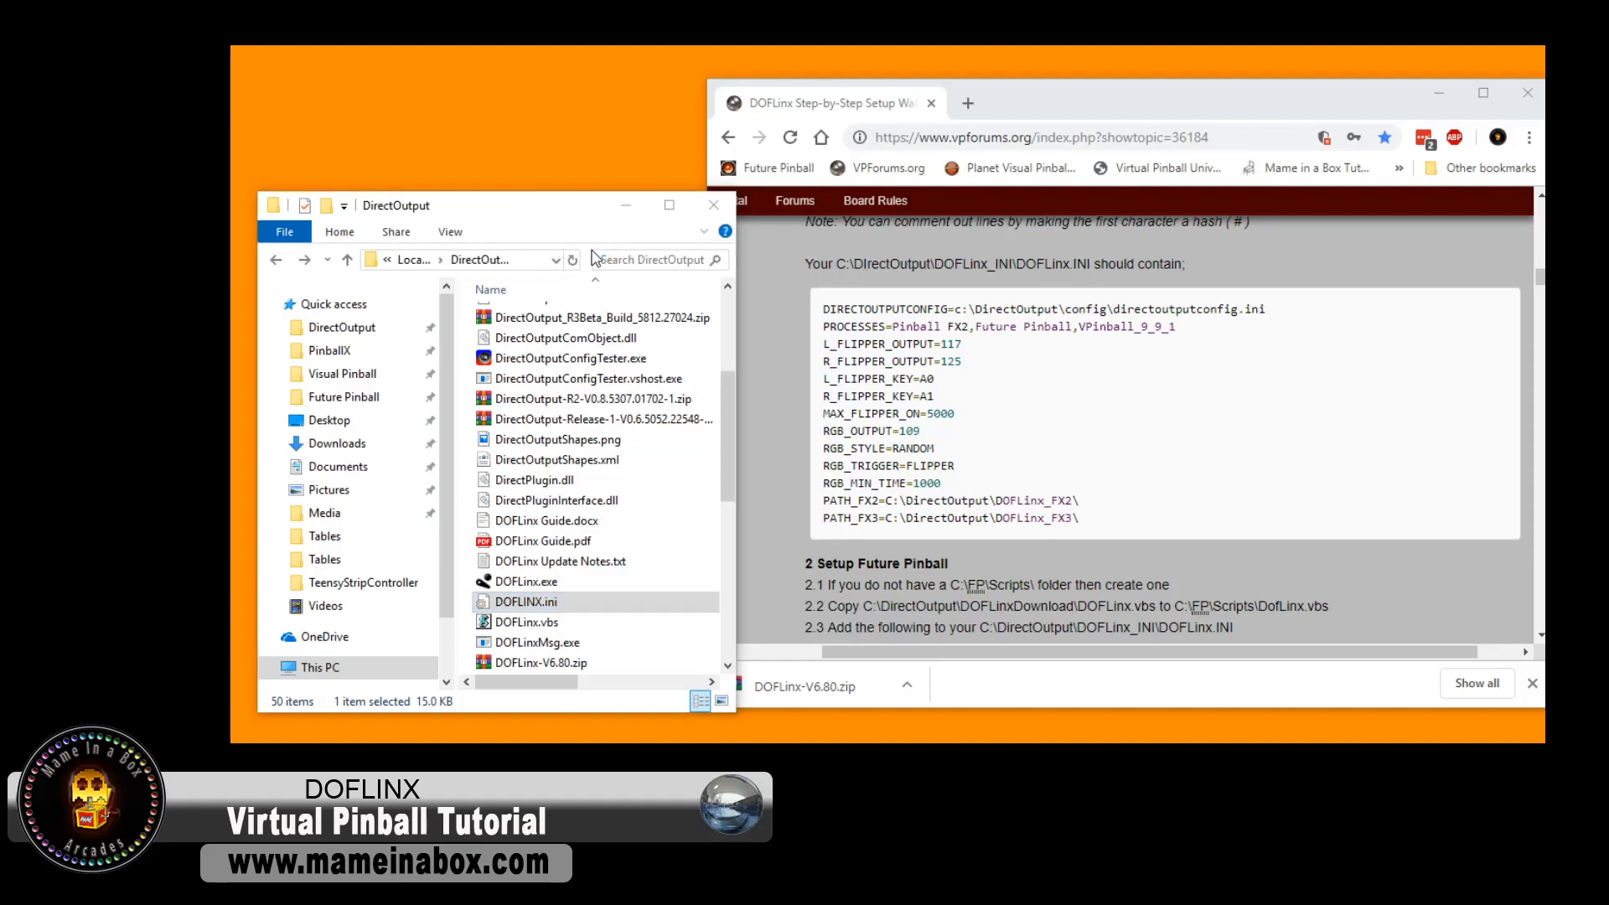
double_click(527, 601)
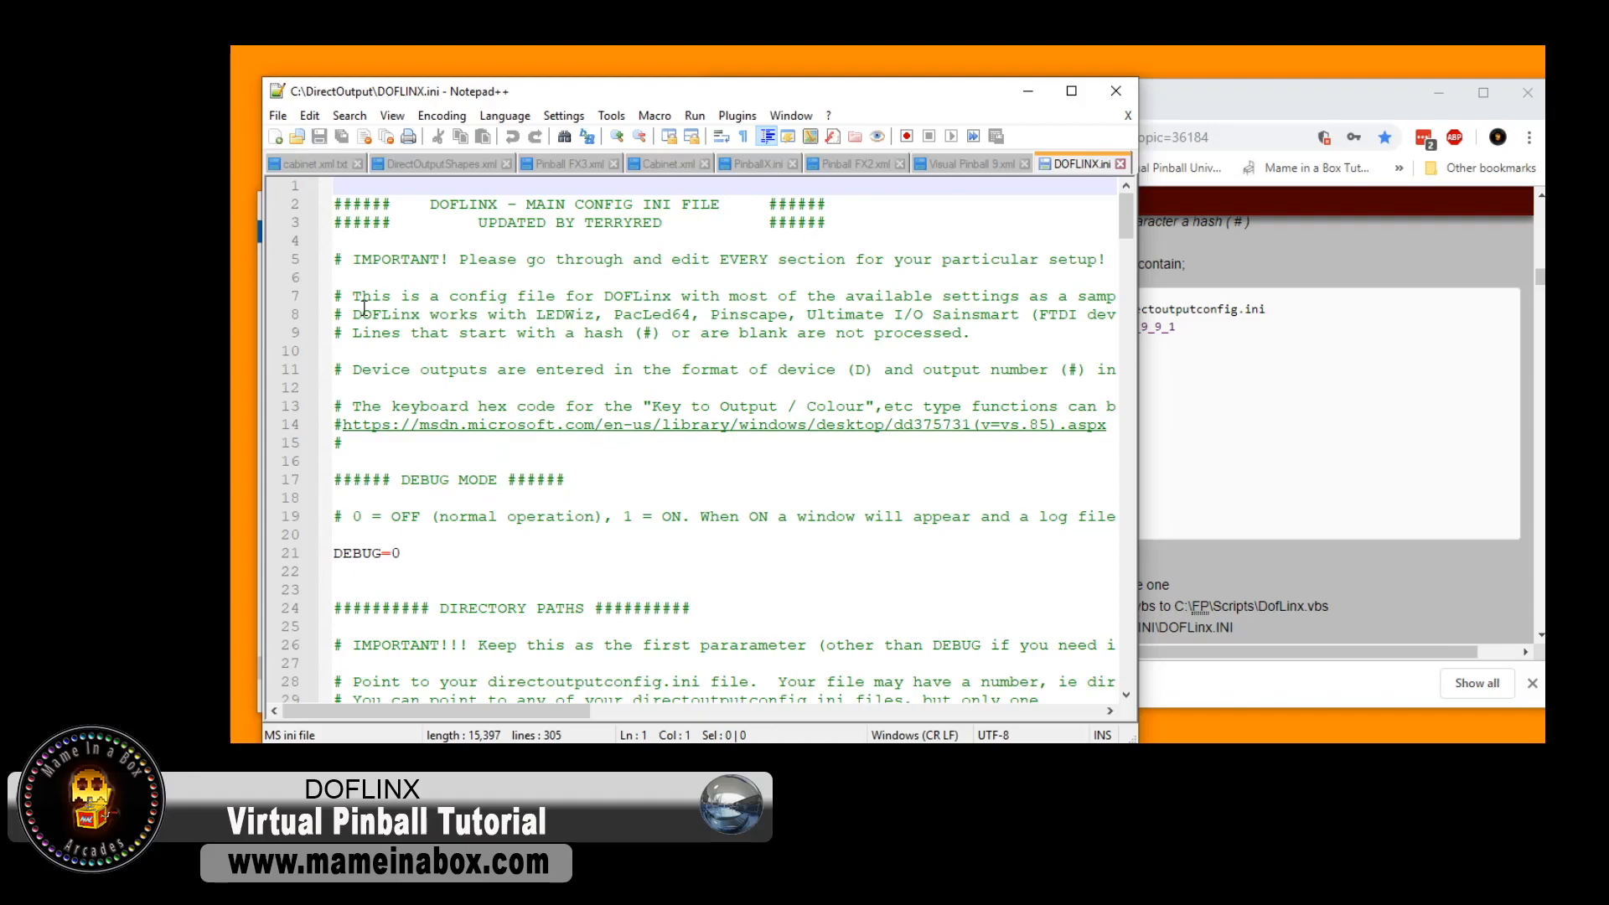
- Verify the DIRECTOUTPUTCONFIG line against directoutputconfig.ini in the DirectOutput Config folder
scroll("down", 3)
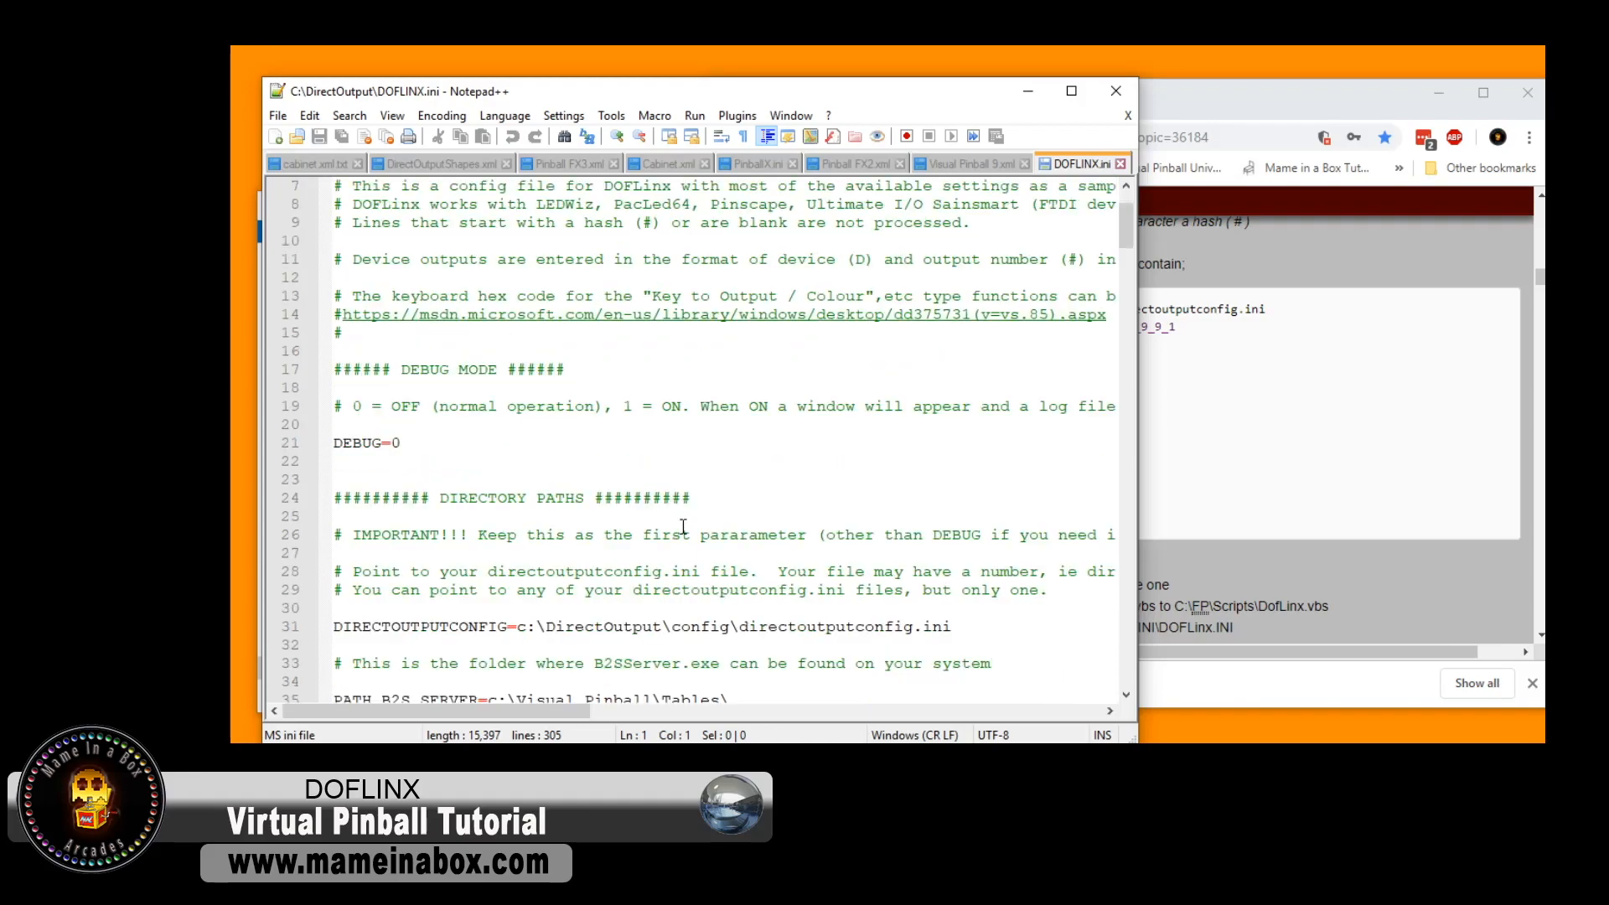
scroll("down", 3)
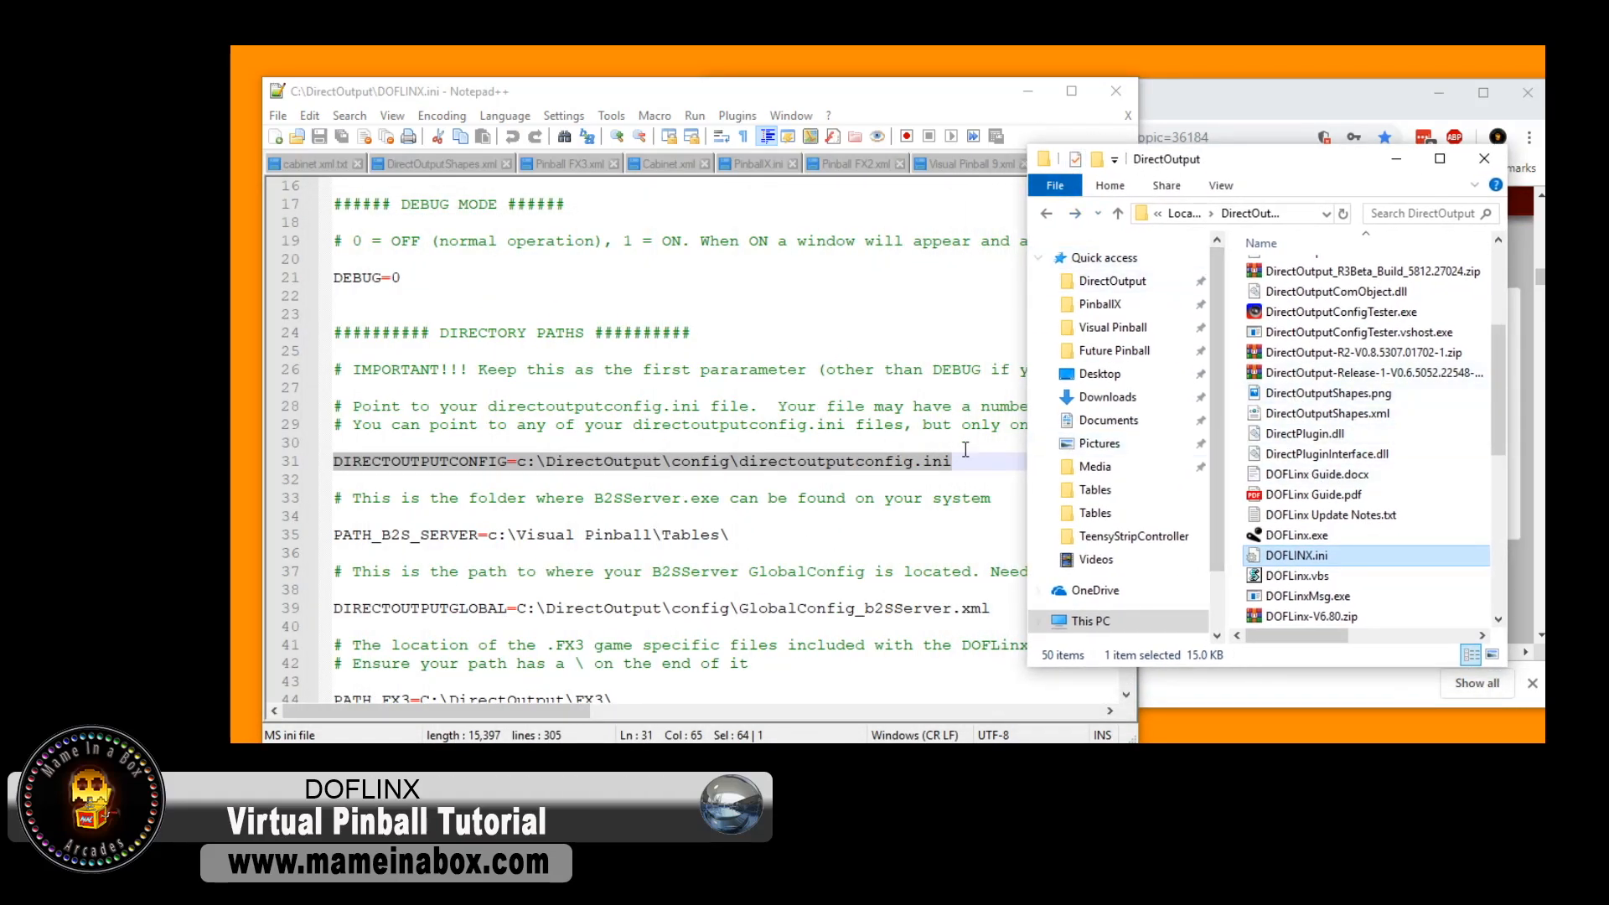
mouse_move(606, 469)
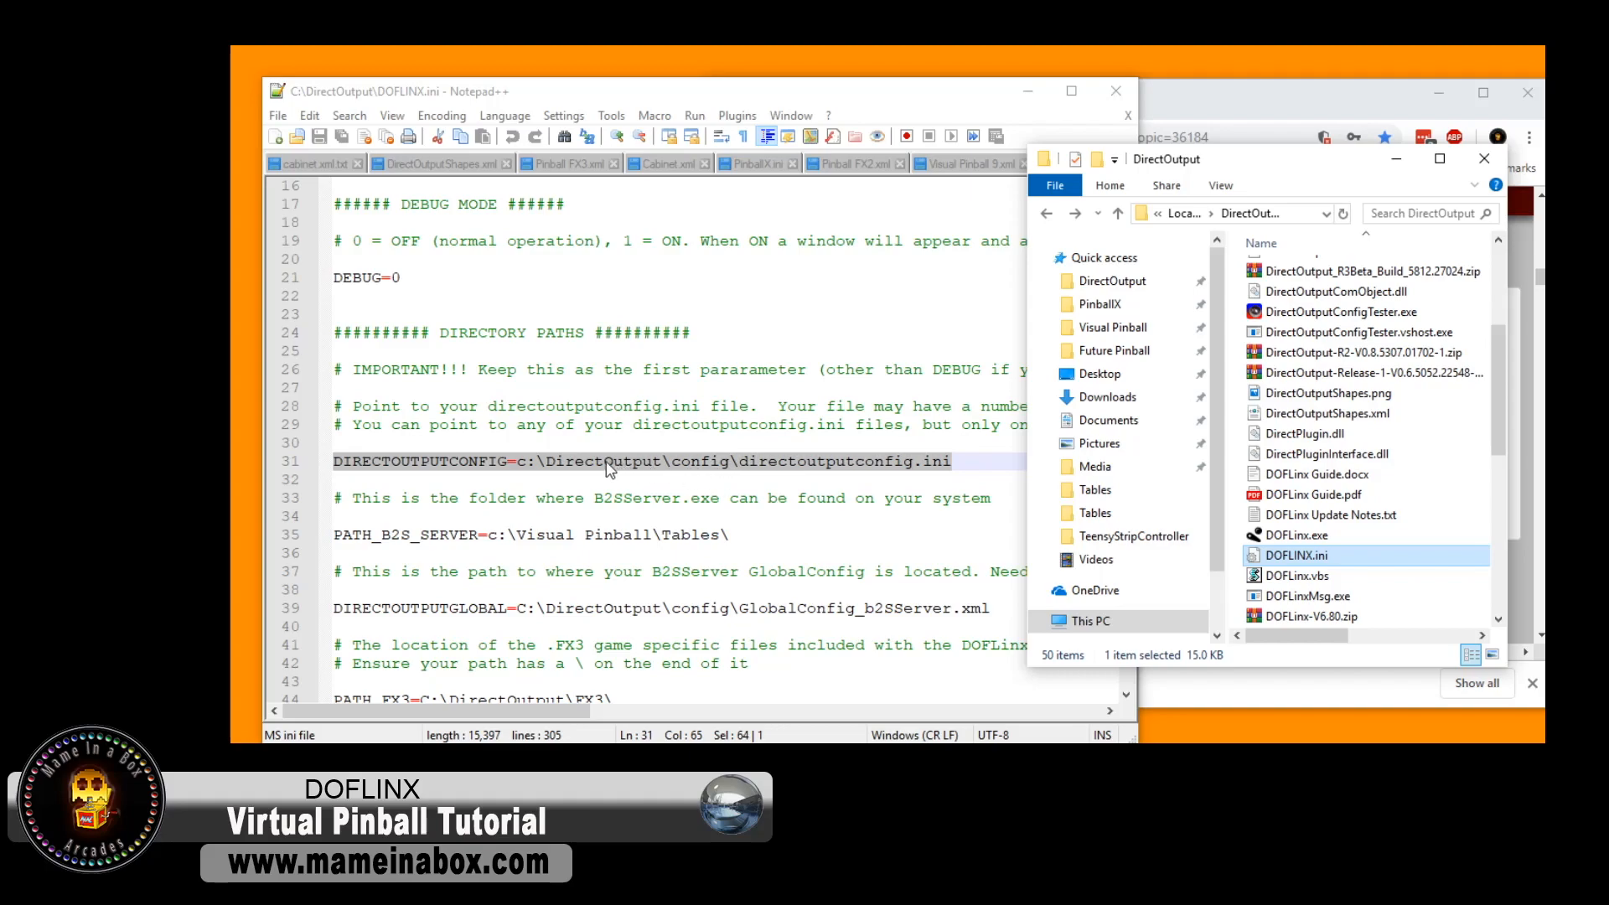
scroll("up", 3)
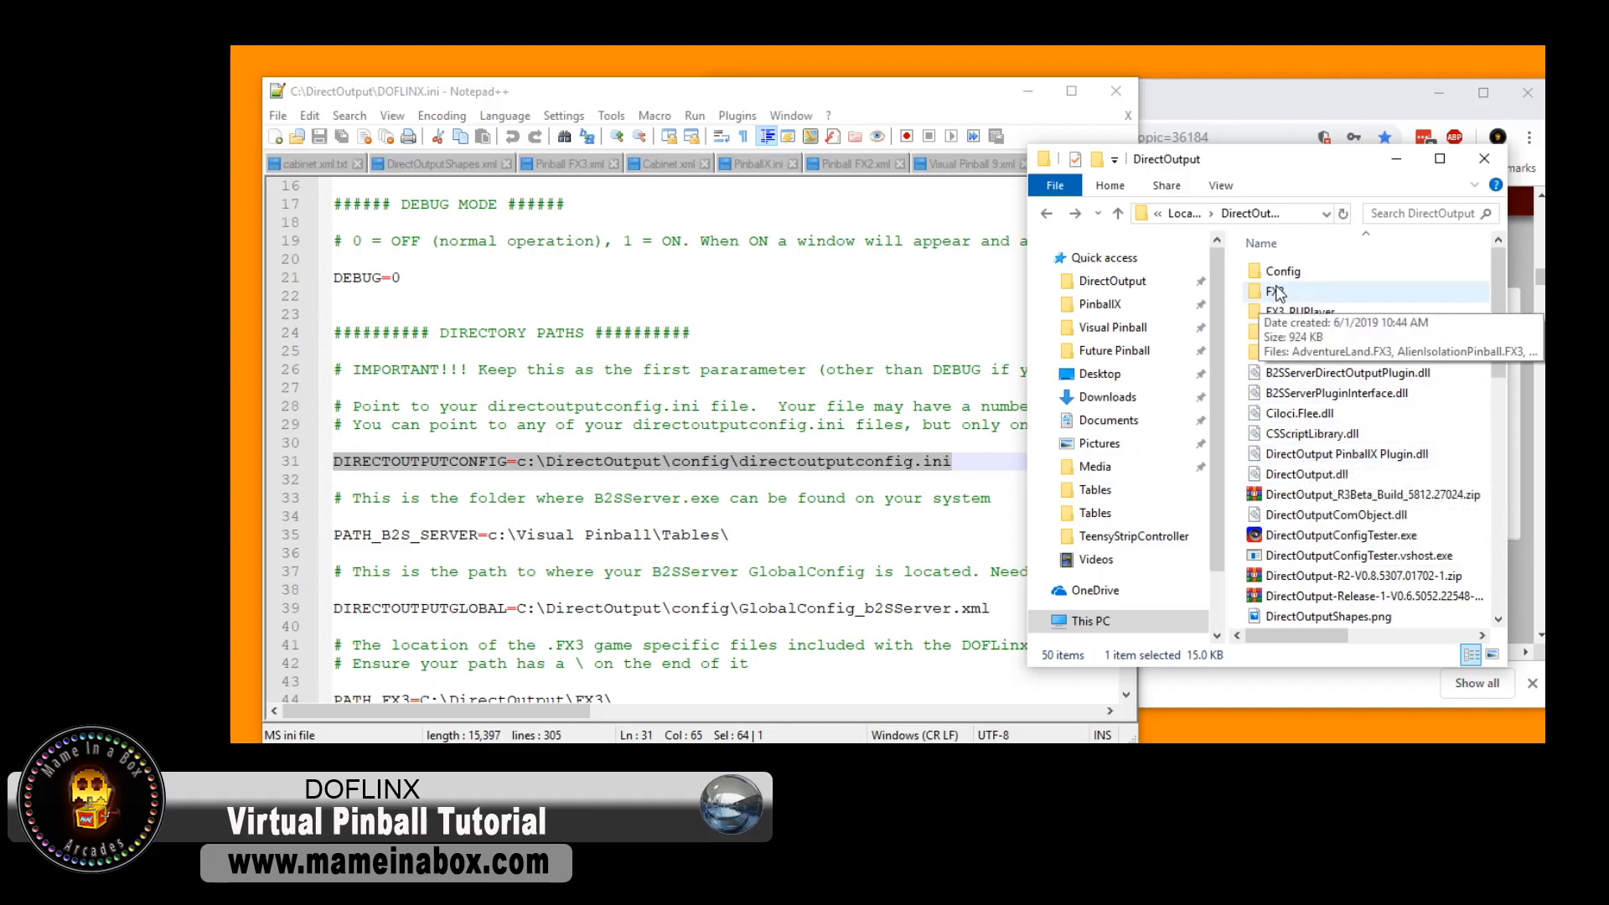
double_click(1282, 270)
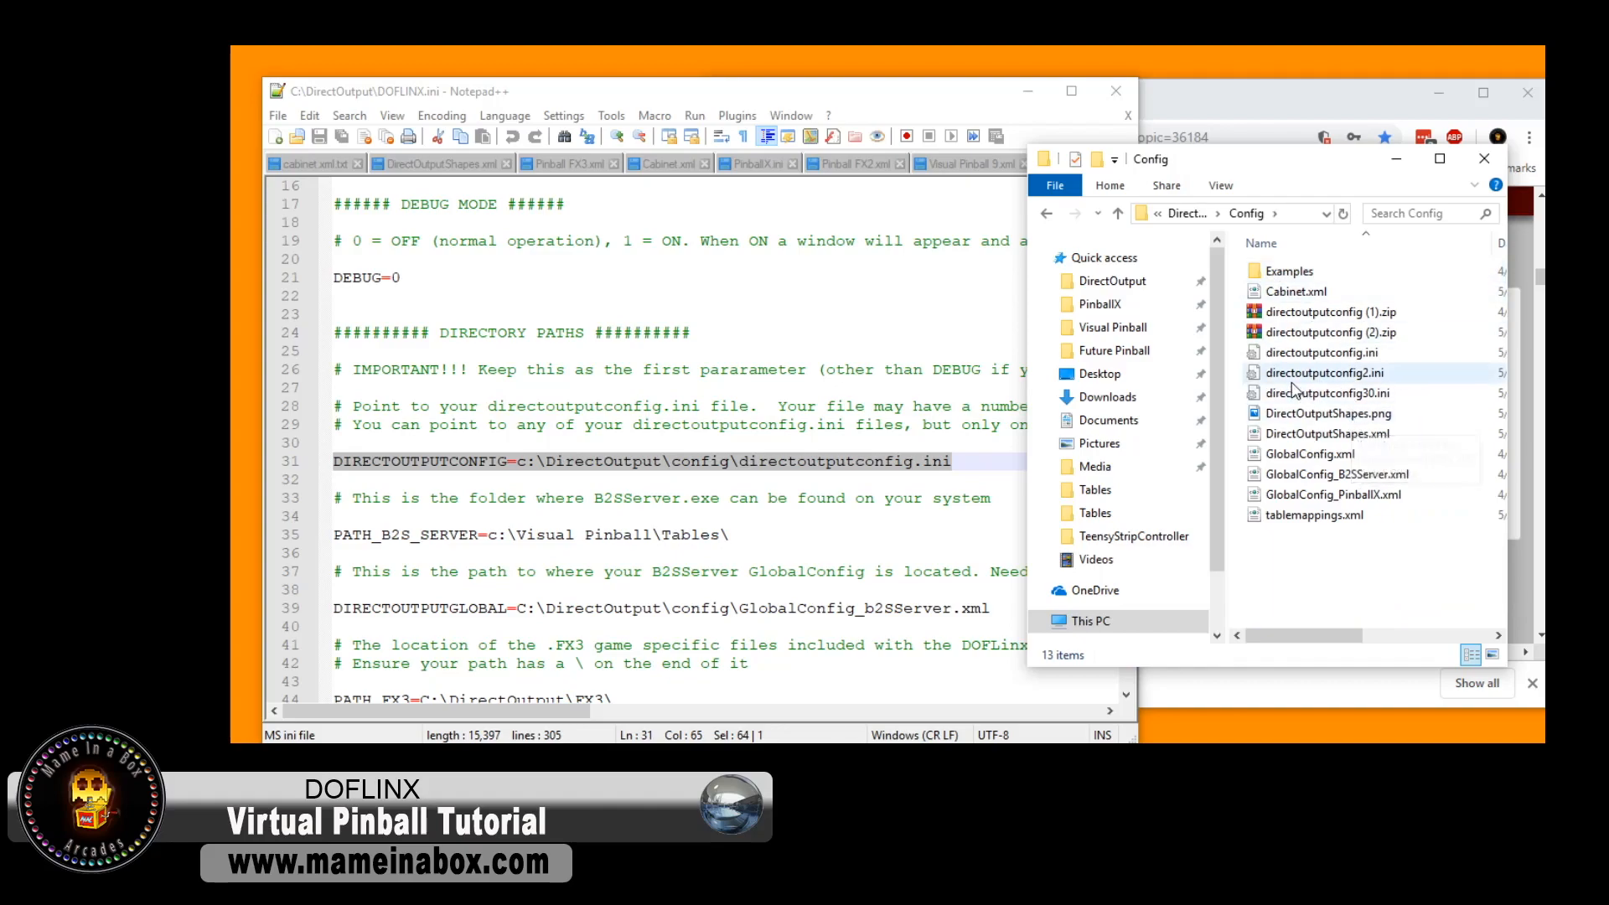
mouse_move(1324, 352)
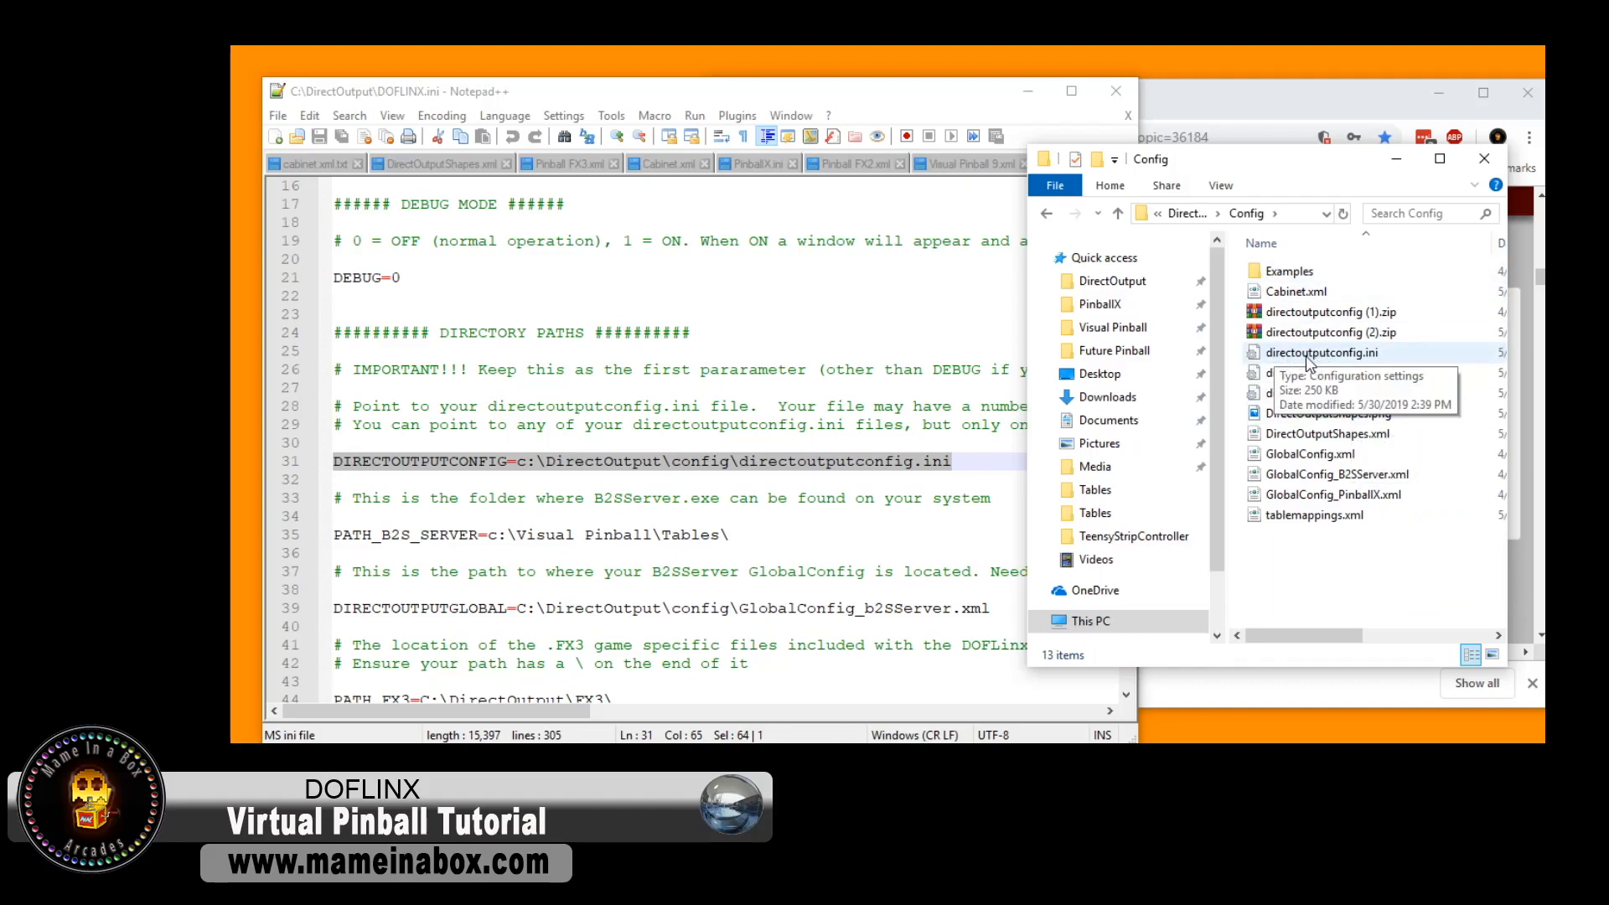
left_click(441, 516)
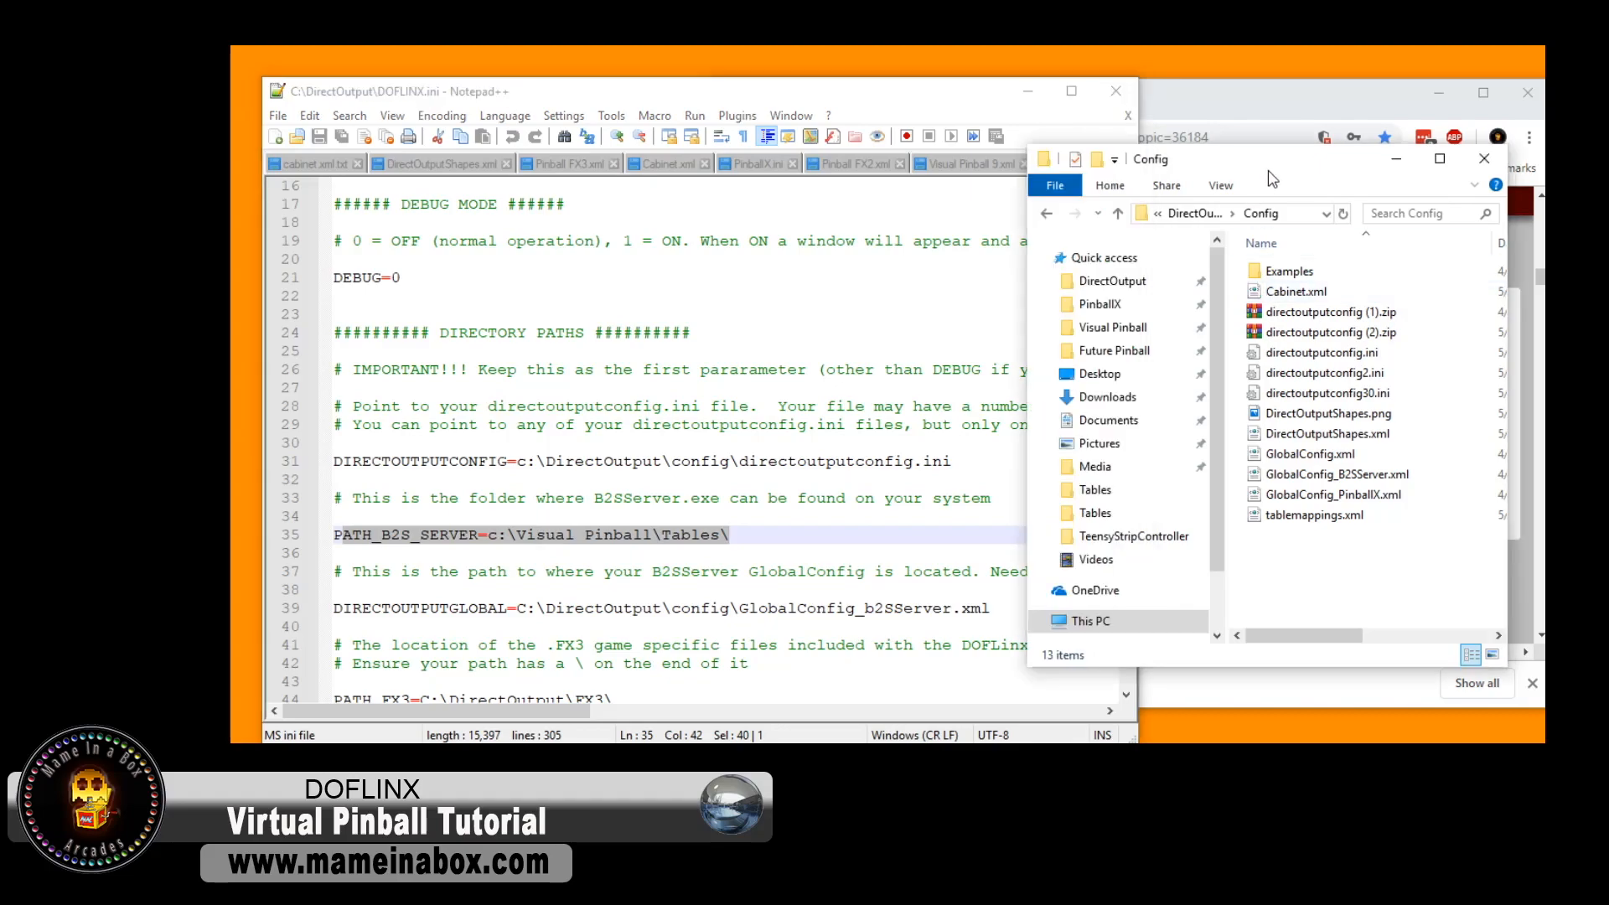
- Browse to C:\Visual Pinball\Tables in Explorer and copy its address bar path
left_click(1045, 213)
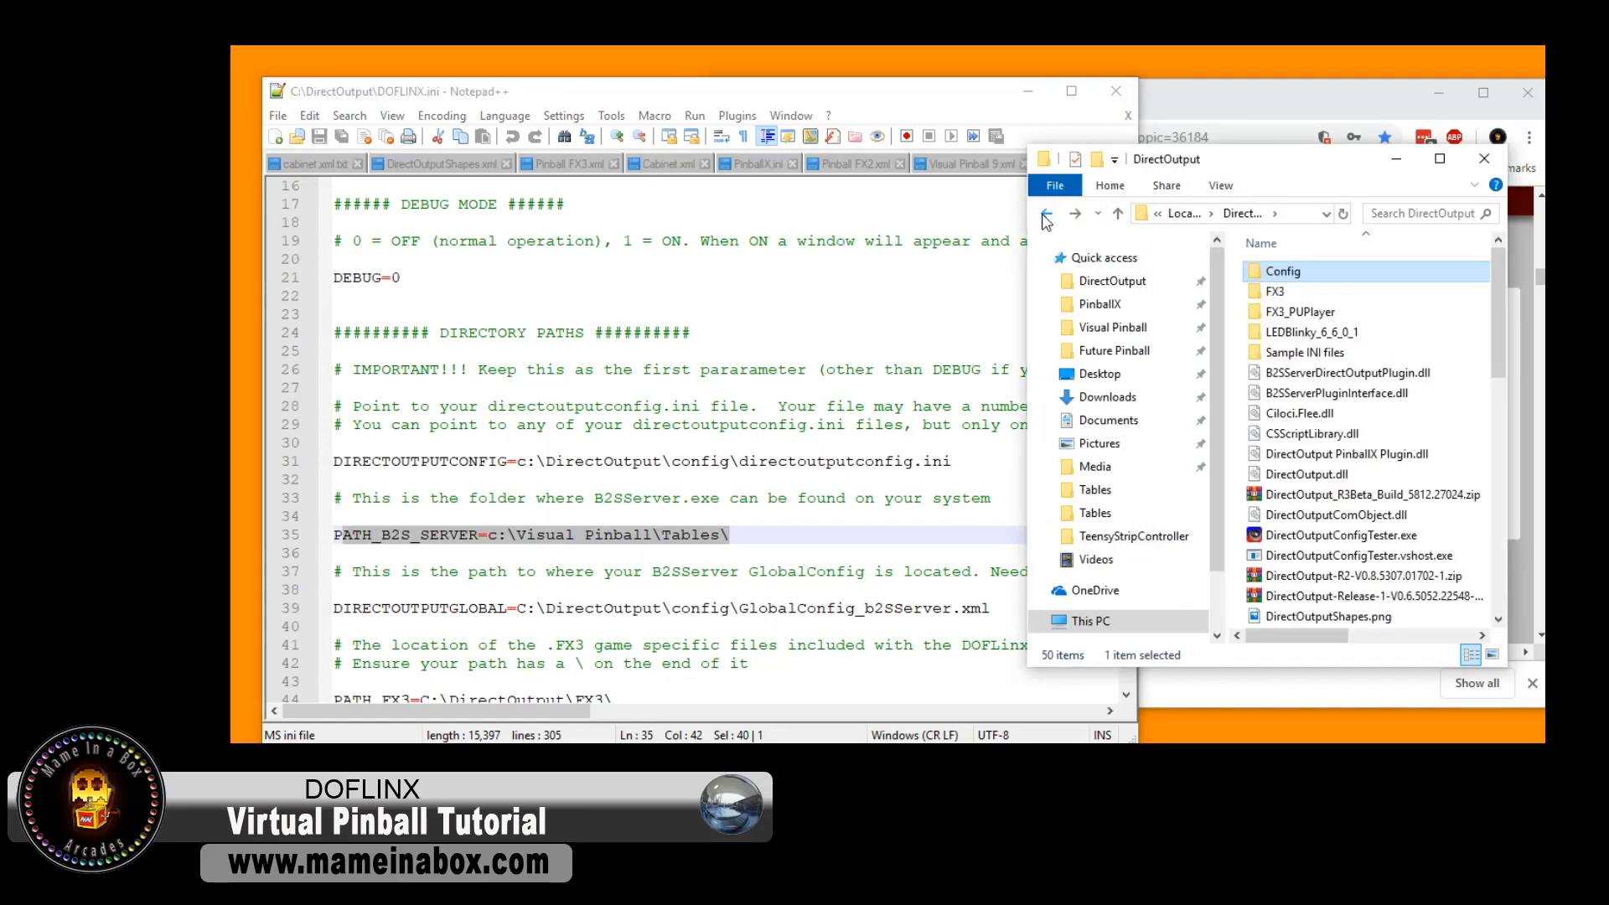
left_click(1108, 398)
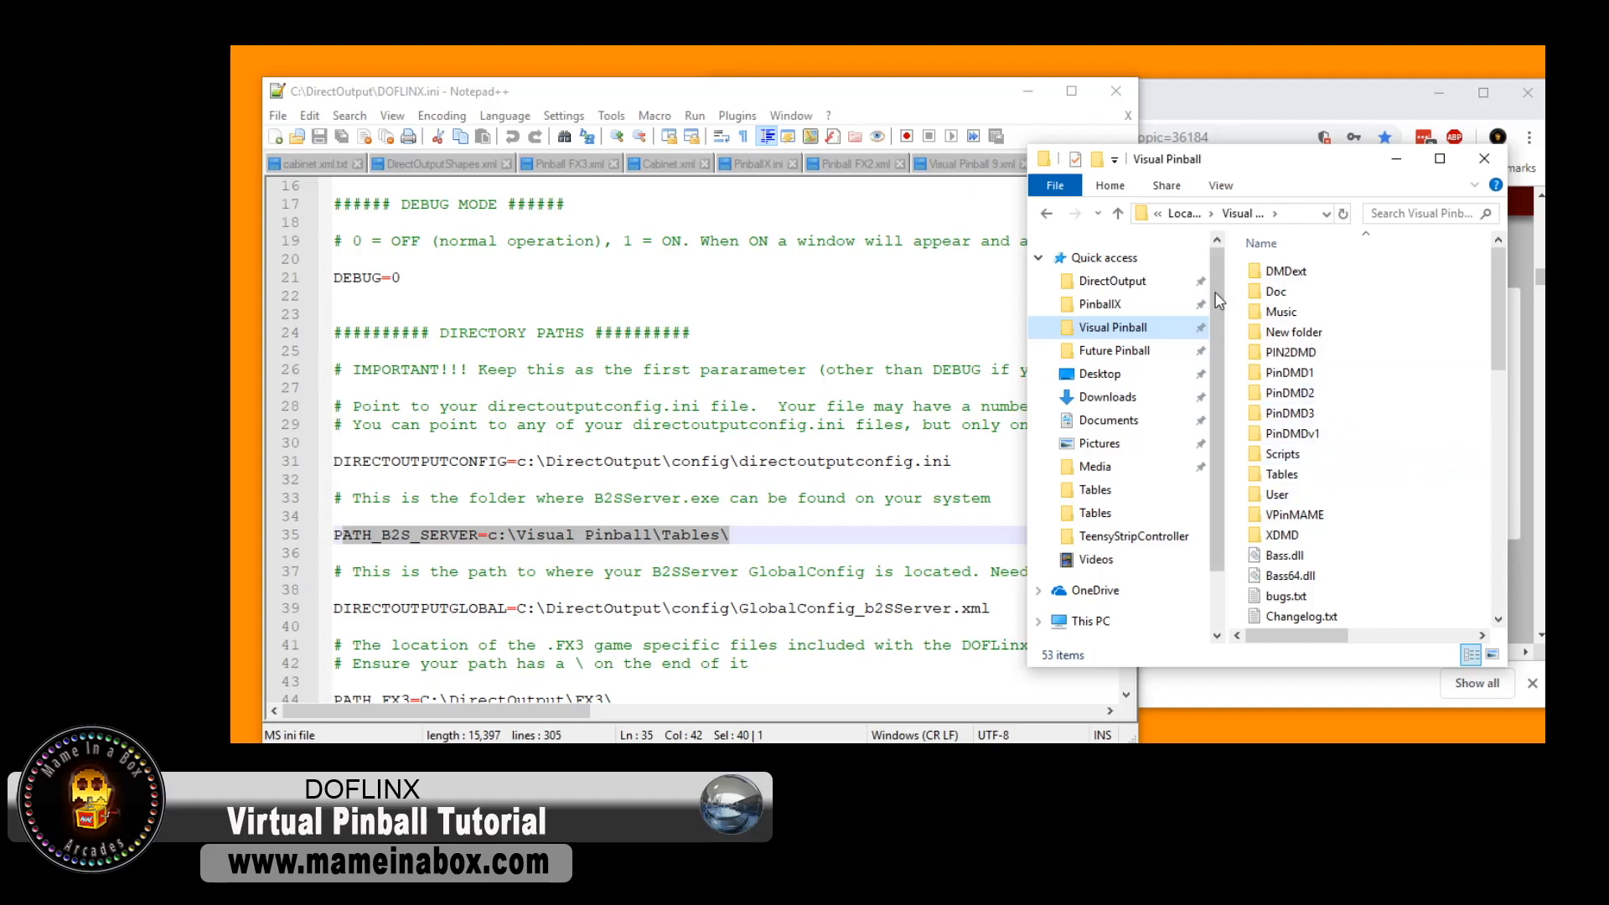
left_click(1086, 620)
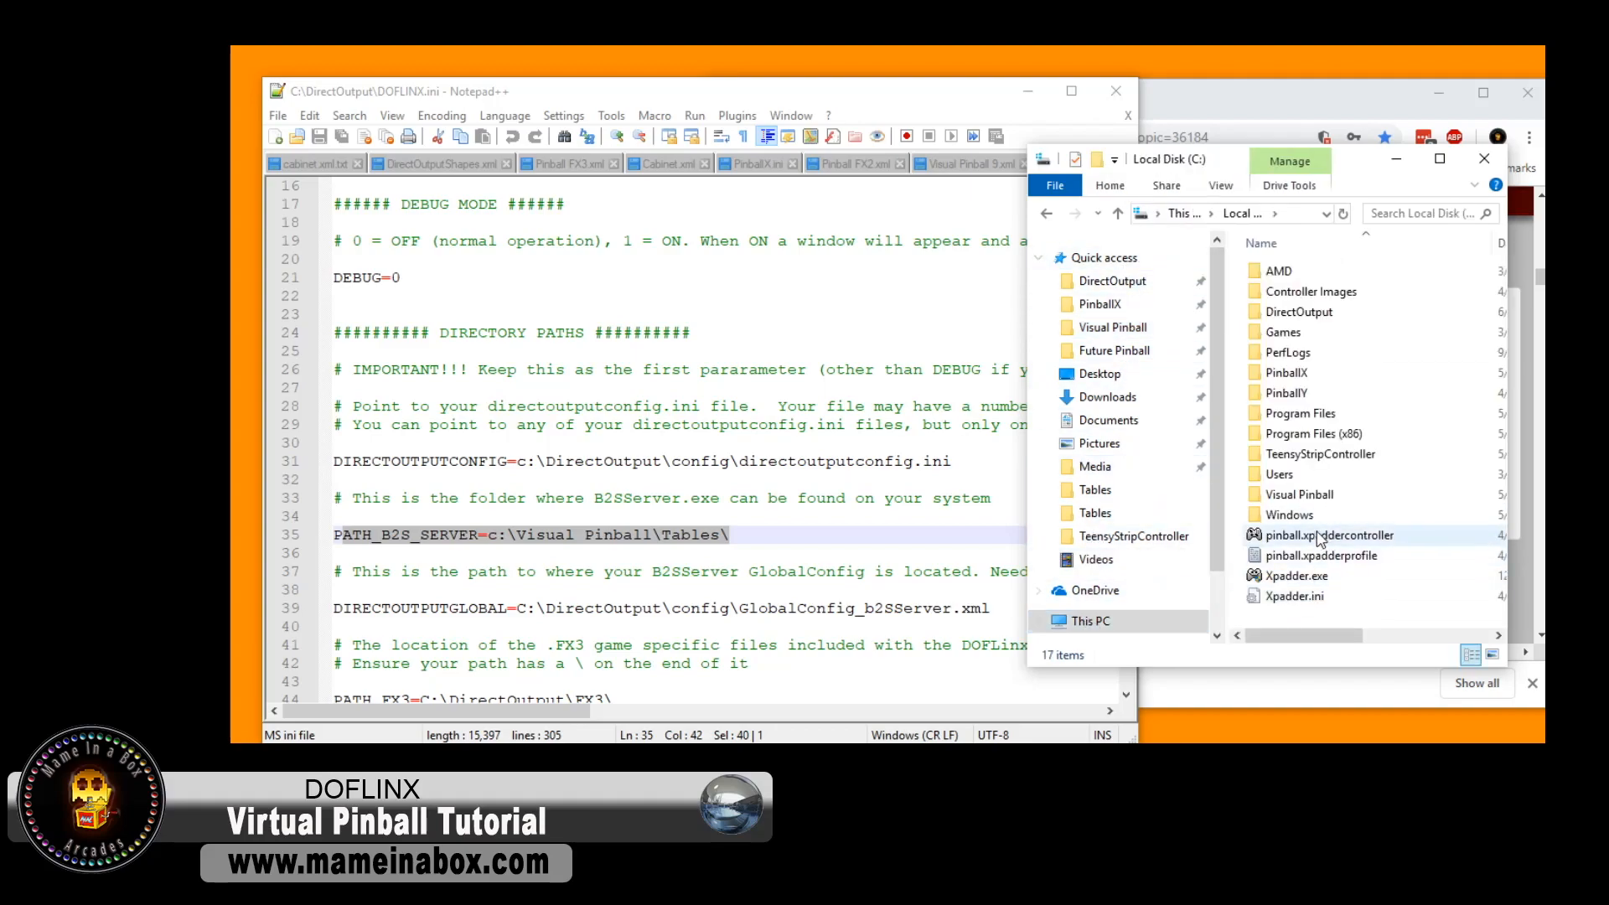
double_click(1297, 493)
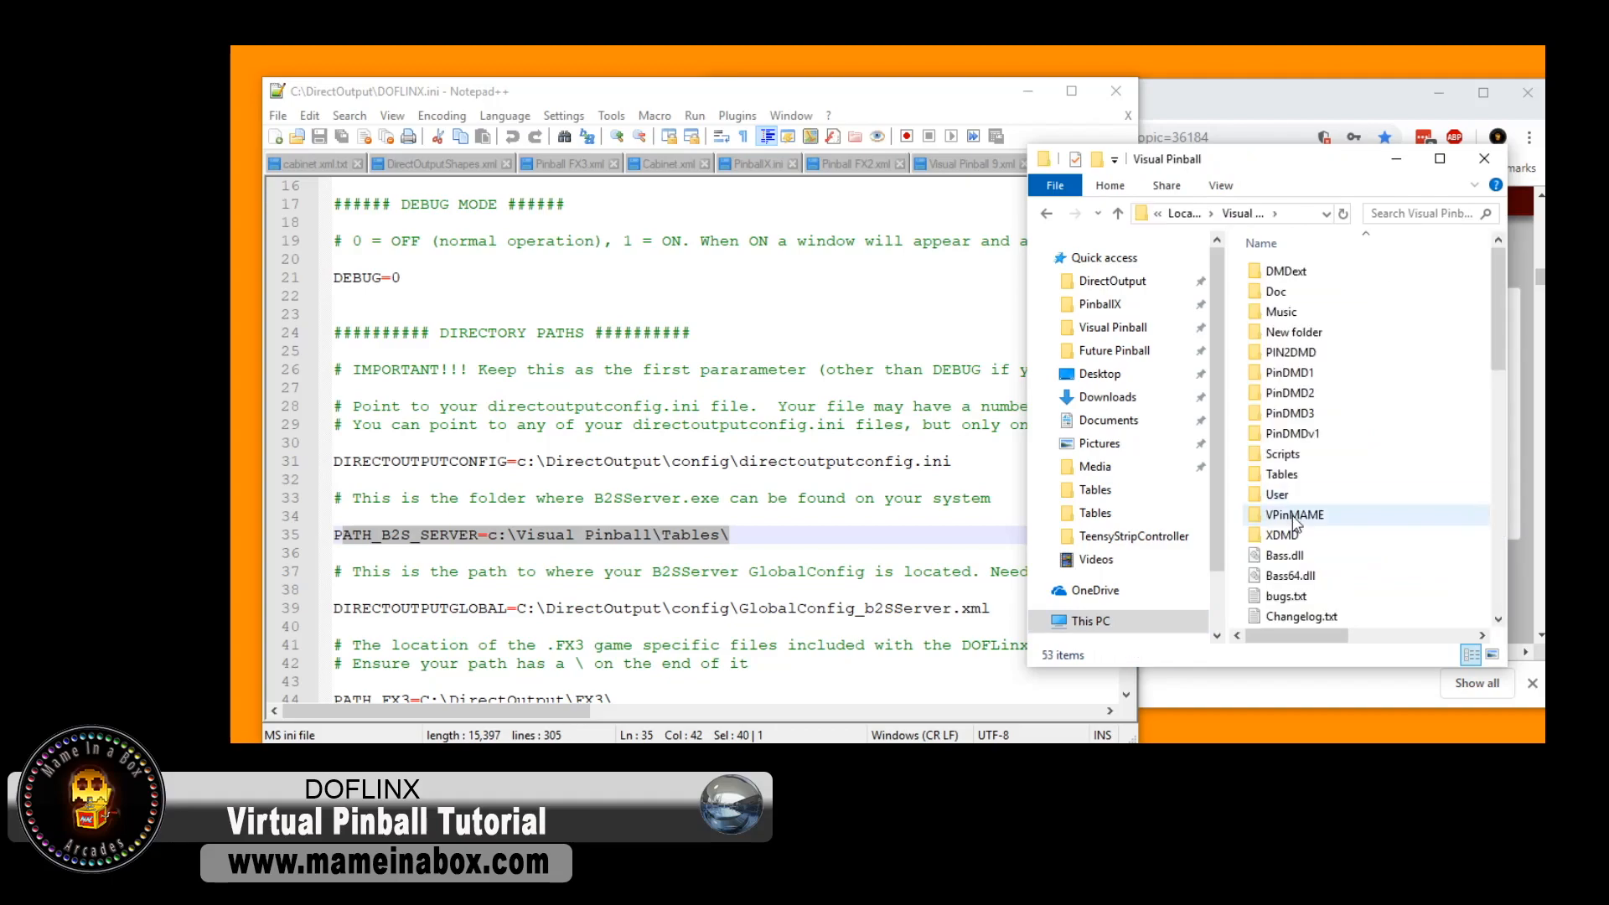
mouse_move(1334, 535)
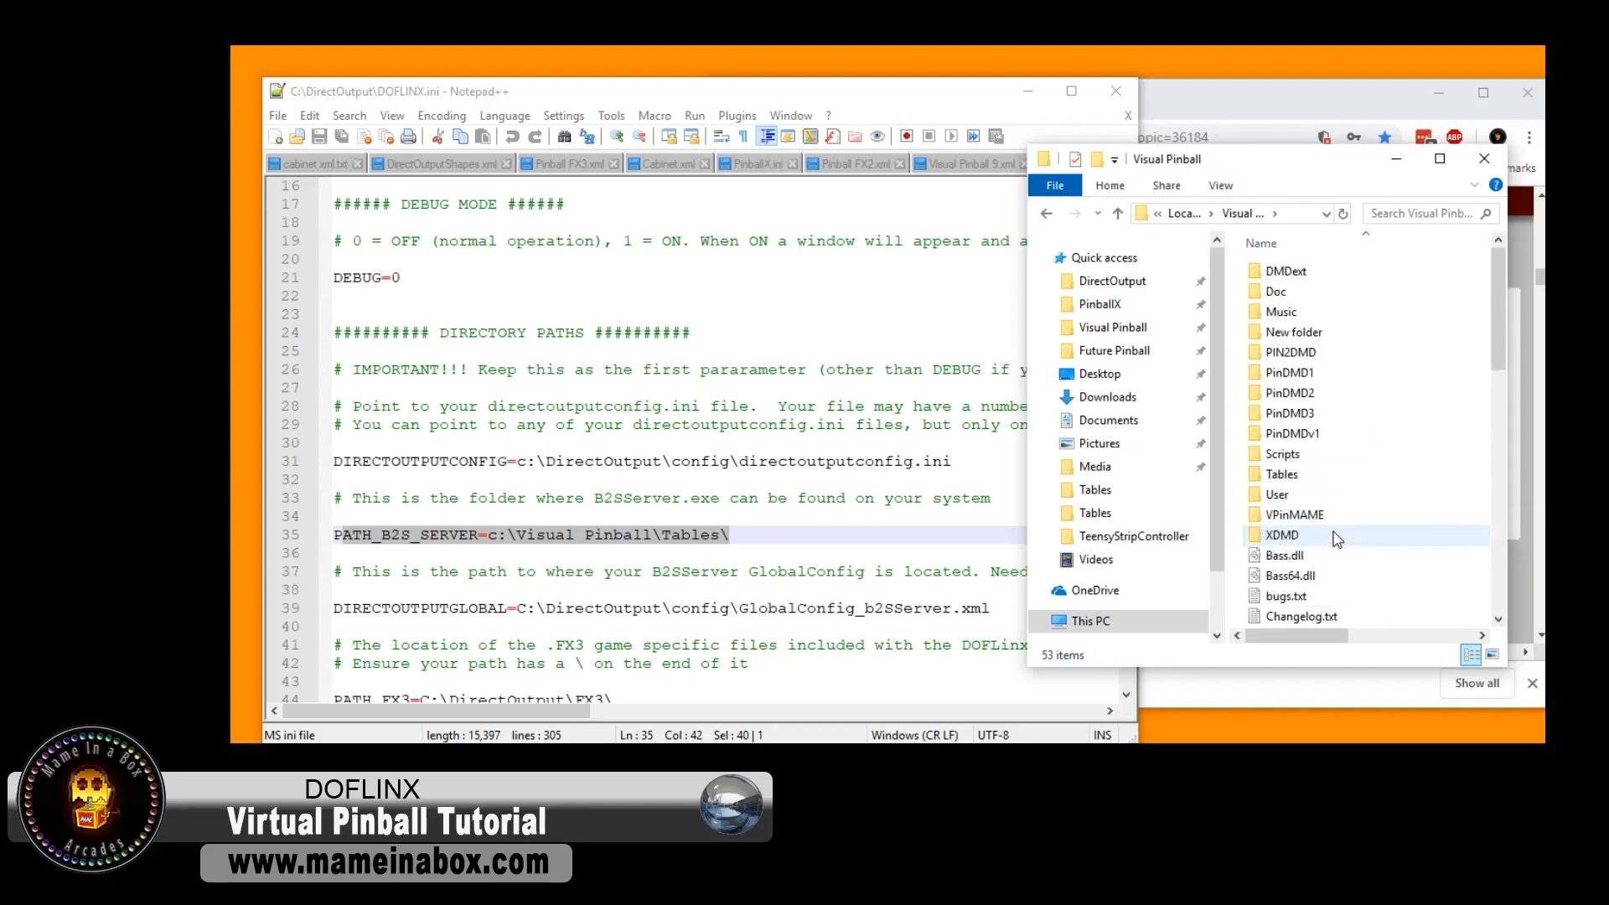
mouse_move(1329, 514)
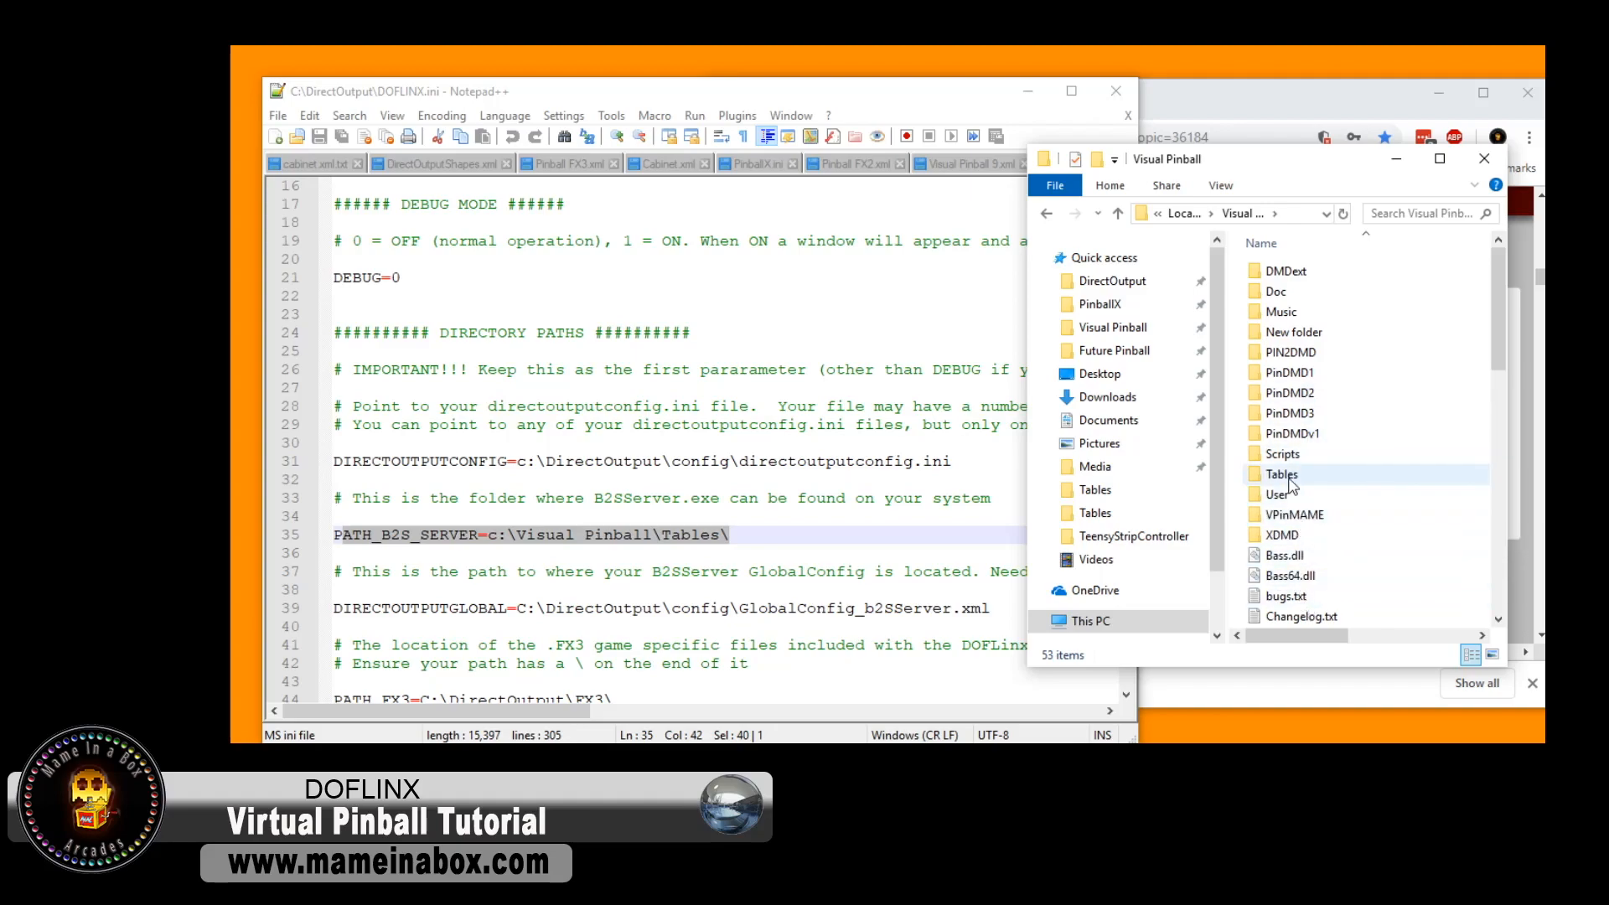
double_click(1281, 472)
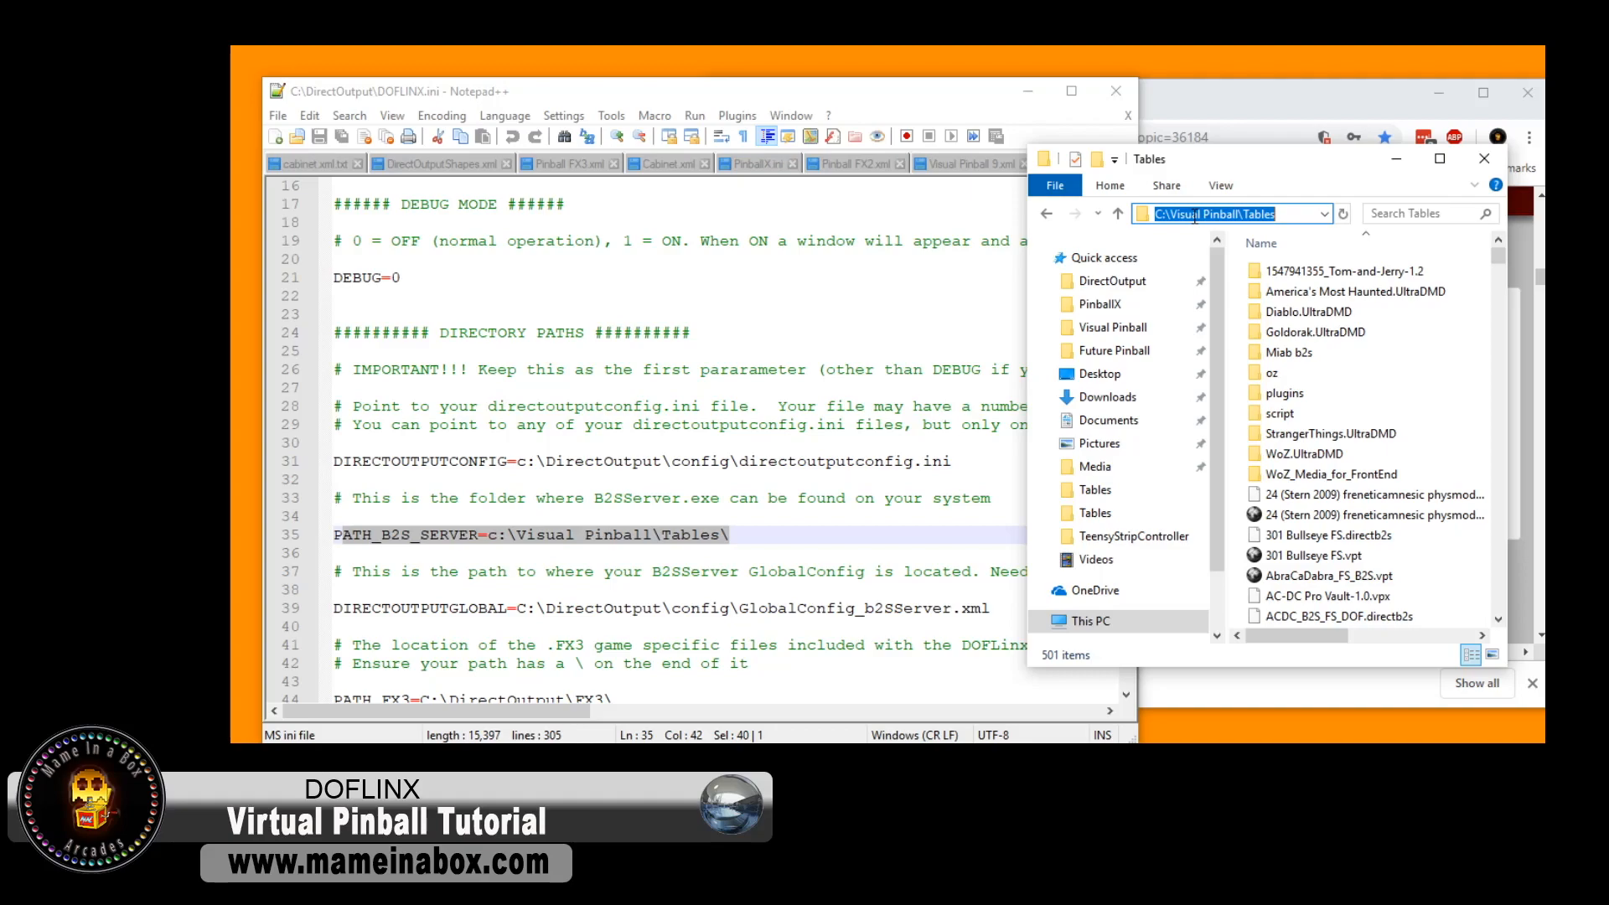
right_click(1221, 213)
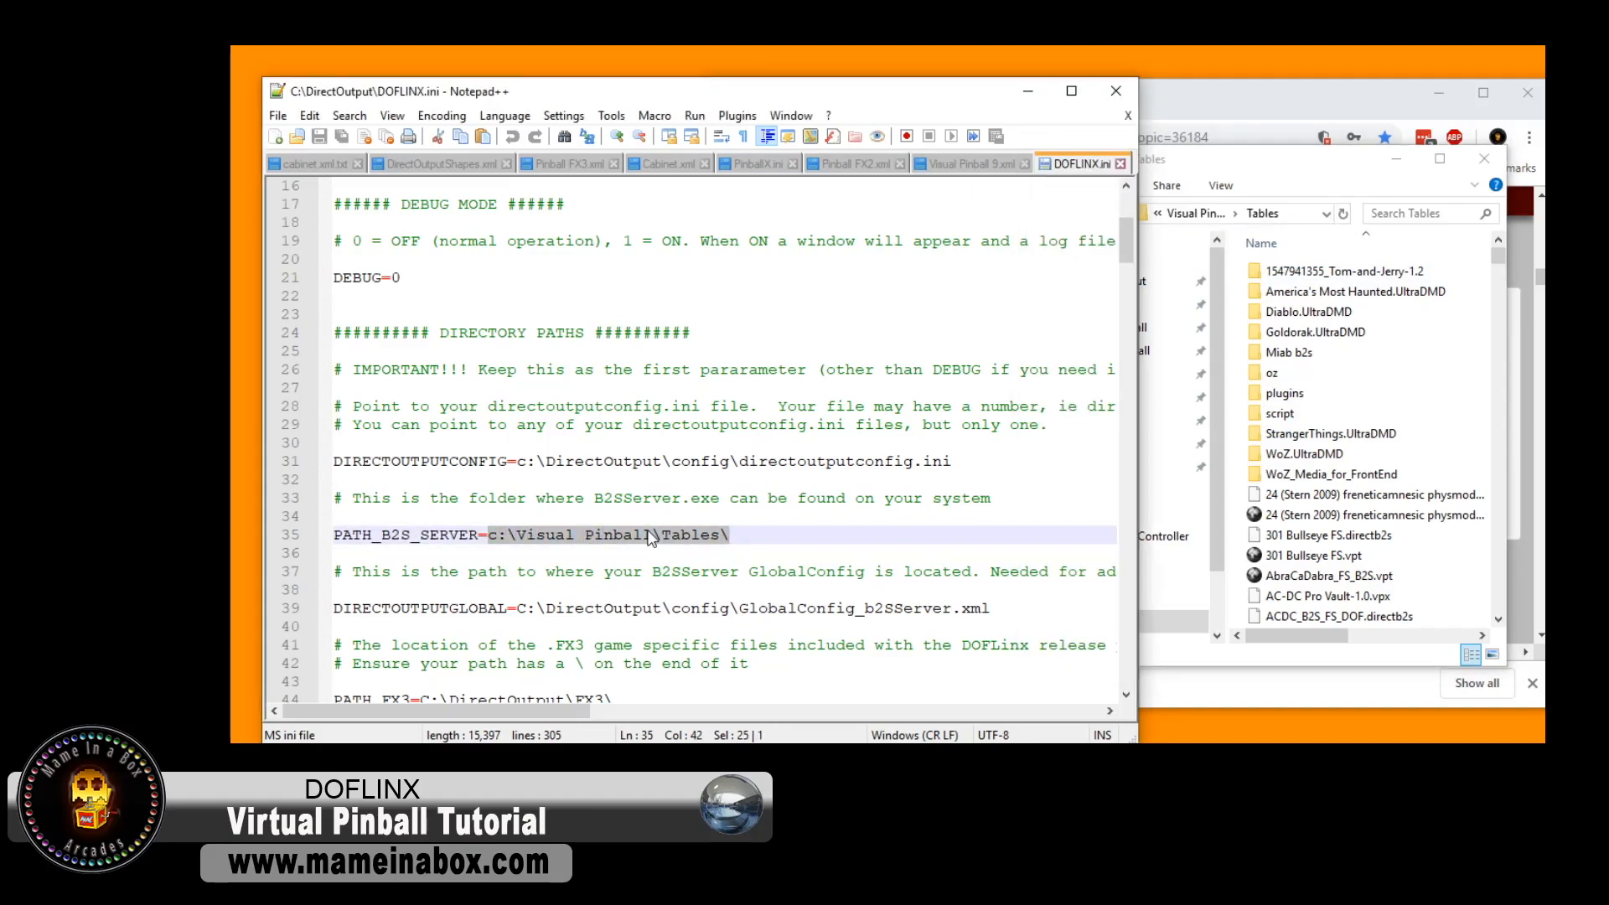
- Paste the copied path so PATH_B2S_SERVER reads C:\Visual Pinball\Tables
right_click(647, 534)
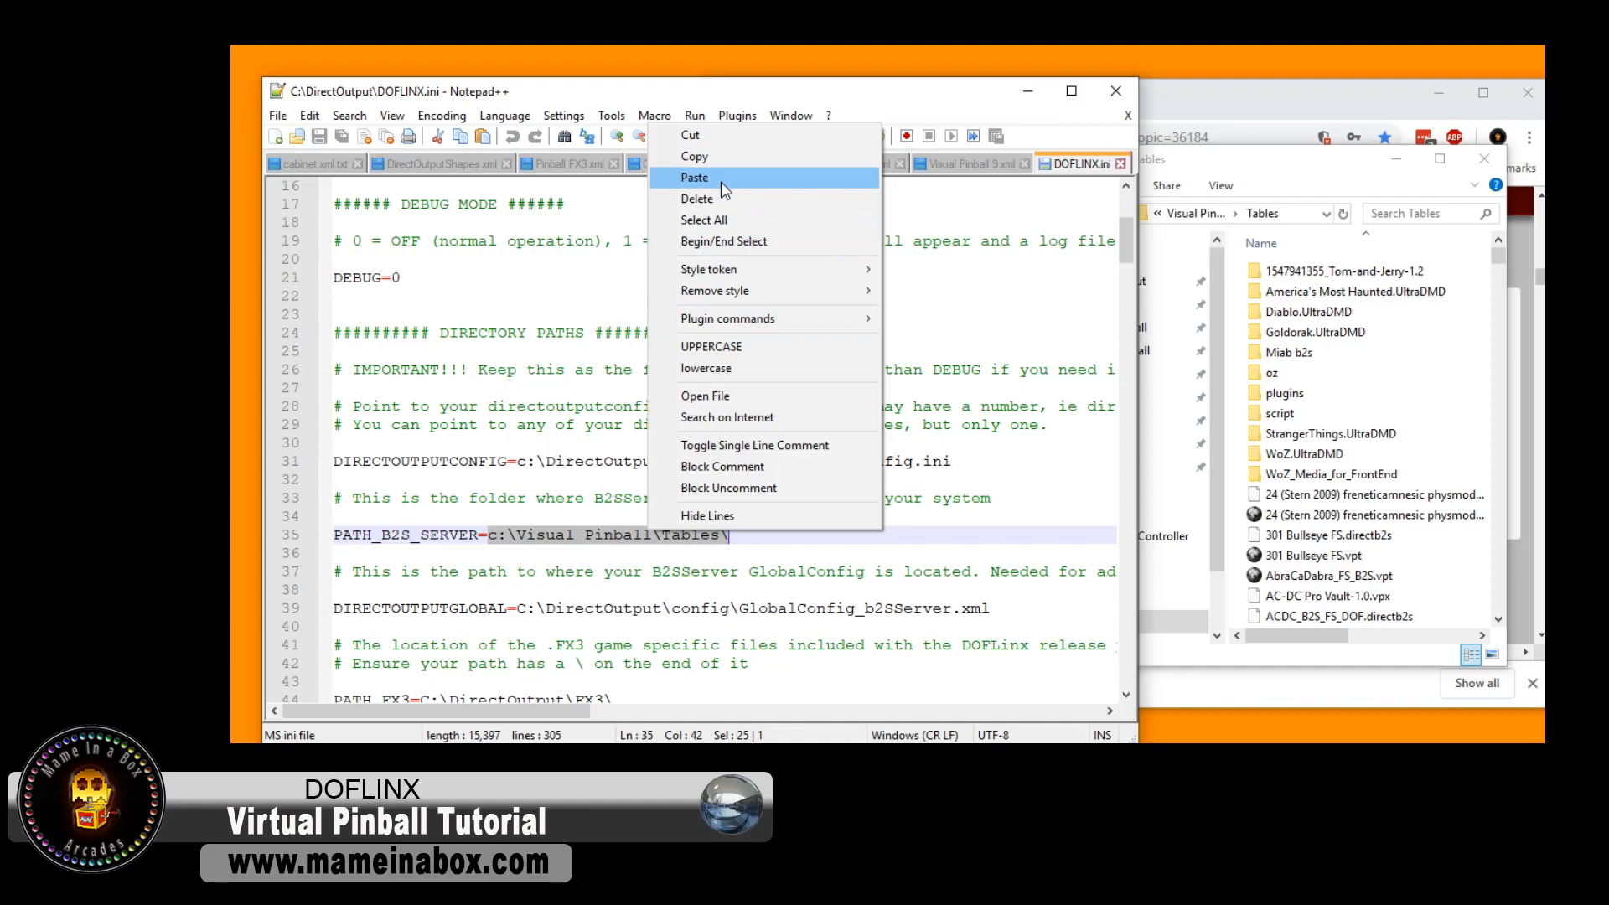
left_click(693, 178)
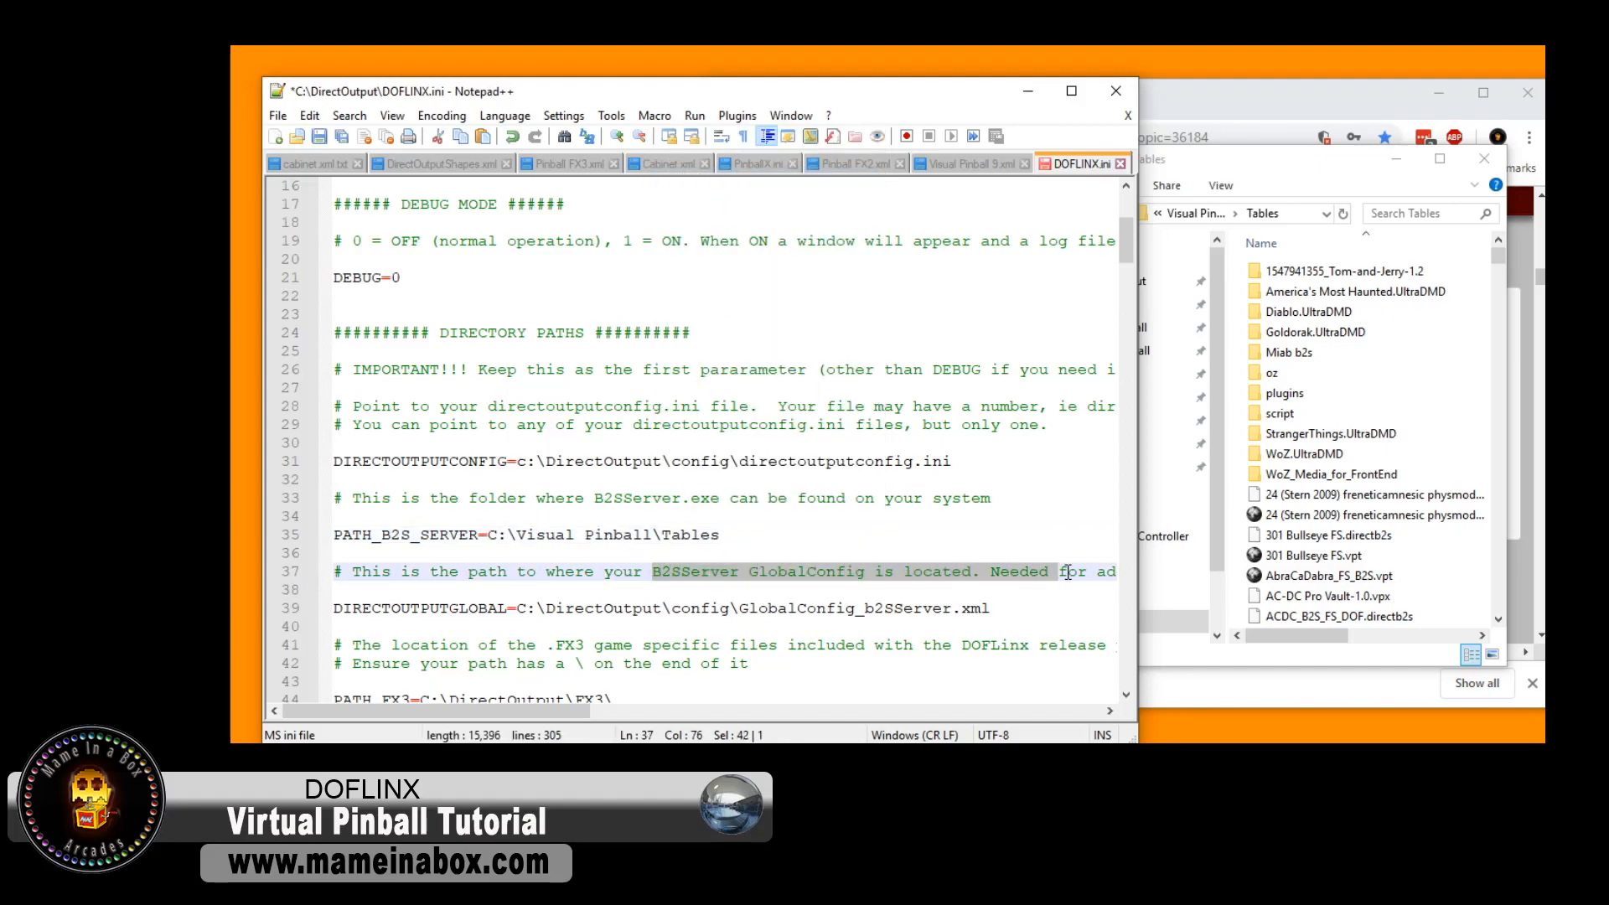
- Point DIRECTOUTPUTGLOBAL at C:\DirectOutput\config\GlobalConfig_B2SServer.xml, checked against the Config folder
left_click(342, 607)
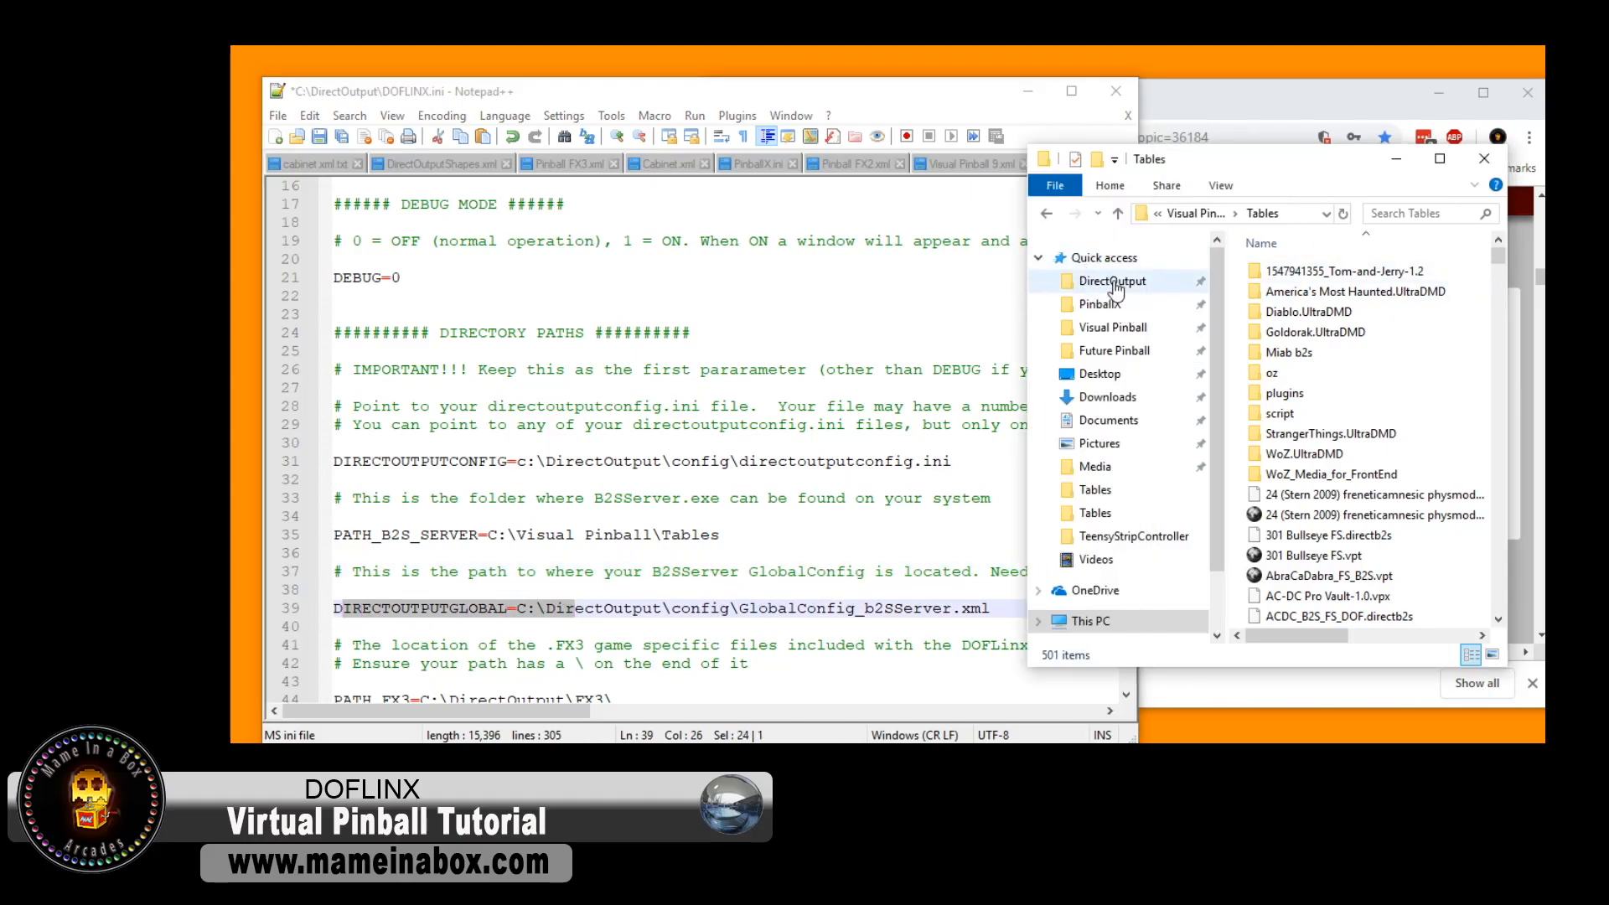
left_click(1111, 279)
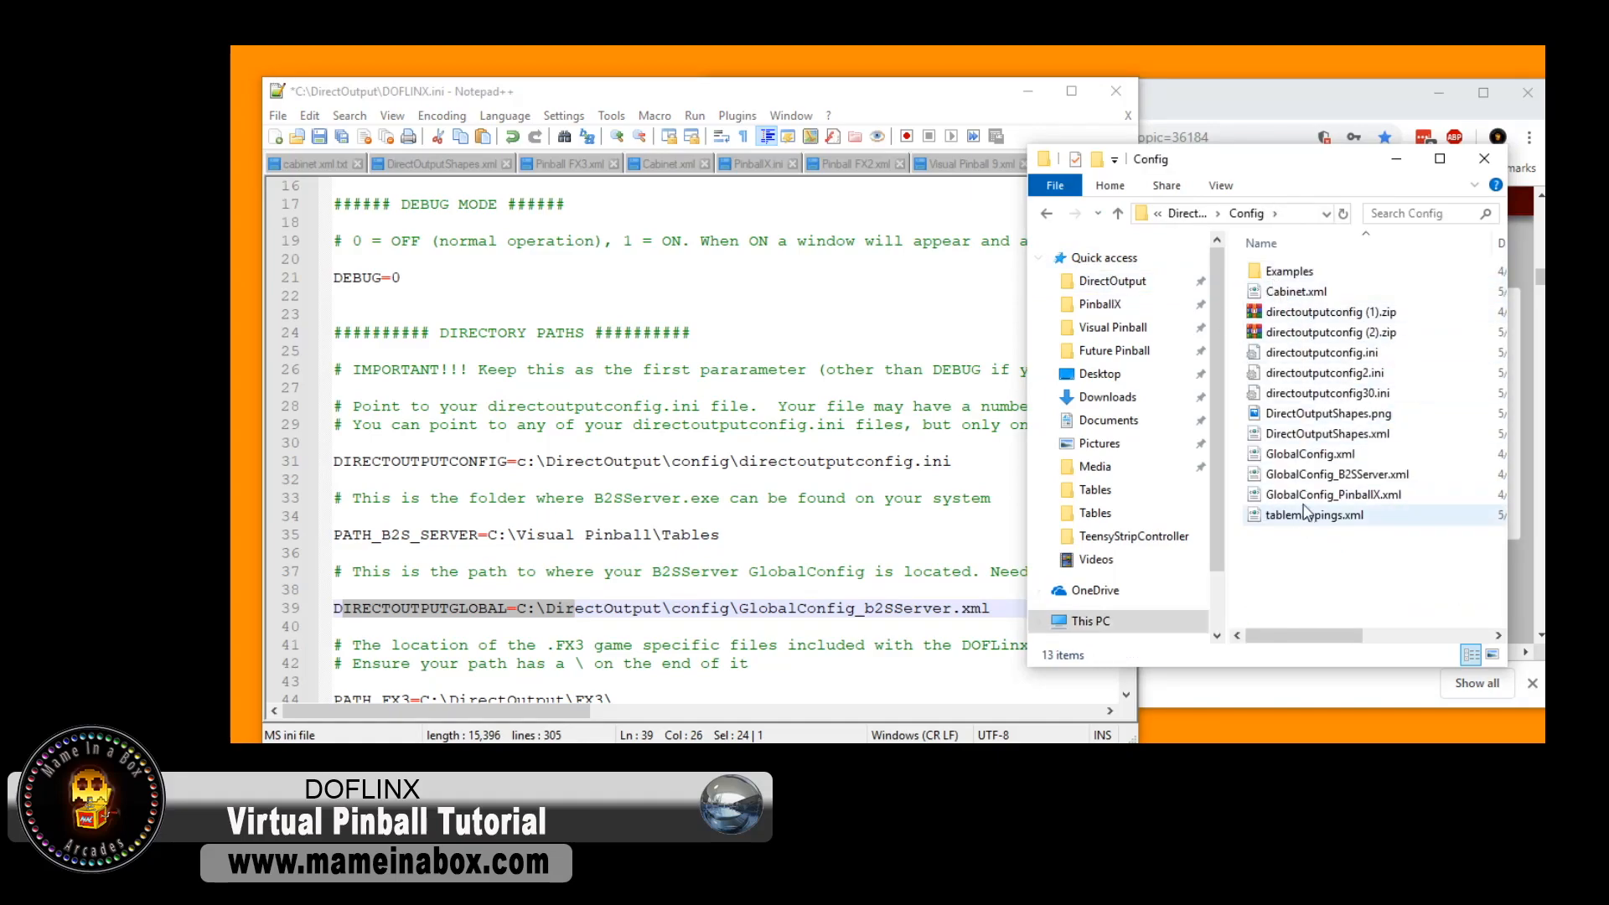
left_click(1309, 454)
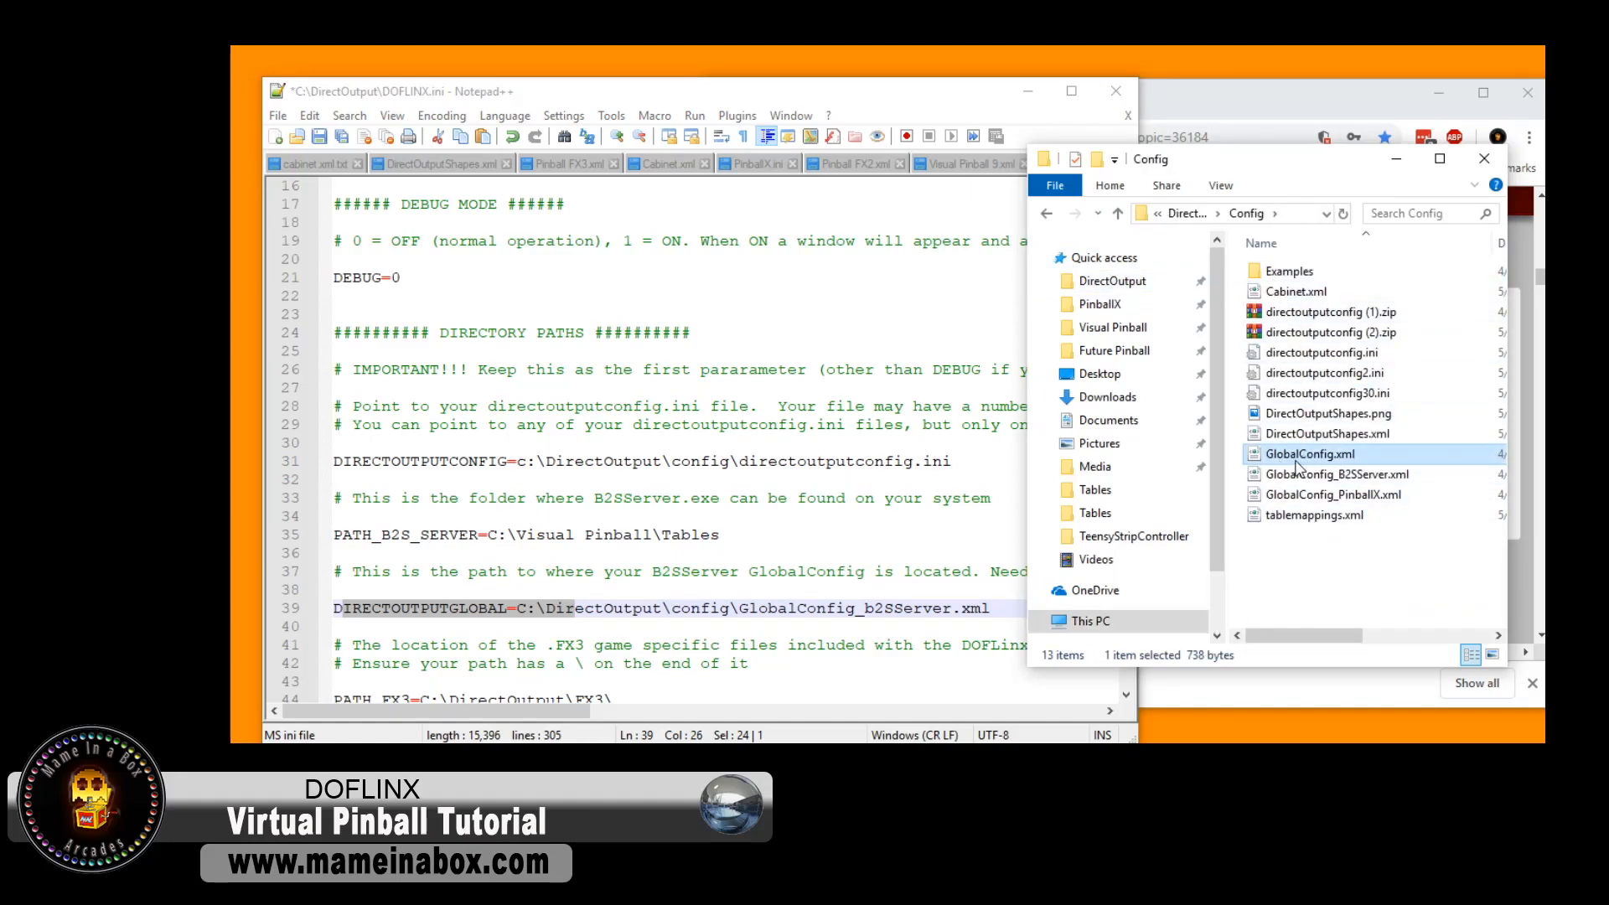
left_click(1336, 472)
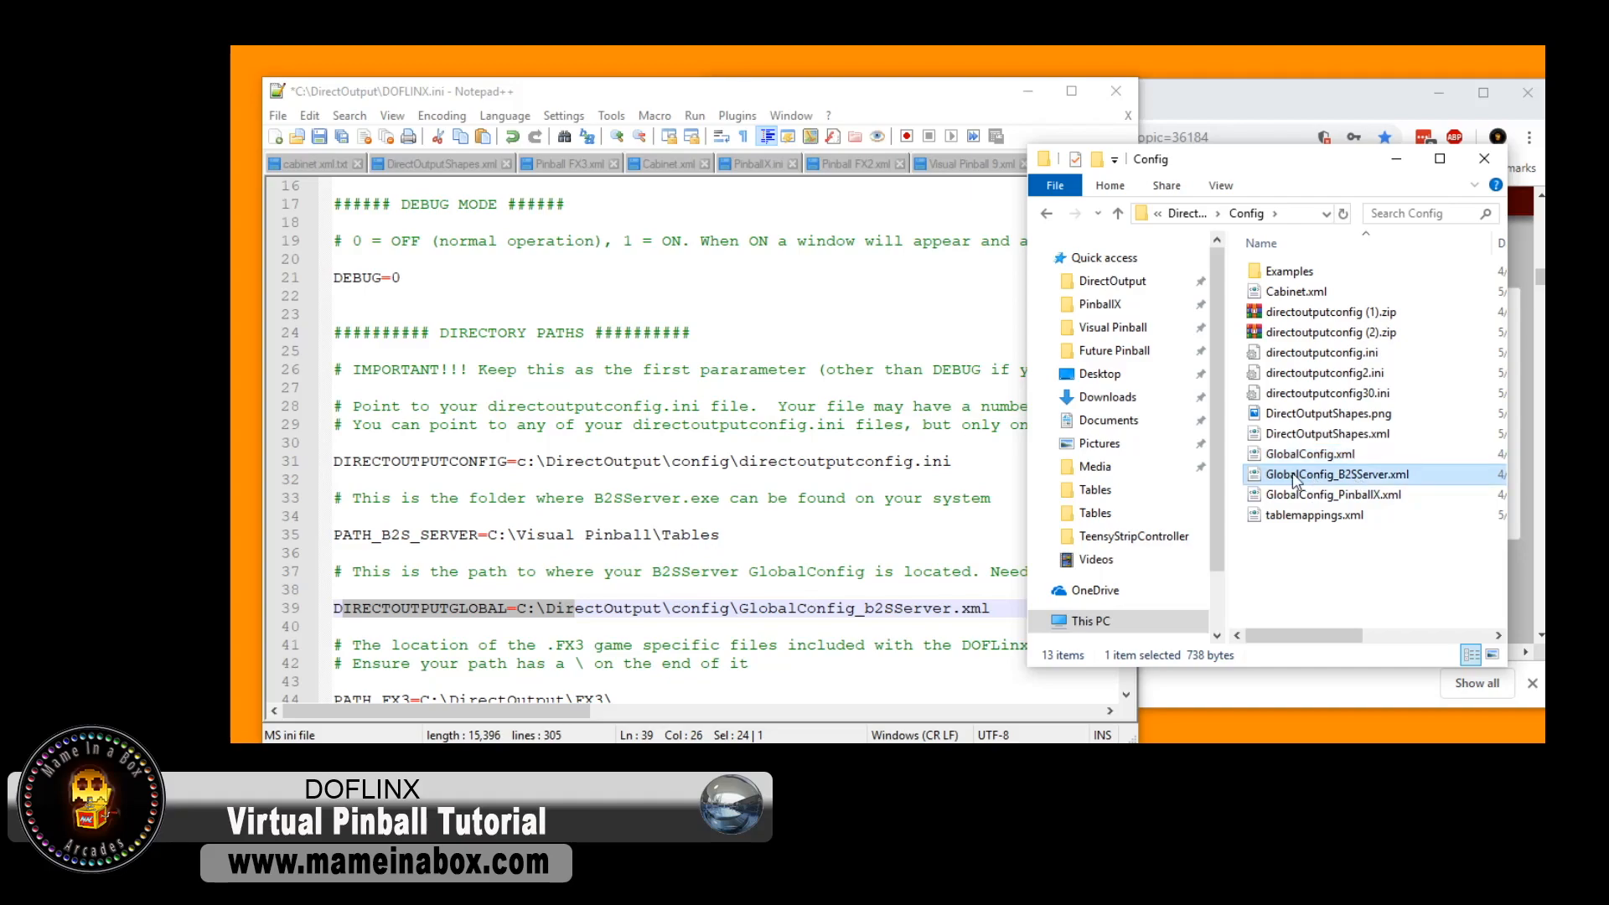
mouse_move(1352, 480)
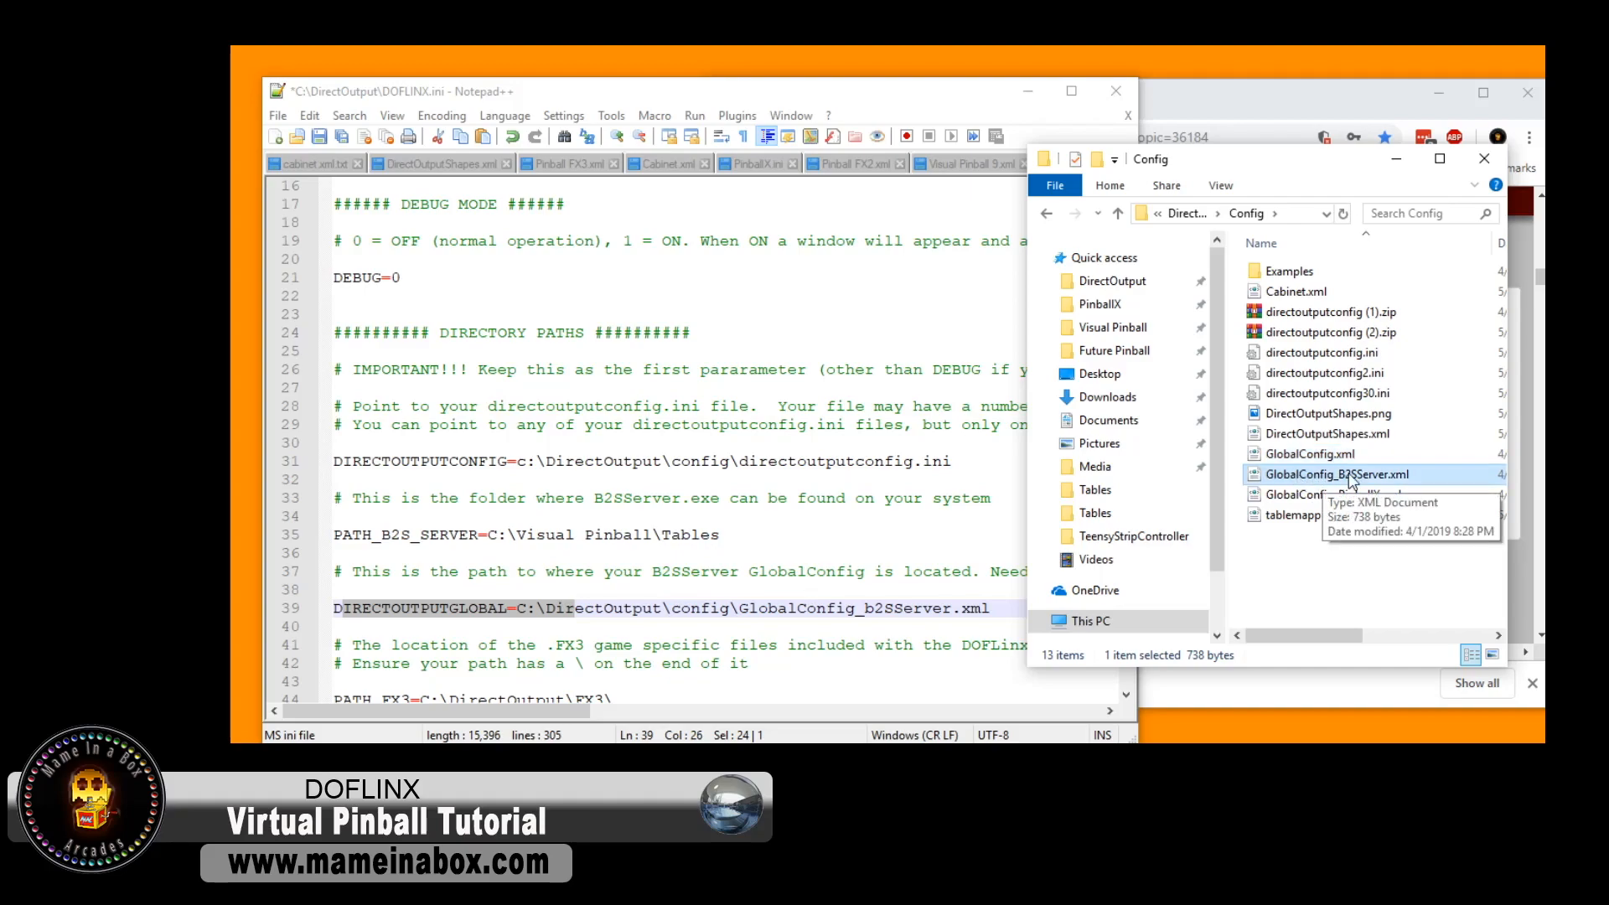
left_click(583, 607)
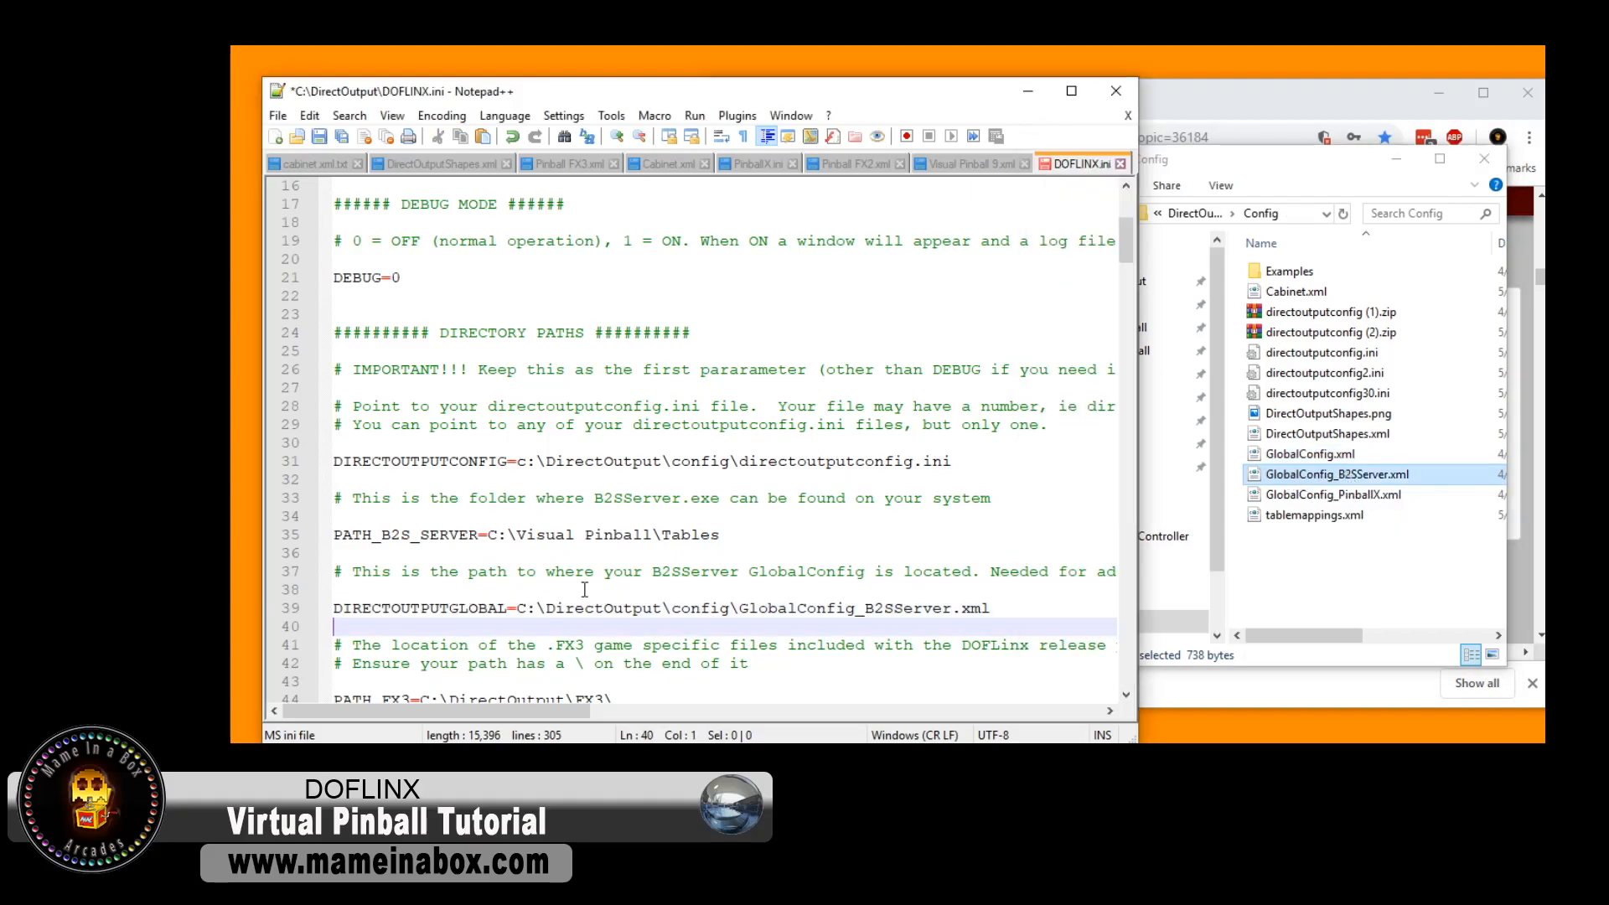
- Compare the PATH_FX3 line against the DirectOutput folder, one level up from Config
scroll("down", 3)
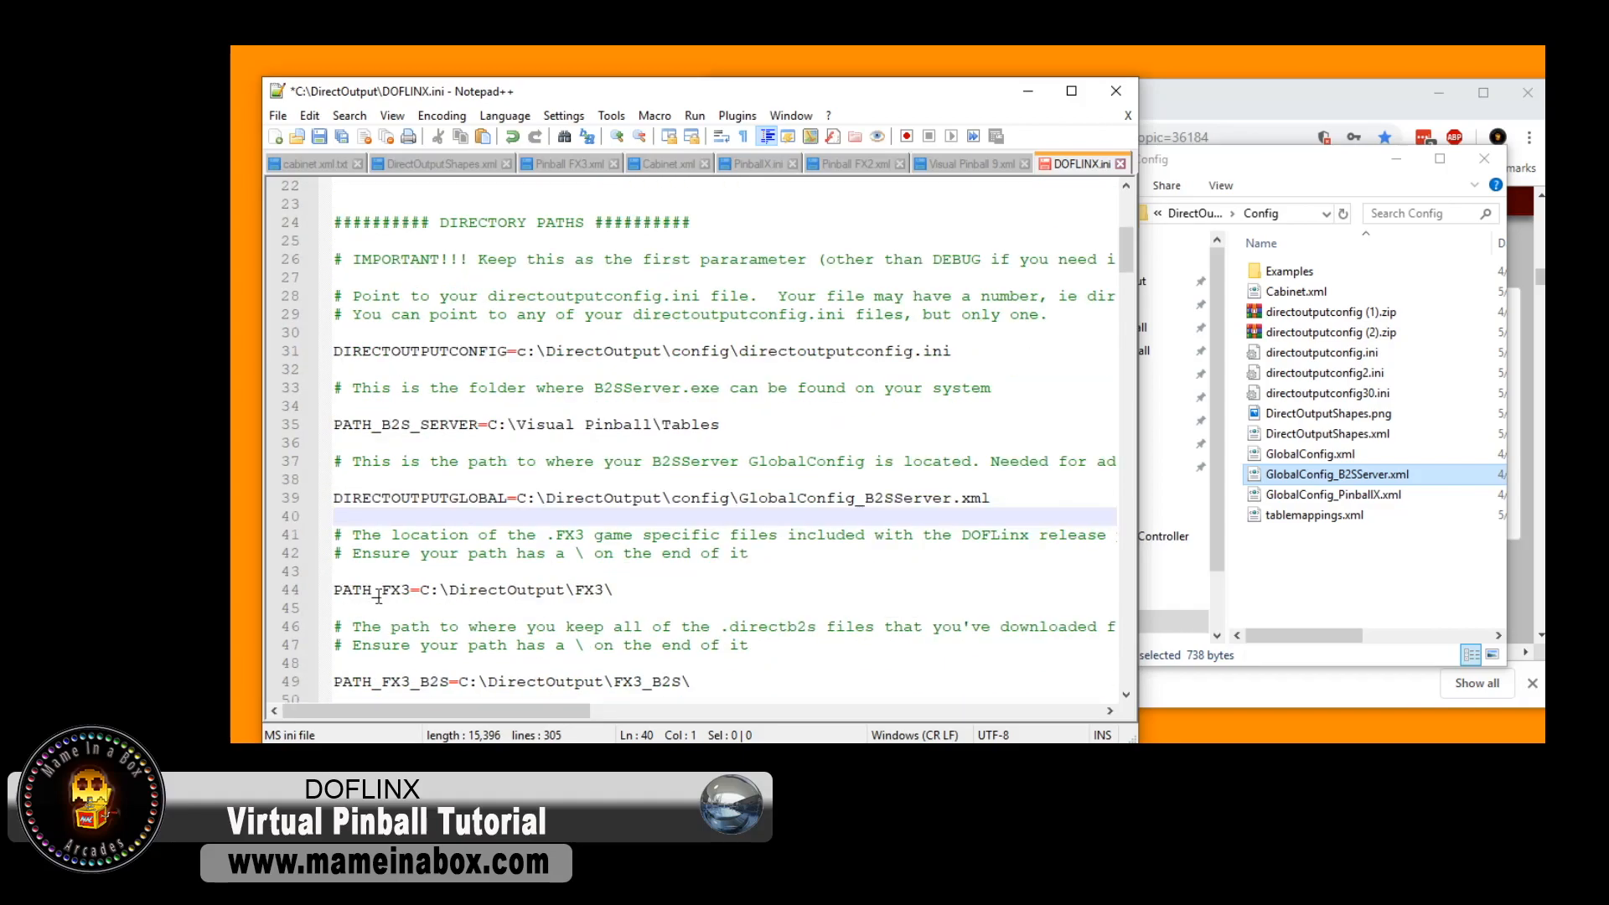
mouse_move(656, 583)
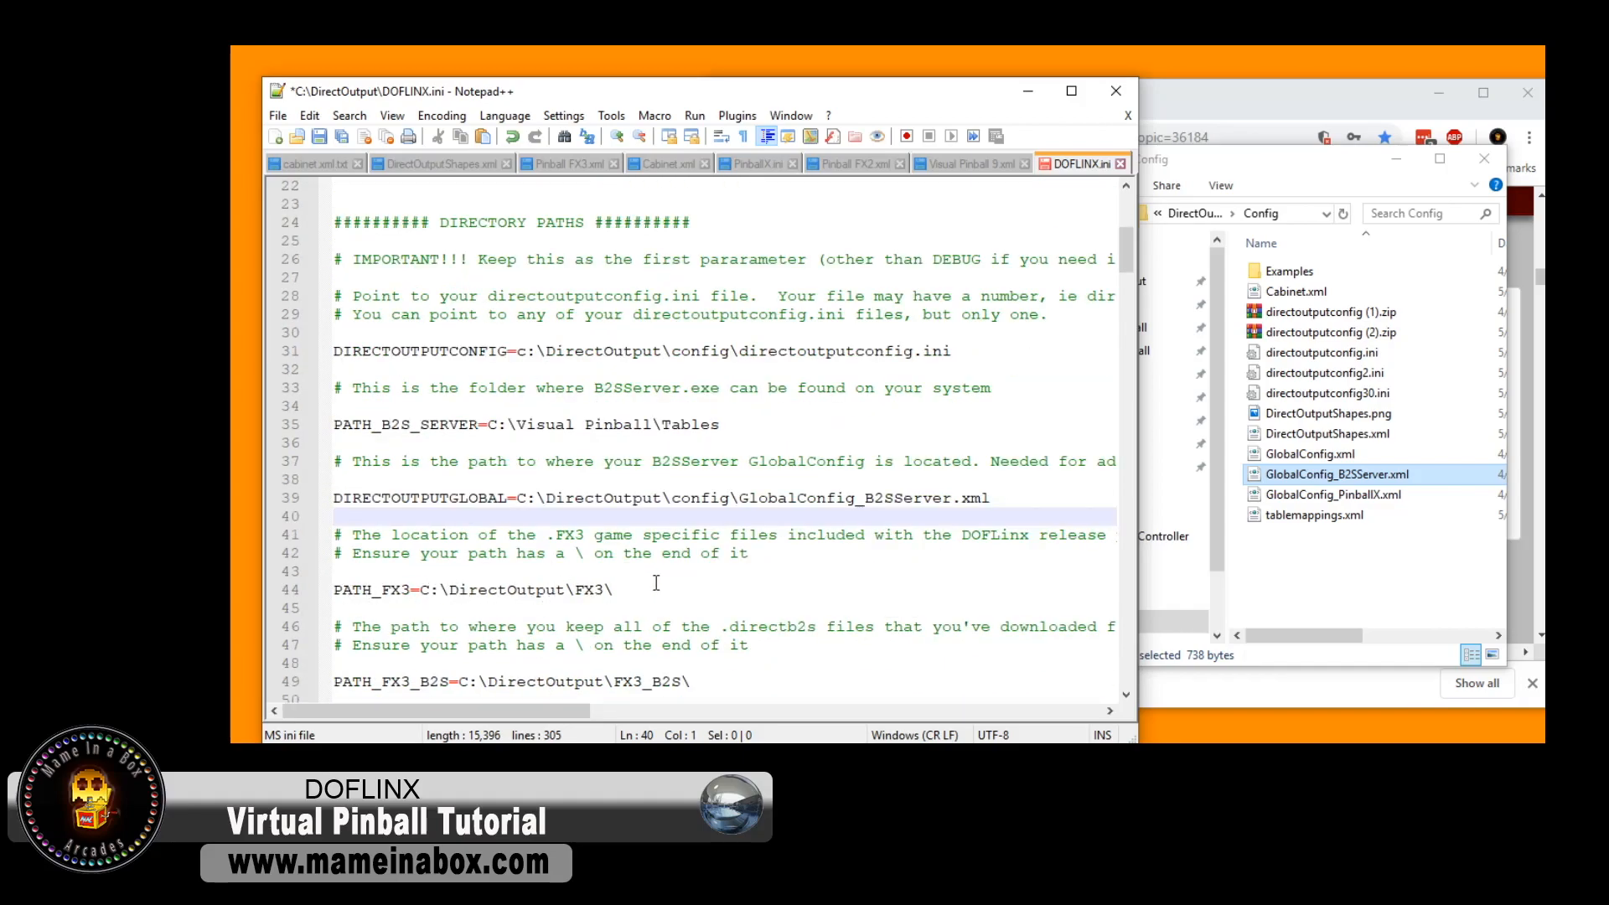
left_click(1048, 186)
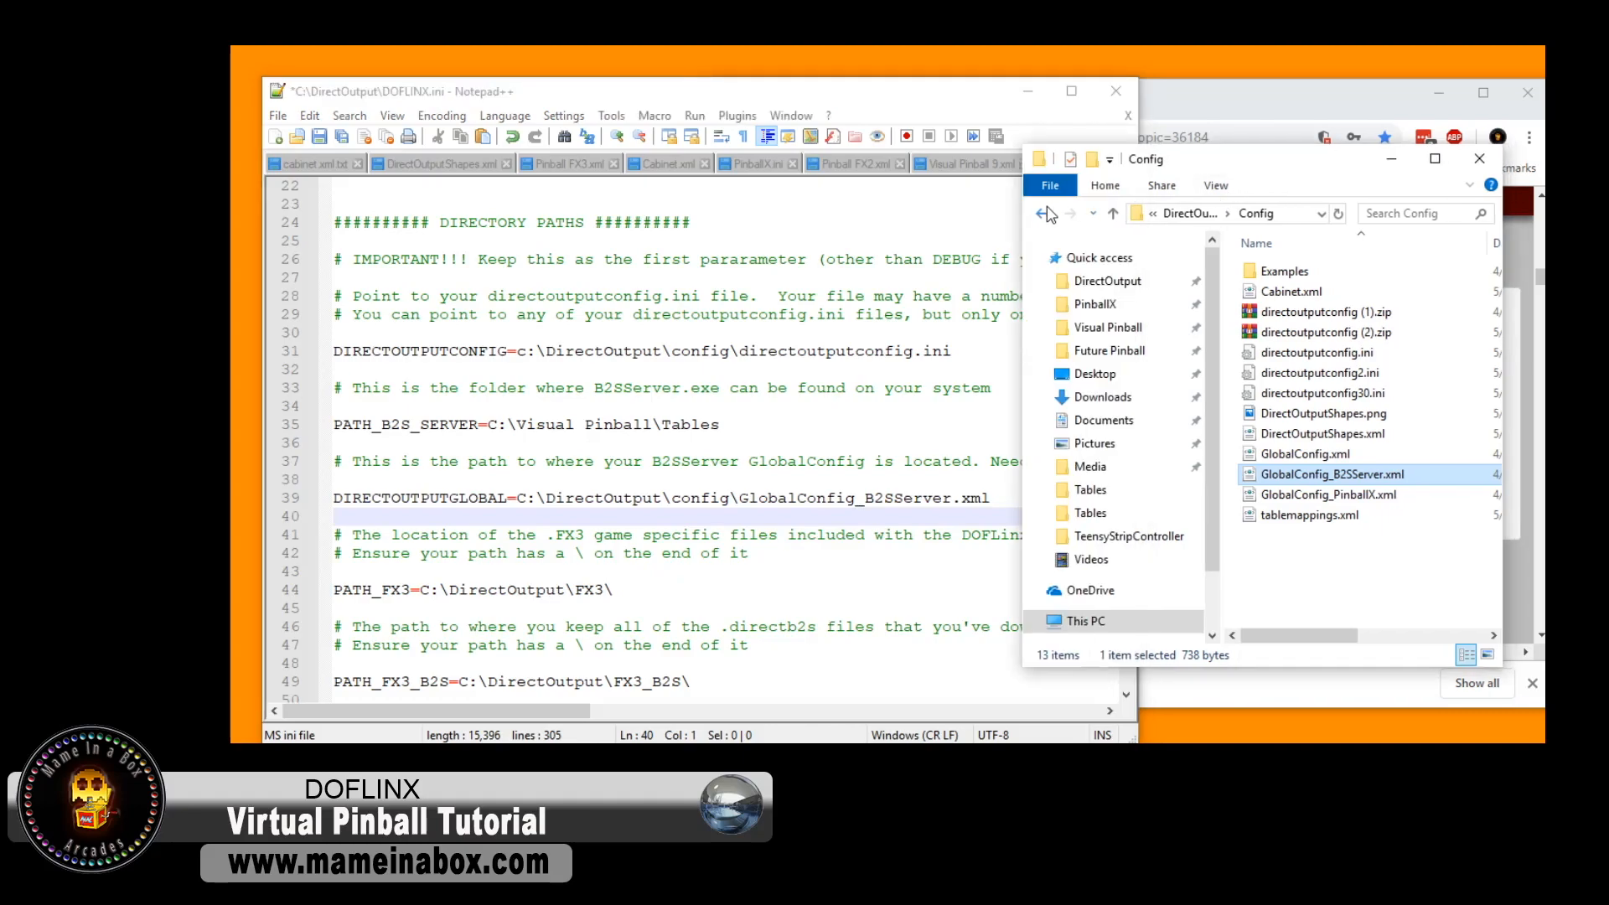
left_click(1040, 213)
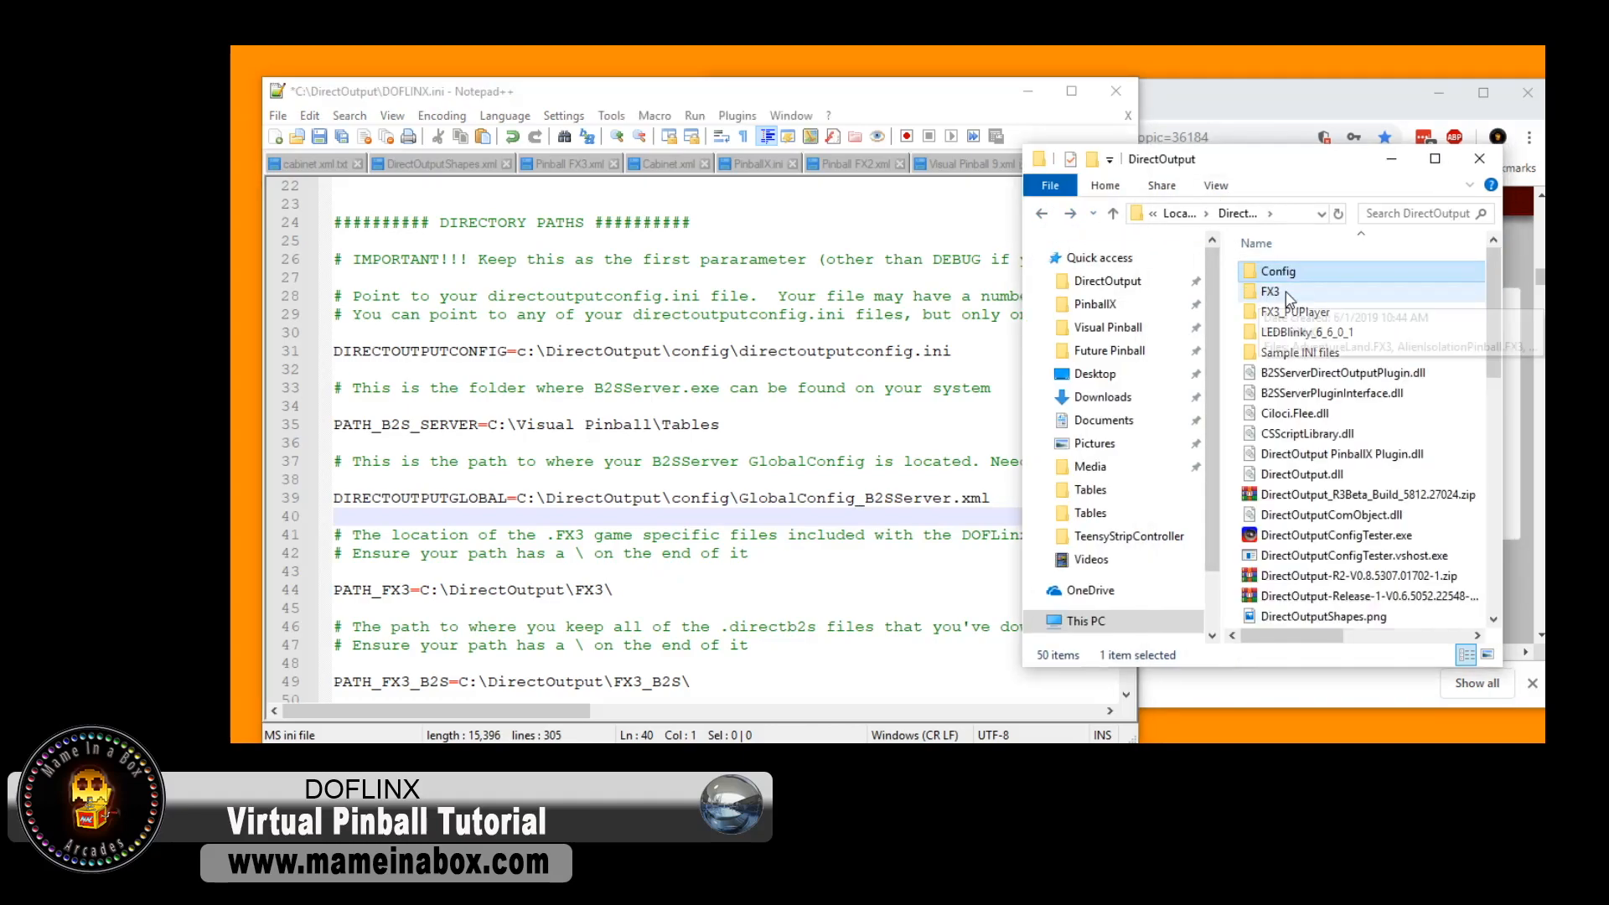
left_click(1268, 290)
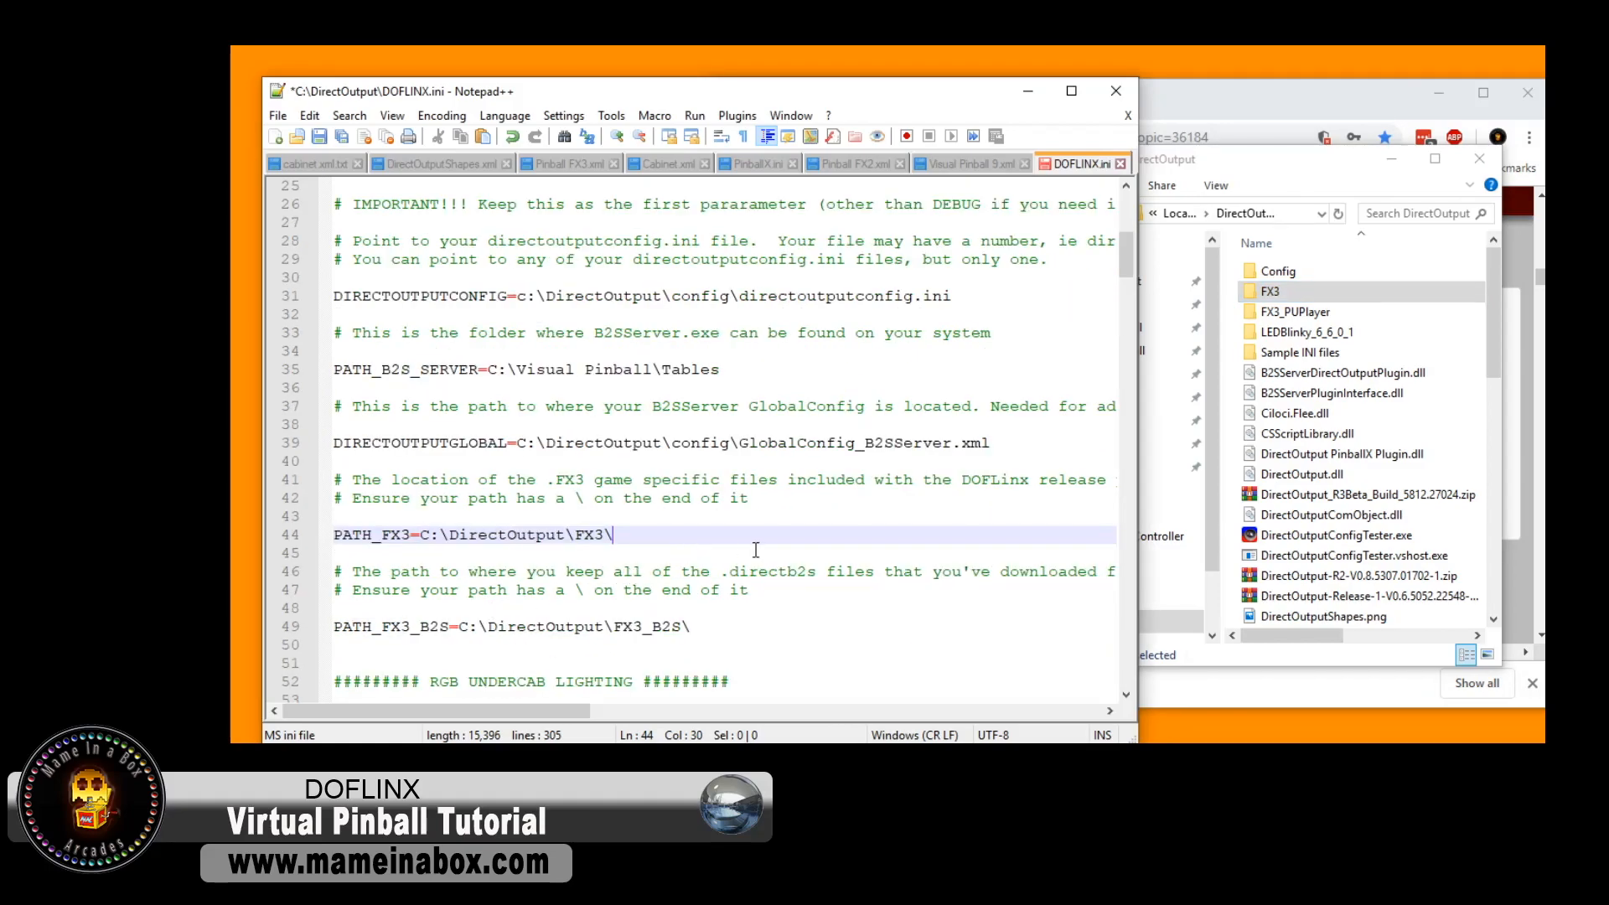
mouse_move(556, 625)
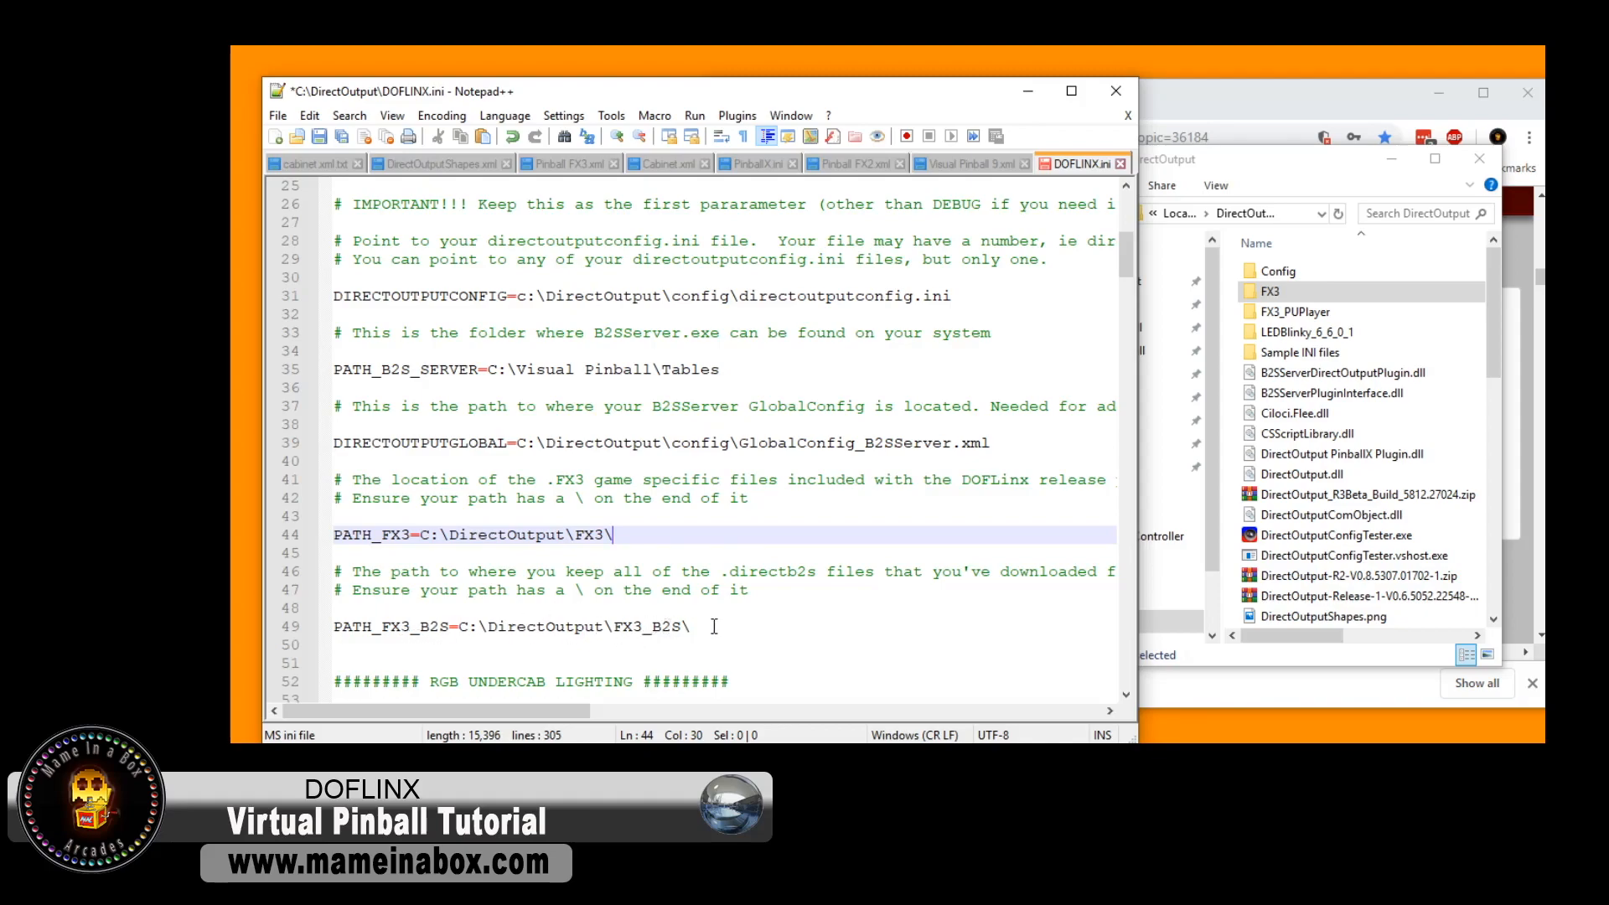
- Select the PATH_FX3_B2S line and check DirectOutput for a matching FX3_B2S folder
left_click(373, 627)
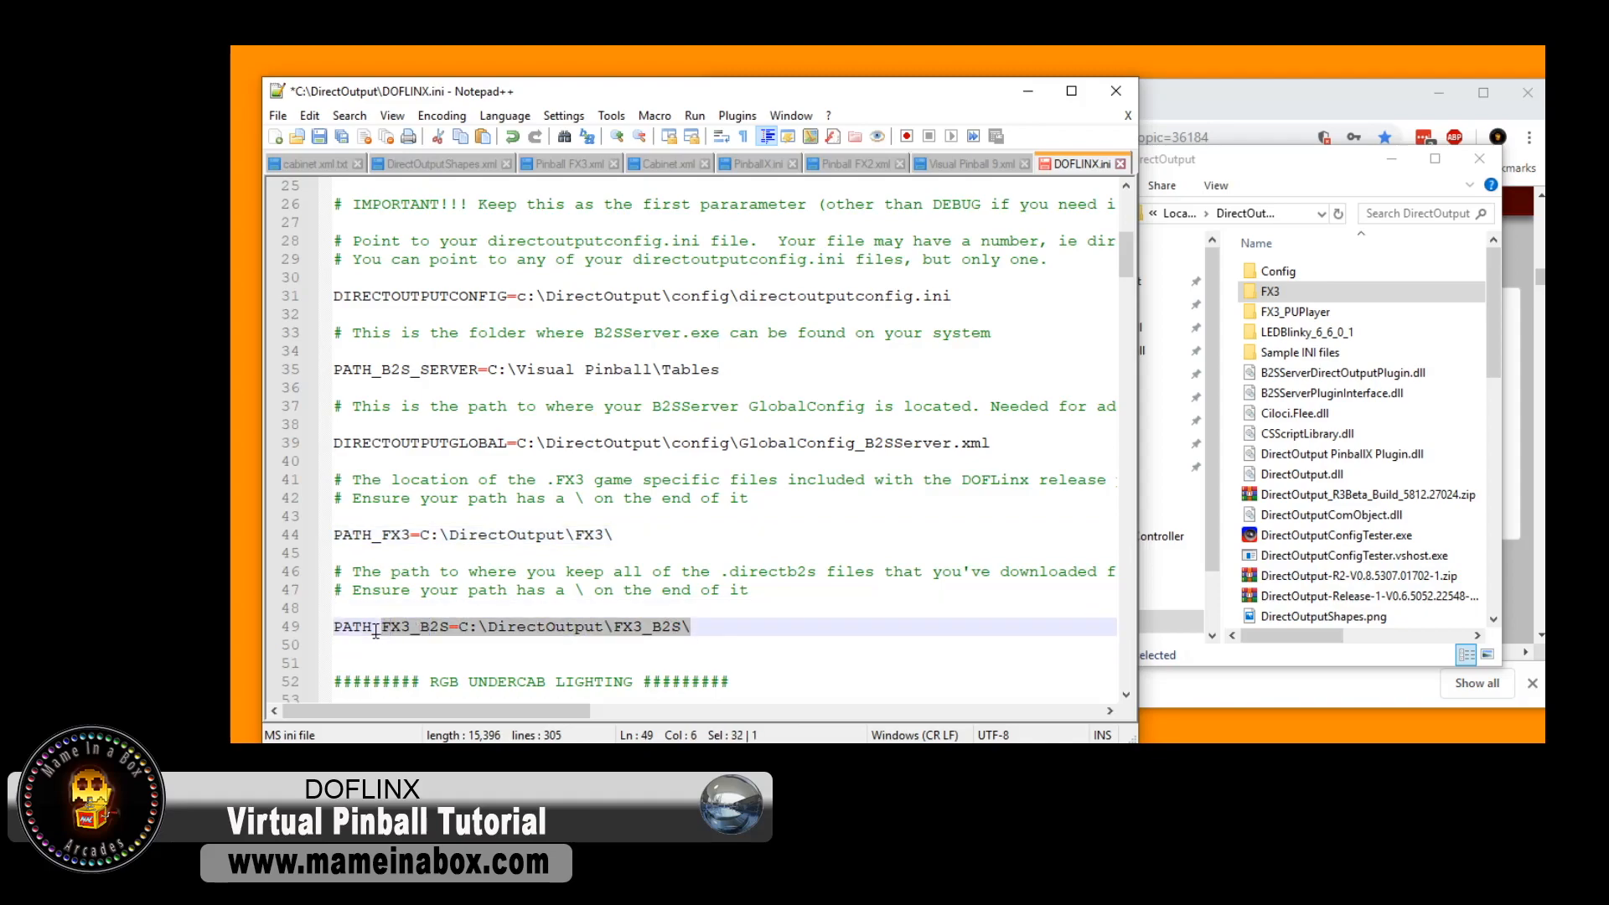
left_click(344, 625)
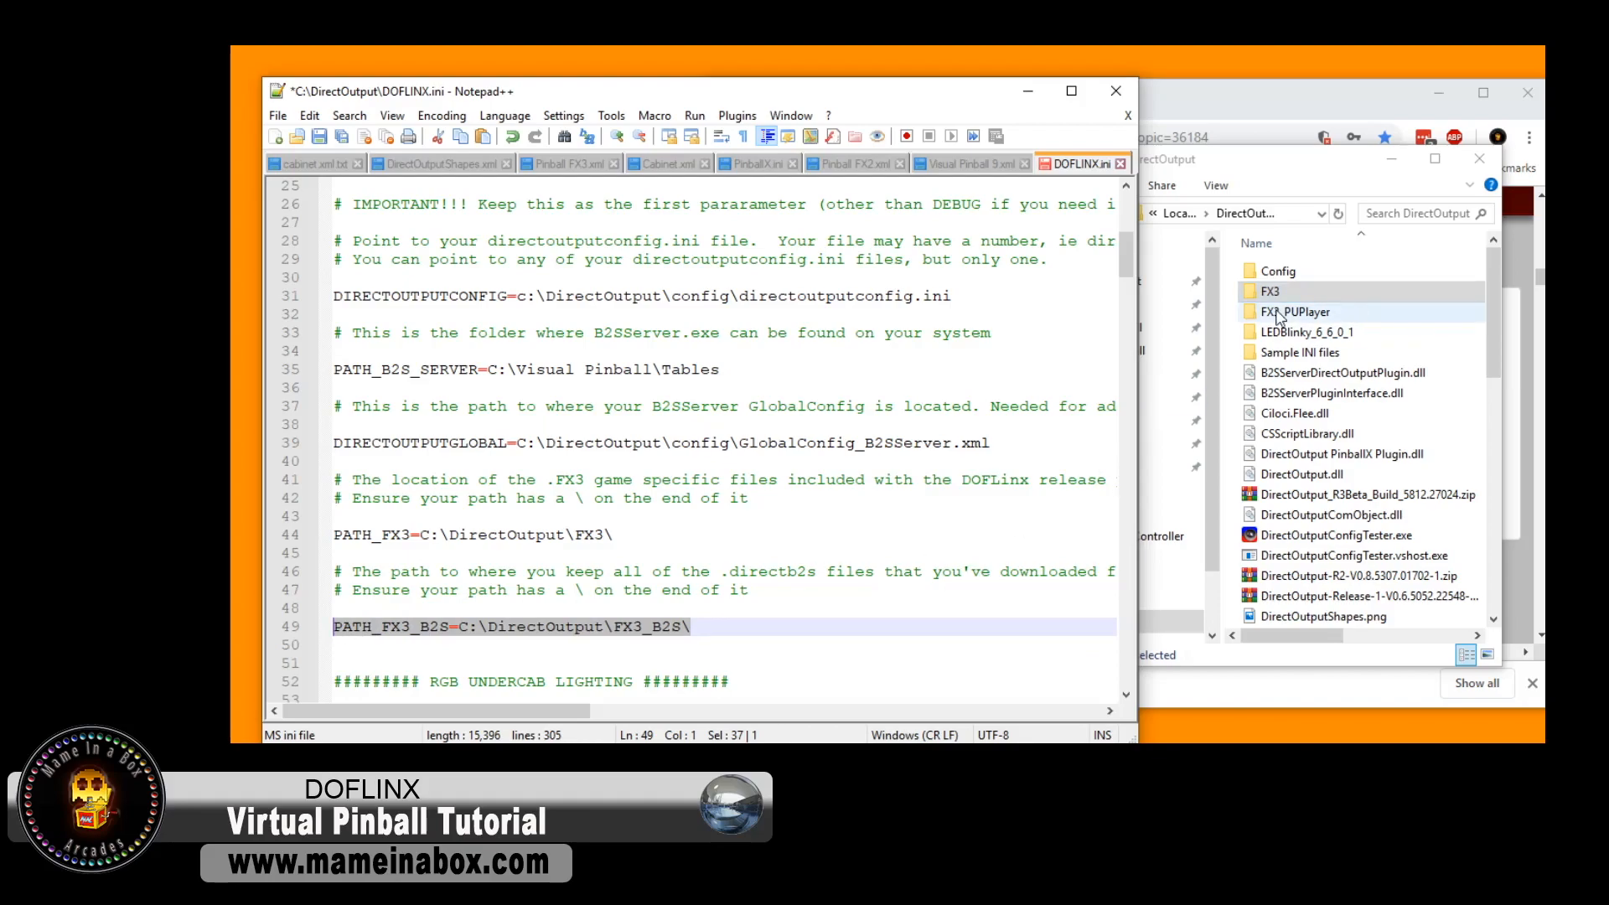
left_click(1271, 290)
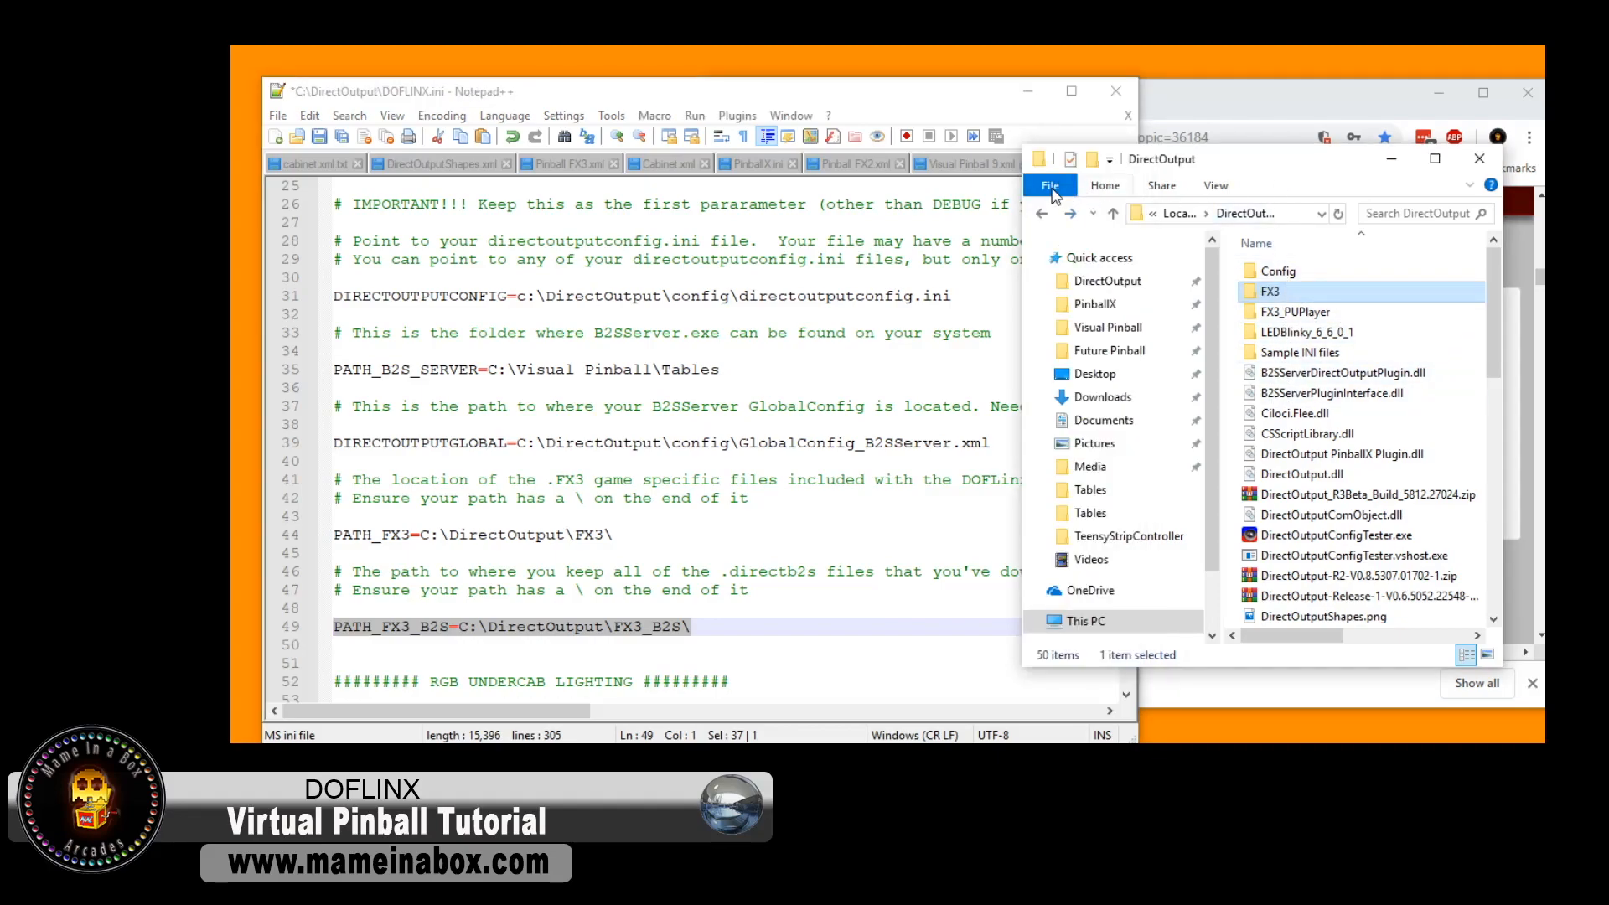
- Create a new FX3_B2S folder inside DirectOutput and enter it
left_click(1049, 186)
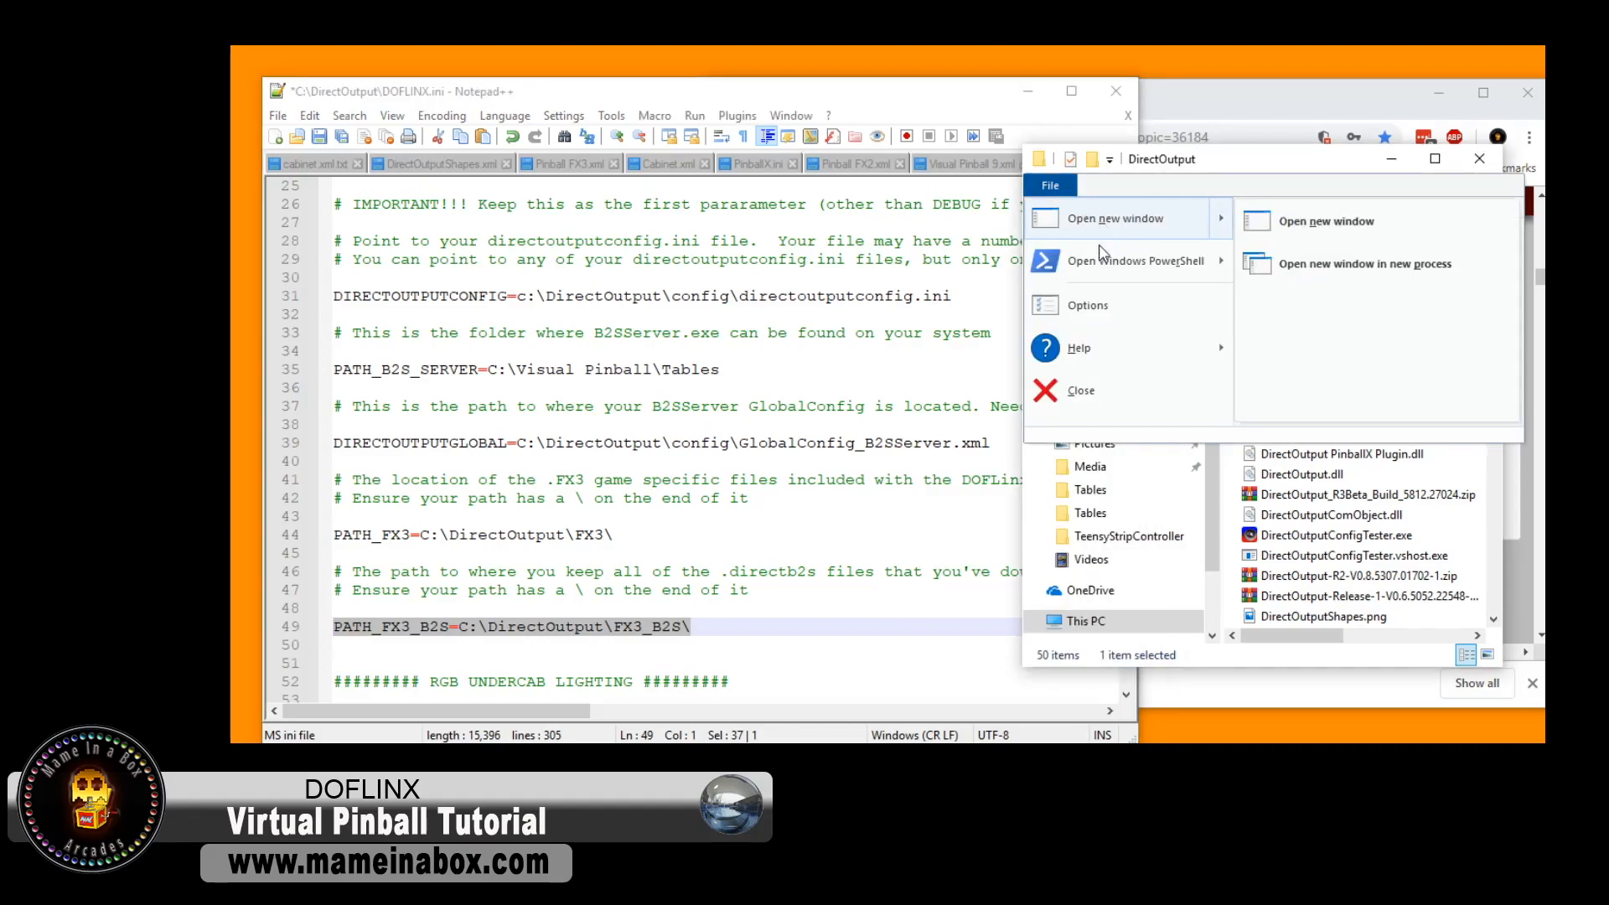
mouse_move(1323, 462)
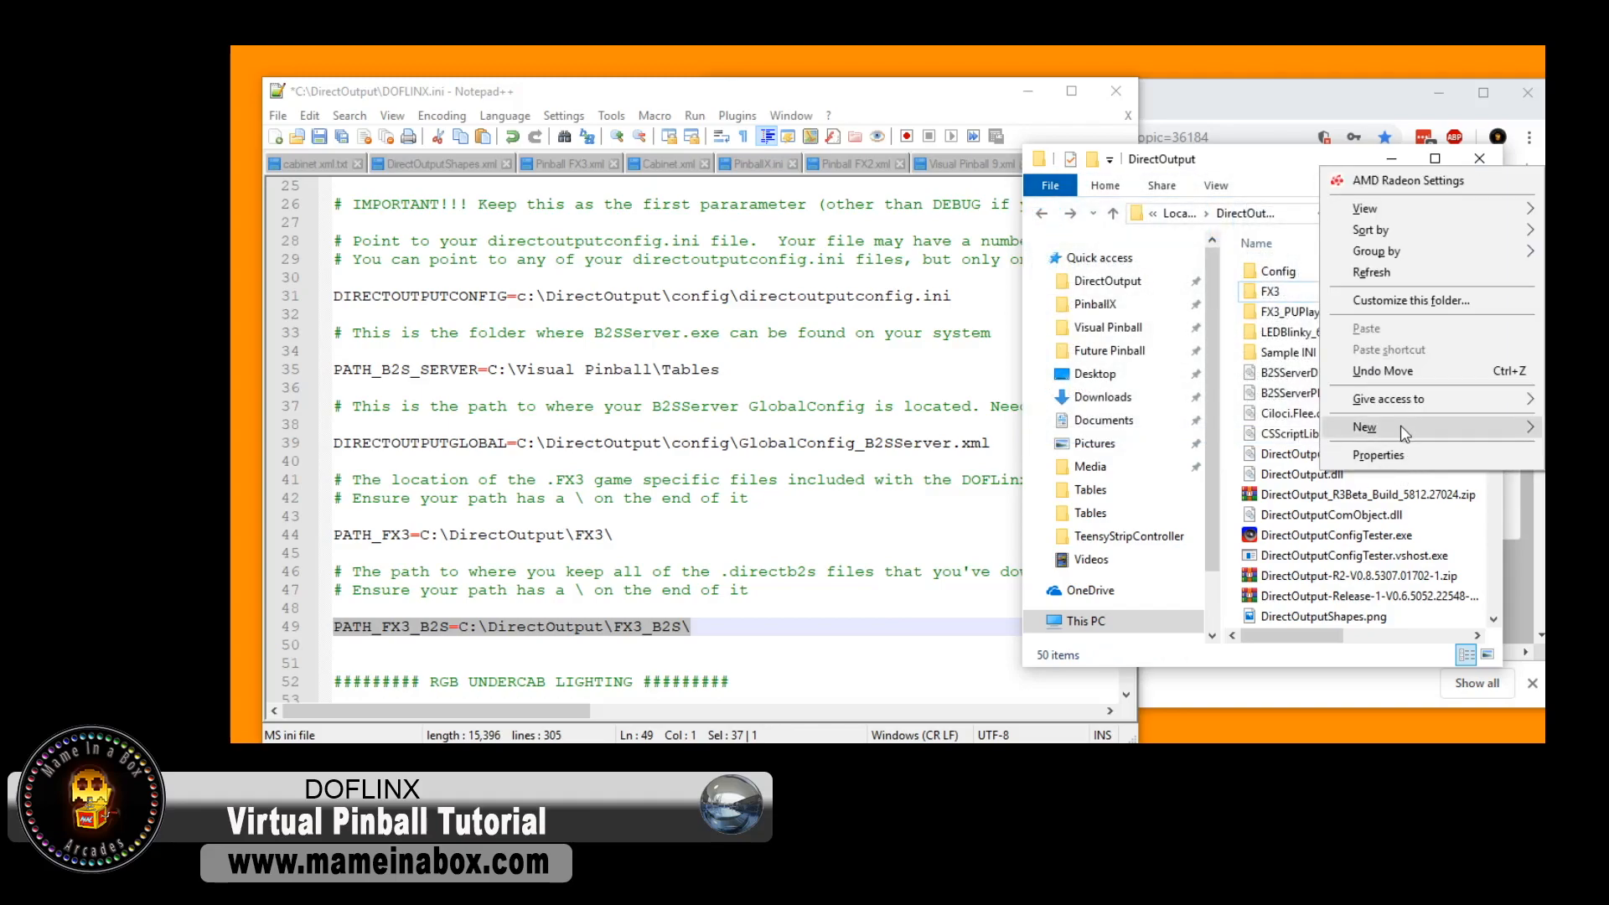
left_click(1364, 427)
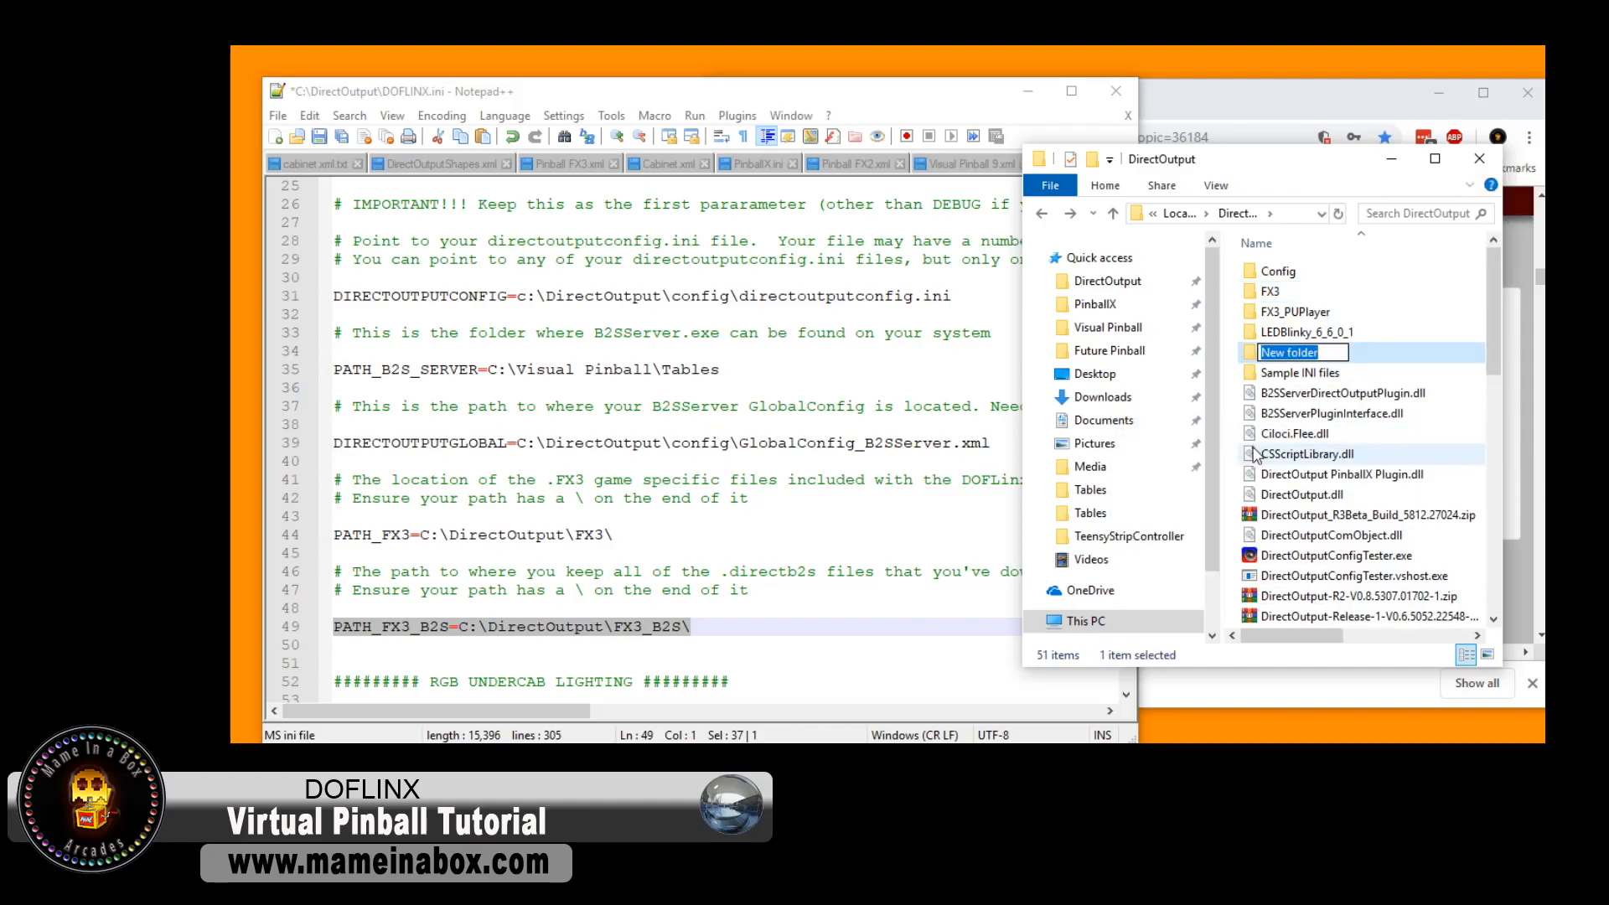
type("FX3")
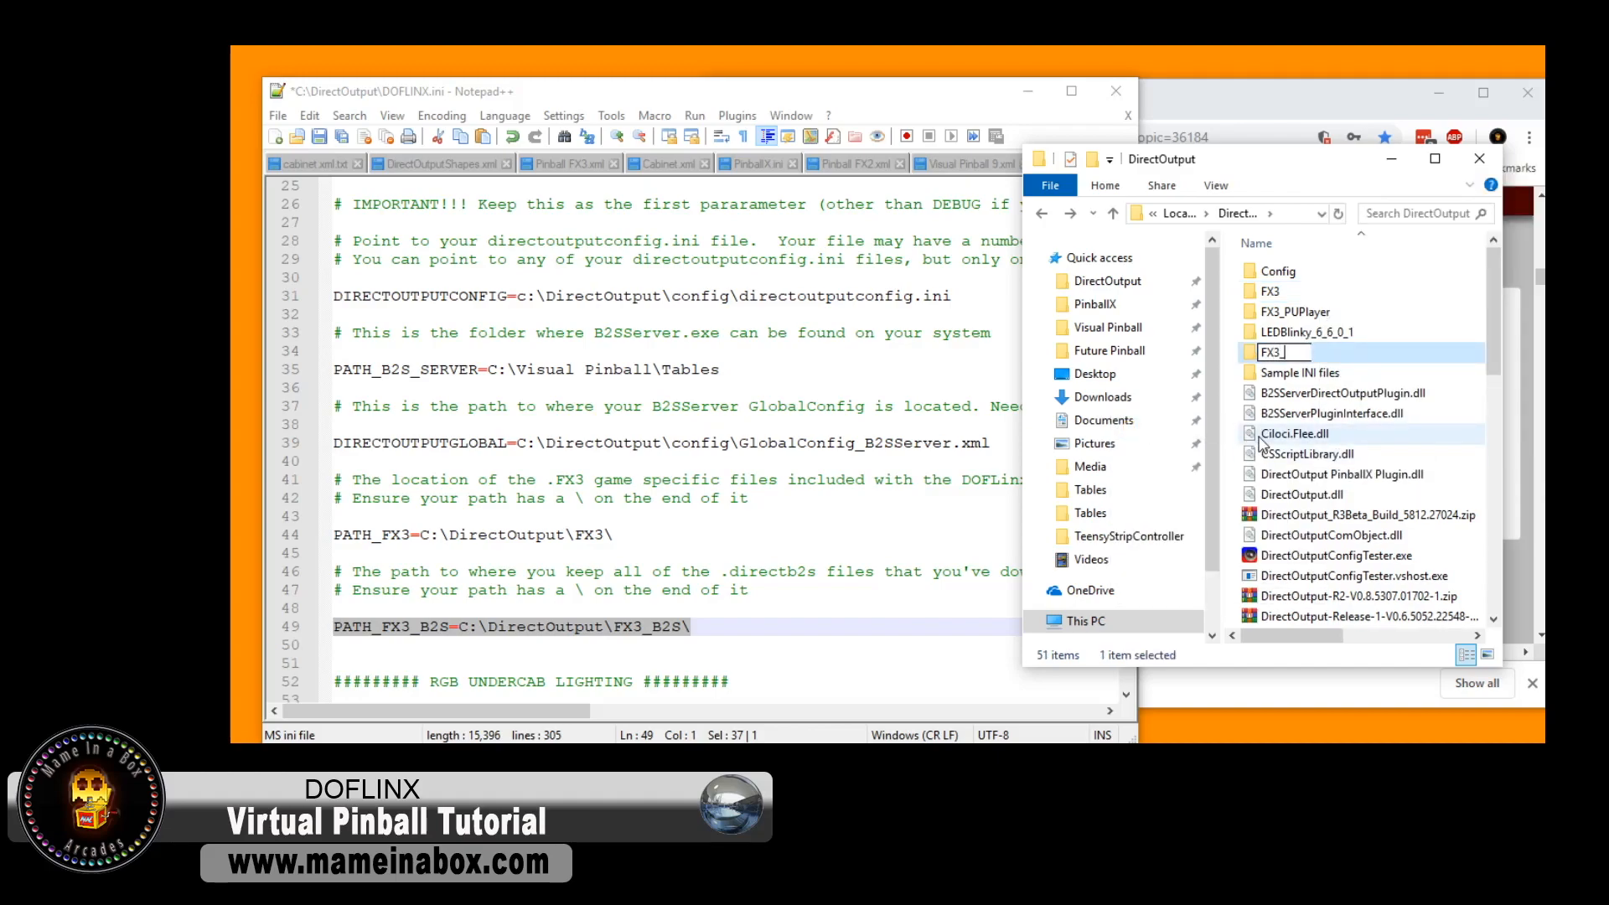
type("_B2")
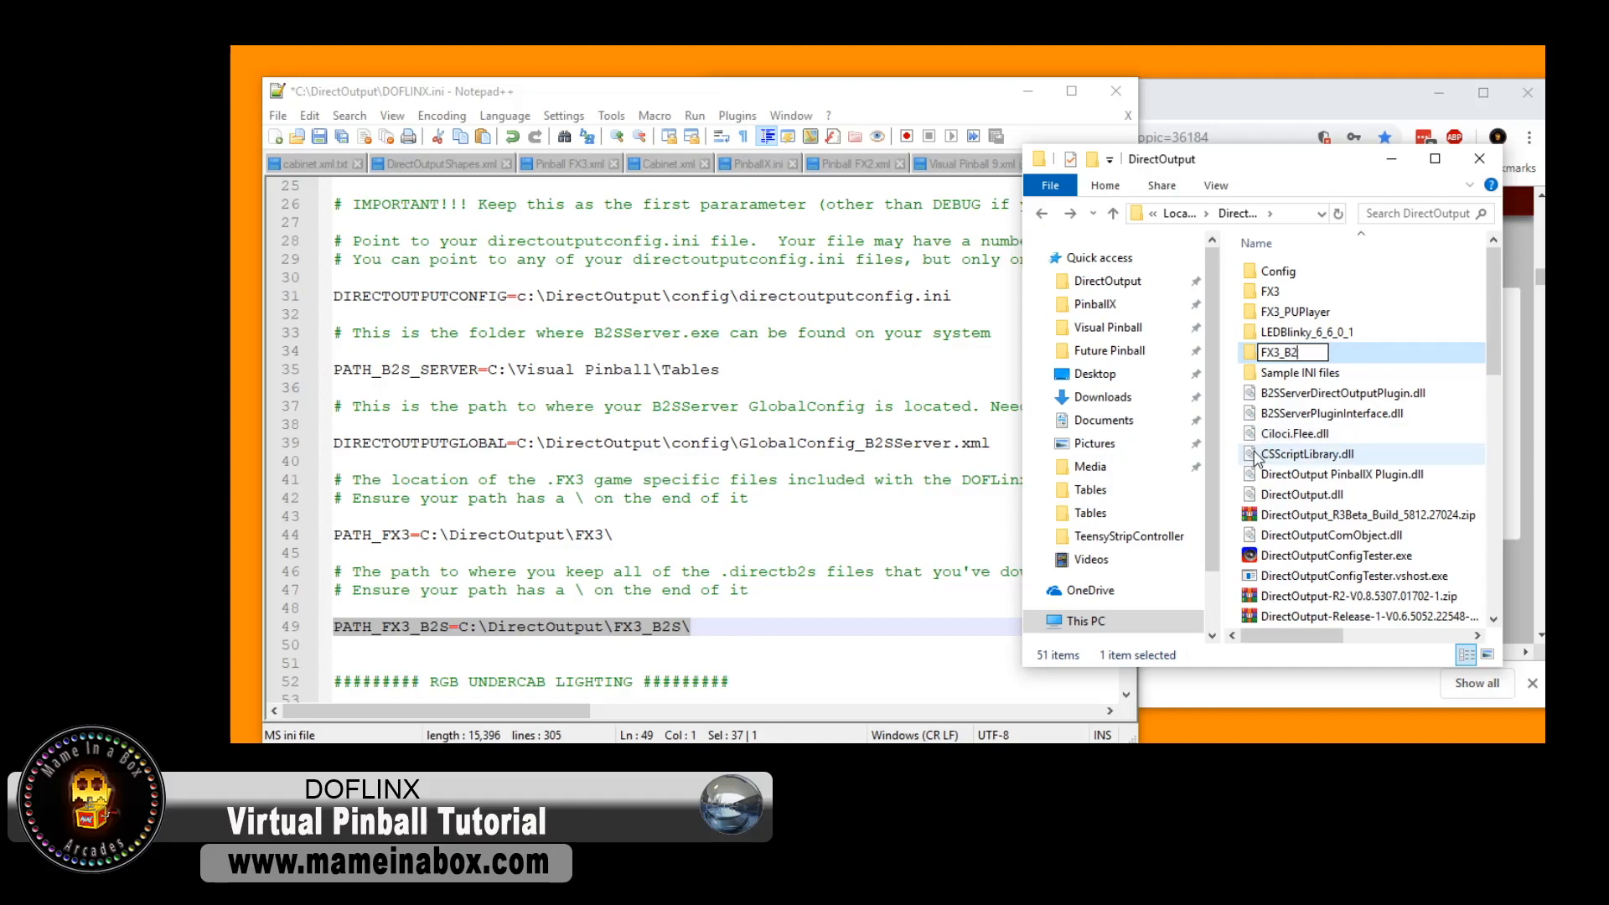
double_click(1278, 352)
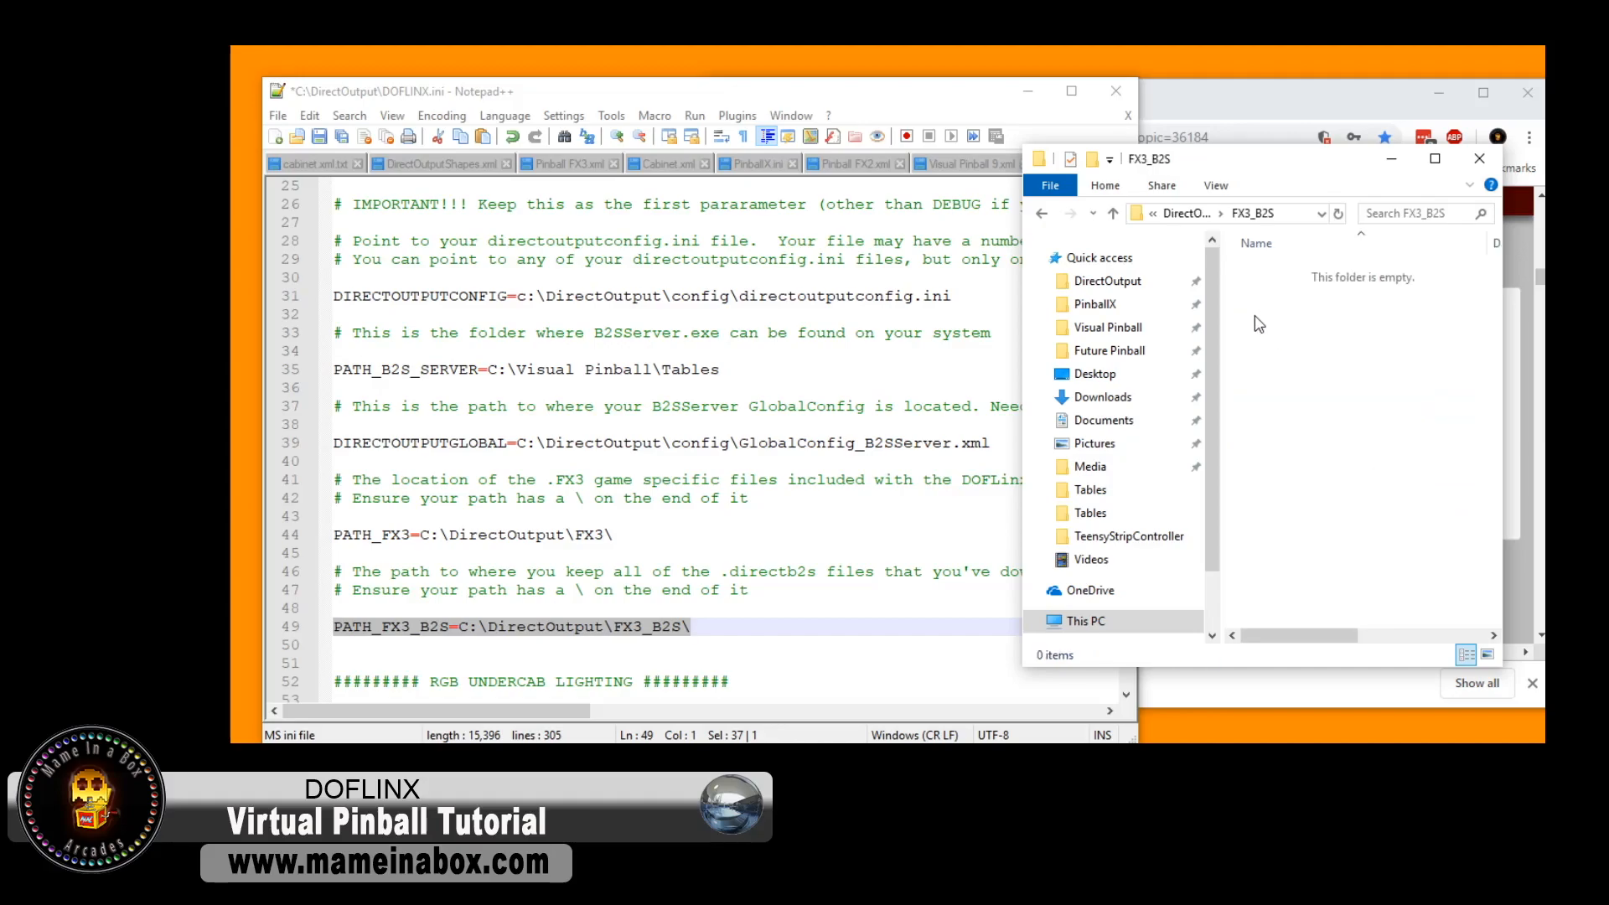
- Extract the Back to the Future zip here, giving BackToTheFuture.directb2s and its illuminated JPG
left_click(1108, 281)
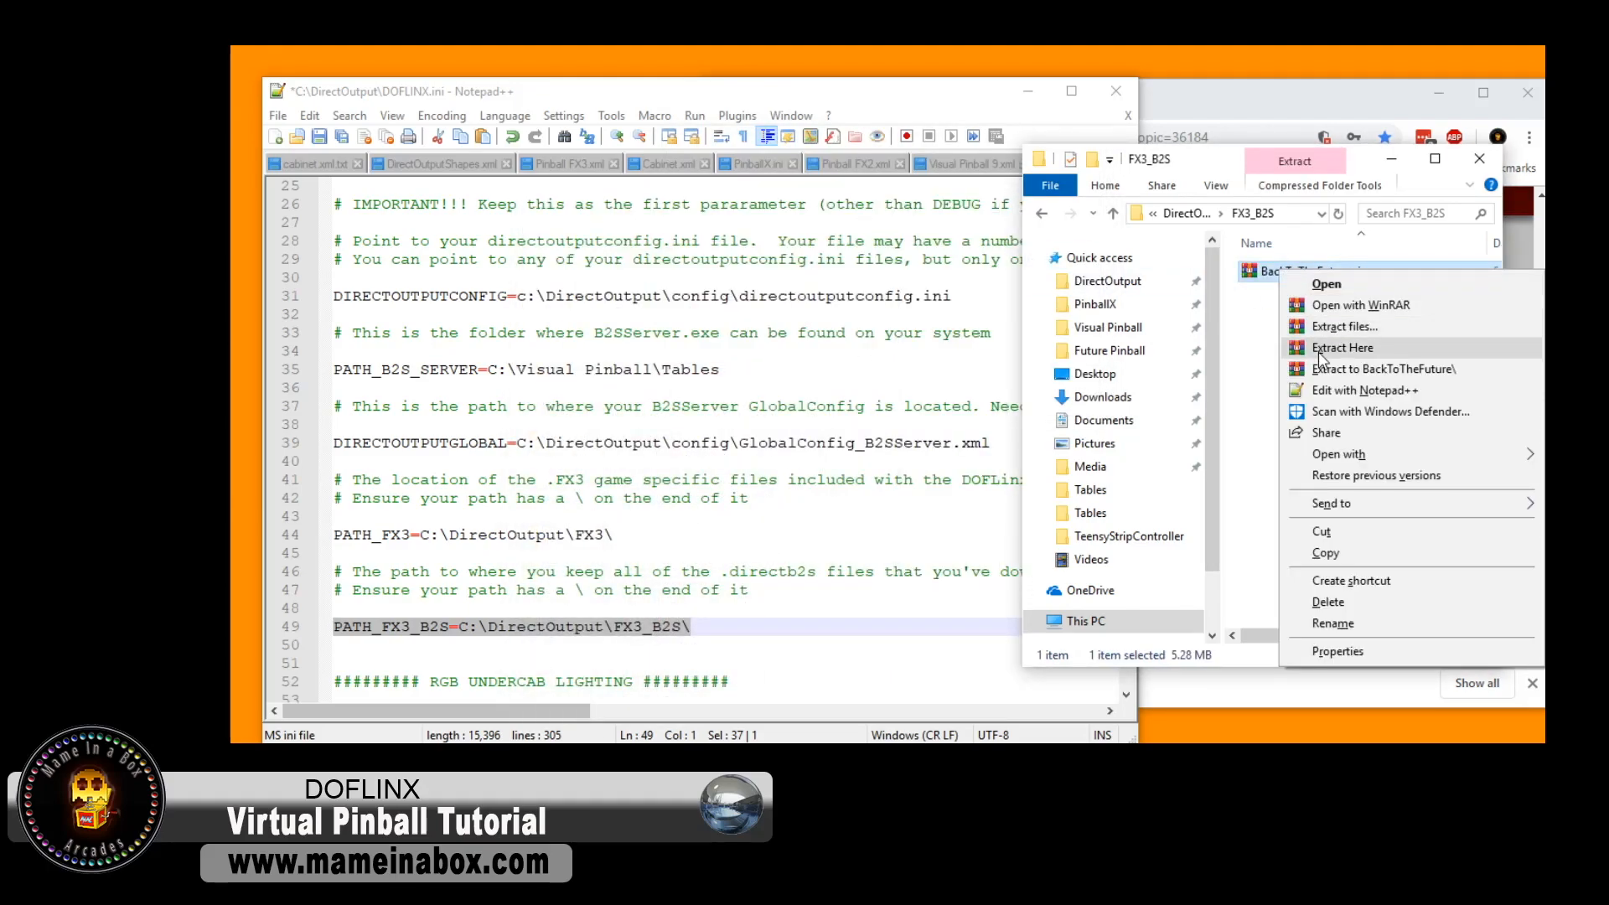
left_click(1342, 347)
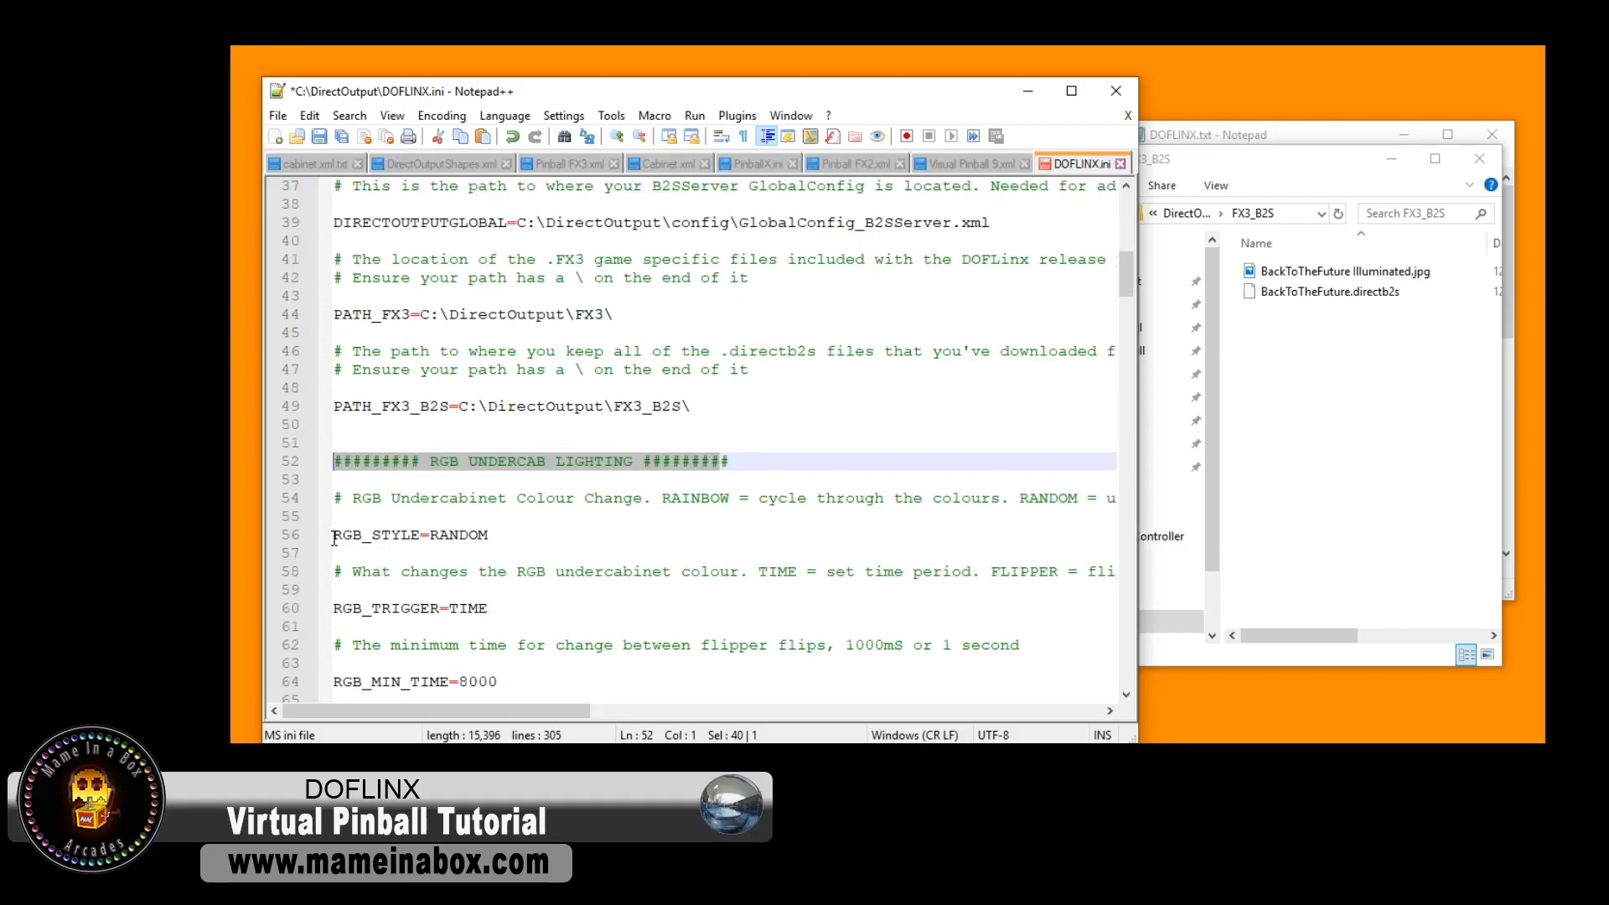
- Comment out RGB_STYLE, RGB_TRIGGER, RGB_MIN_TIME and RGB_OUTPUT with a leading #
left_click(359, 534)
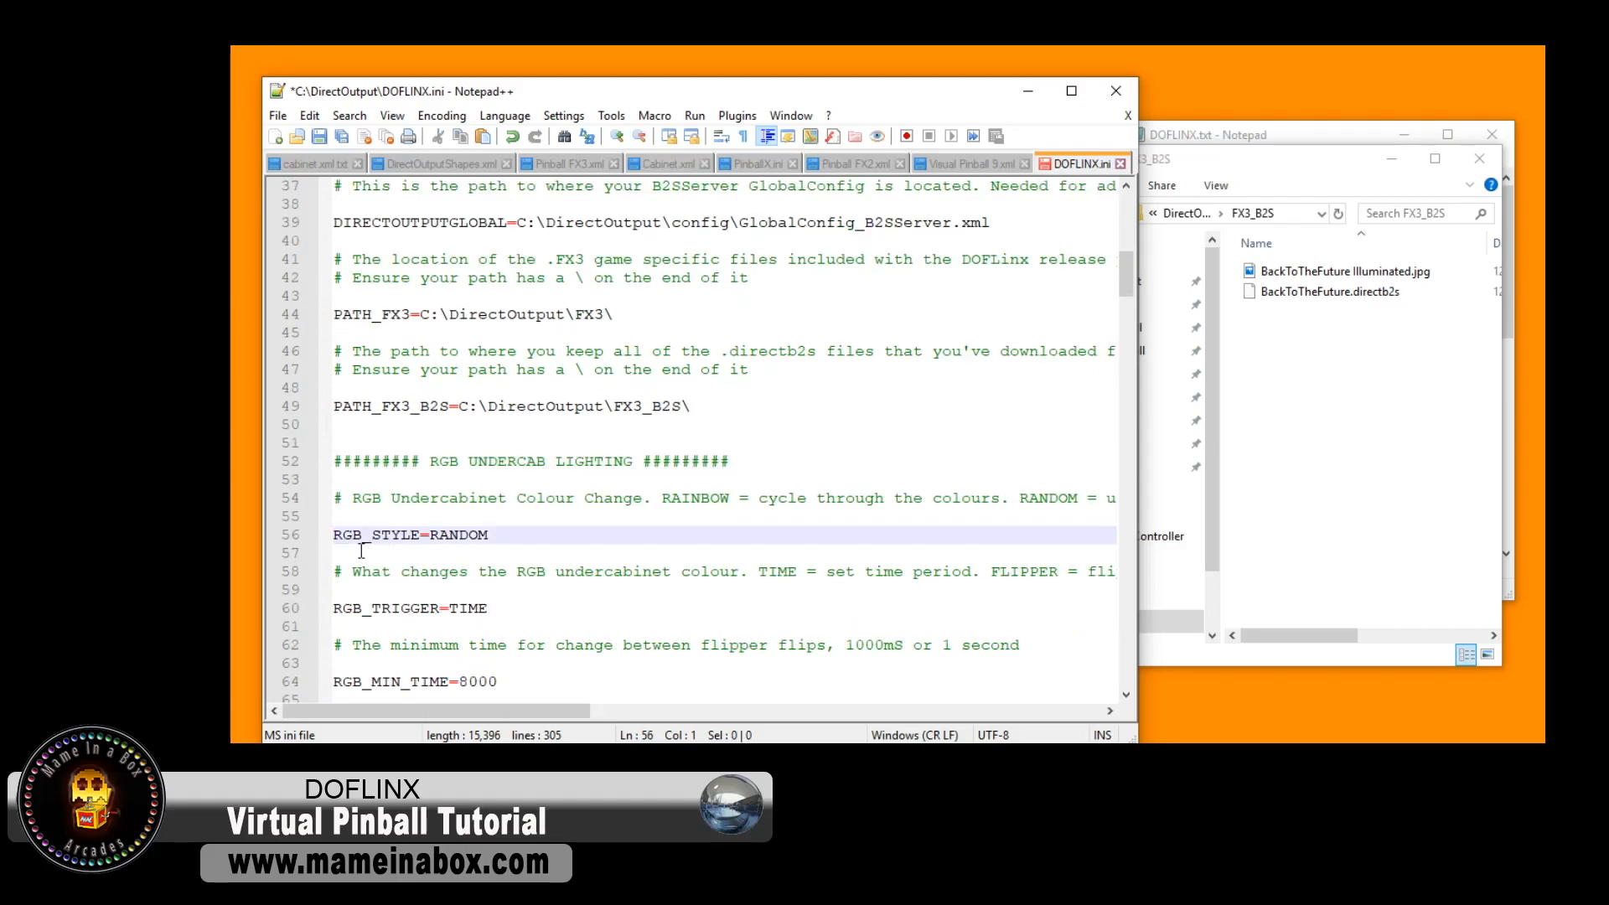
type("#")
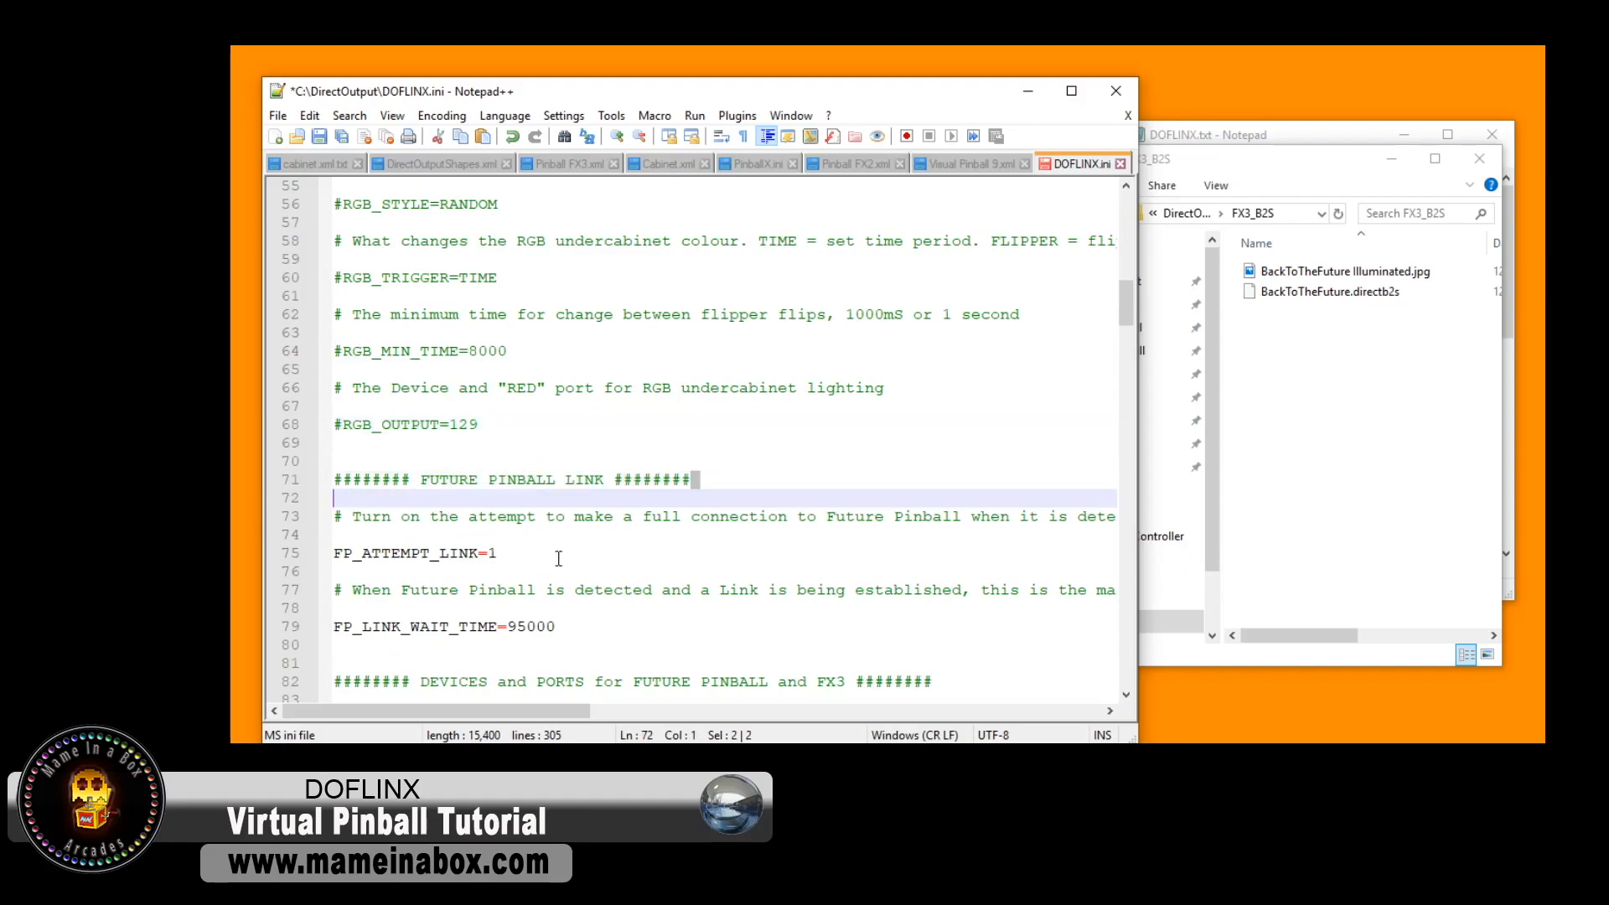
scroll("down", 3)
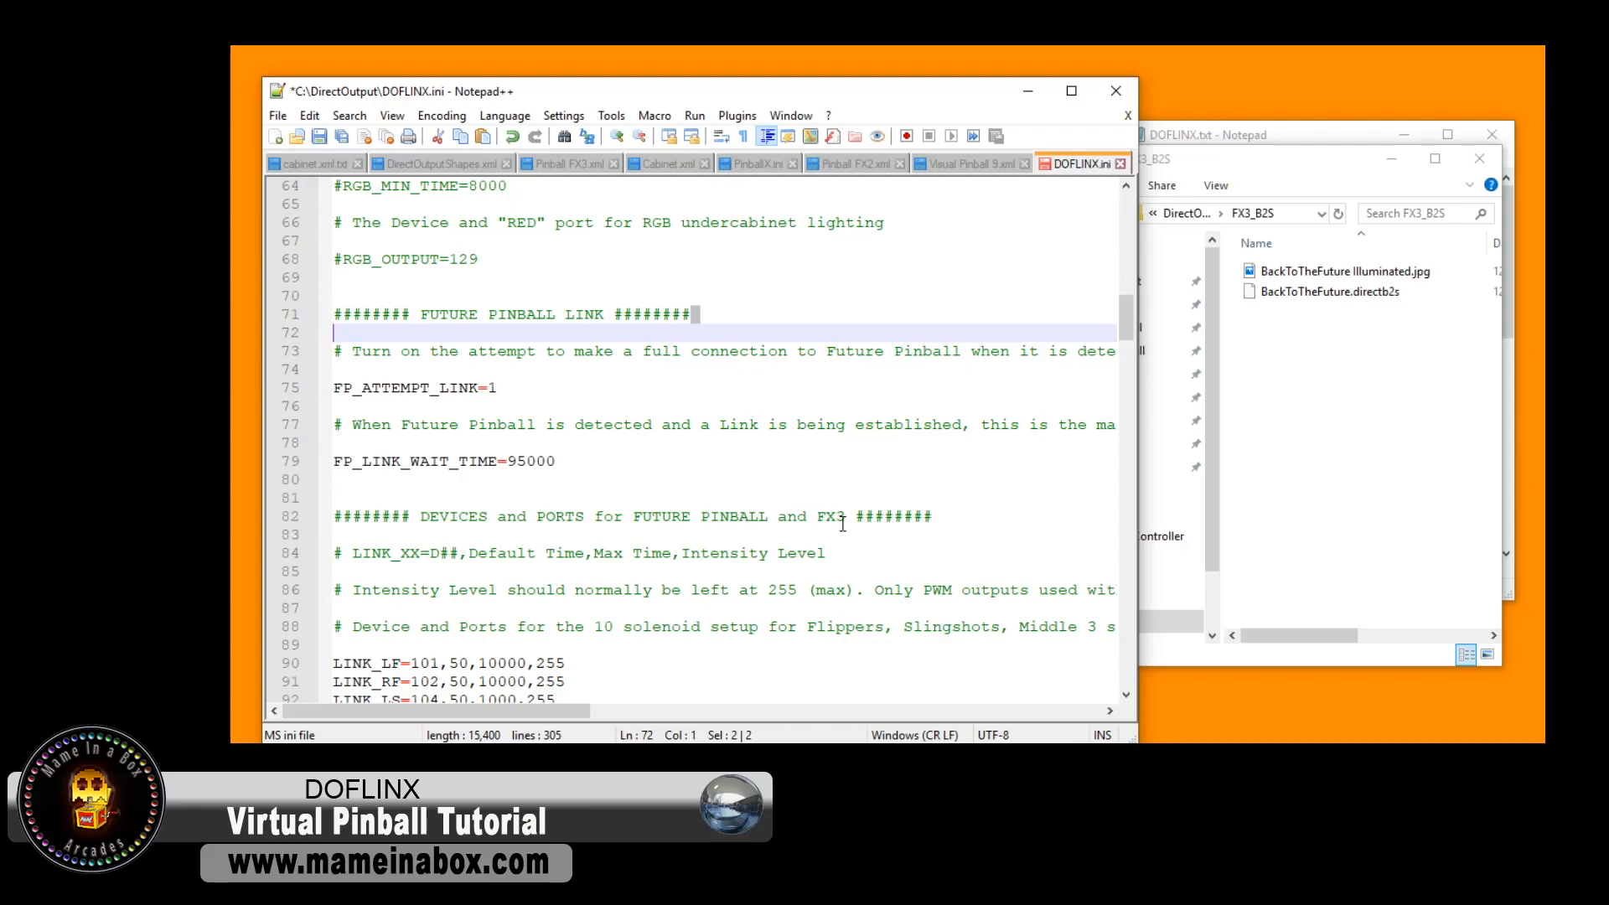
- Move to the DEVICES and PORTS section at LINK_LF and bring up the VPForums backglass thread
scroll("down", 3)
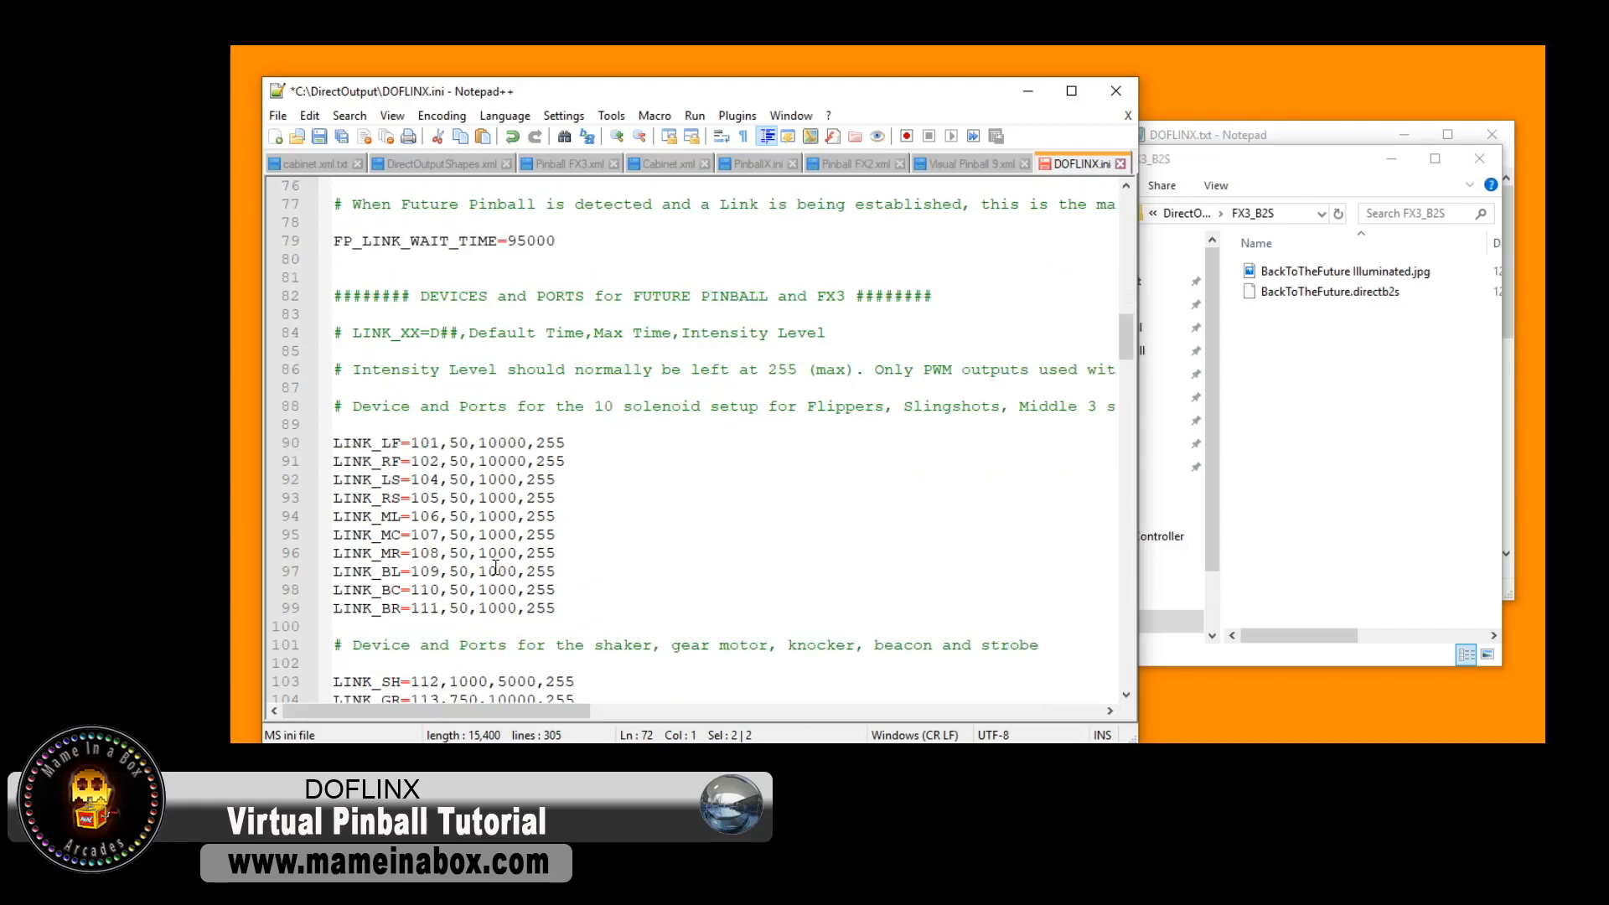
scroll("down", 3)
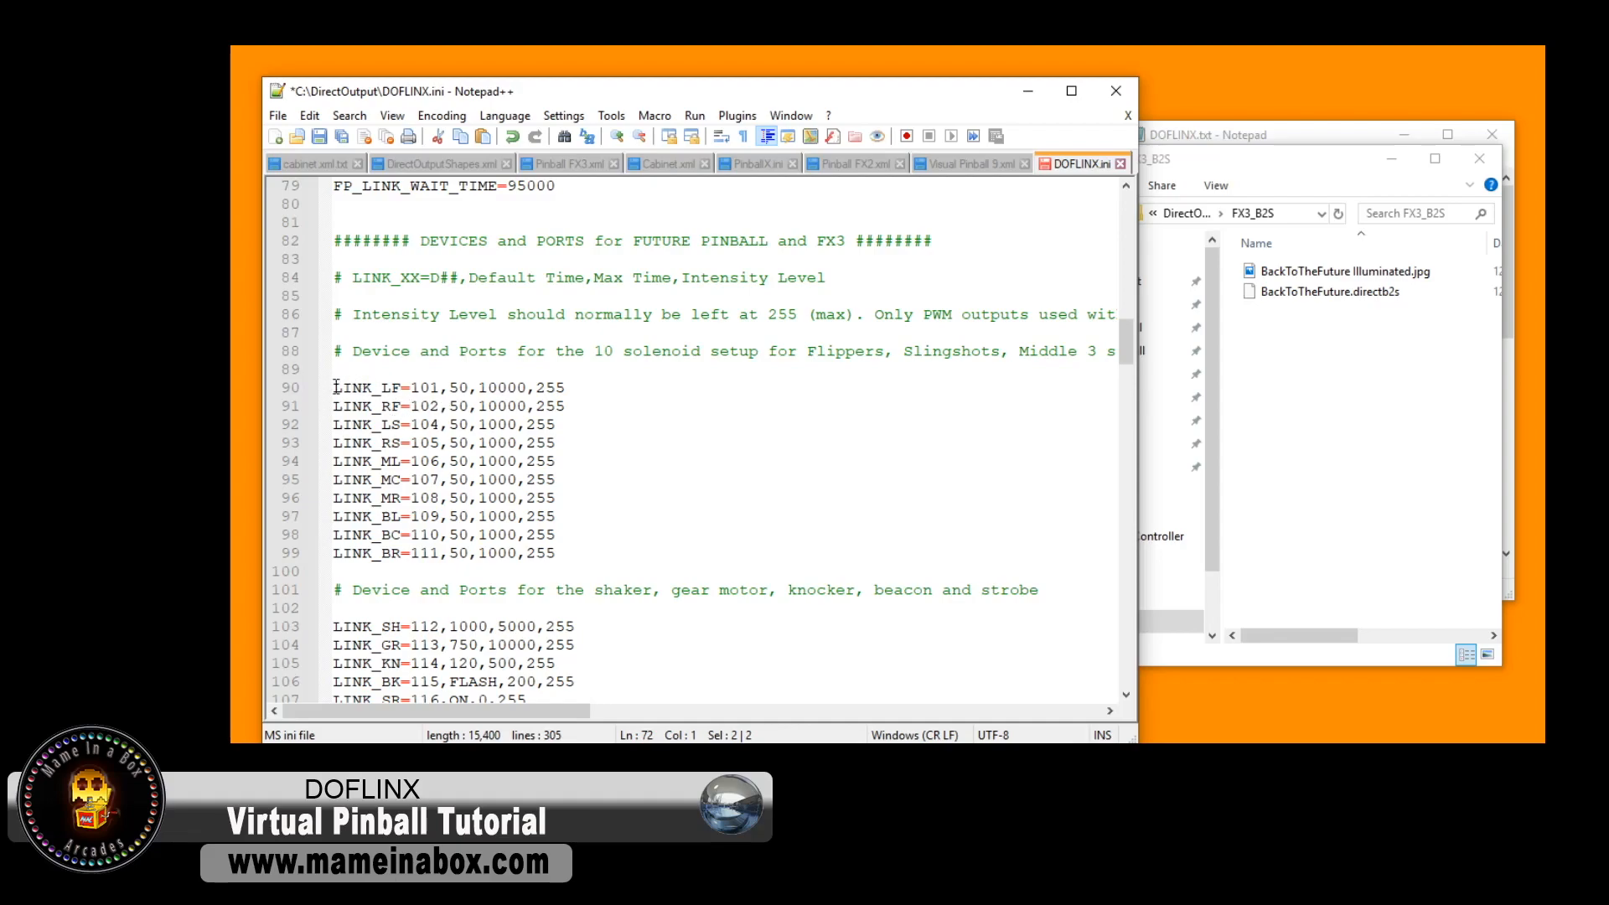
left_click(1231, 134)
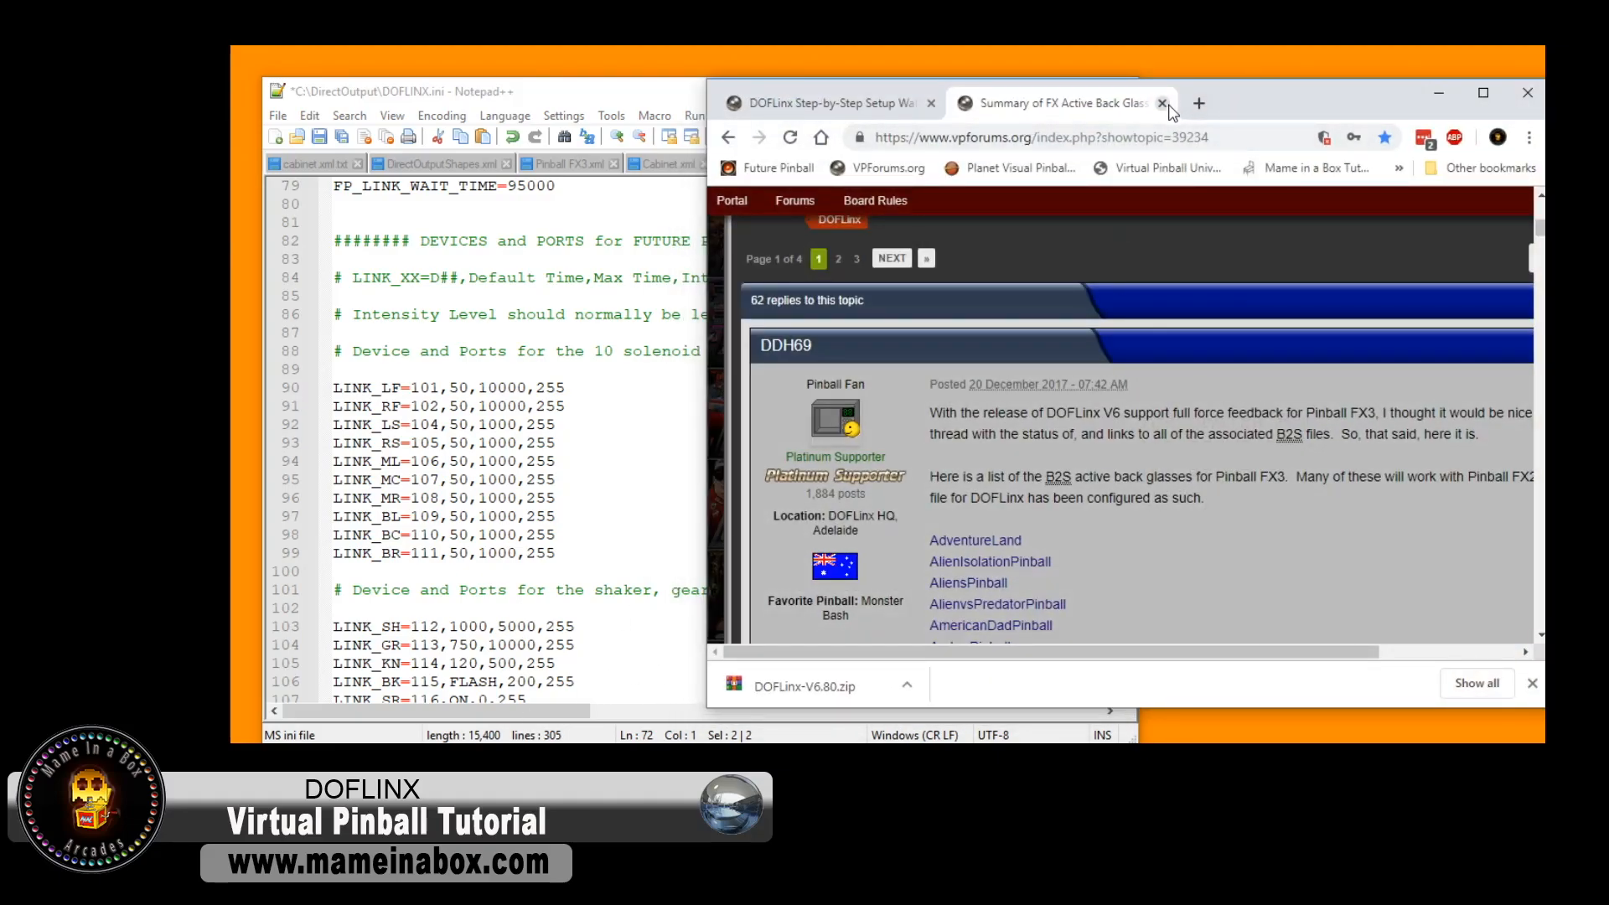
- Close the FX back glass summary topic and review the DOFLinx guide's LINK examples and device list
left_click(1163, 102)
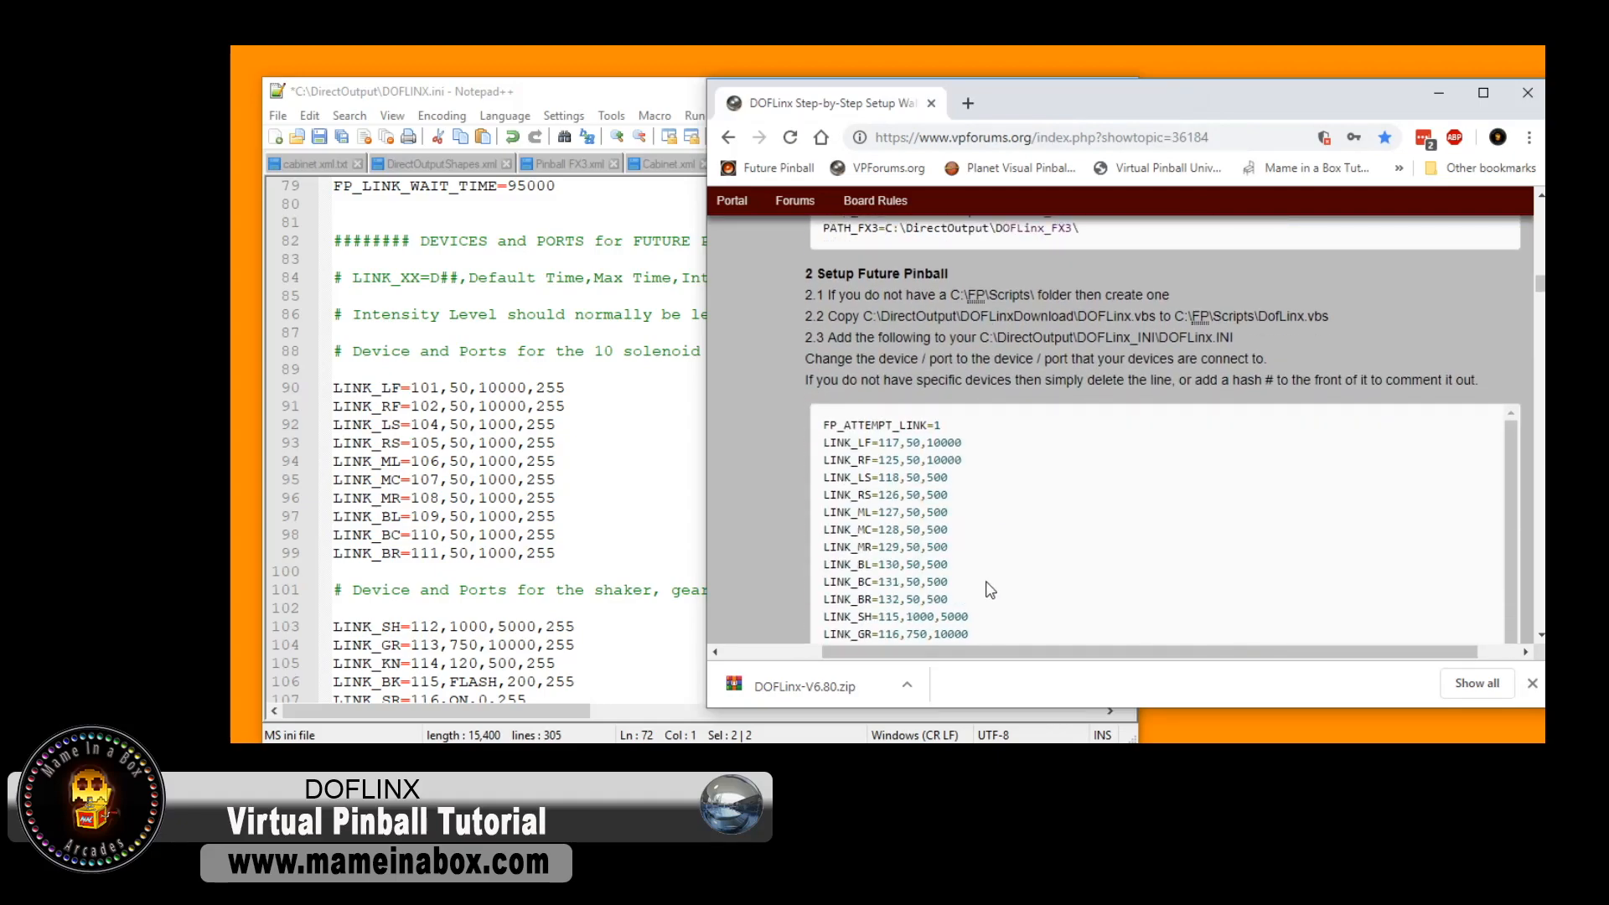
scroll("down", 3)
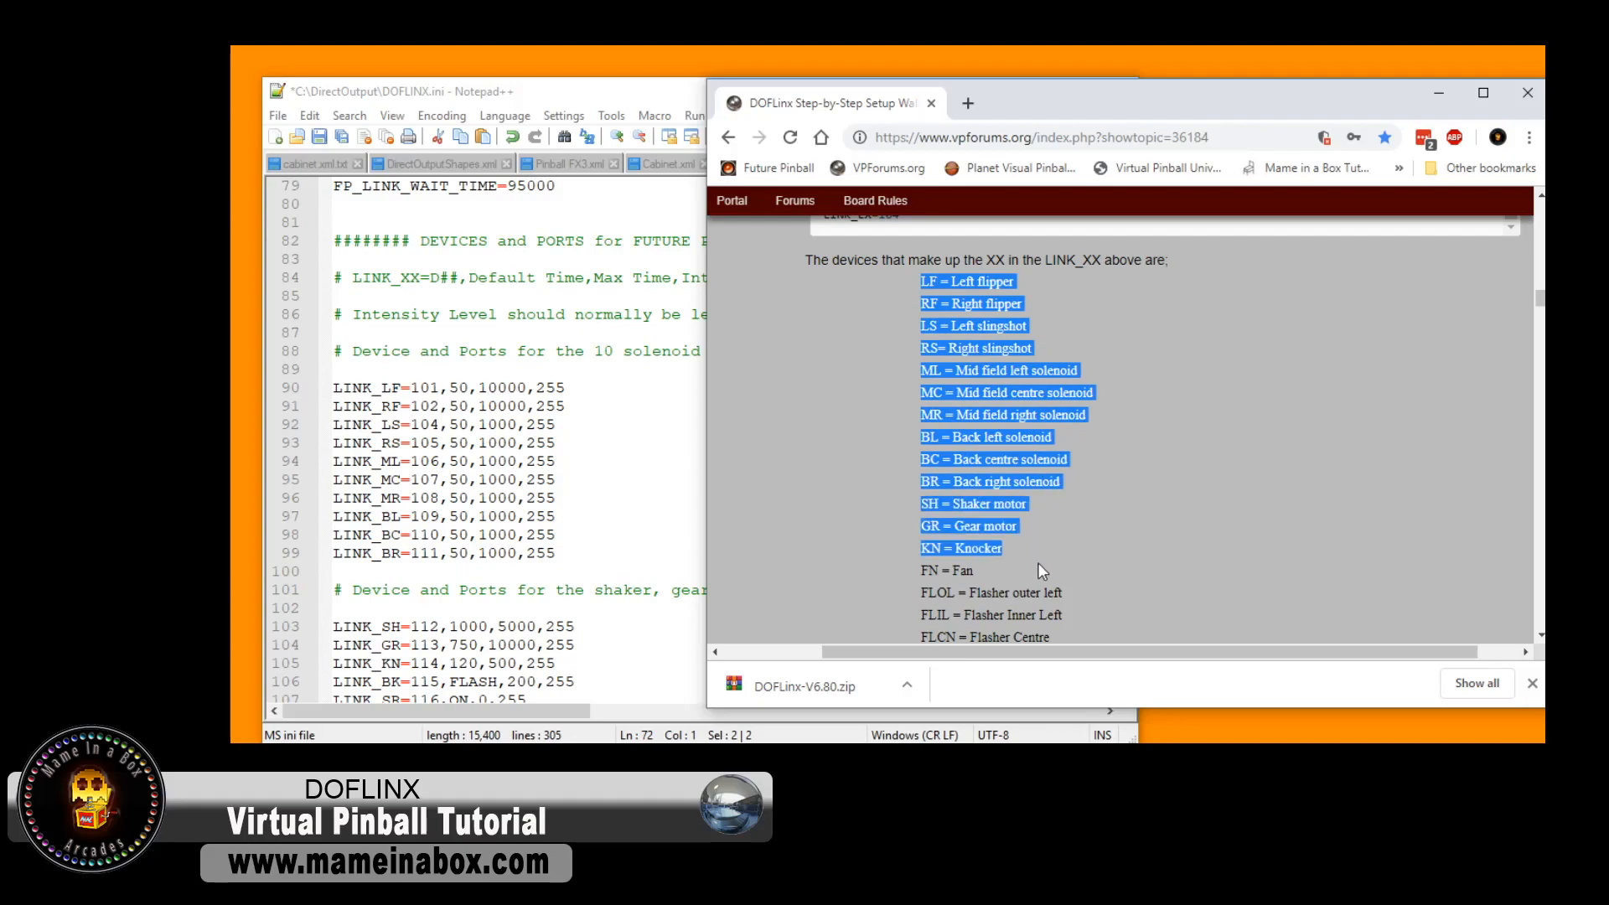
scroll("down", 3)
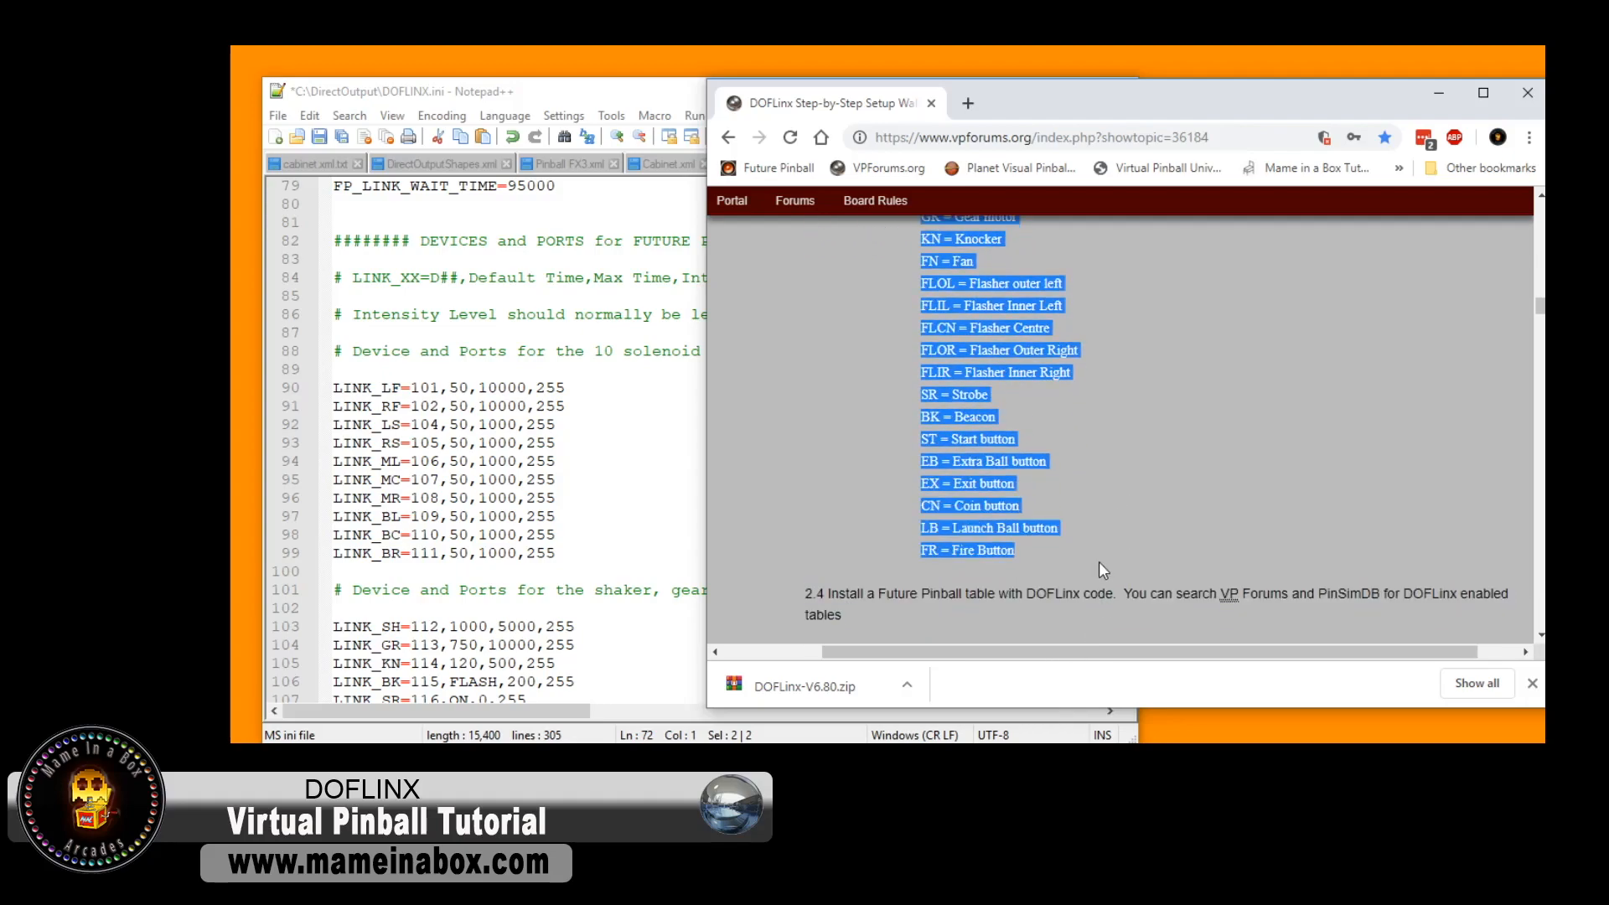
scroll("up", 3)
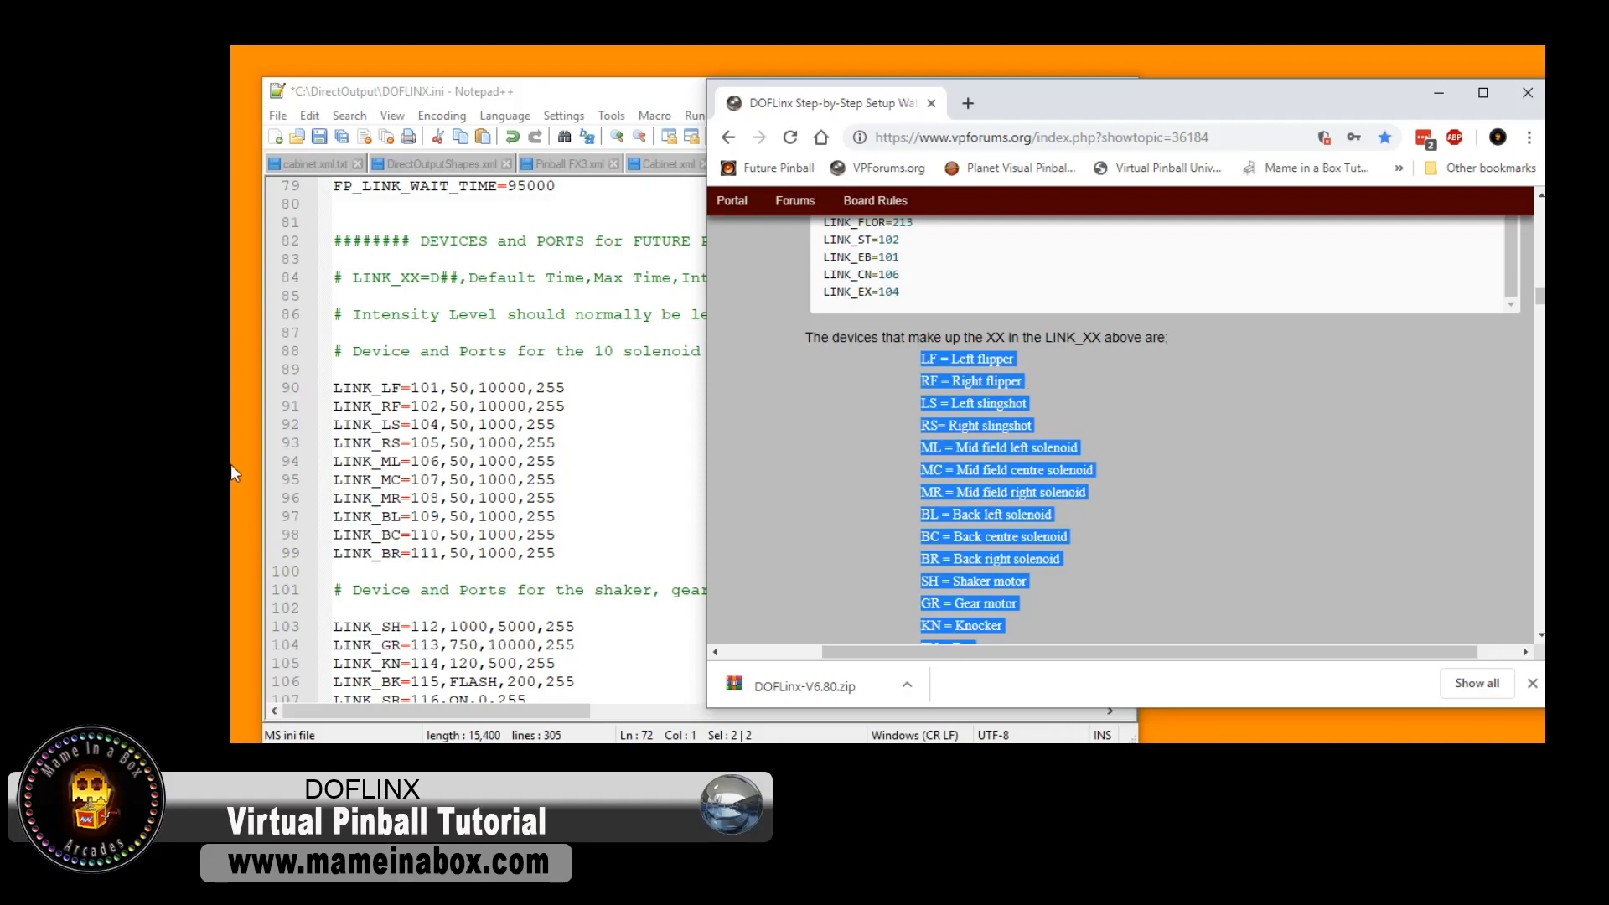
mouse_move(1438, 92)
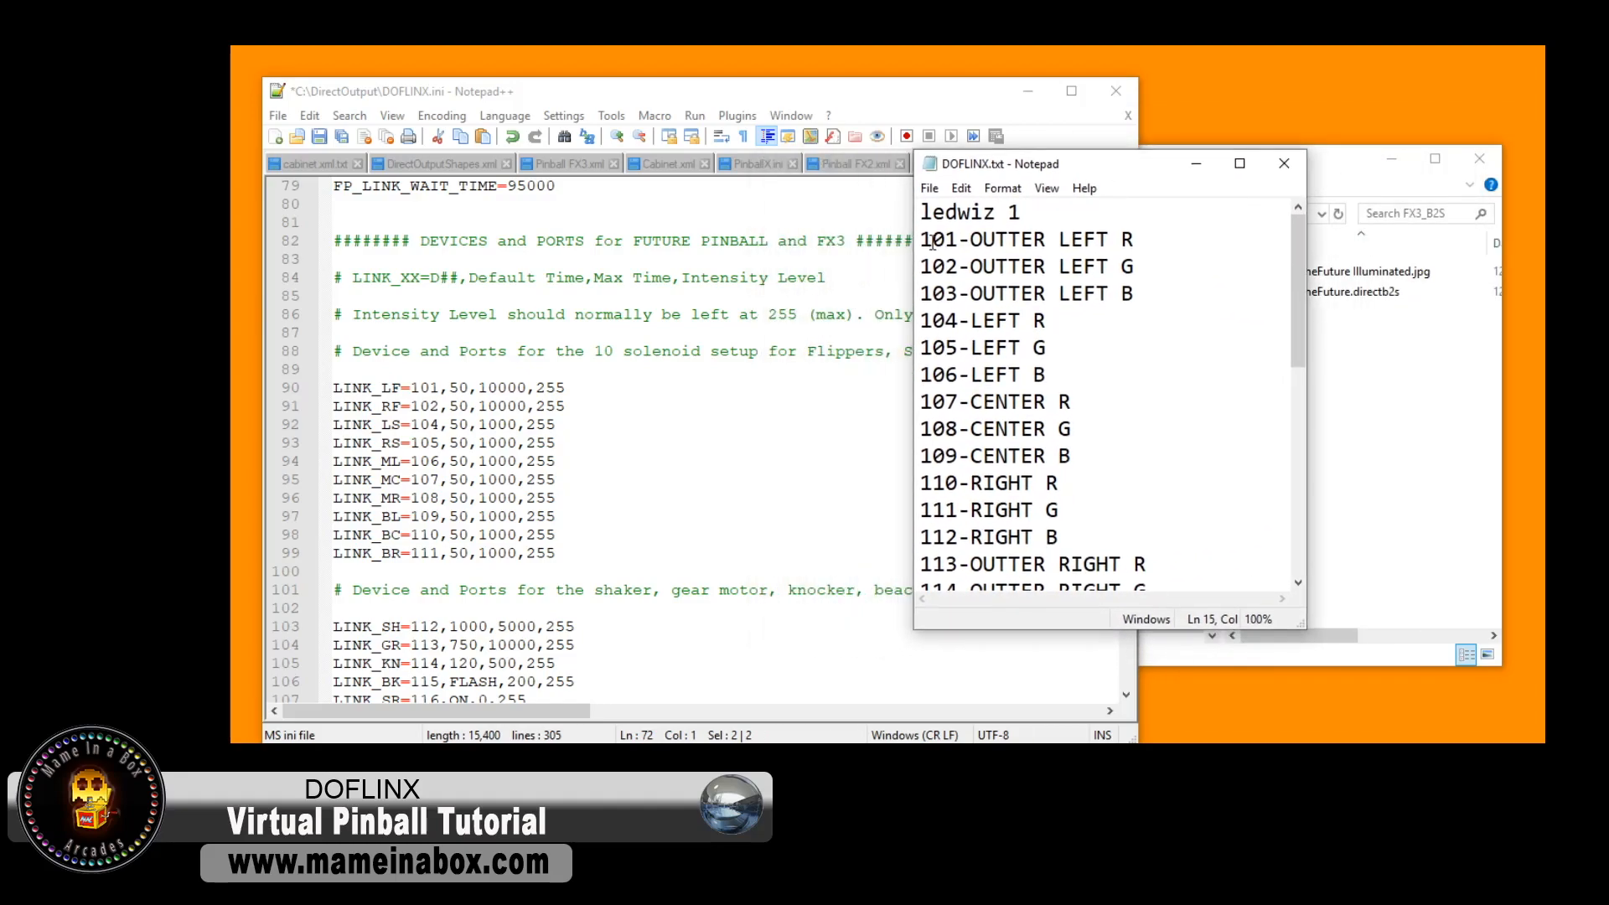
left_click(948, 213)
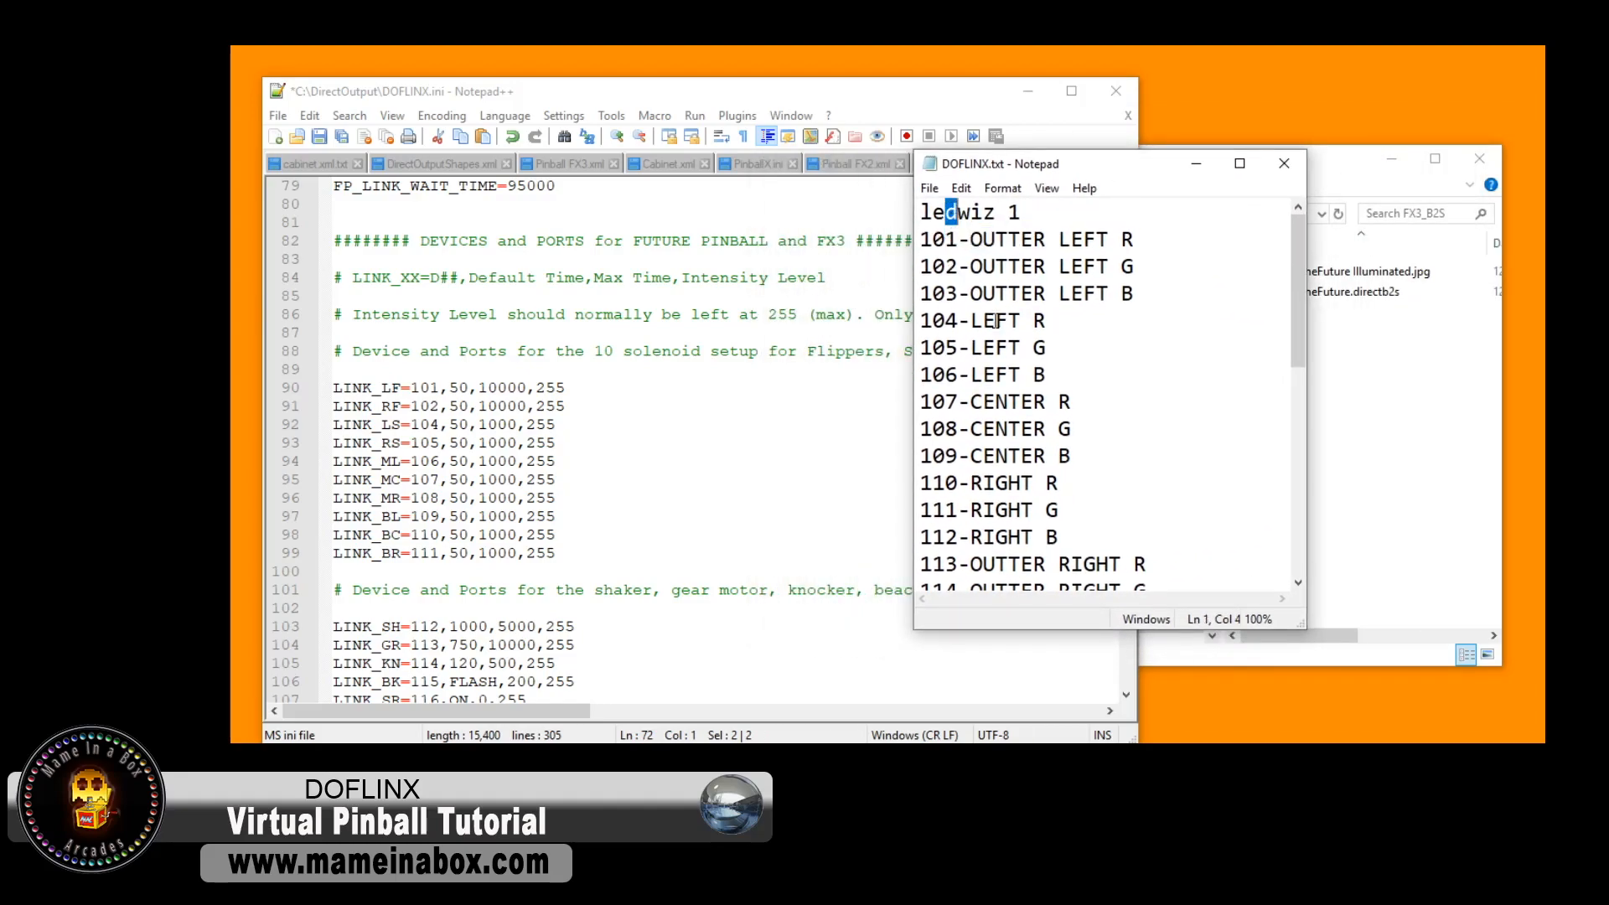
scroll("down", 3)
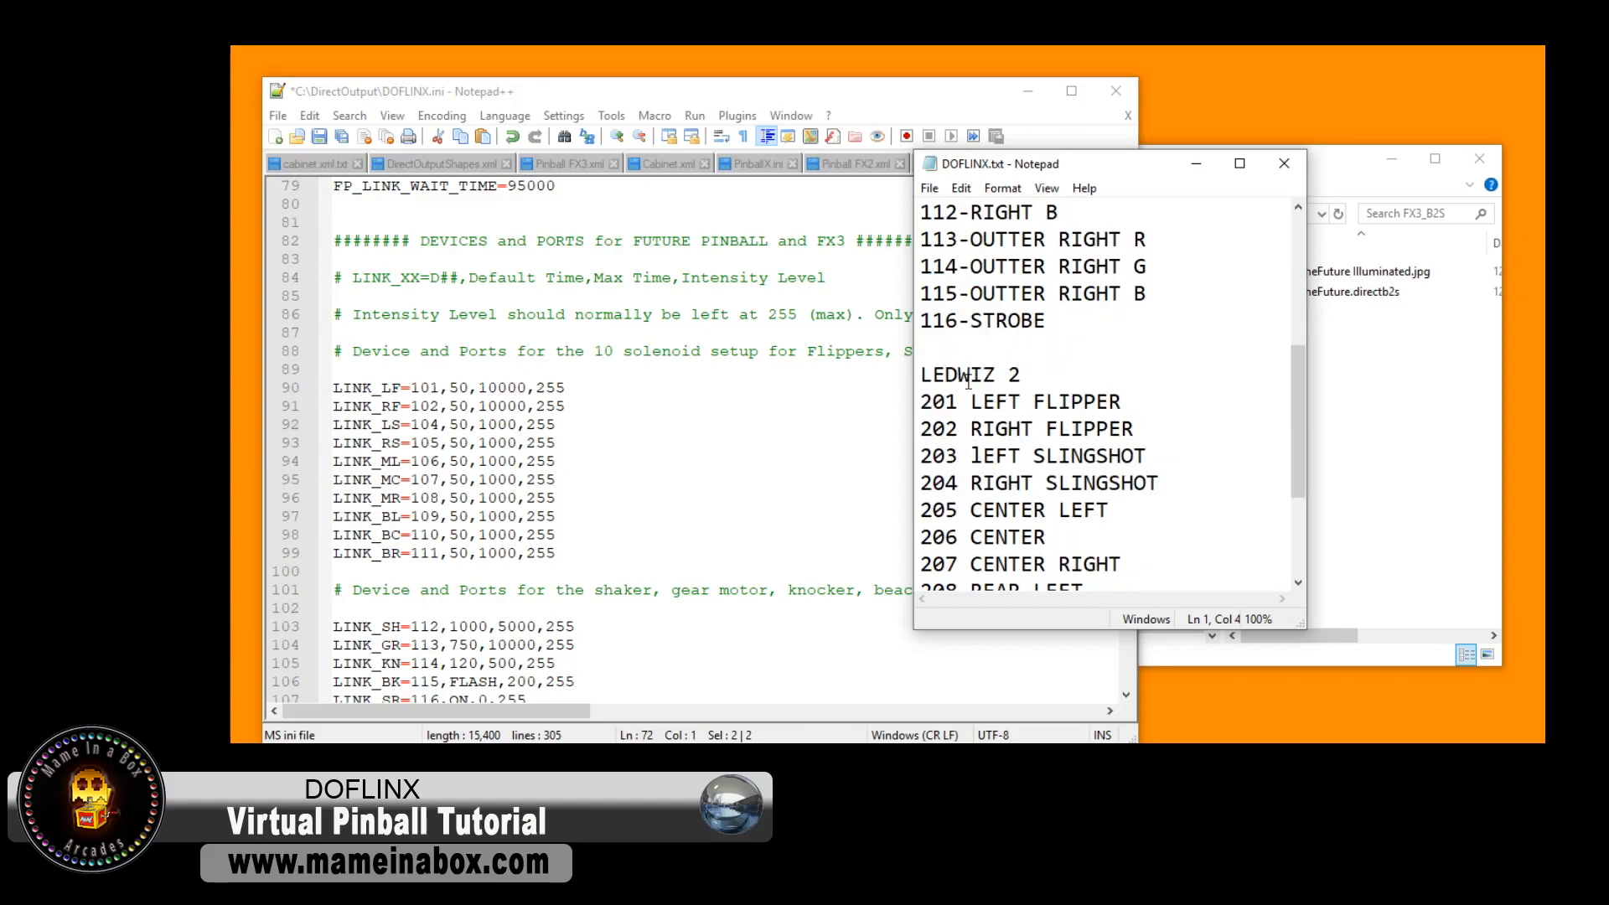
scroll("down", 3)
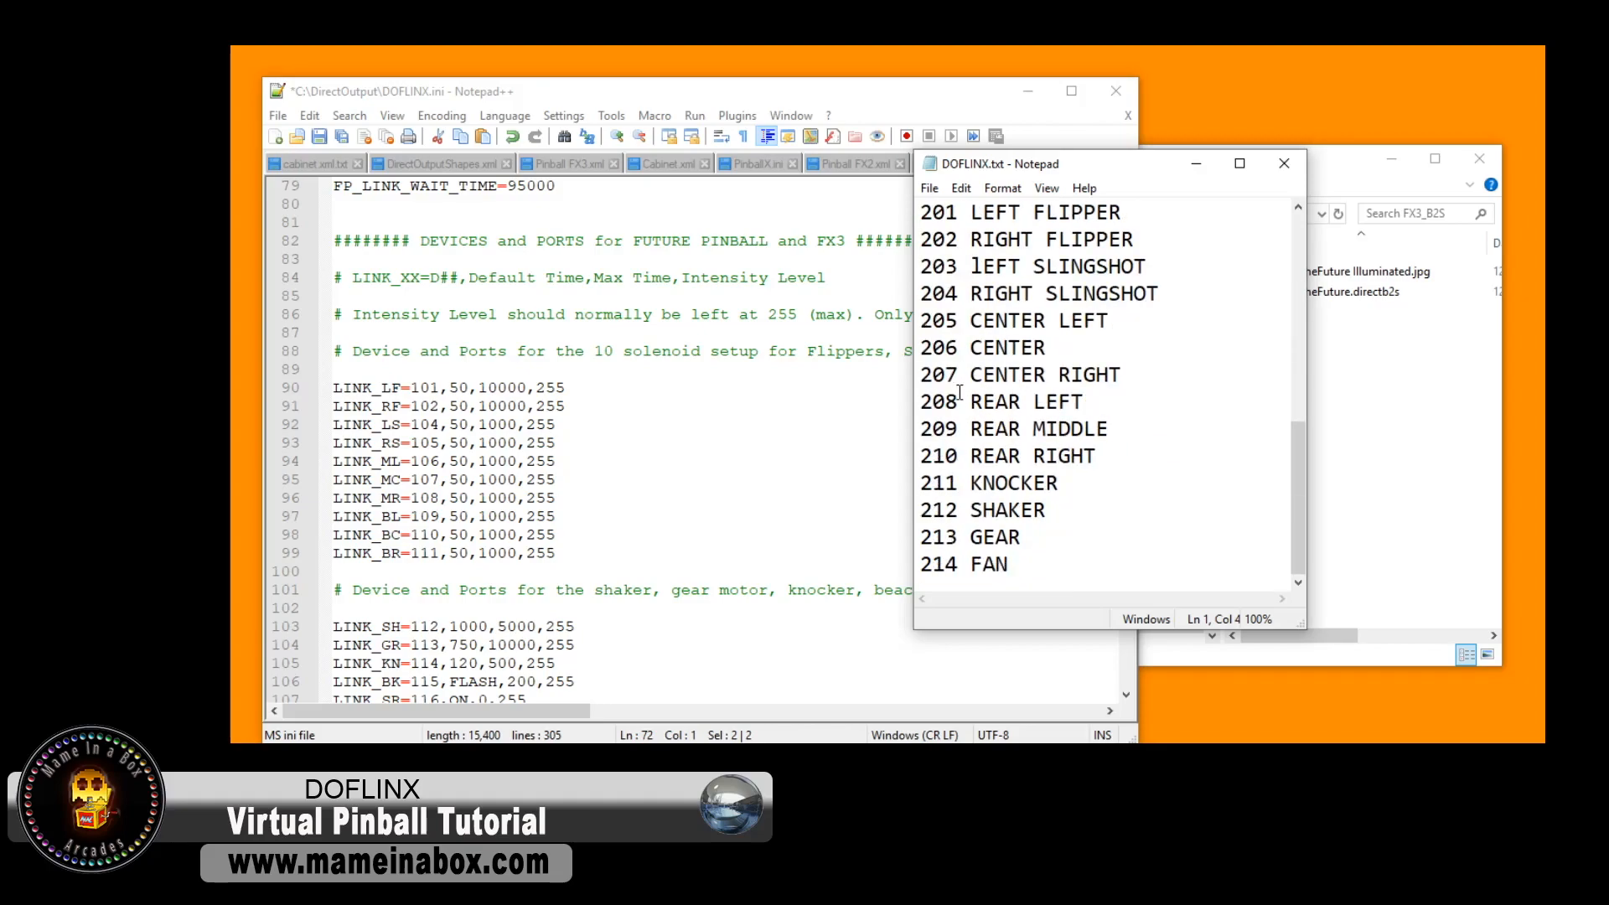
scroll("up", 3)
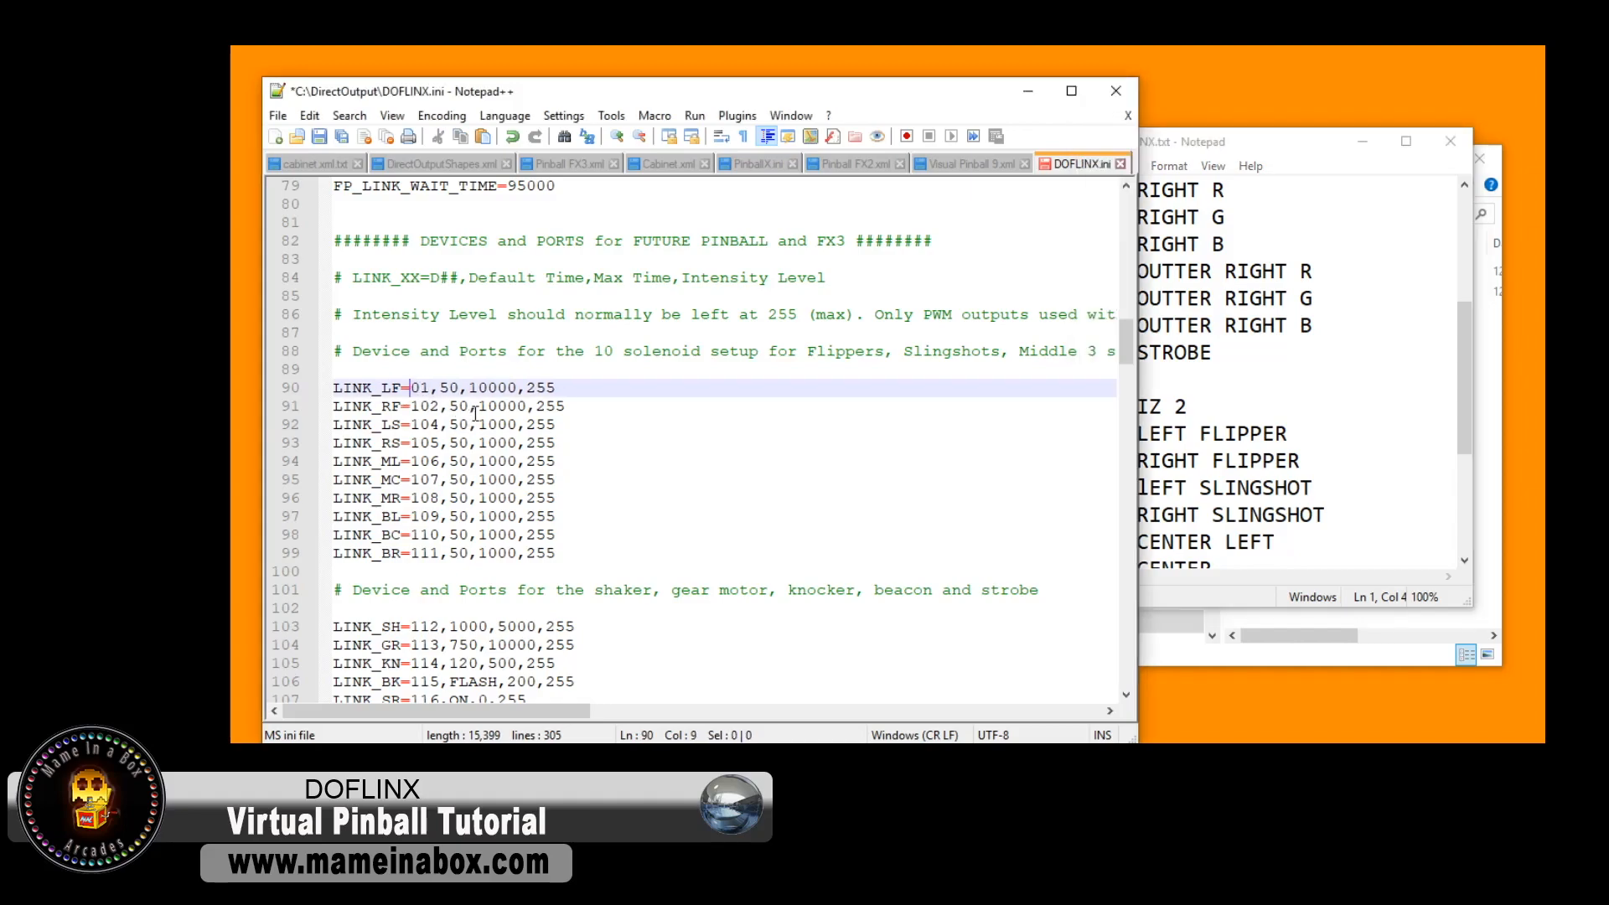
- Change the LINK_LF and LINK_RF ports from 101/102 to 201/202
type("2")
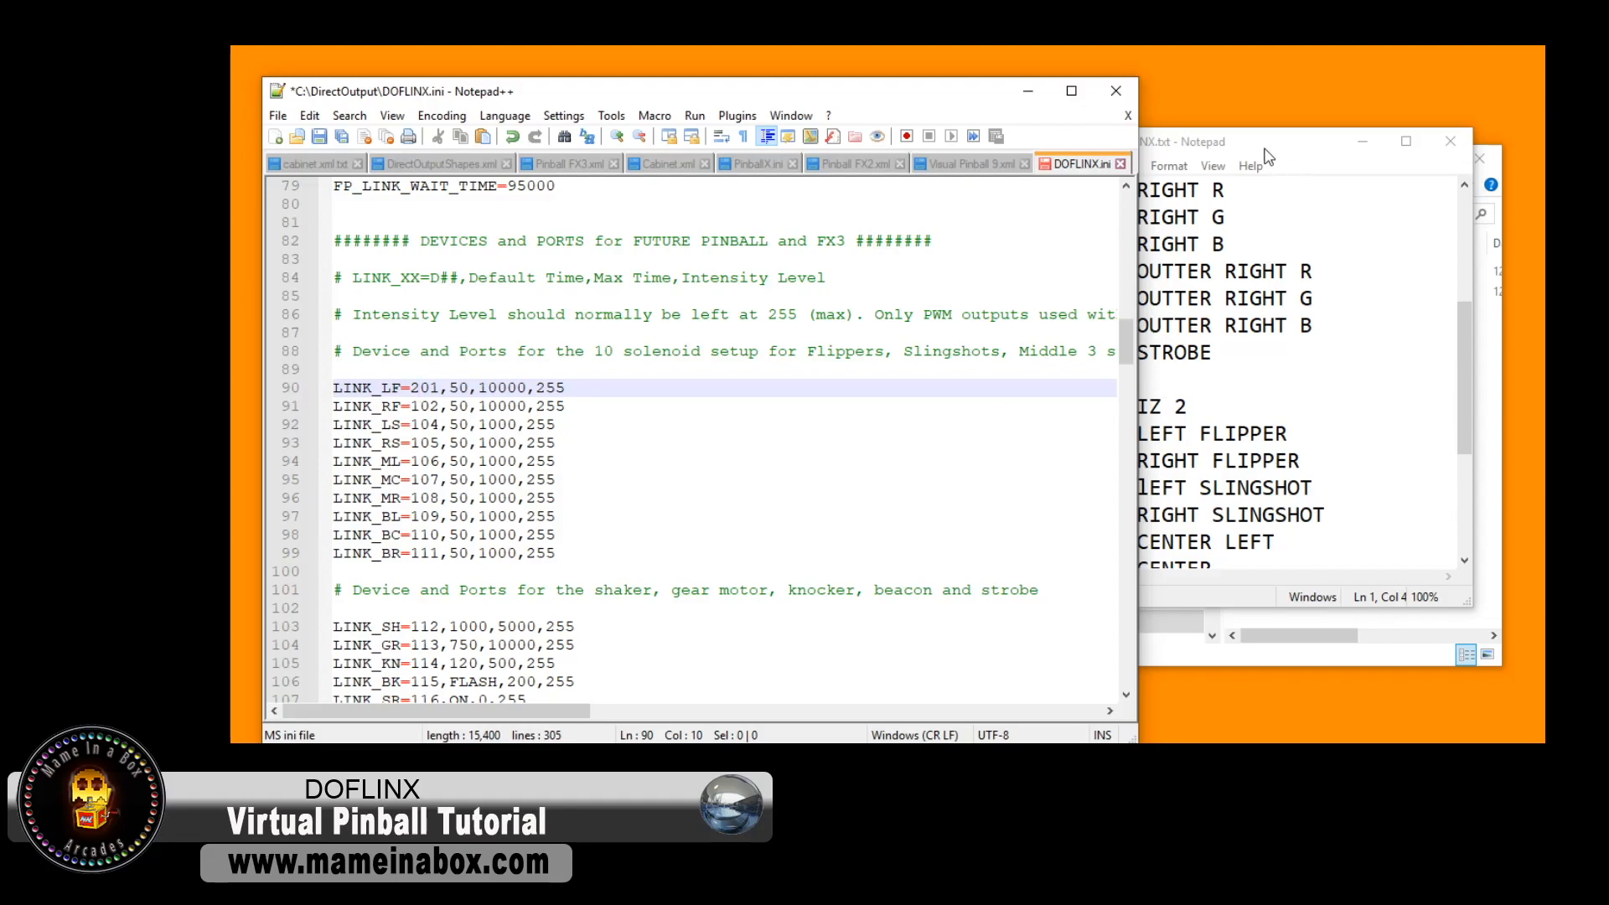
right_click(430, 406)
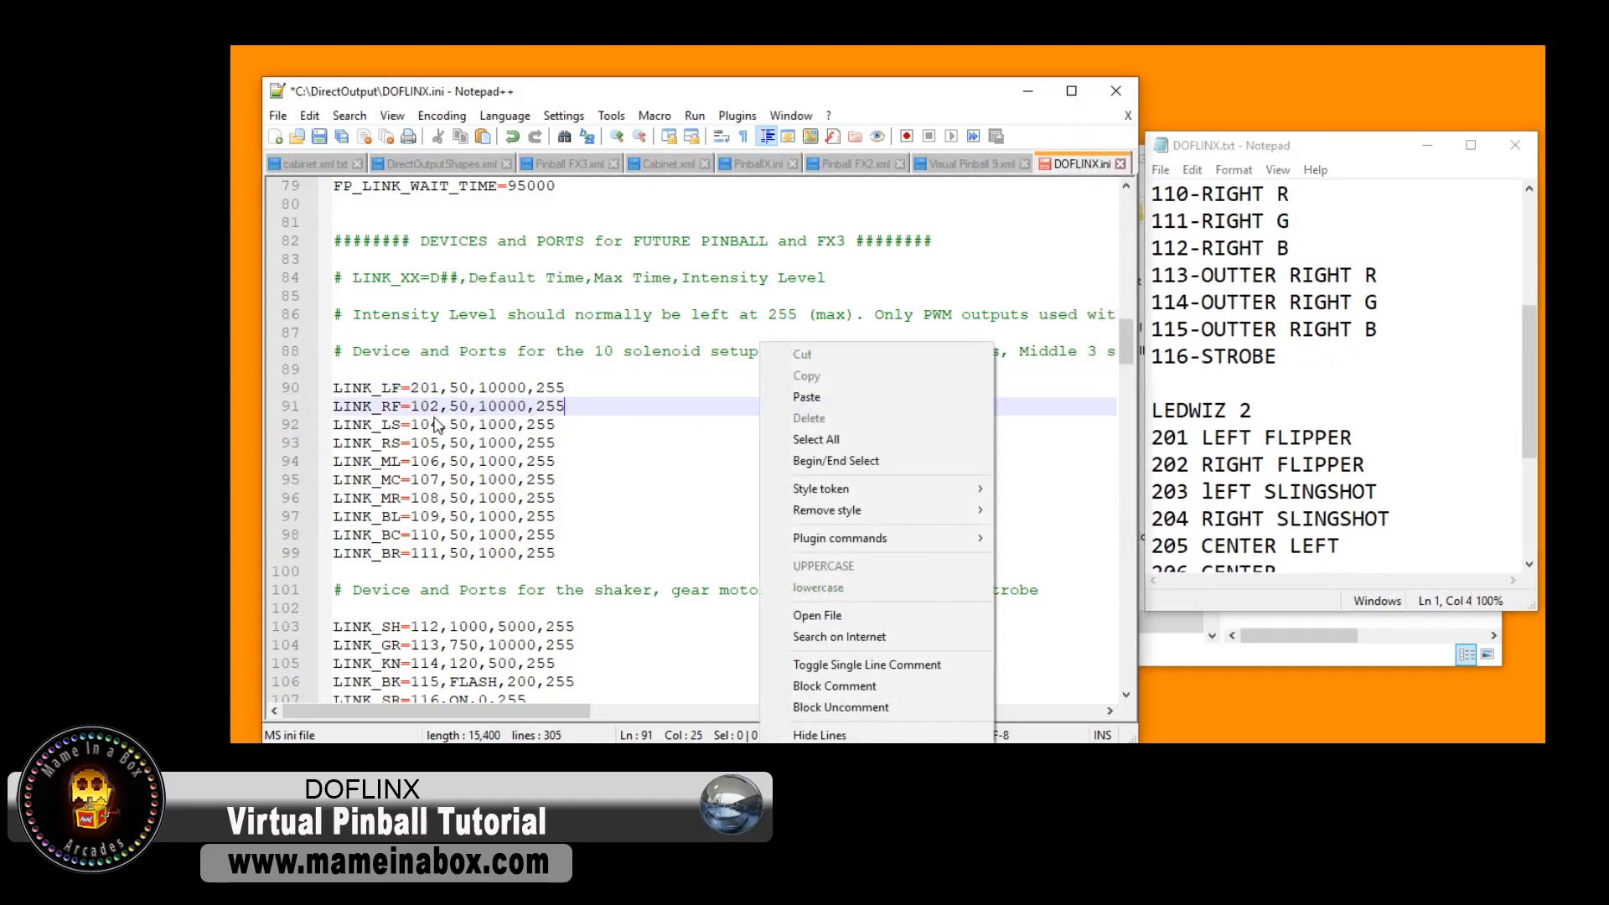
left_click(523, 454)
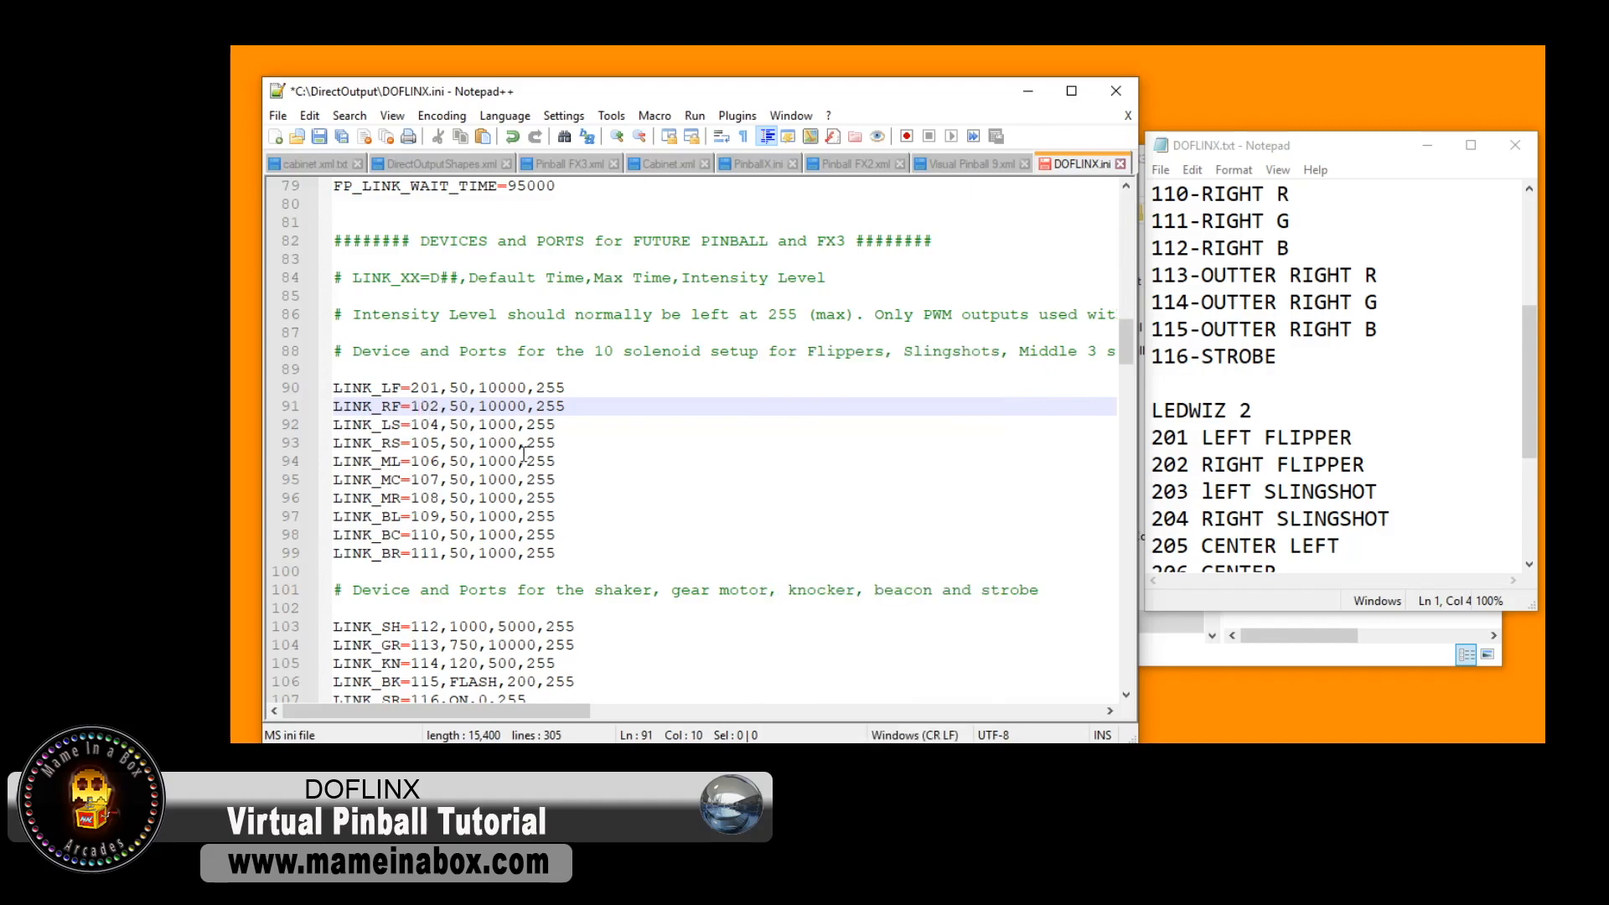
key("Backspace")
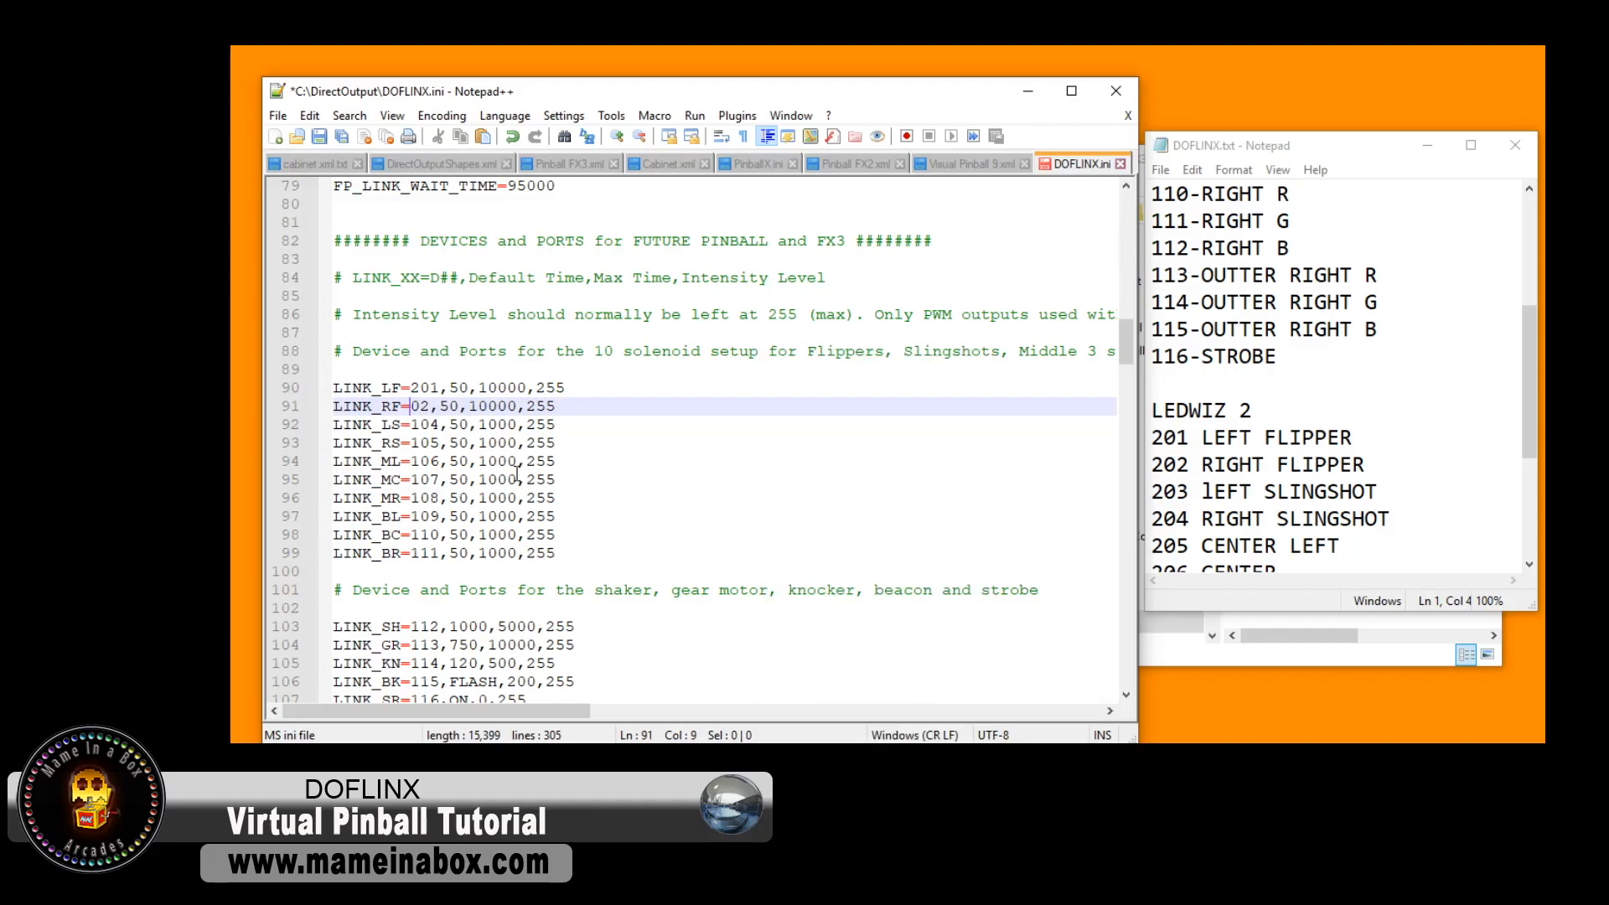
type("2")
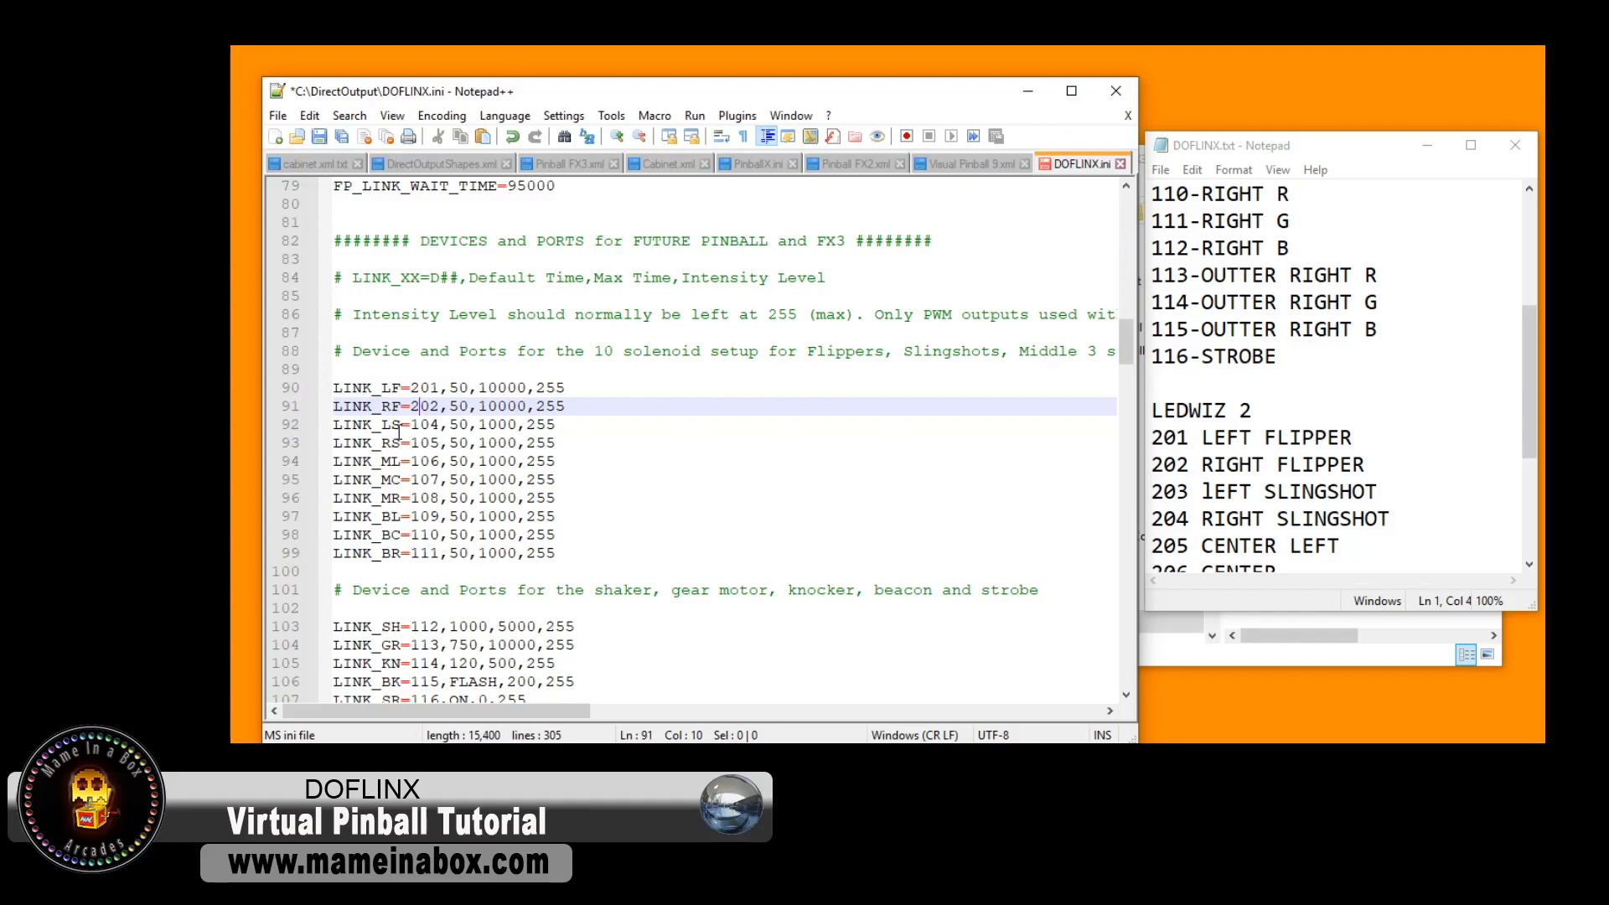
- Renumber the remaining solenoid ports LINK_LS through LINK_BR to 203–210
left_click(429, 424)
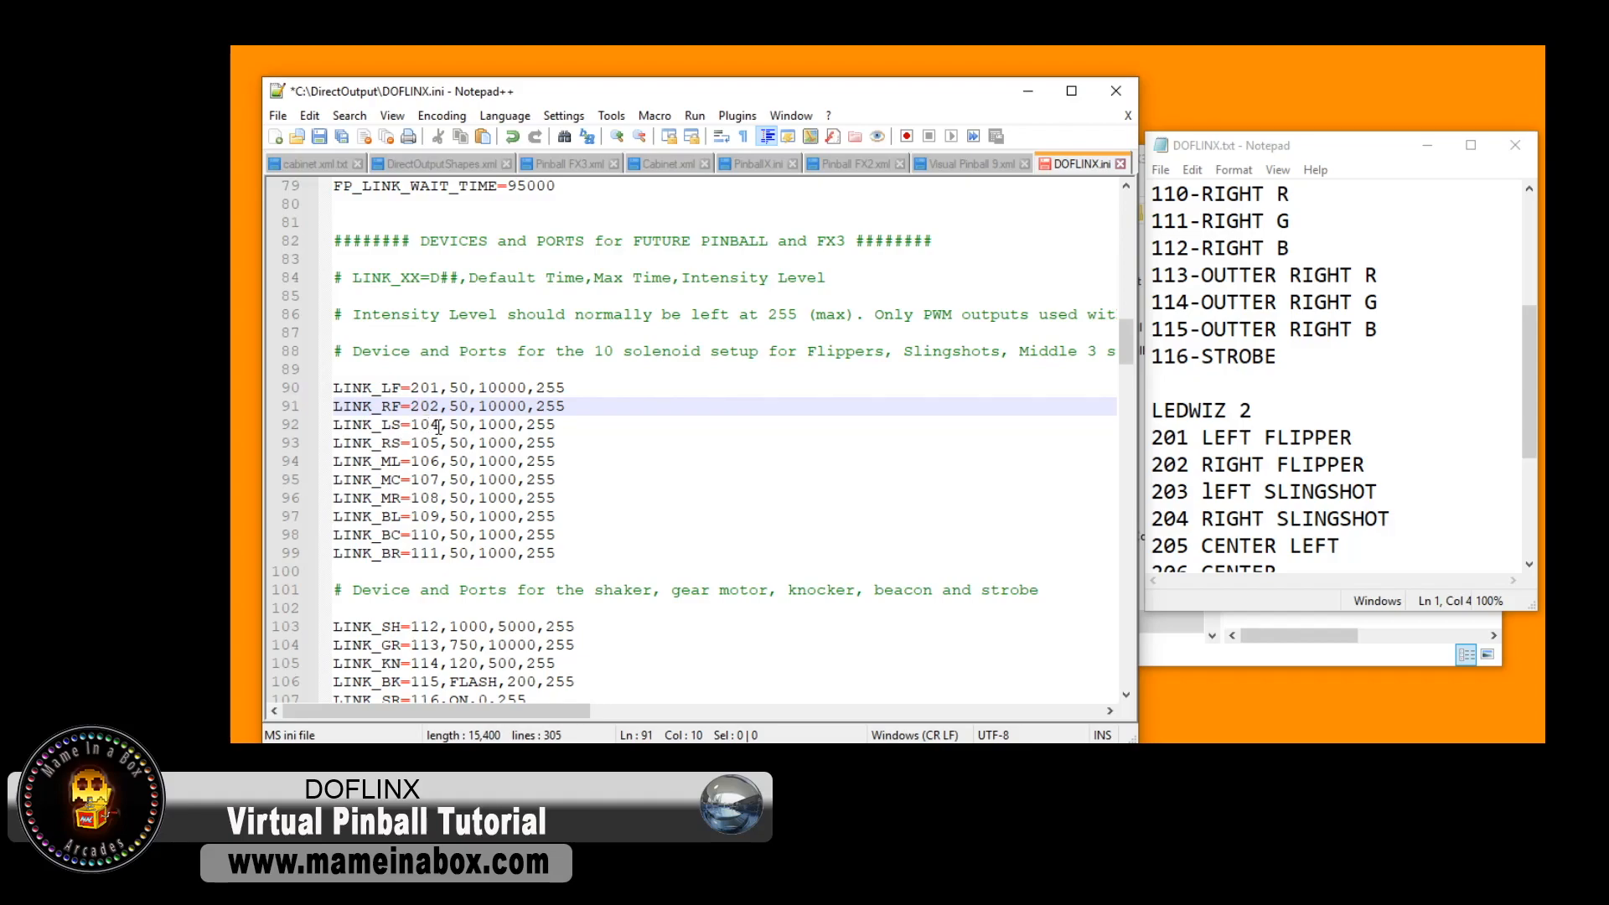
double_click(422, 424)
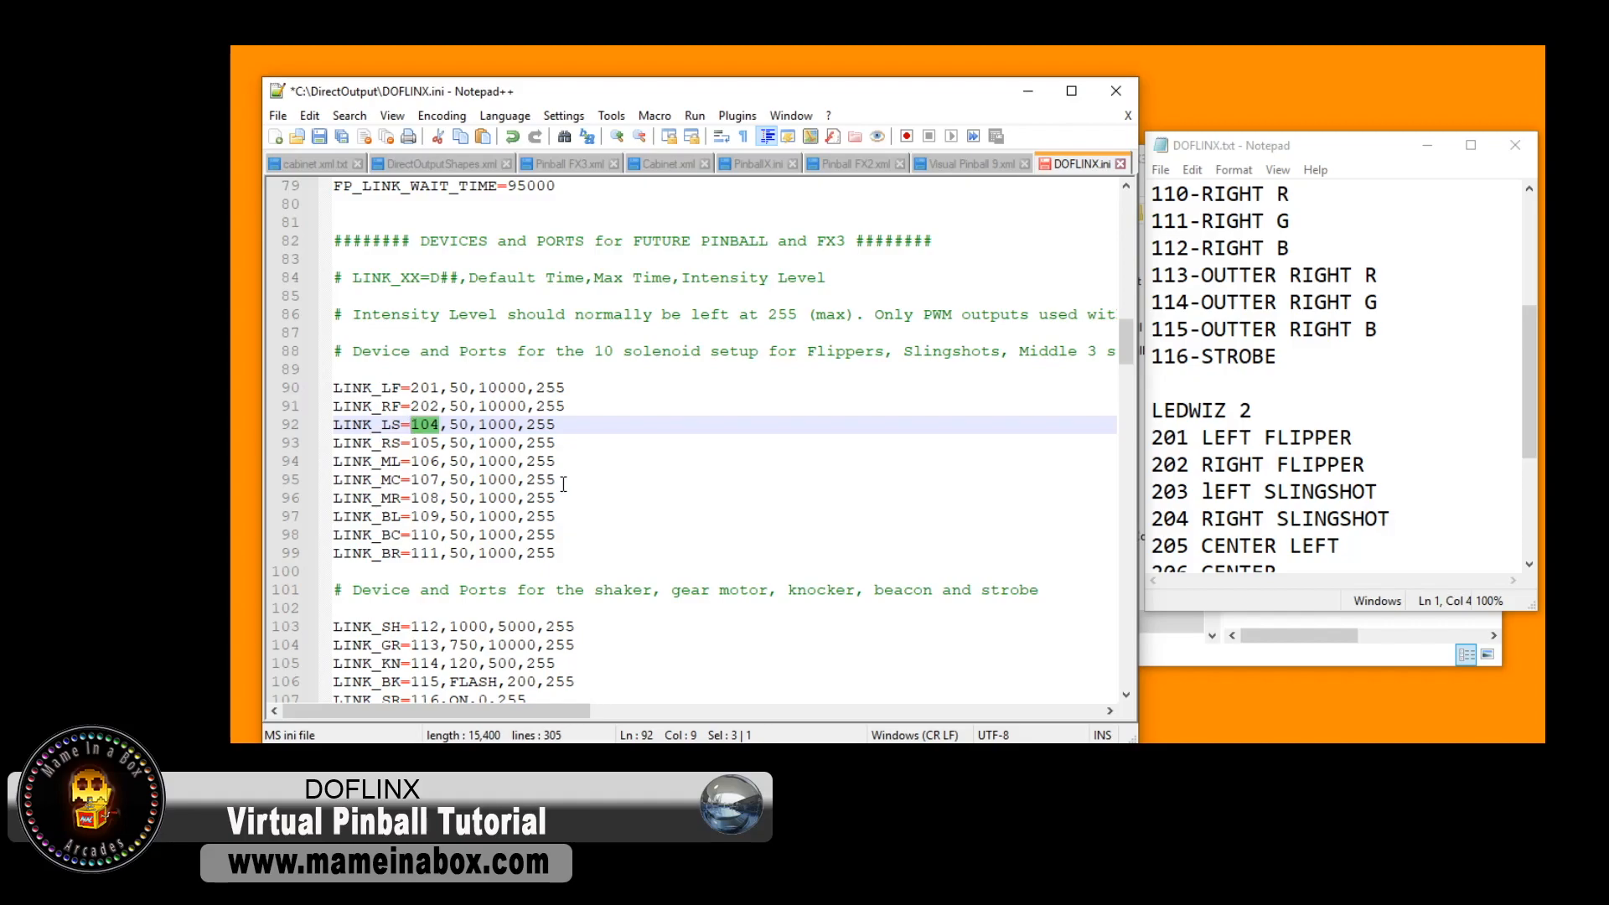
type("203")
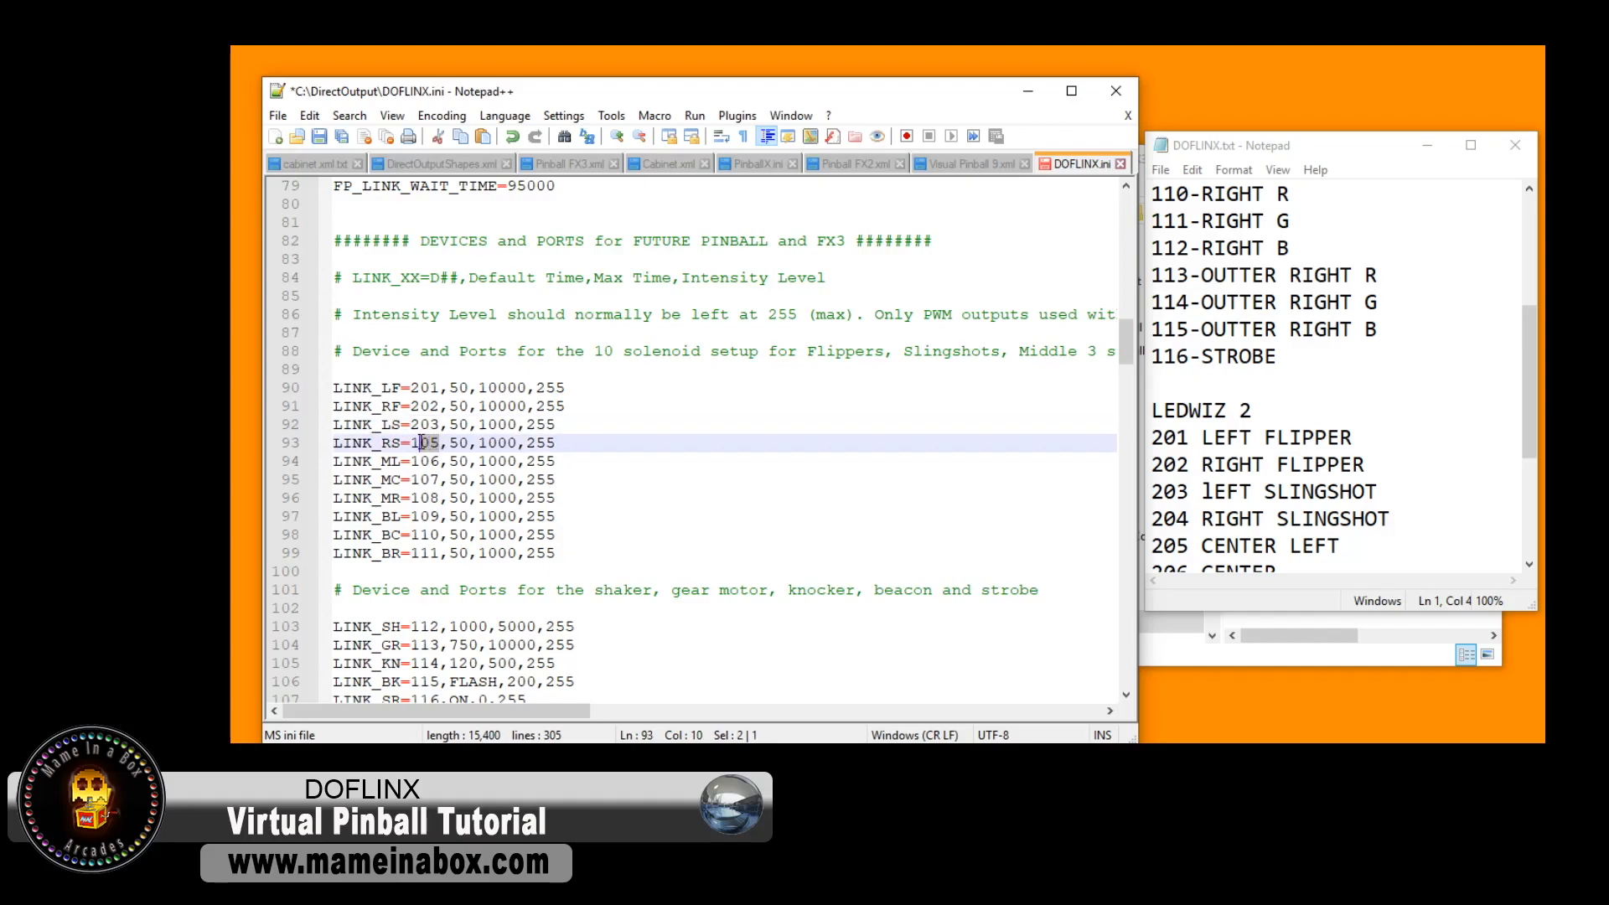
type("204")
left_click(1334, 546)
type("MIDDL")
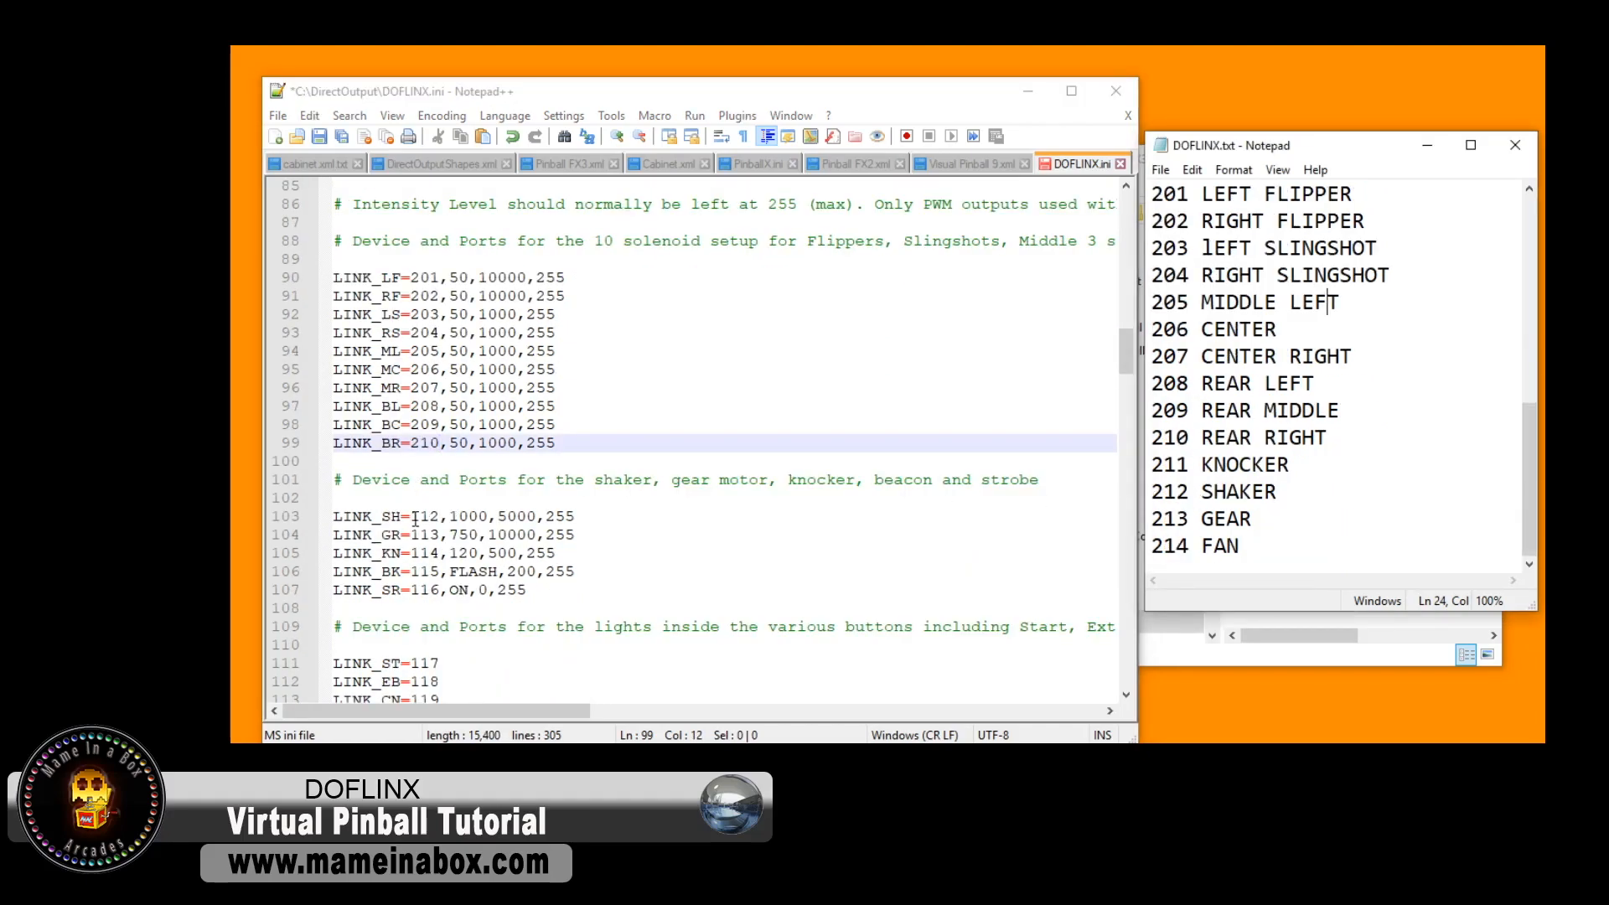
- Set LINK_SH, LINK_GR and LINK_KN to ports 212, 213 and 211, and comment out LINK_BK
double_click(423, 516)
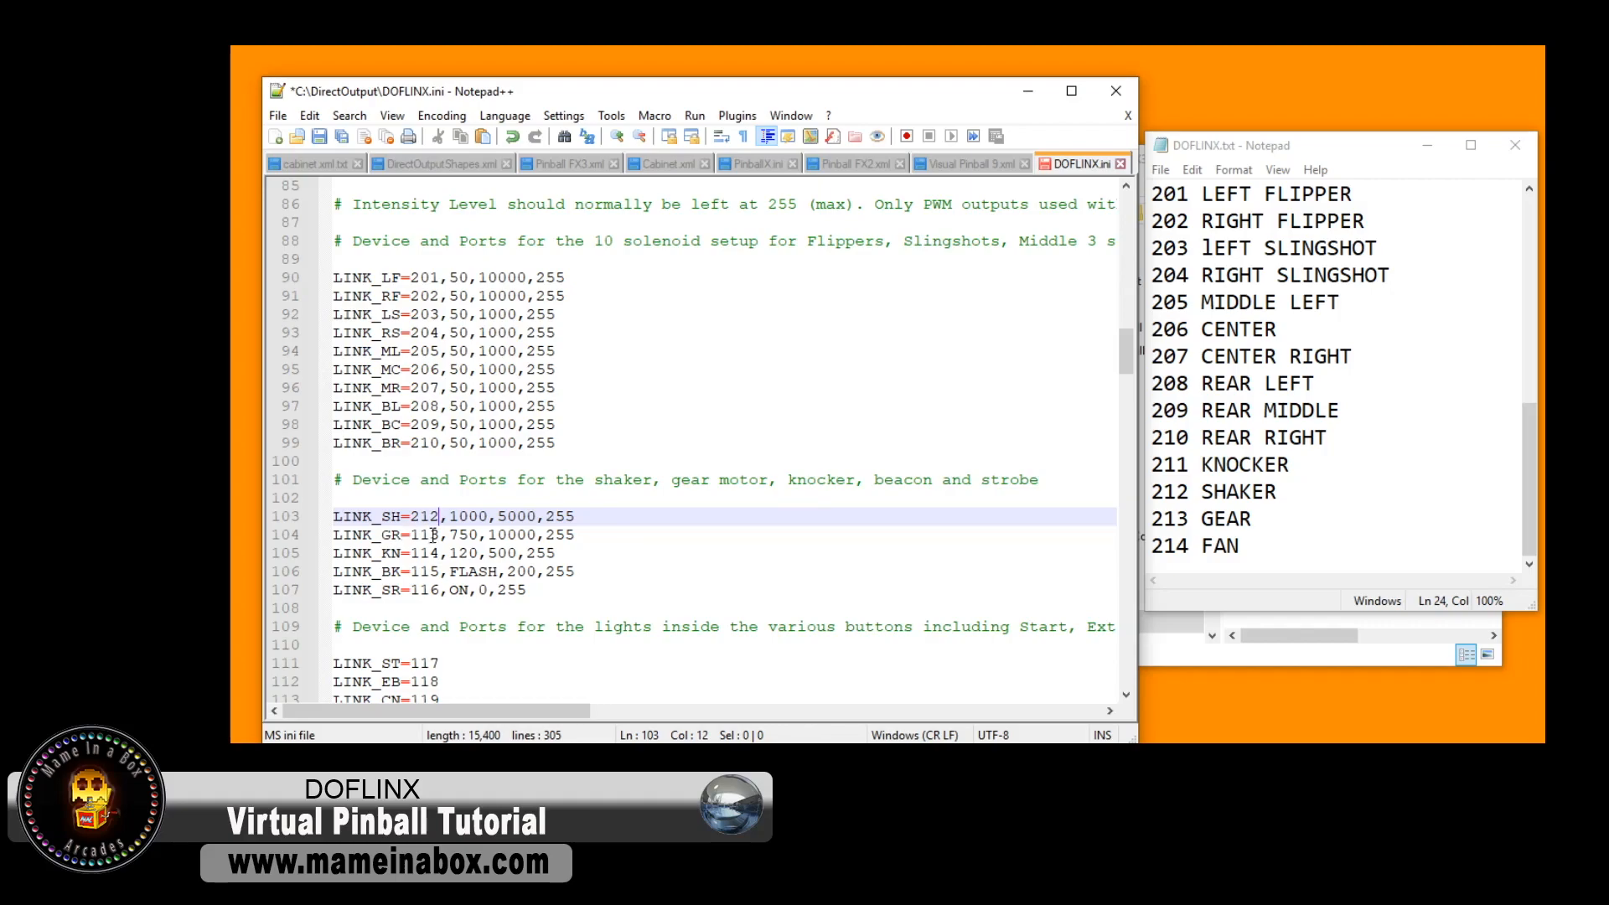
double_click(419, 533)
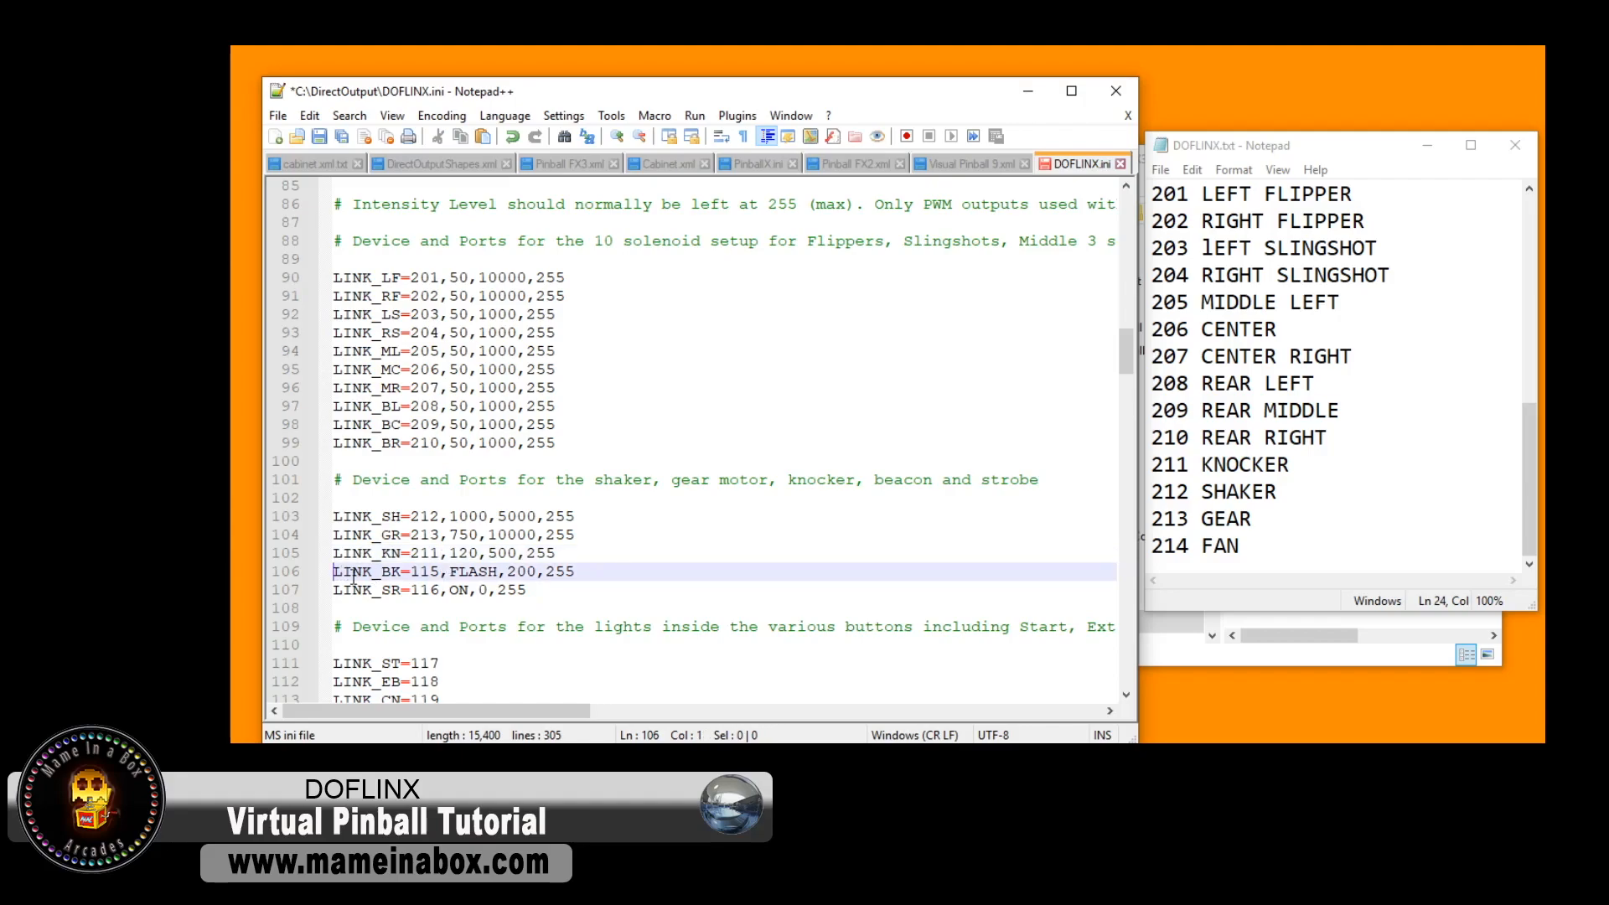
type("#")
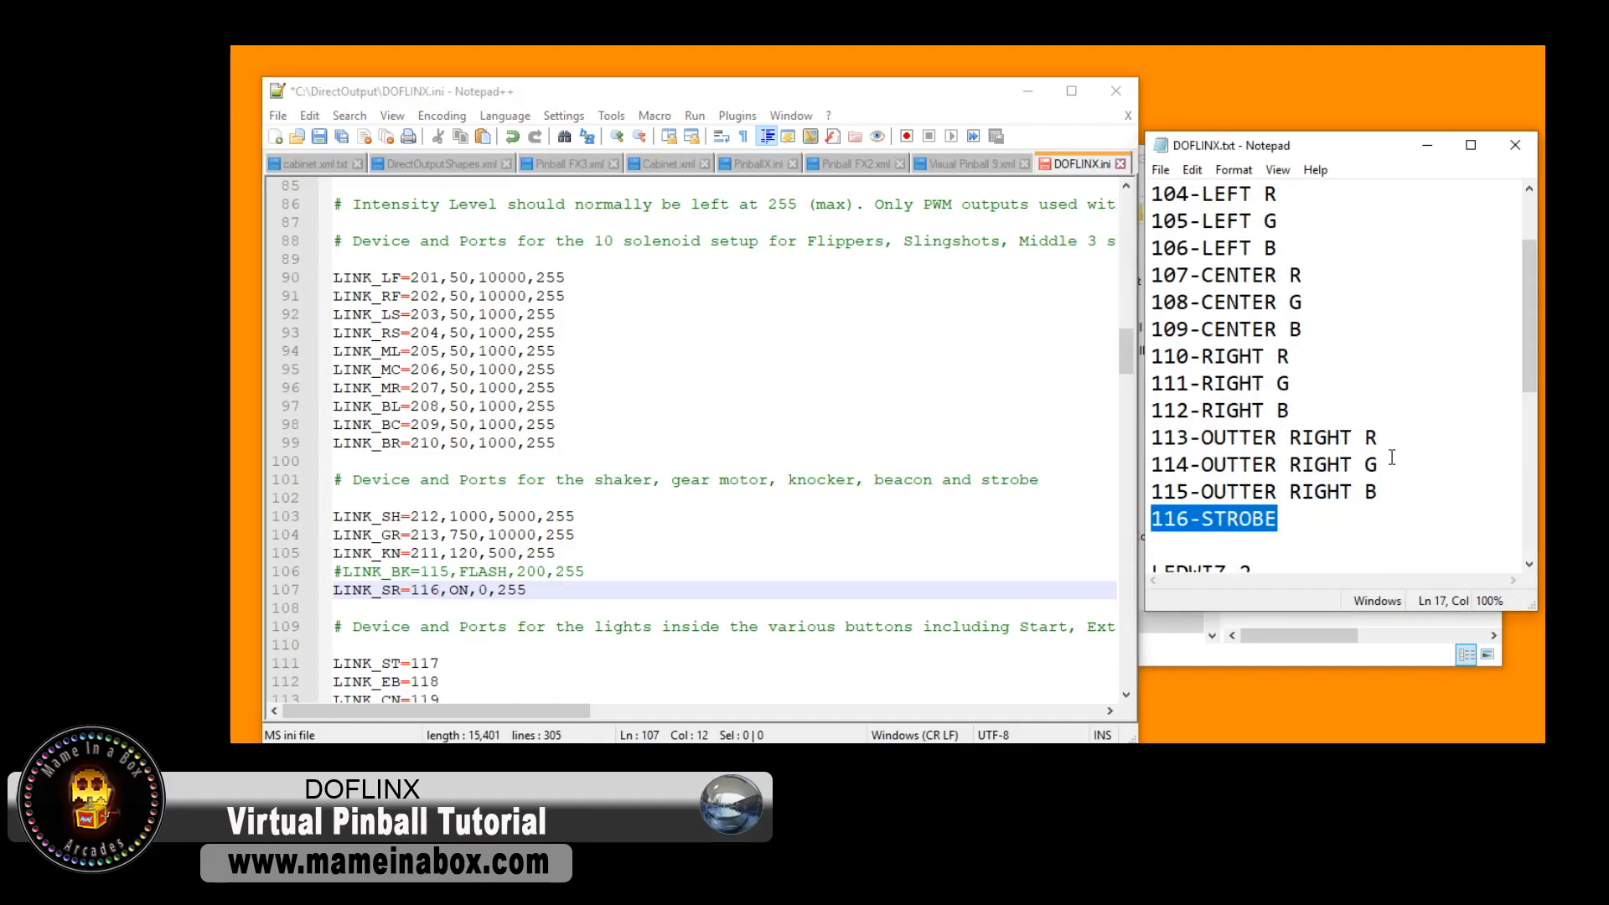
- Comment out the six button-light entries LINK_ST through LINK_FR with #
scroll("up", 3)
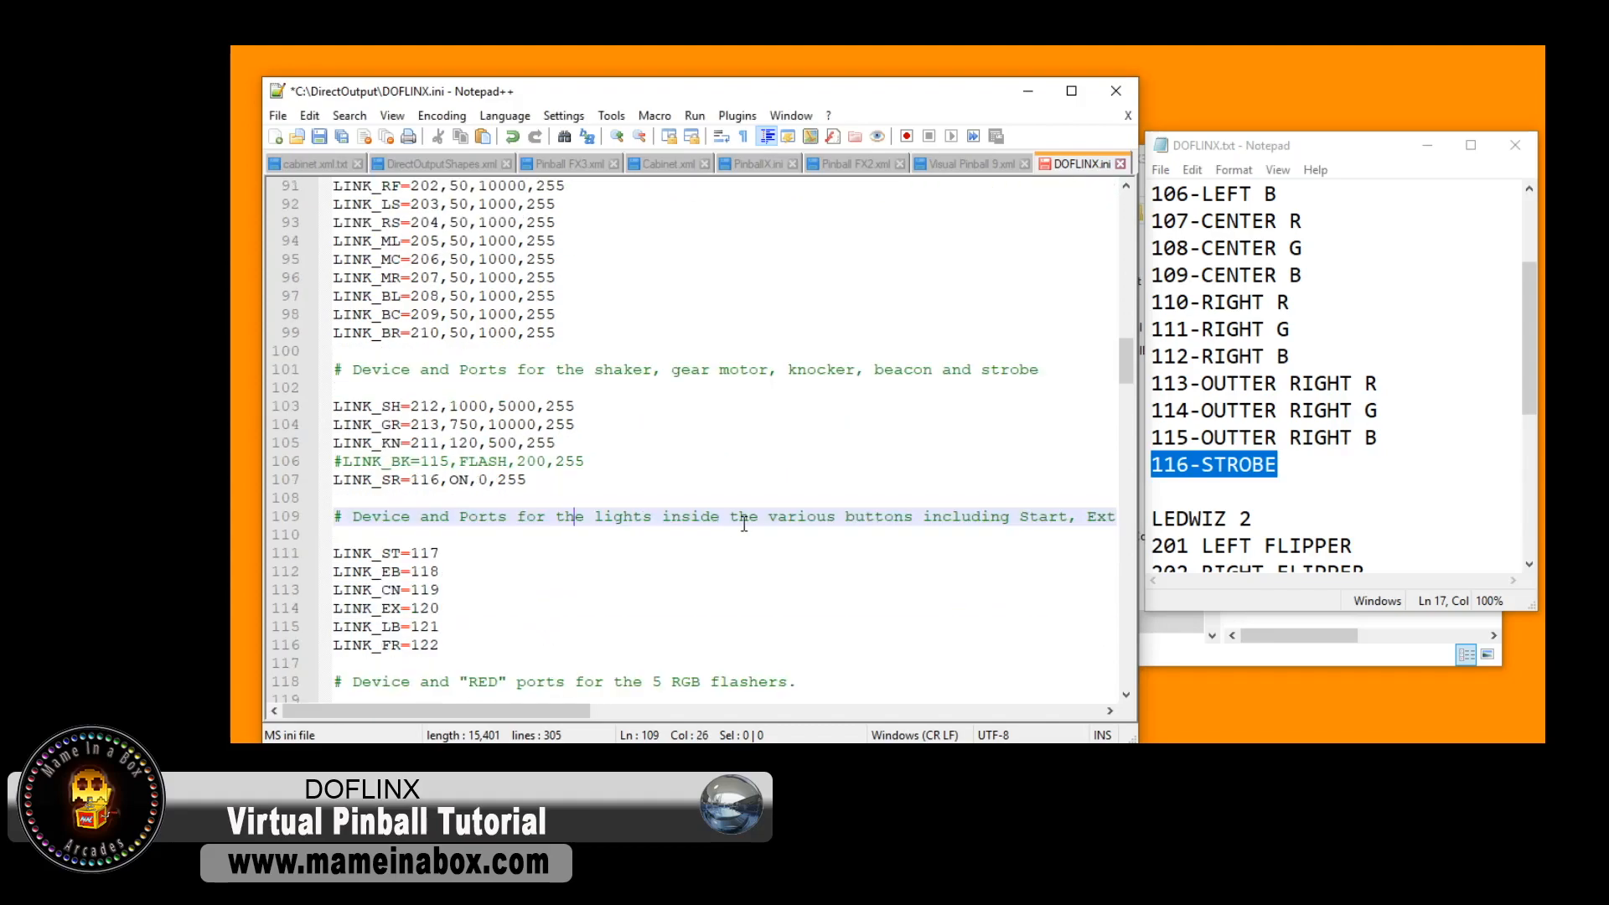
left_click(409, 553)
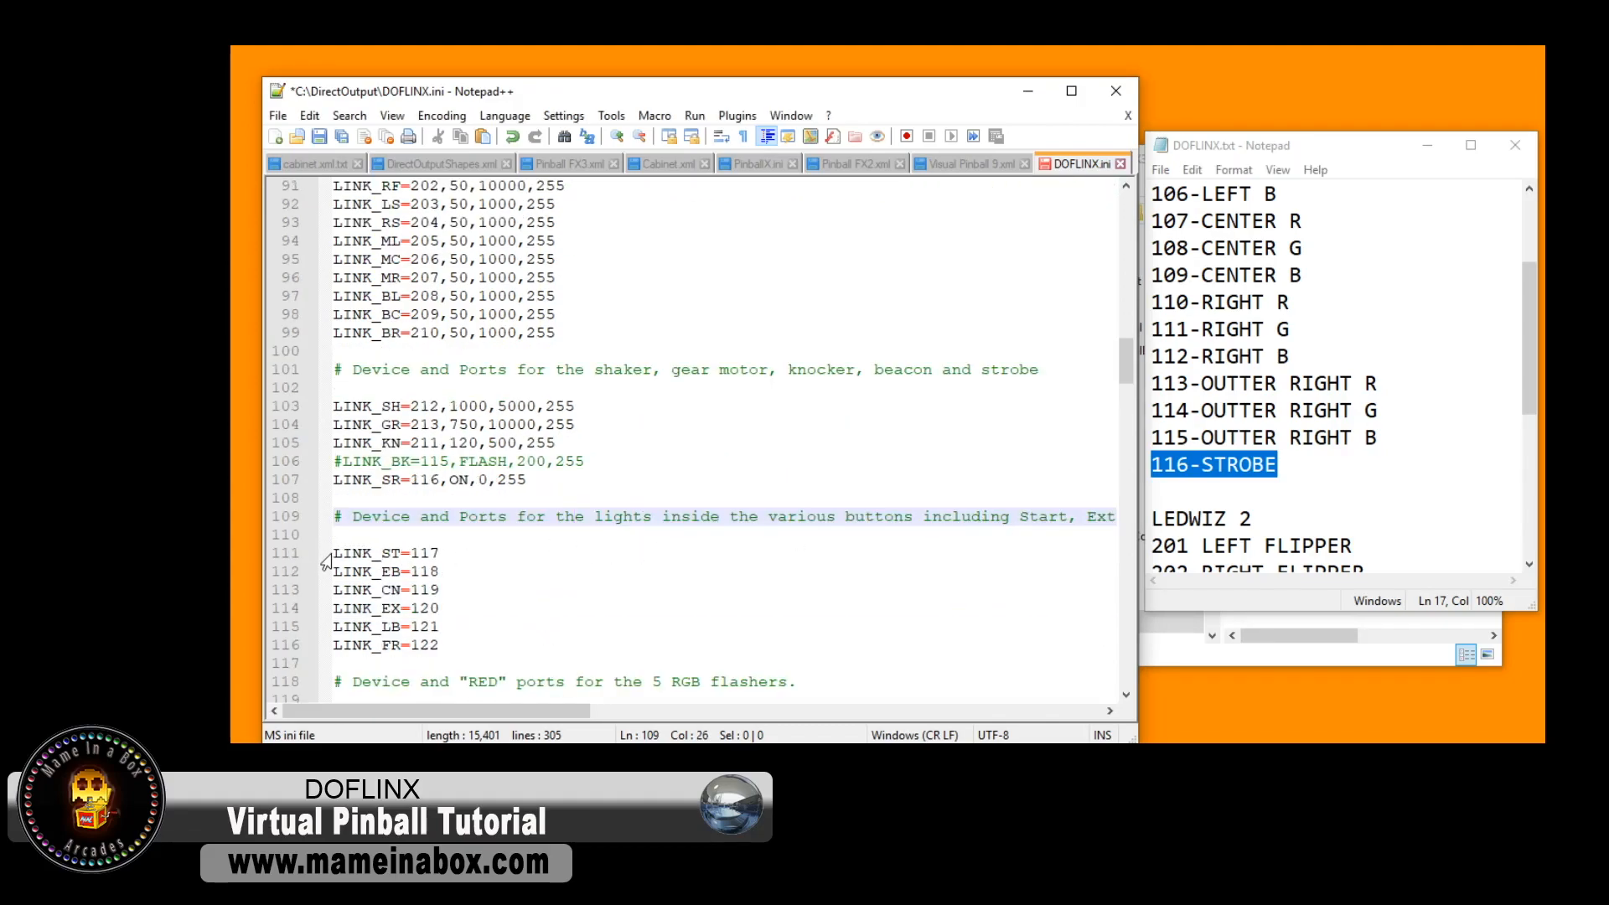
left_click(330, 552)
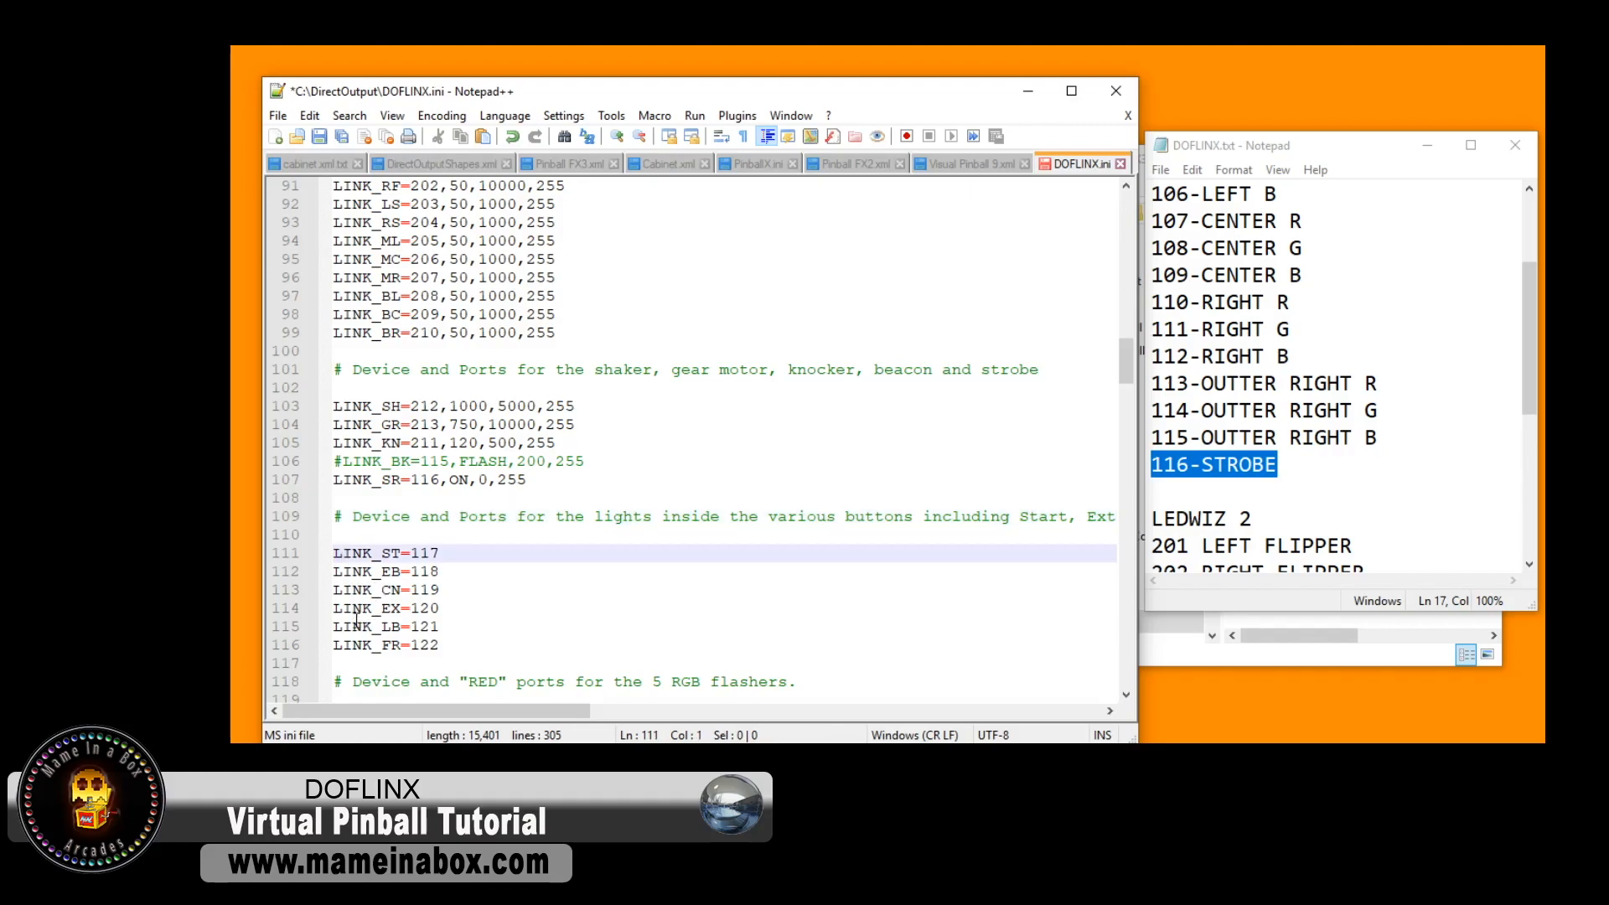
type("#")
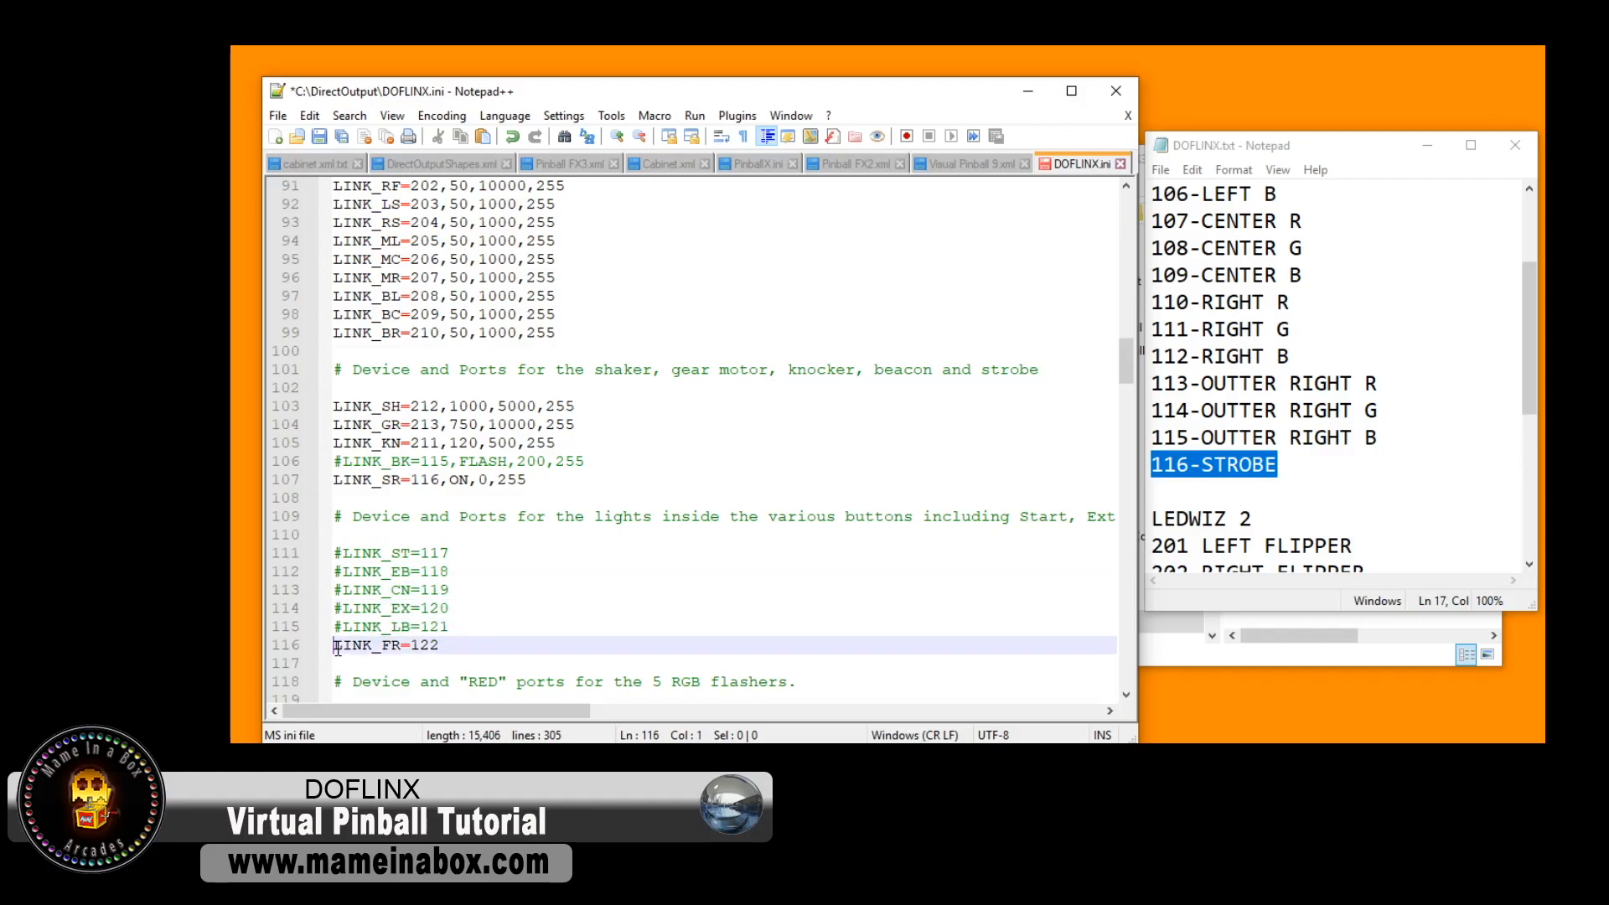
type("#")
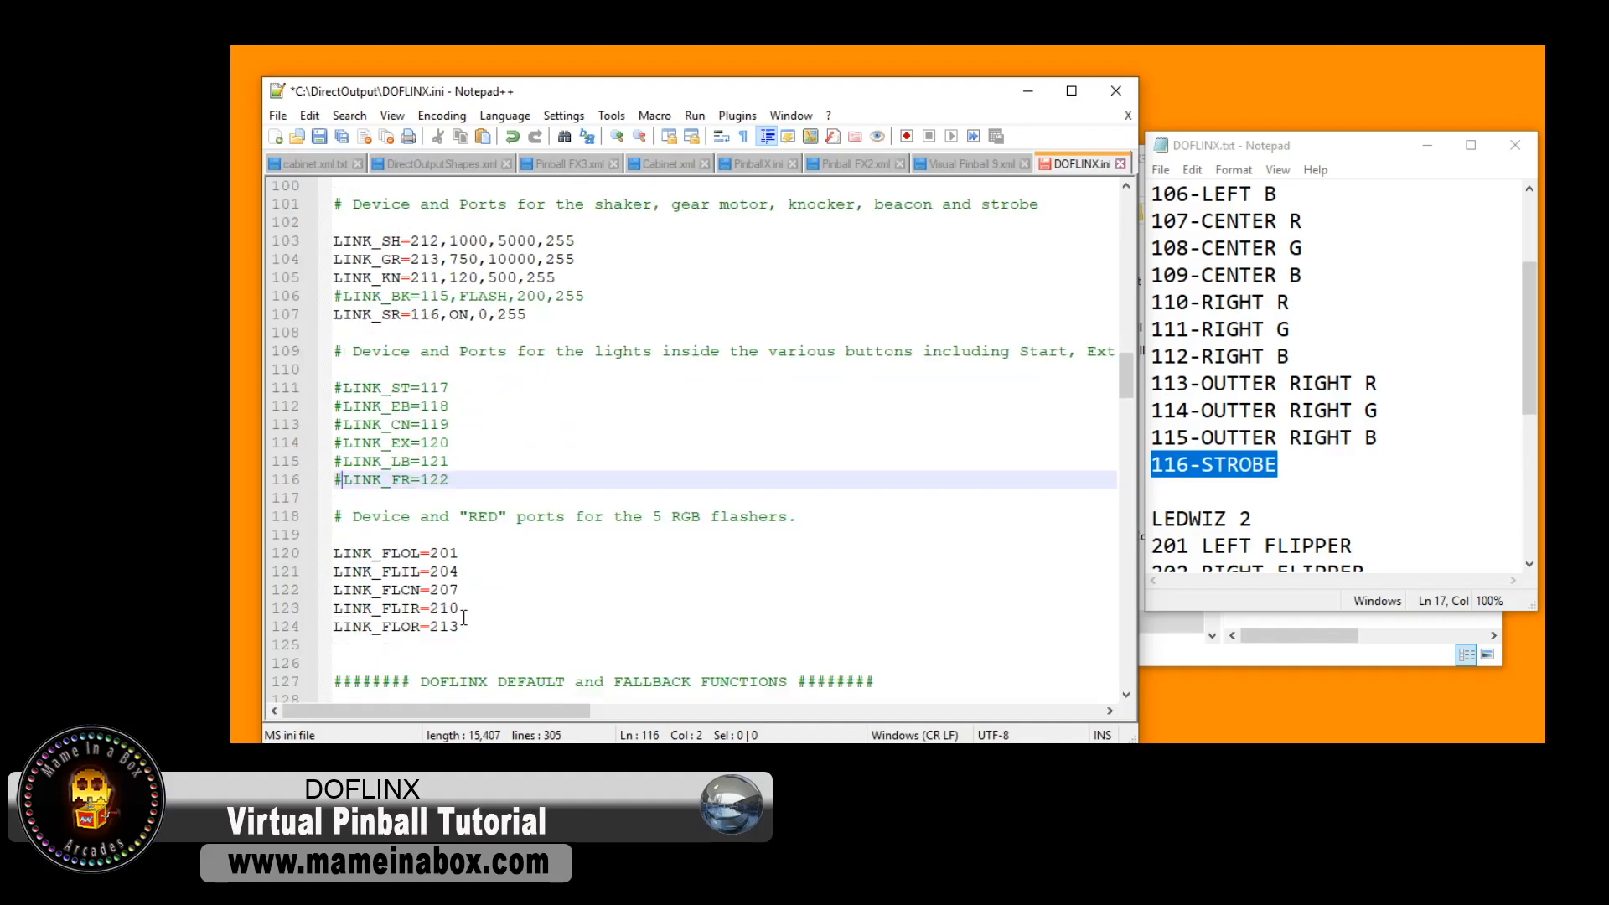
- Set the RGB flasher ports LINK_FLOL–LINK_FLOR to 101, 104, 107, 110, 113 and comment out BUTTONS_ON=120
scroll("down", 3)
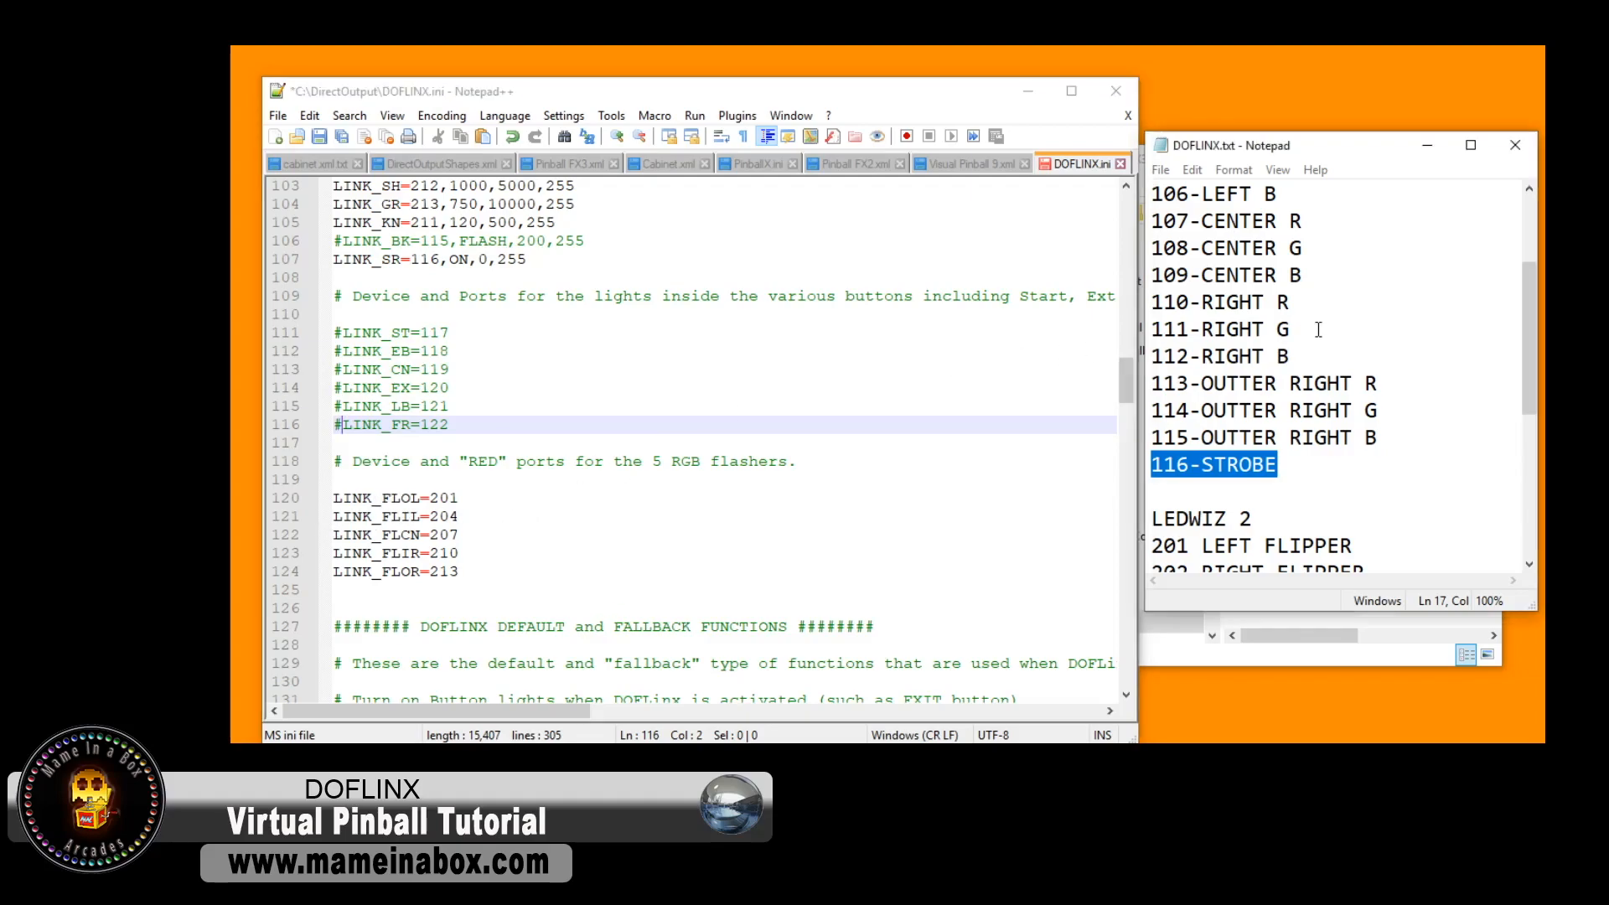
scroll("up", 3)
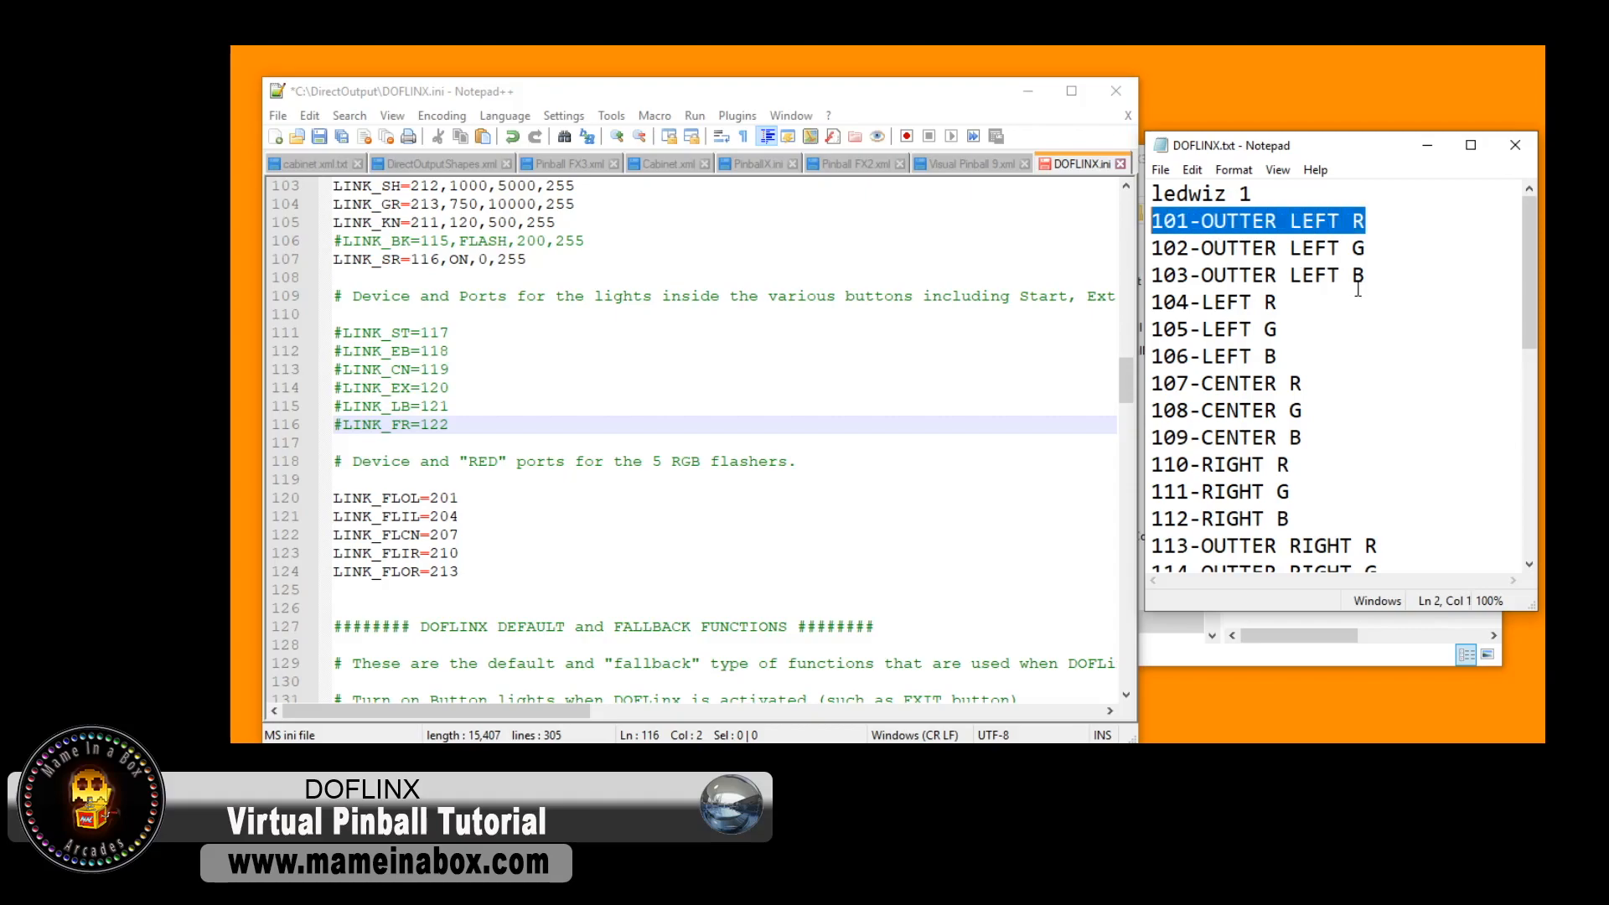
mouse_move(1291, 303)
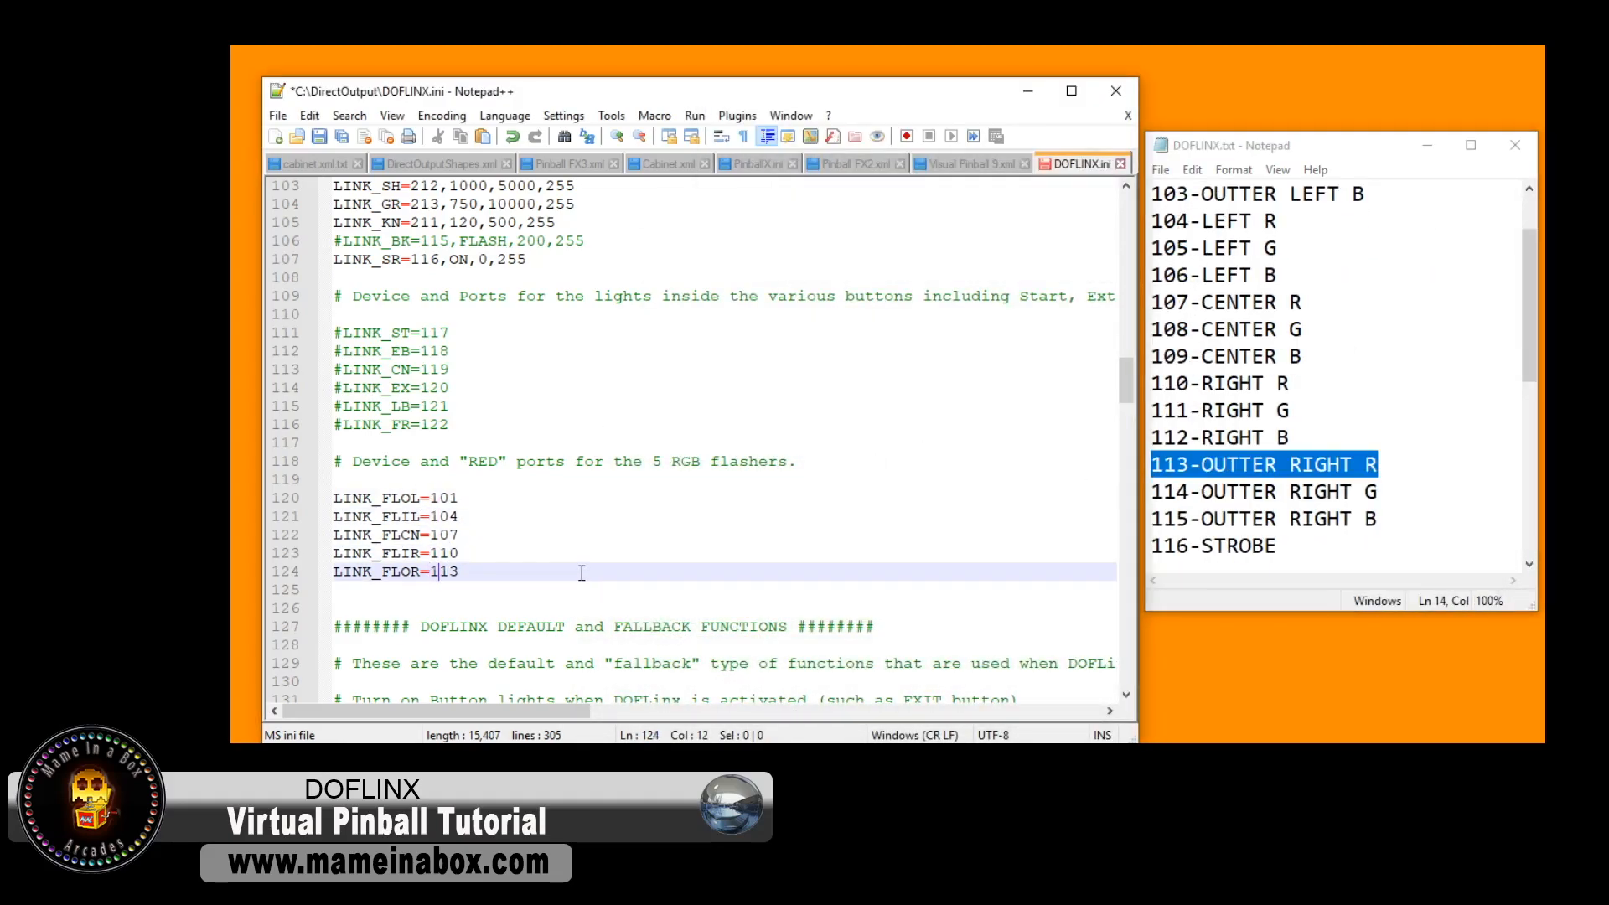
scroll("down", 3)
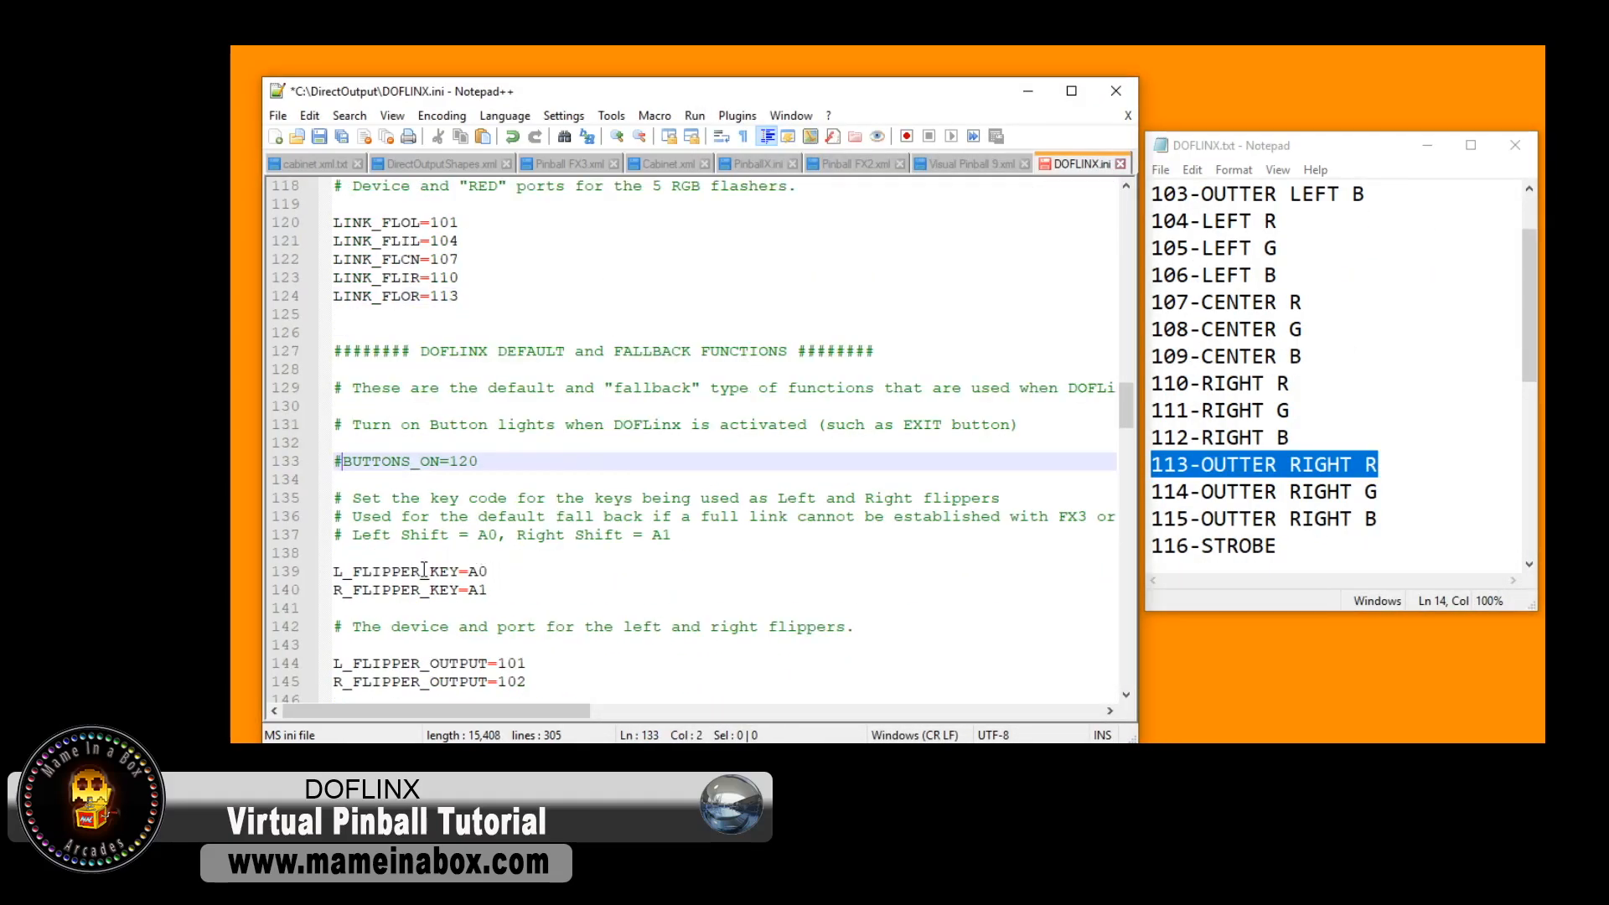
- Change L_FLIPPER_OUTPUT and R_FLIPPER_OUTPUT from 101/102 to 201/202
scroll("down", 3)
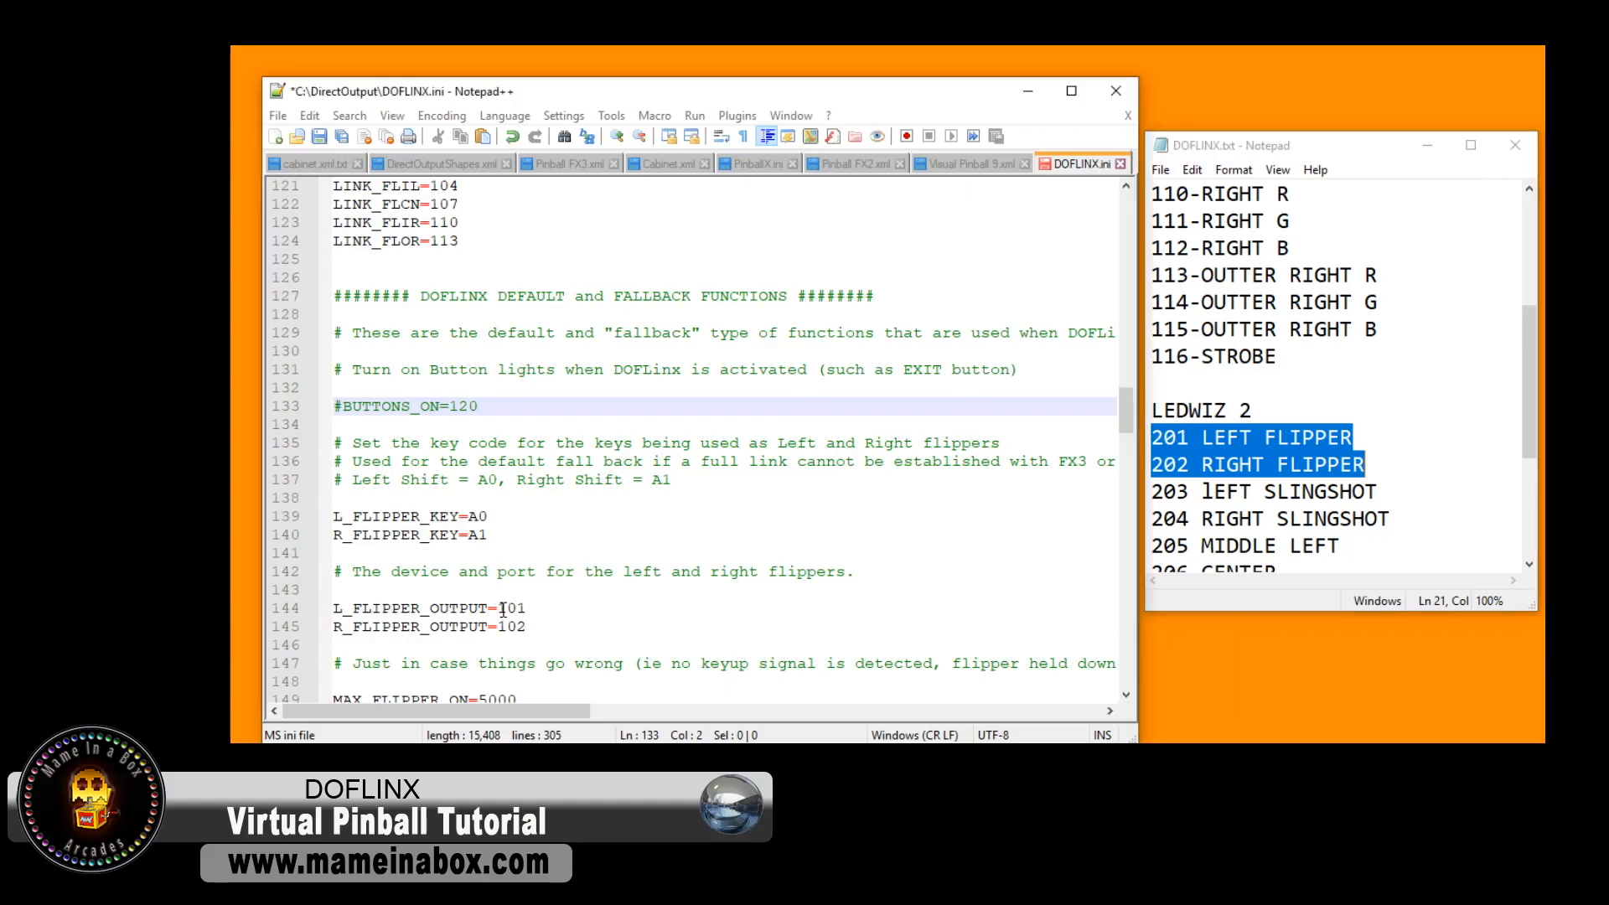
left_click(503, 607)
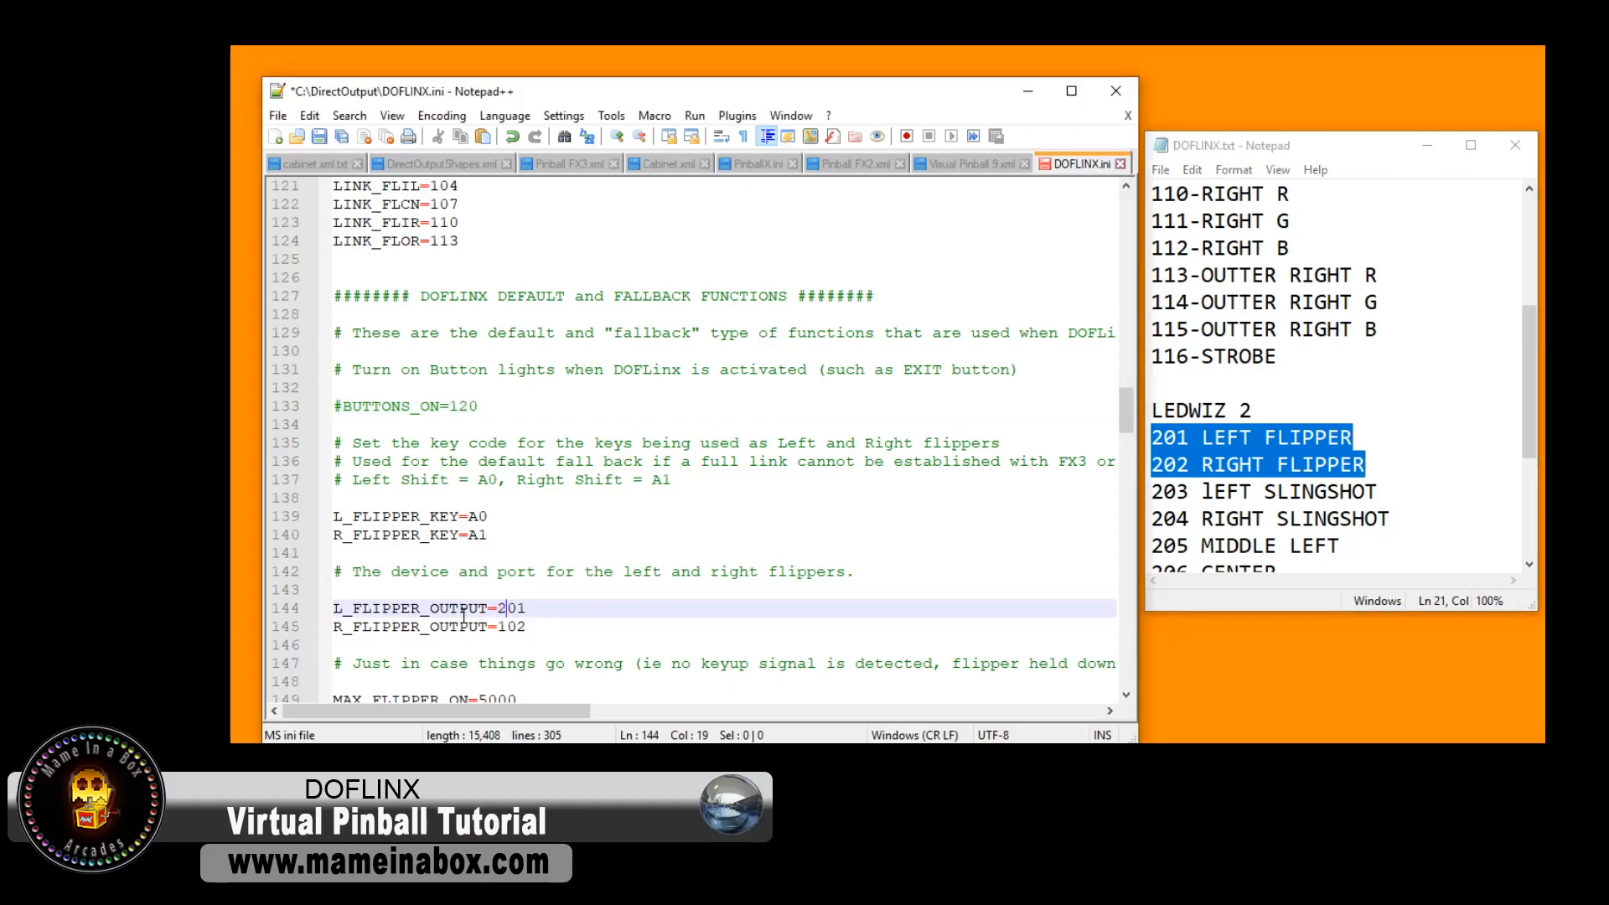
left_click(501, 625)
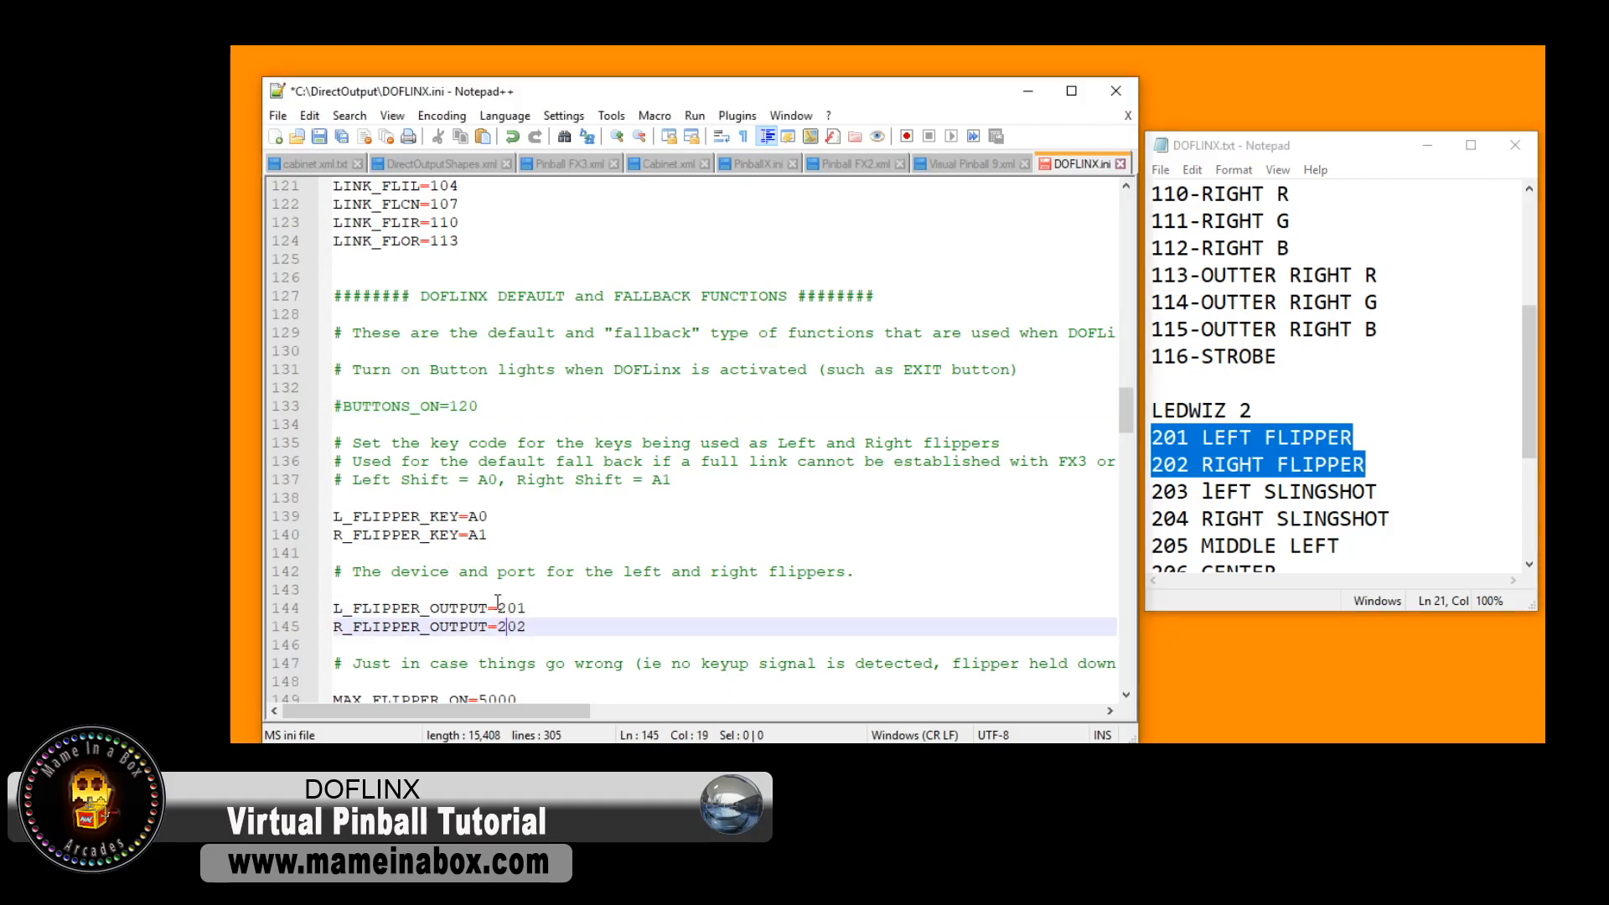
scroll("down", 3)
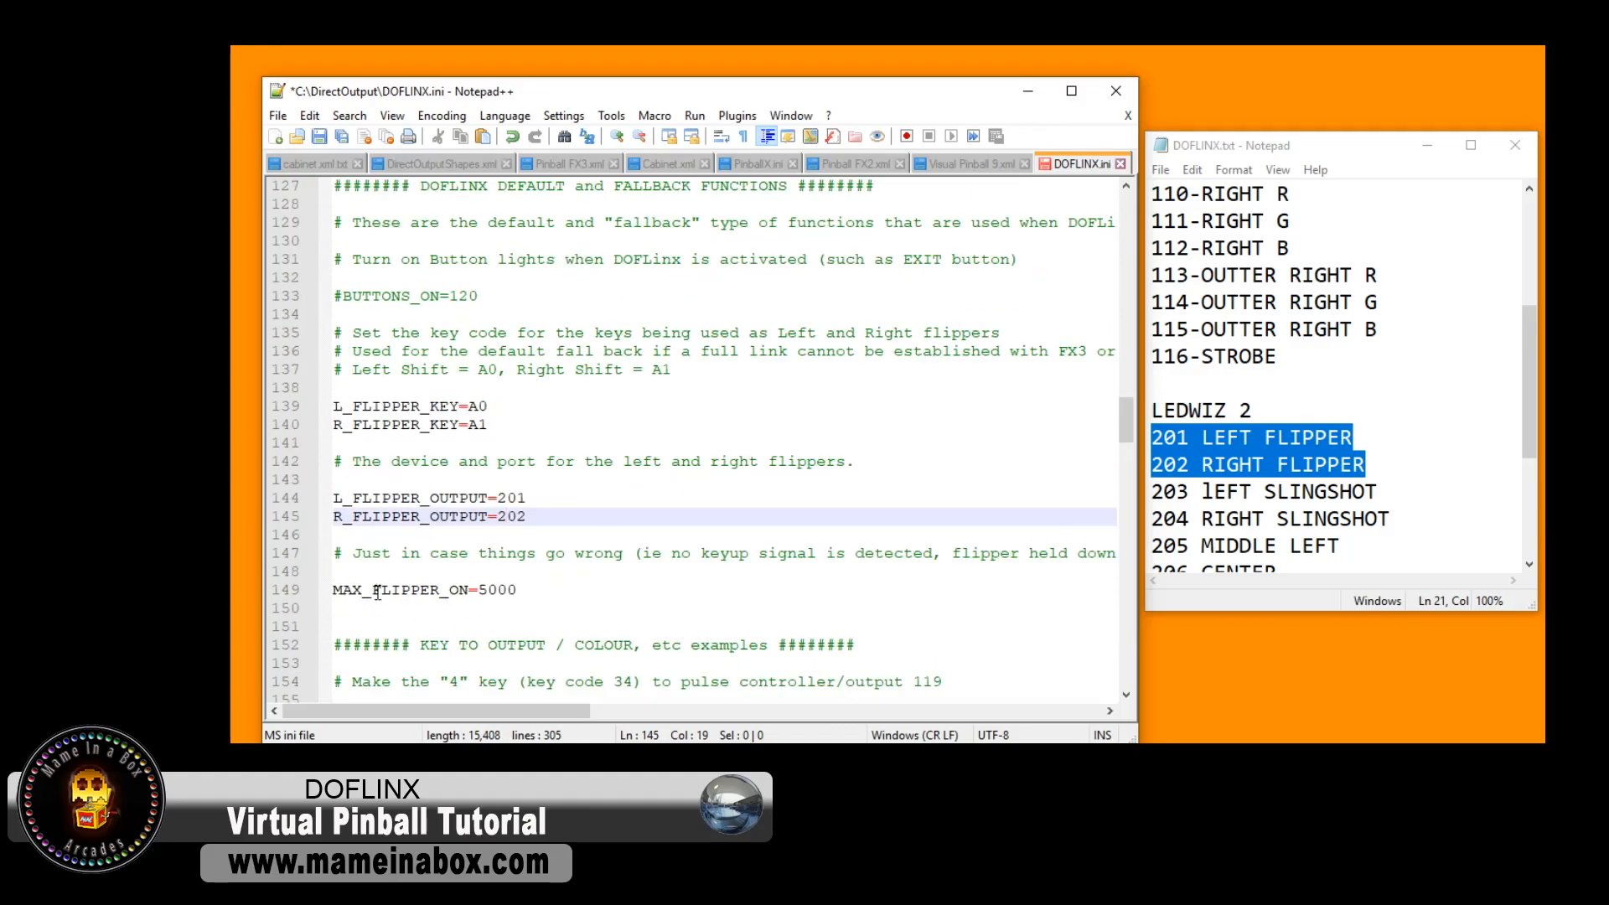
scroll("down", 3)
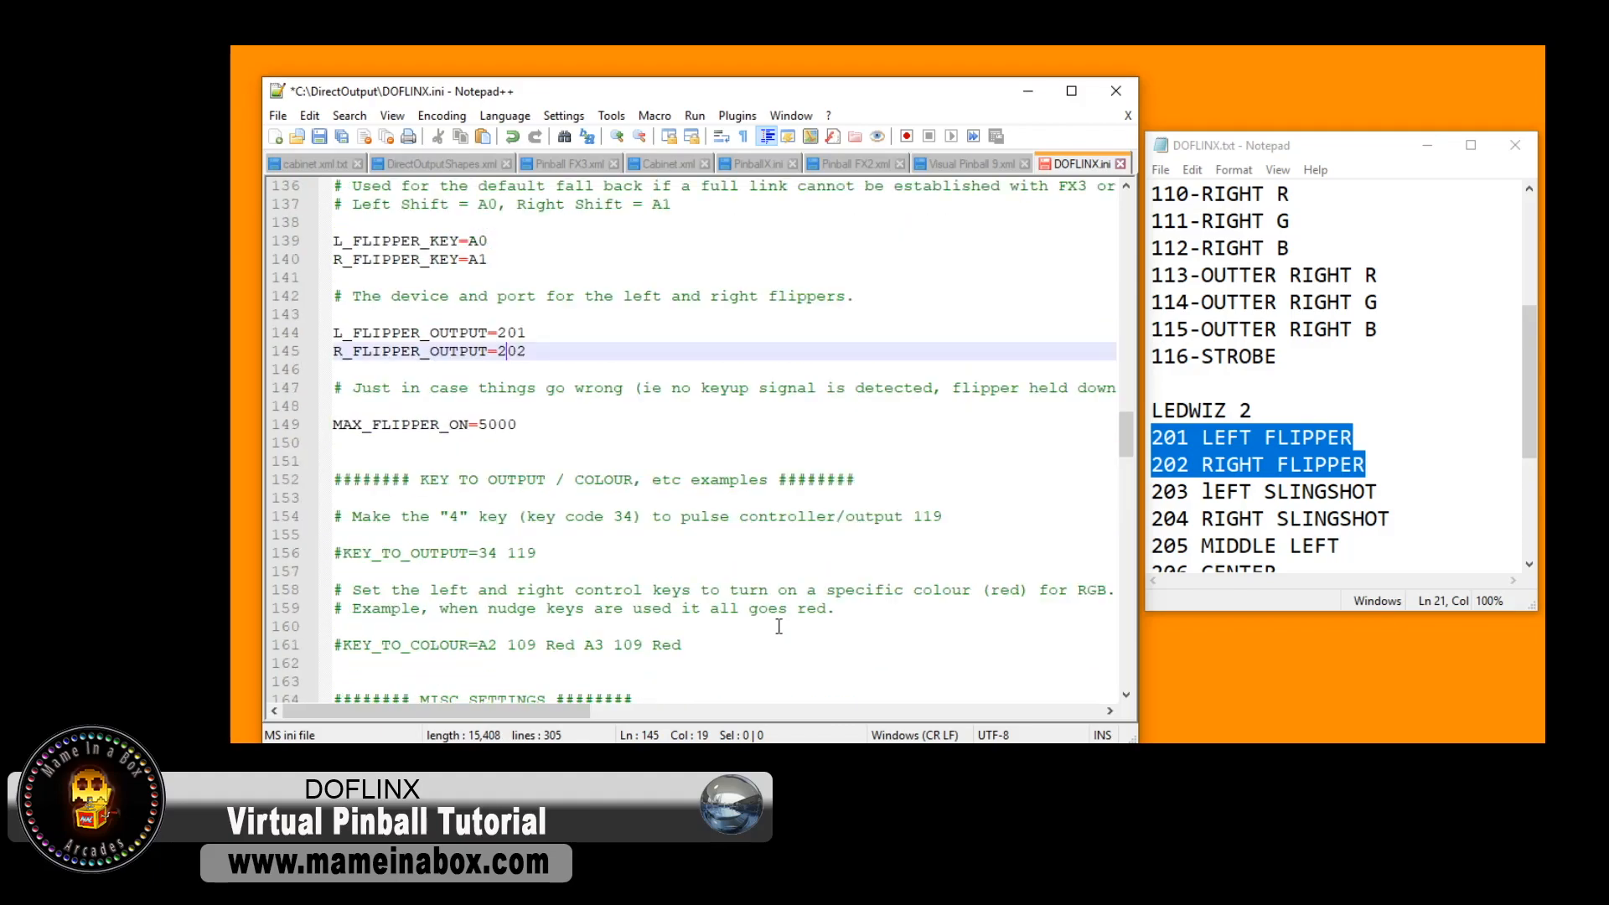
scroll("down", 3)
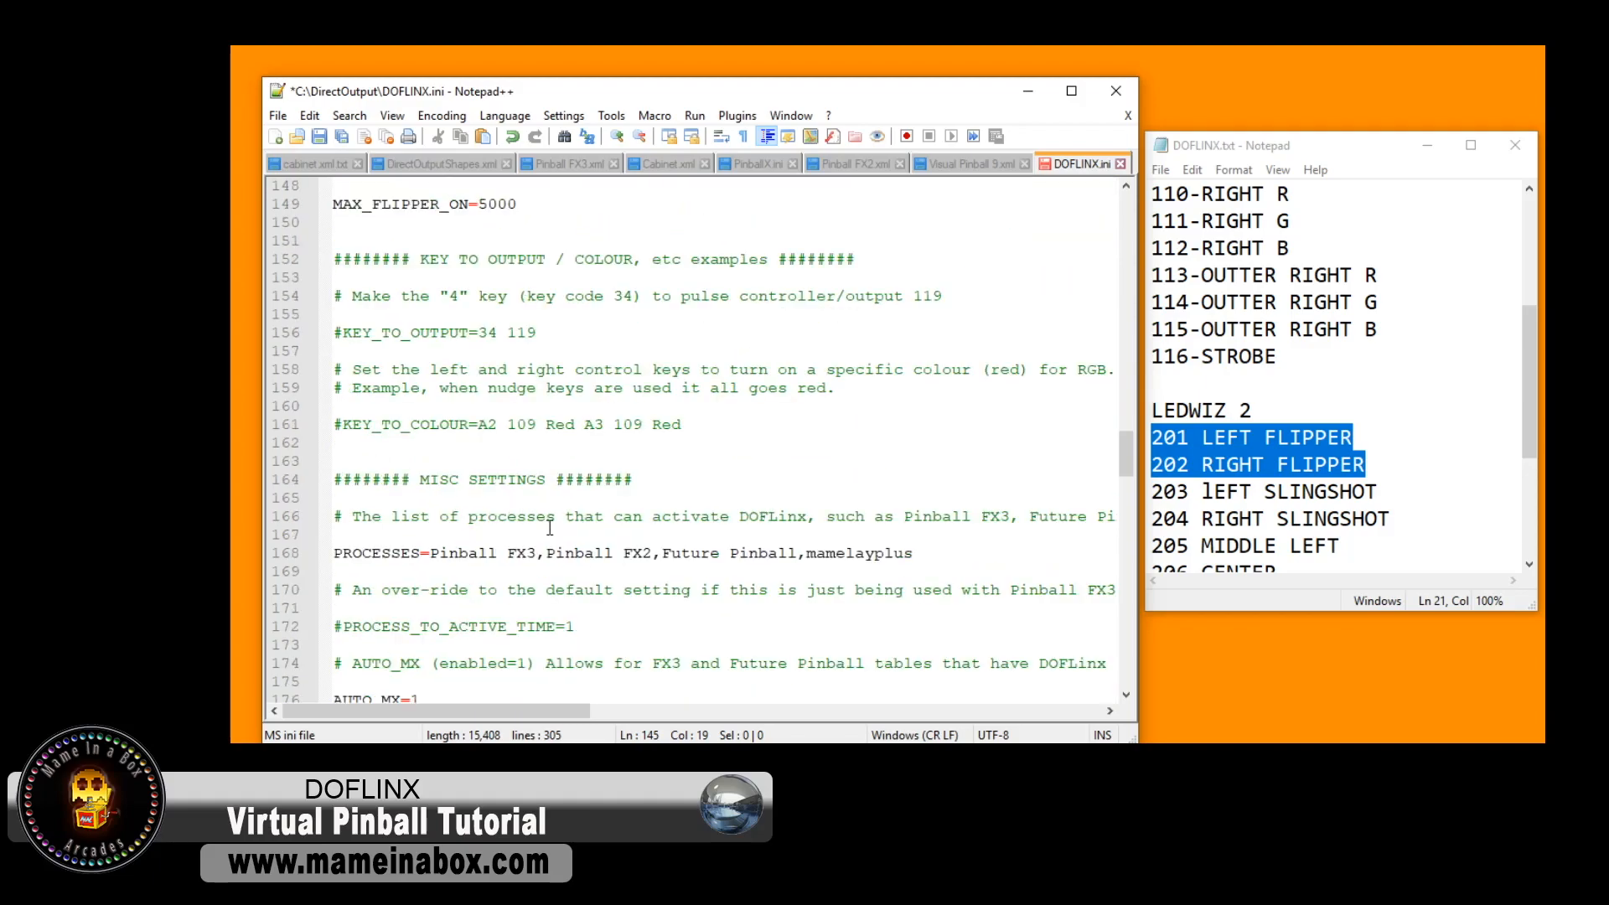
scroll("down", 3)
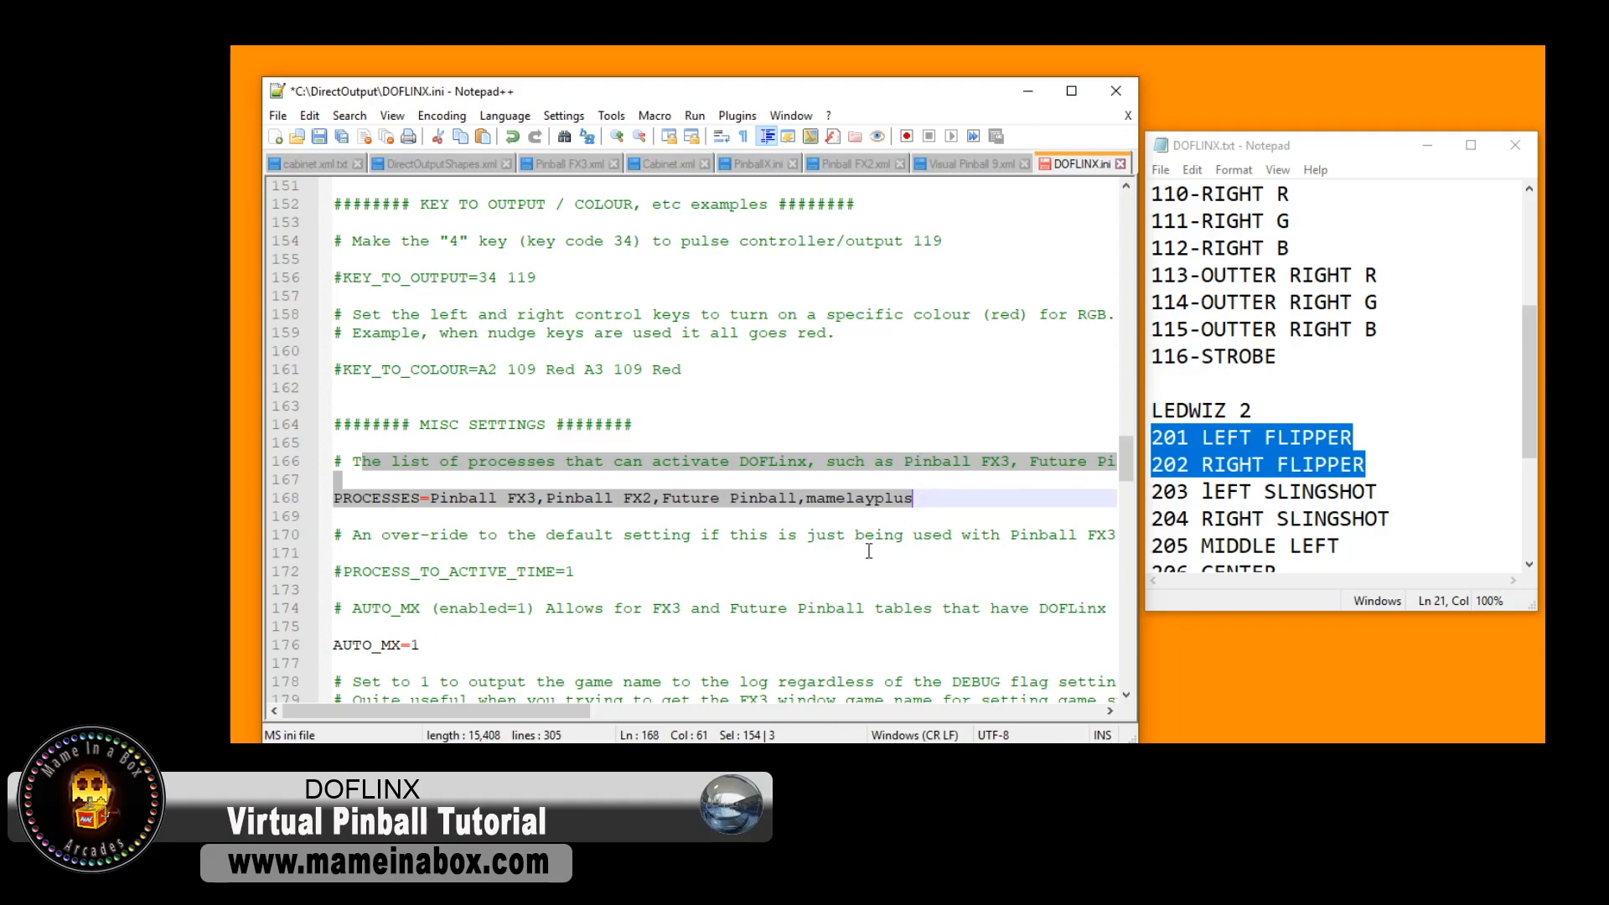
mouse_move(846, 598)
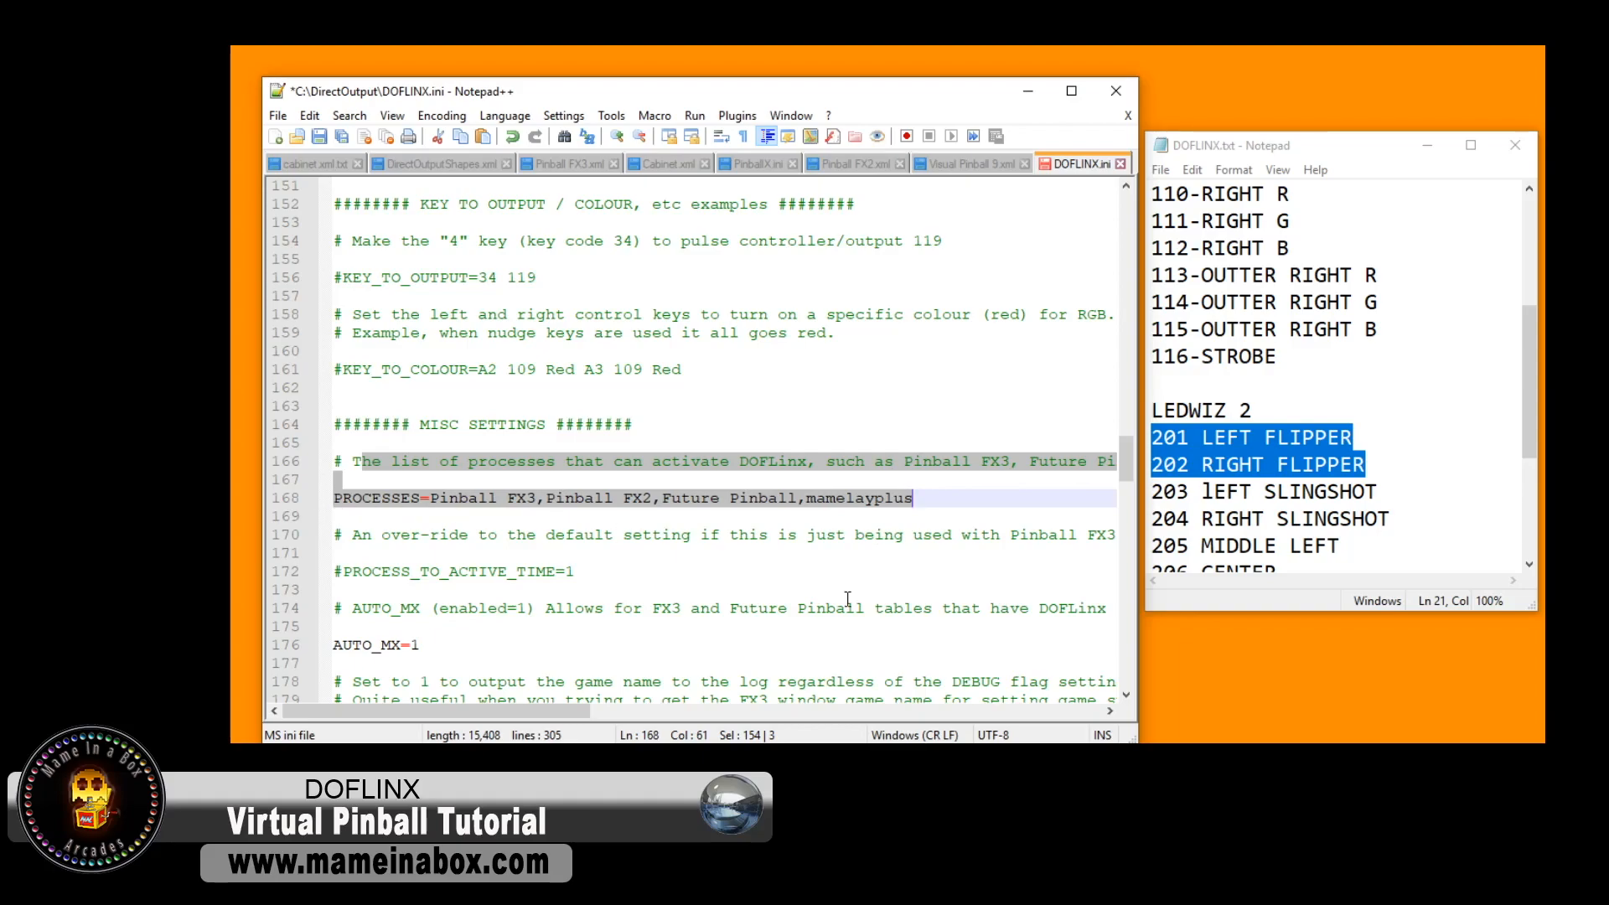